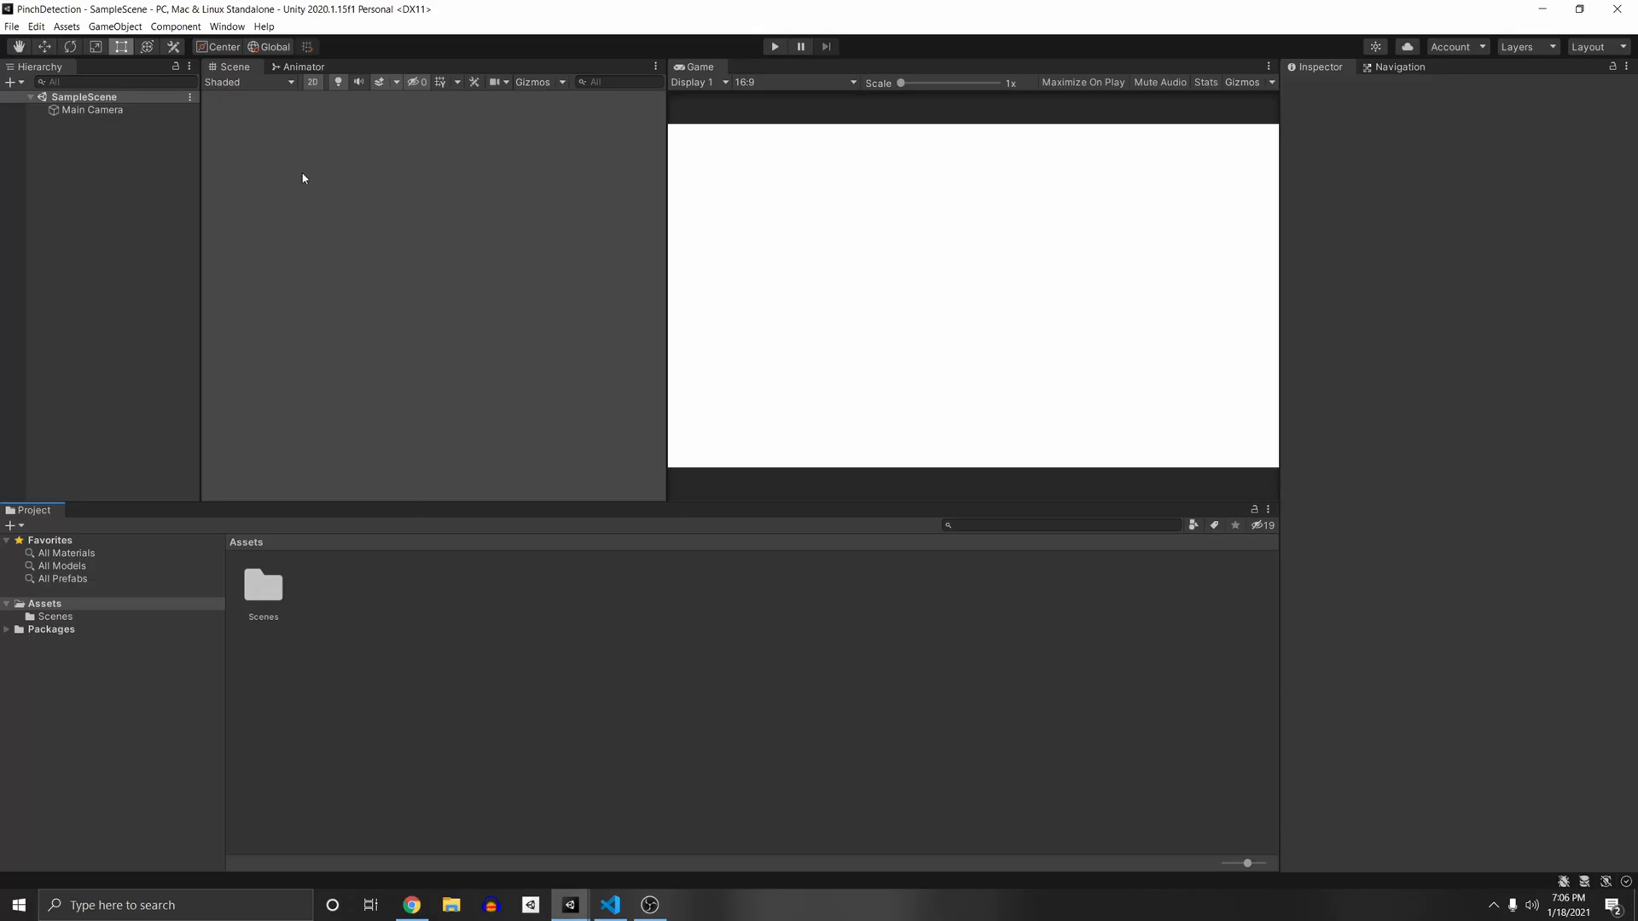
- Open the Package Manager and search 'input system' to confirm the package is installed
{"action": "left_click", "coordinate": [225, 26]}
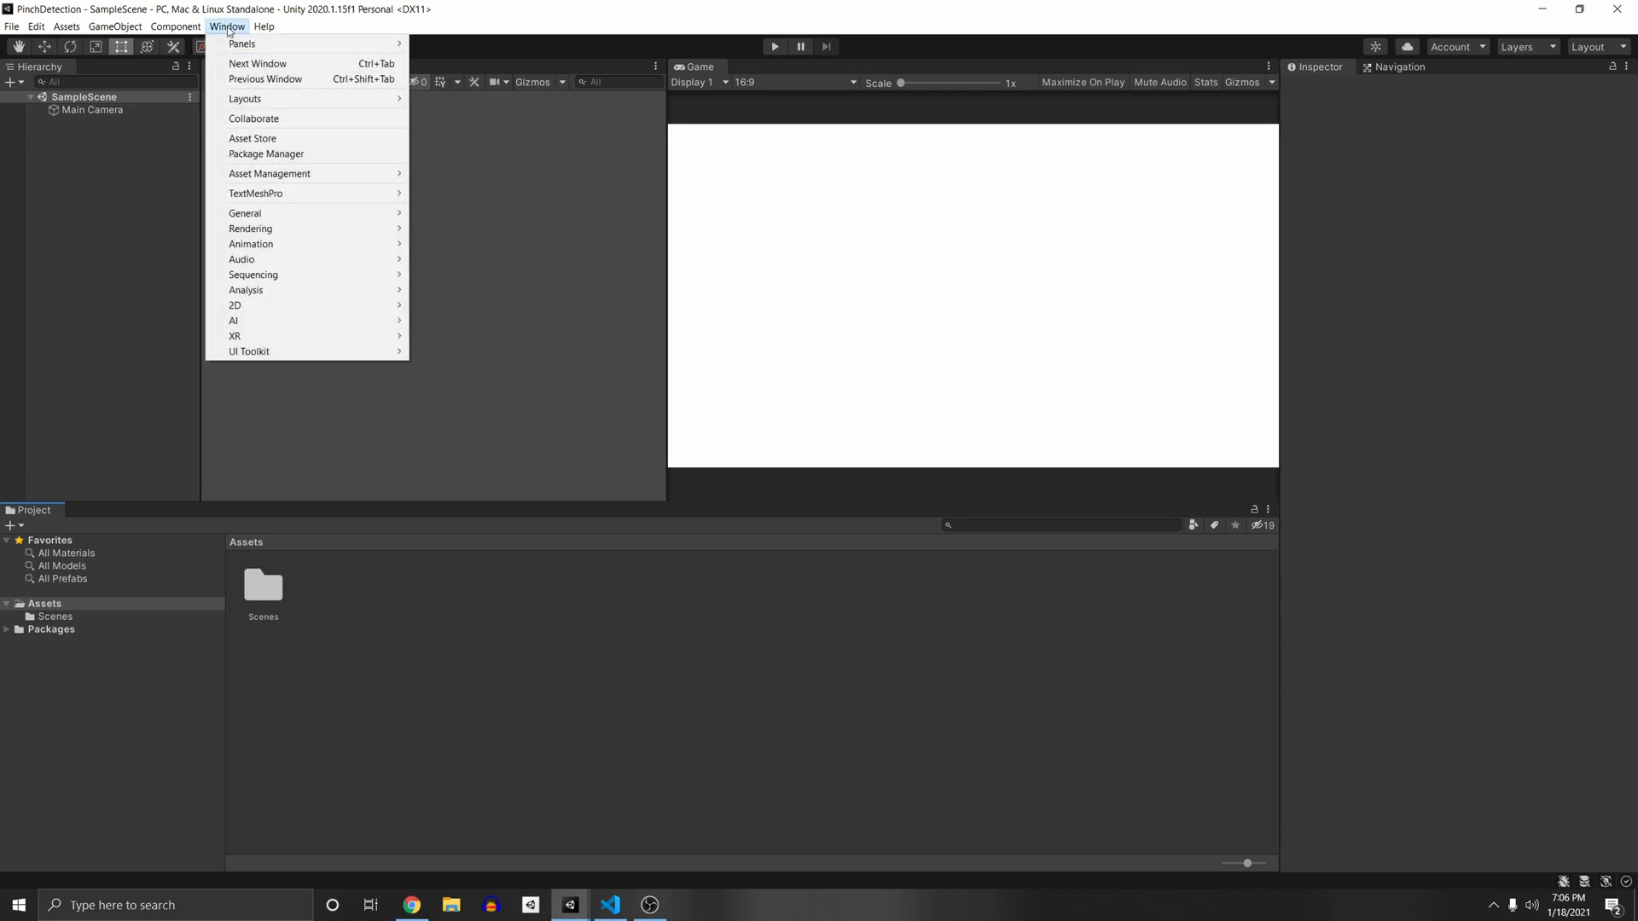
{"action": "mouse_move", "coordinate": [241, 52]}
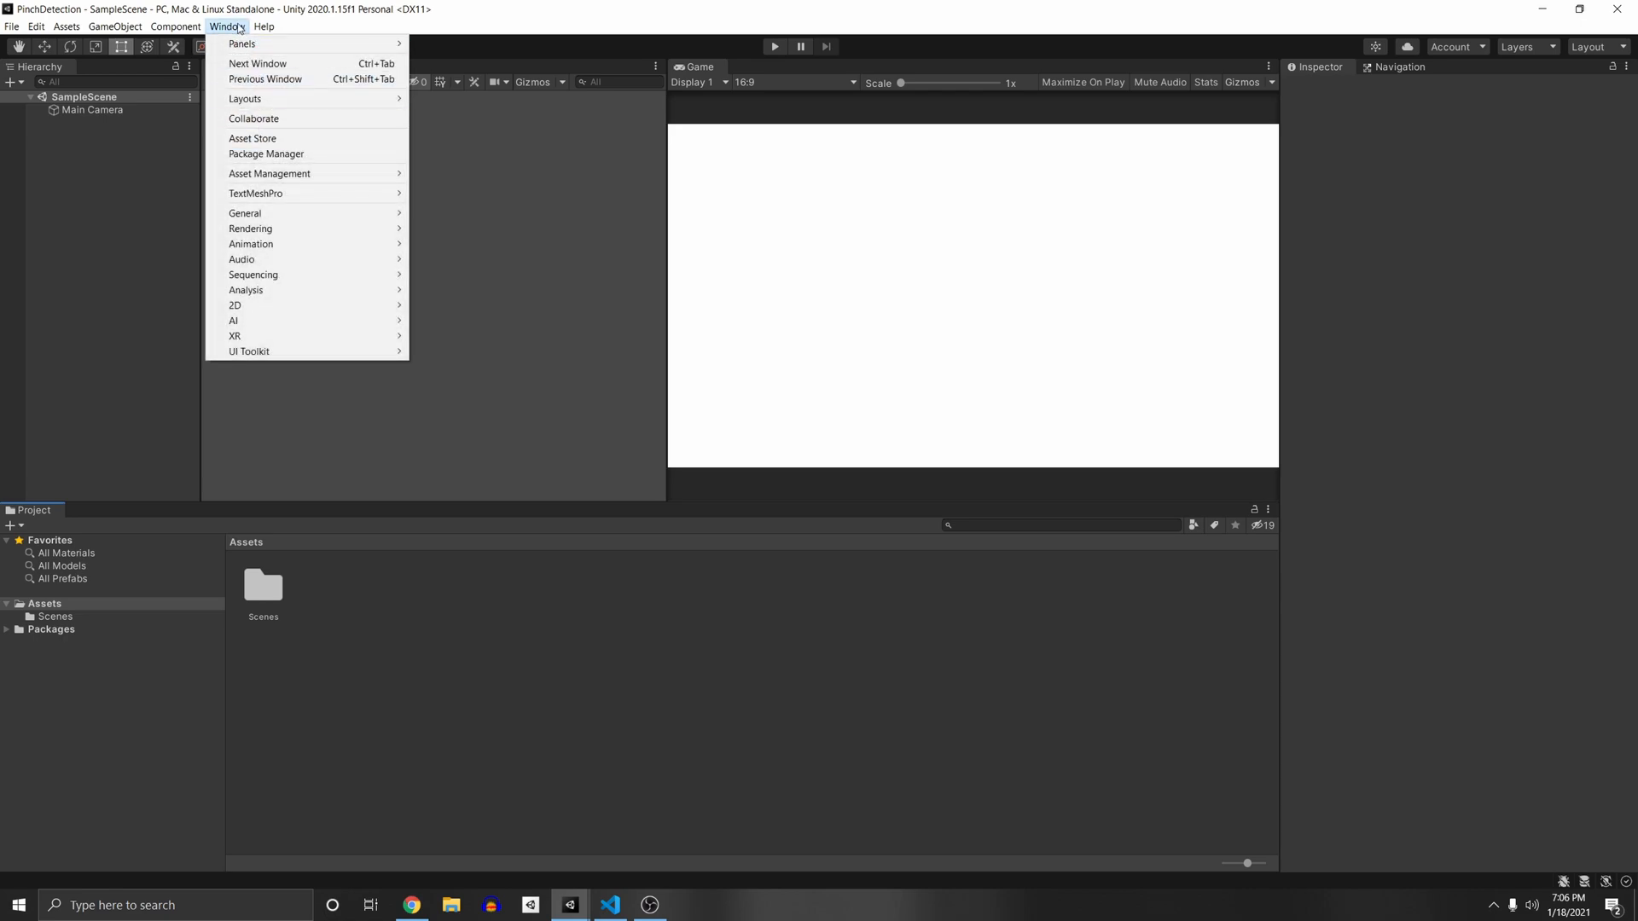
{"action": "left_click", "coordinate": [266, 153]}
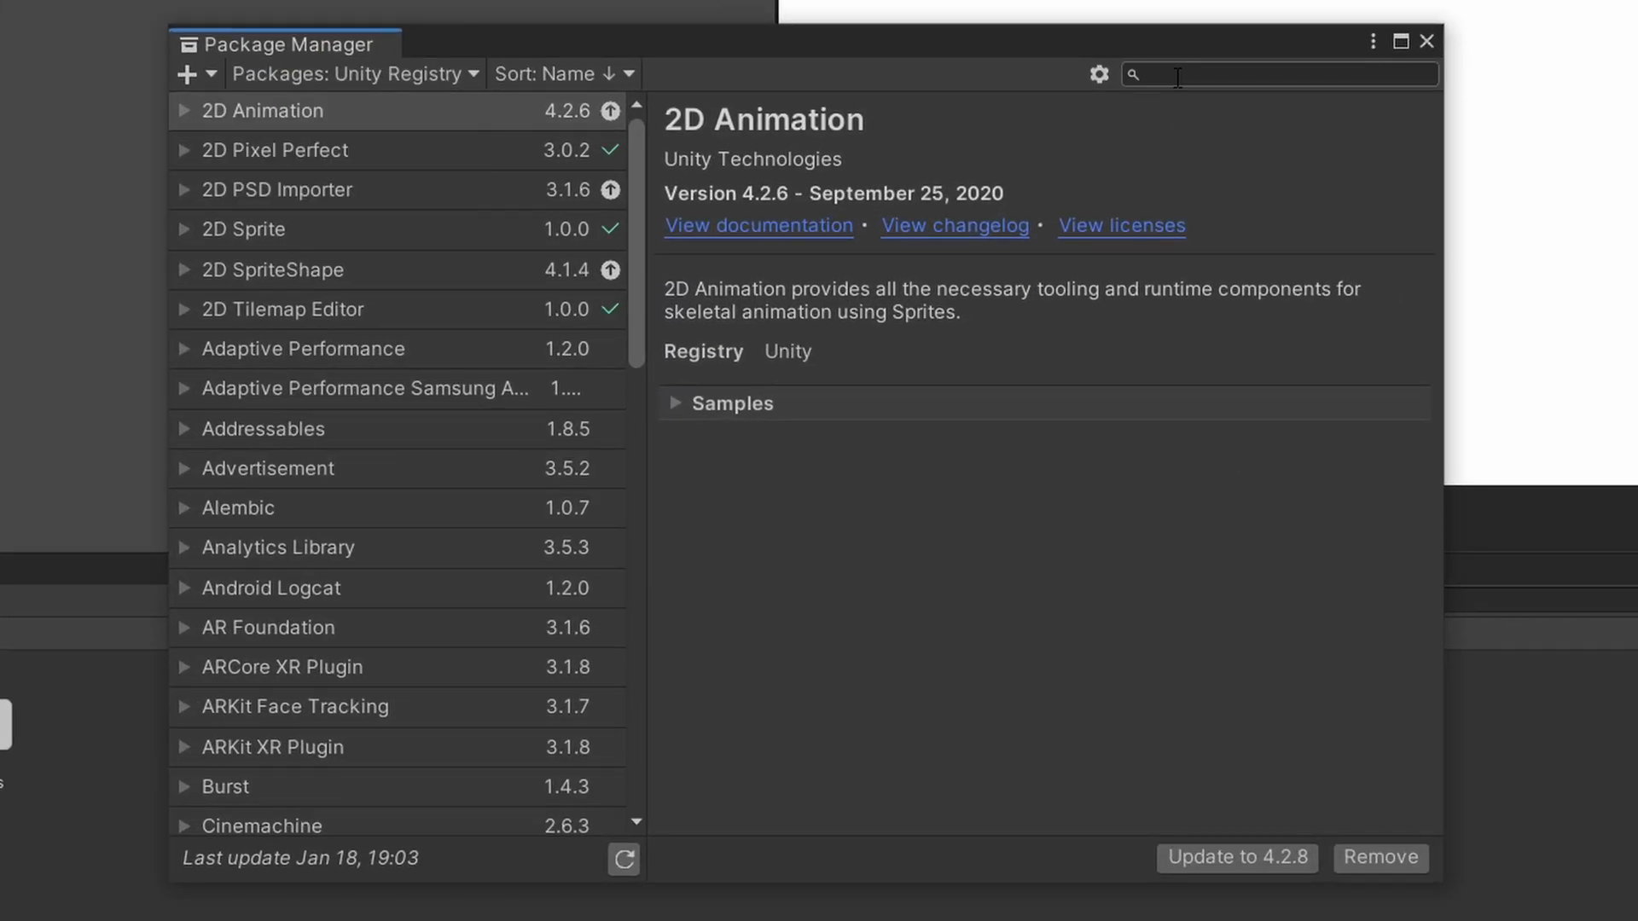
{"action": "type", "text": "input system"}
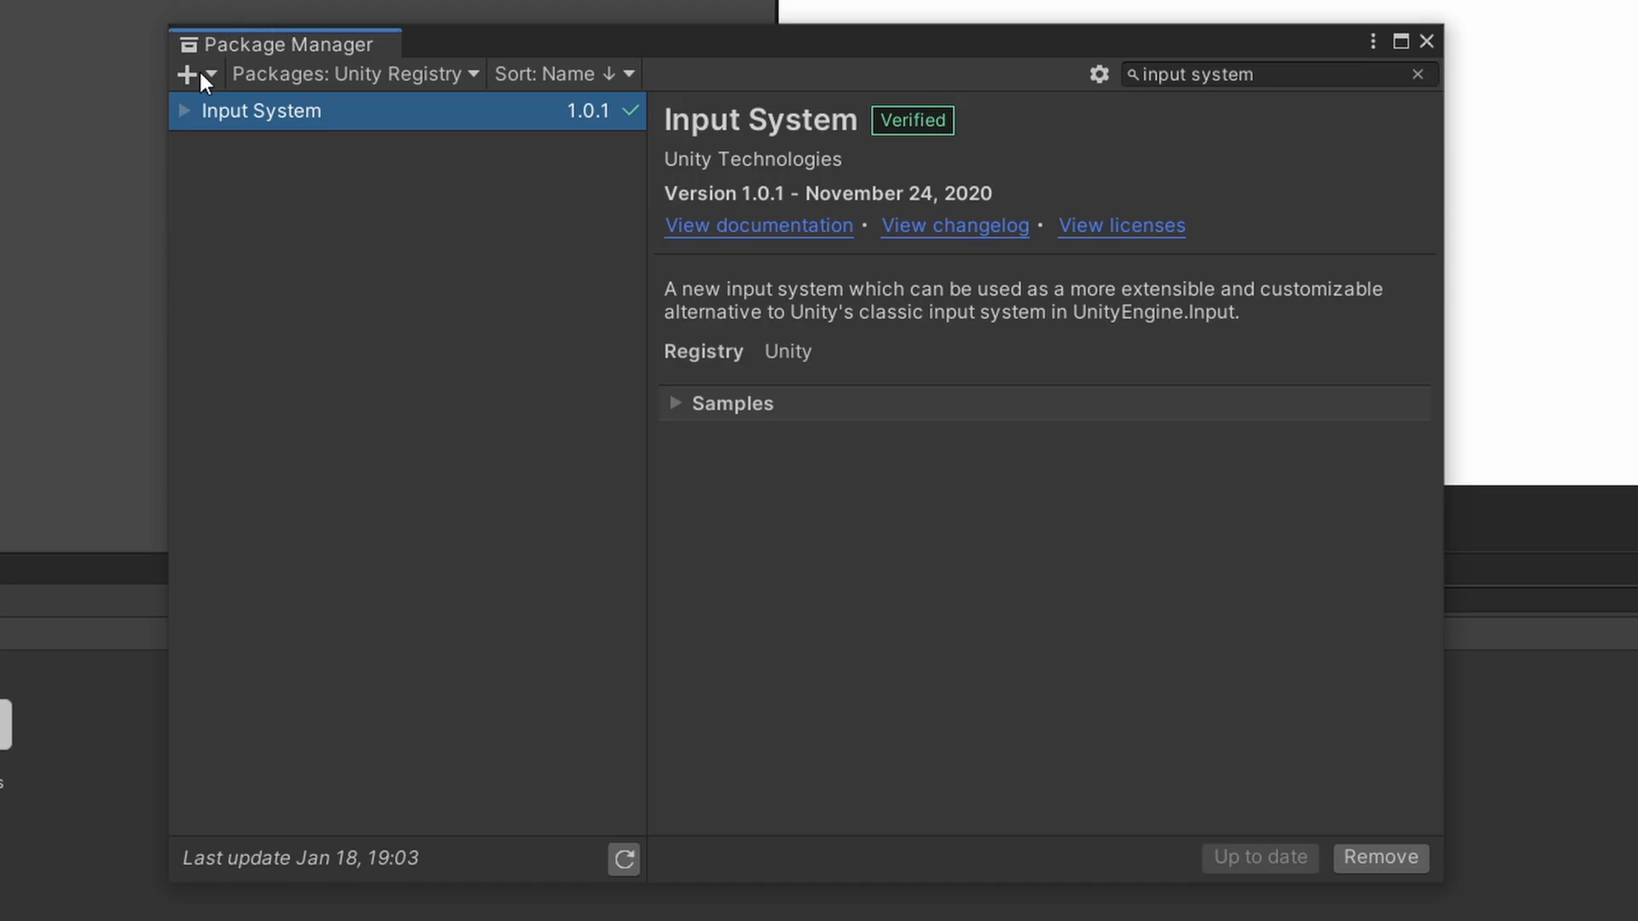
{"action": "mouse_move", "coordinate": [1270, 788]}
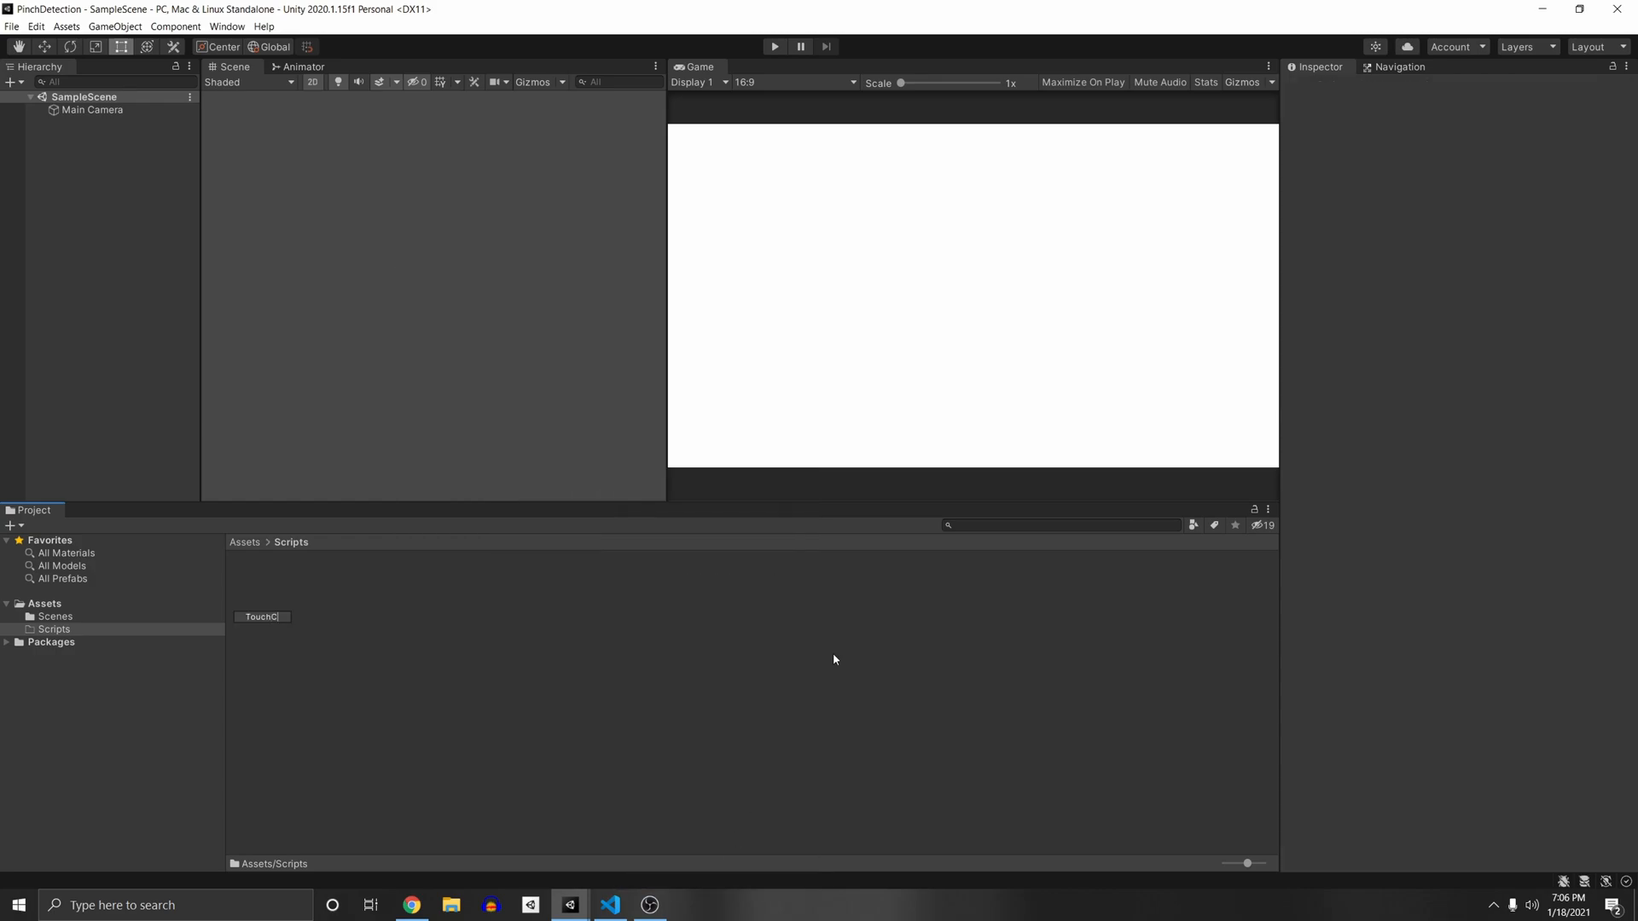
- Open the TouchControls asset, name the action map 'Touch', and start renaming its default action
{"action": "double_click", "coordinate": [259, 616]}
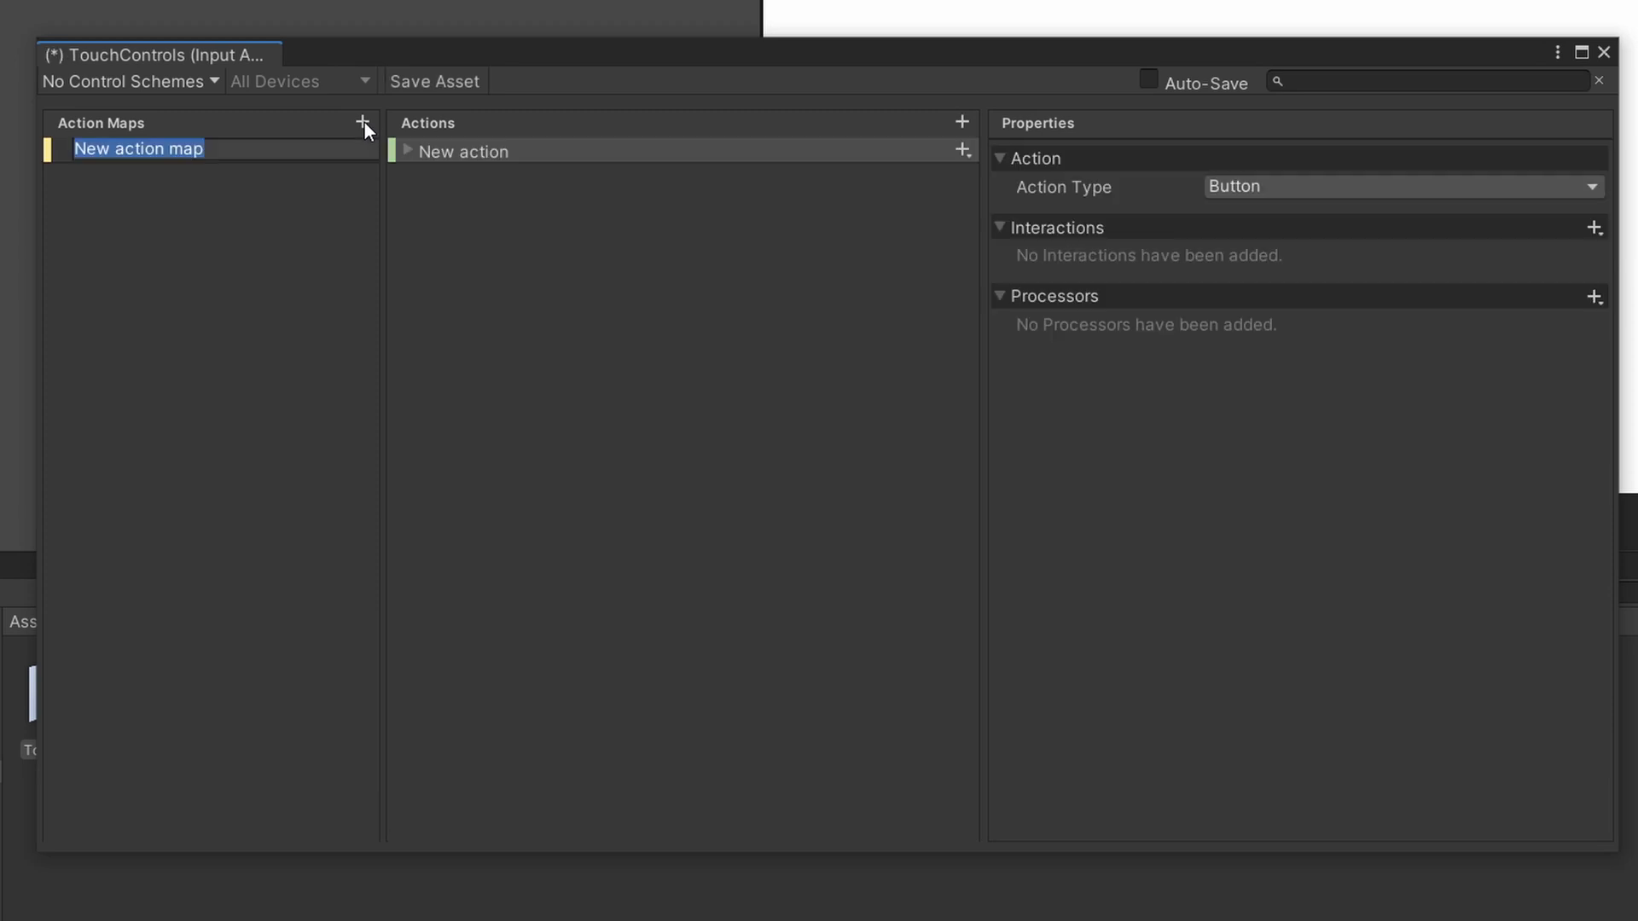
{"action": "type", "text": "T"}
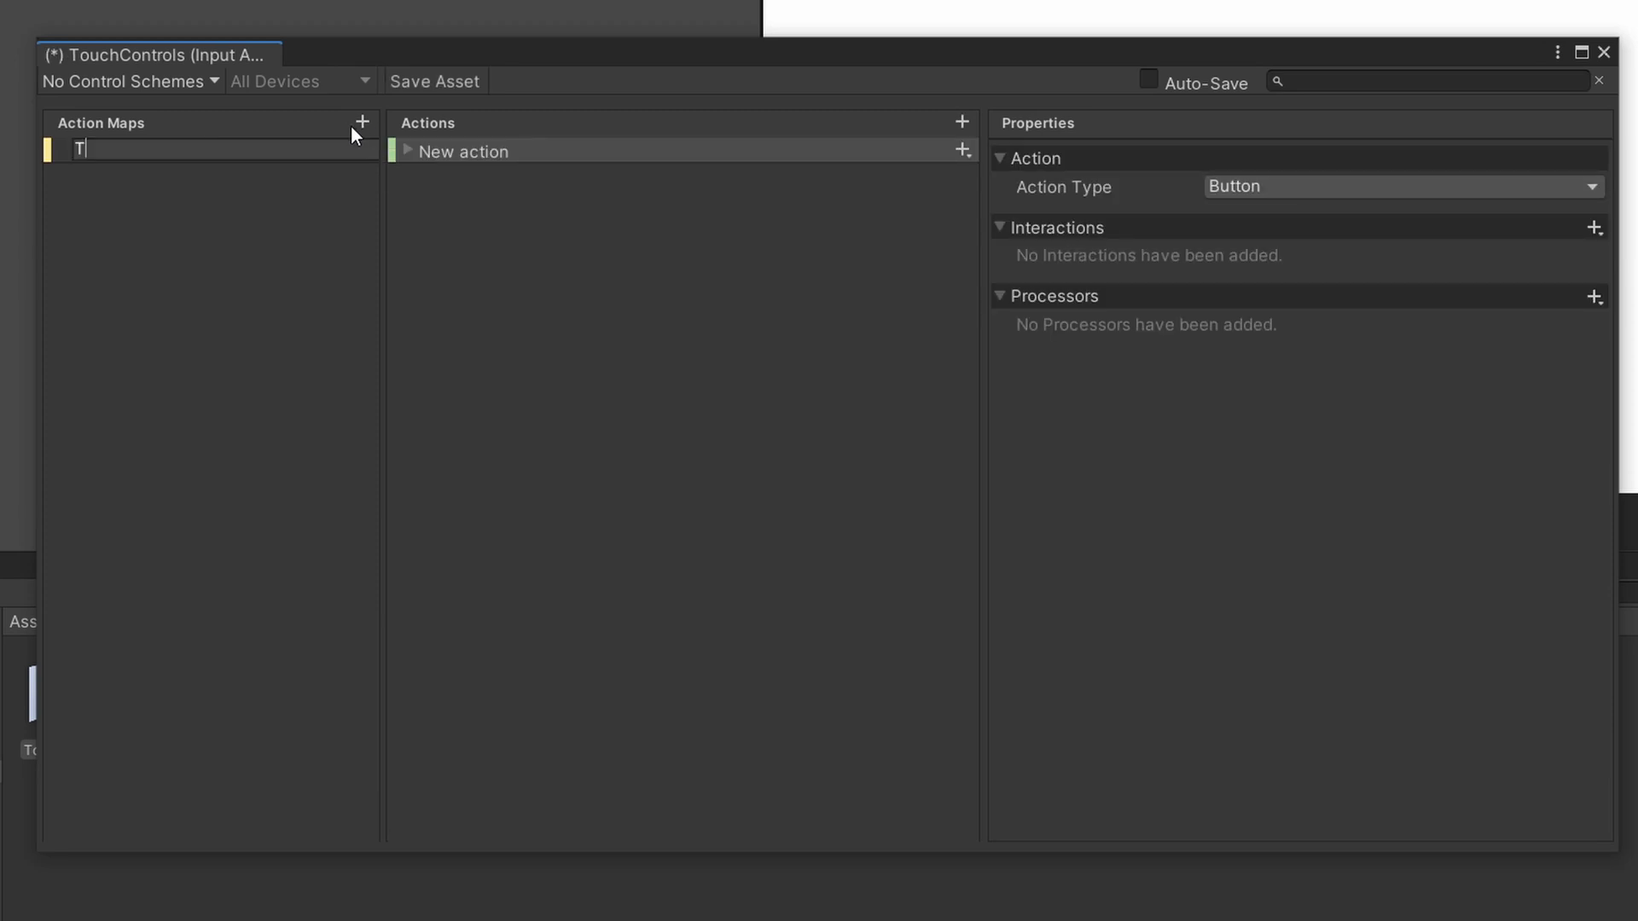
{"action": "type", "text": "ouch"}
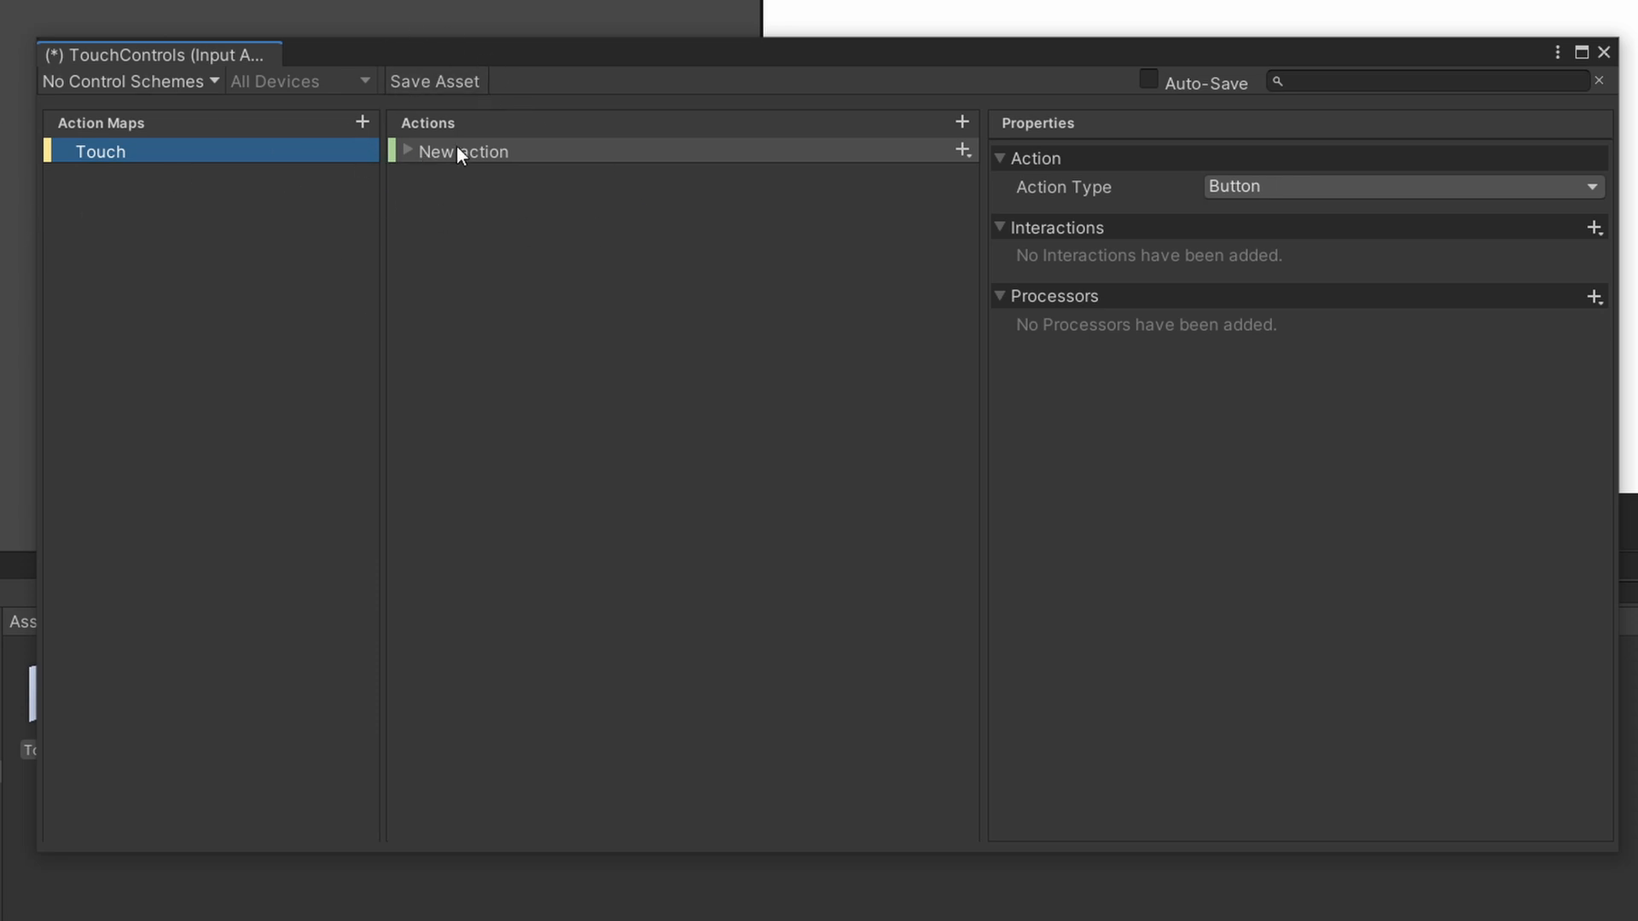
{"action": "double_click", "coordinate": [464, 152]}
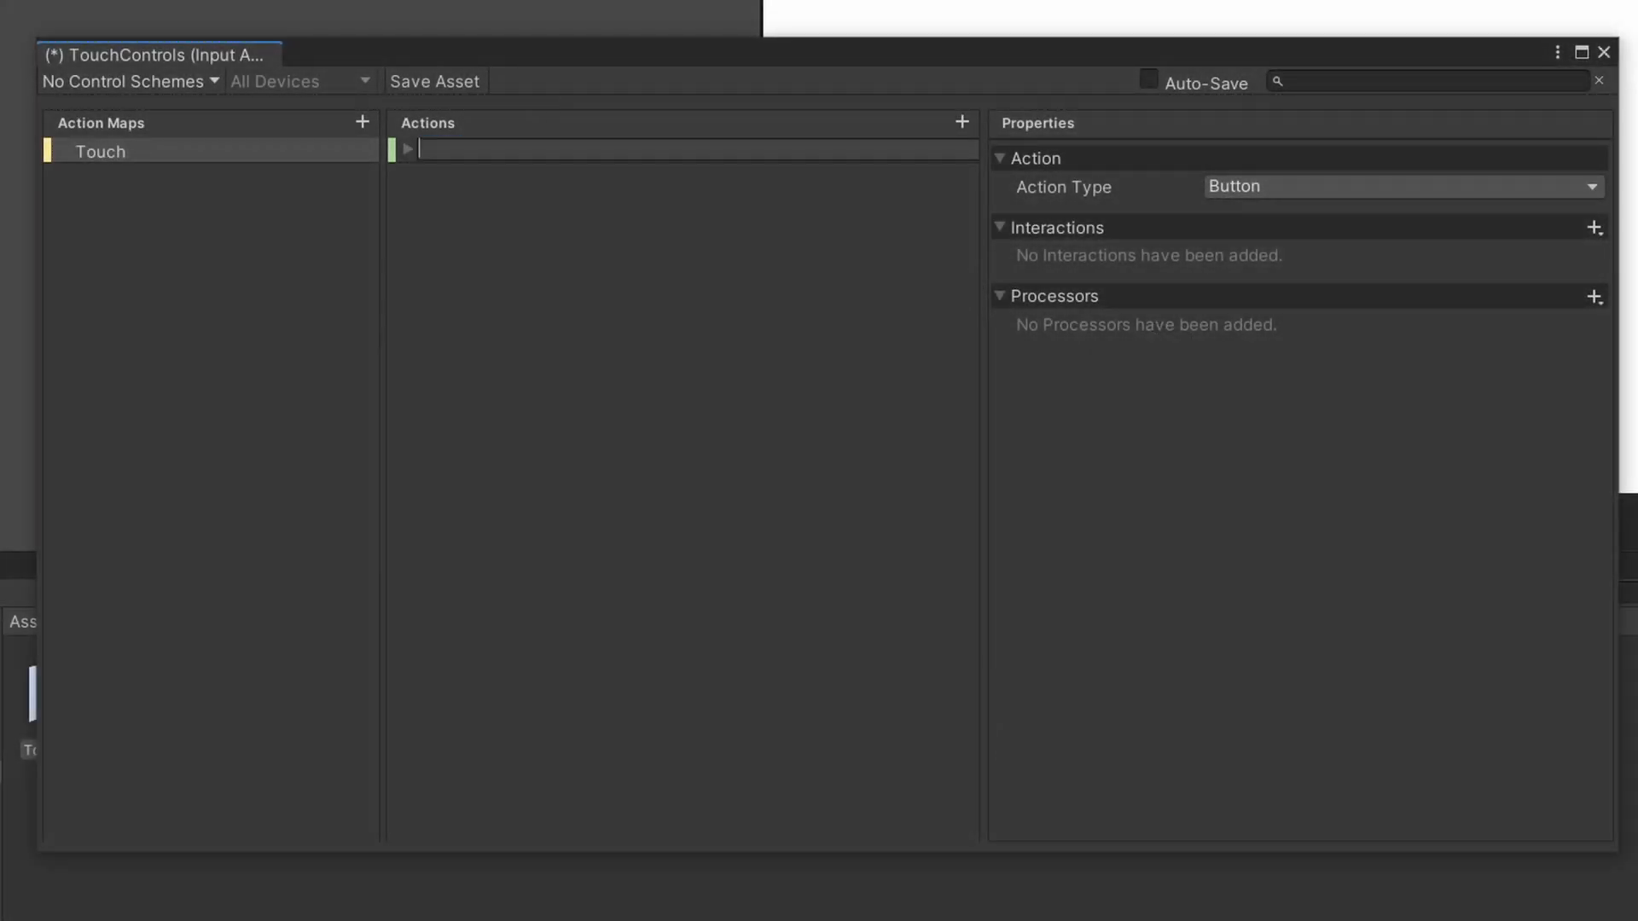
- Create actions PrimaryFingerPosition, SecondaryFingerPosition and SecondaryTouchContact in the Touch map
{"action": "type", "text": "Prima"}
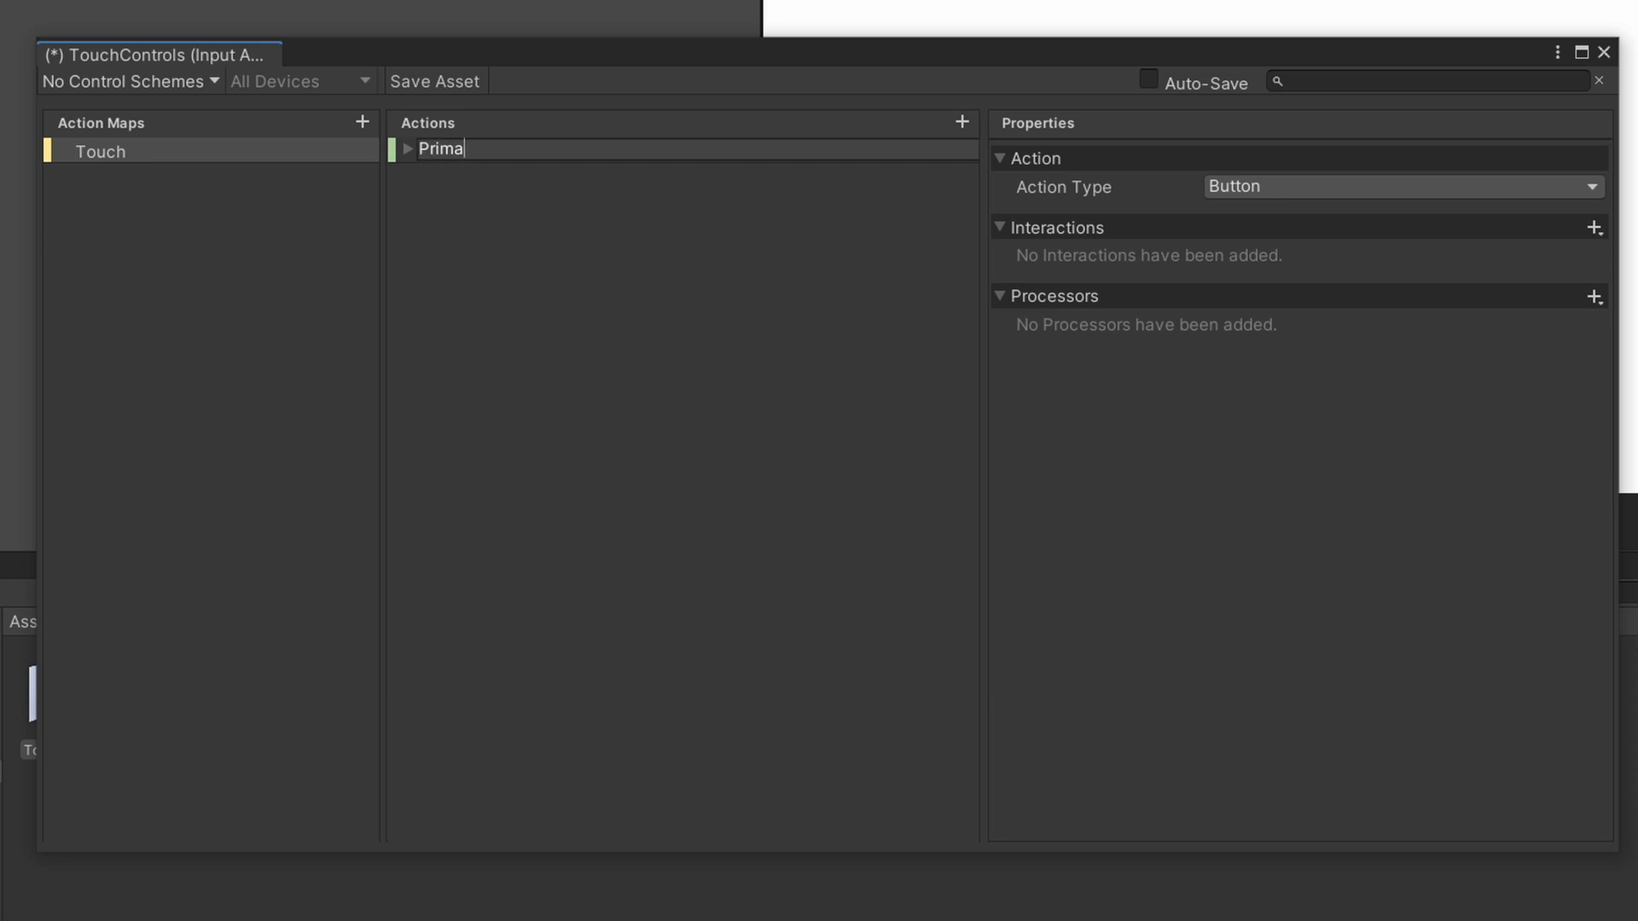
{"action": "type", "text": "ryFingerPosition"}
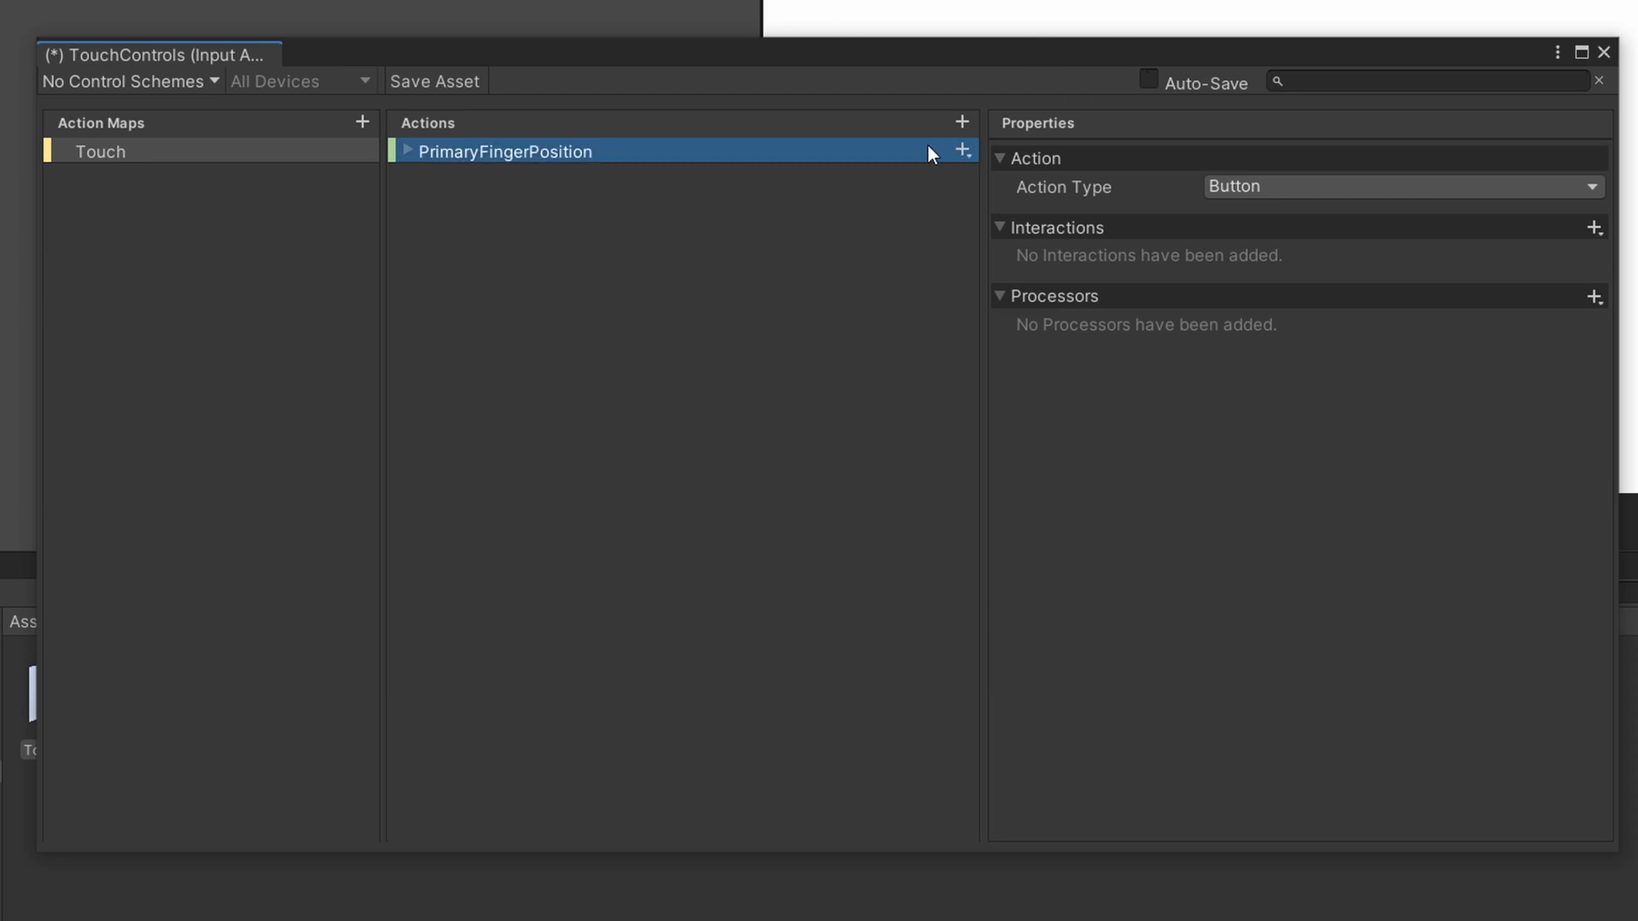
{"action": "left_click", "coordinate": [962, 150]}
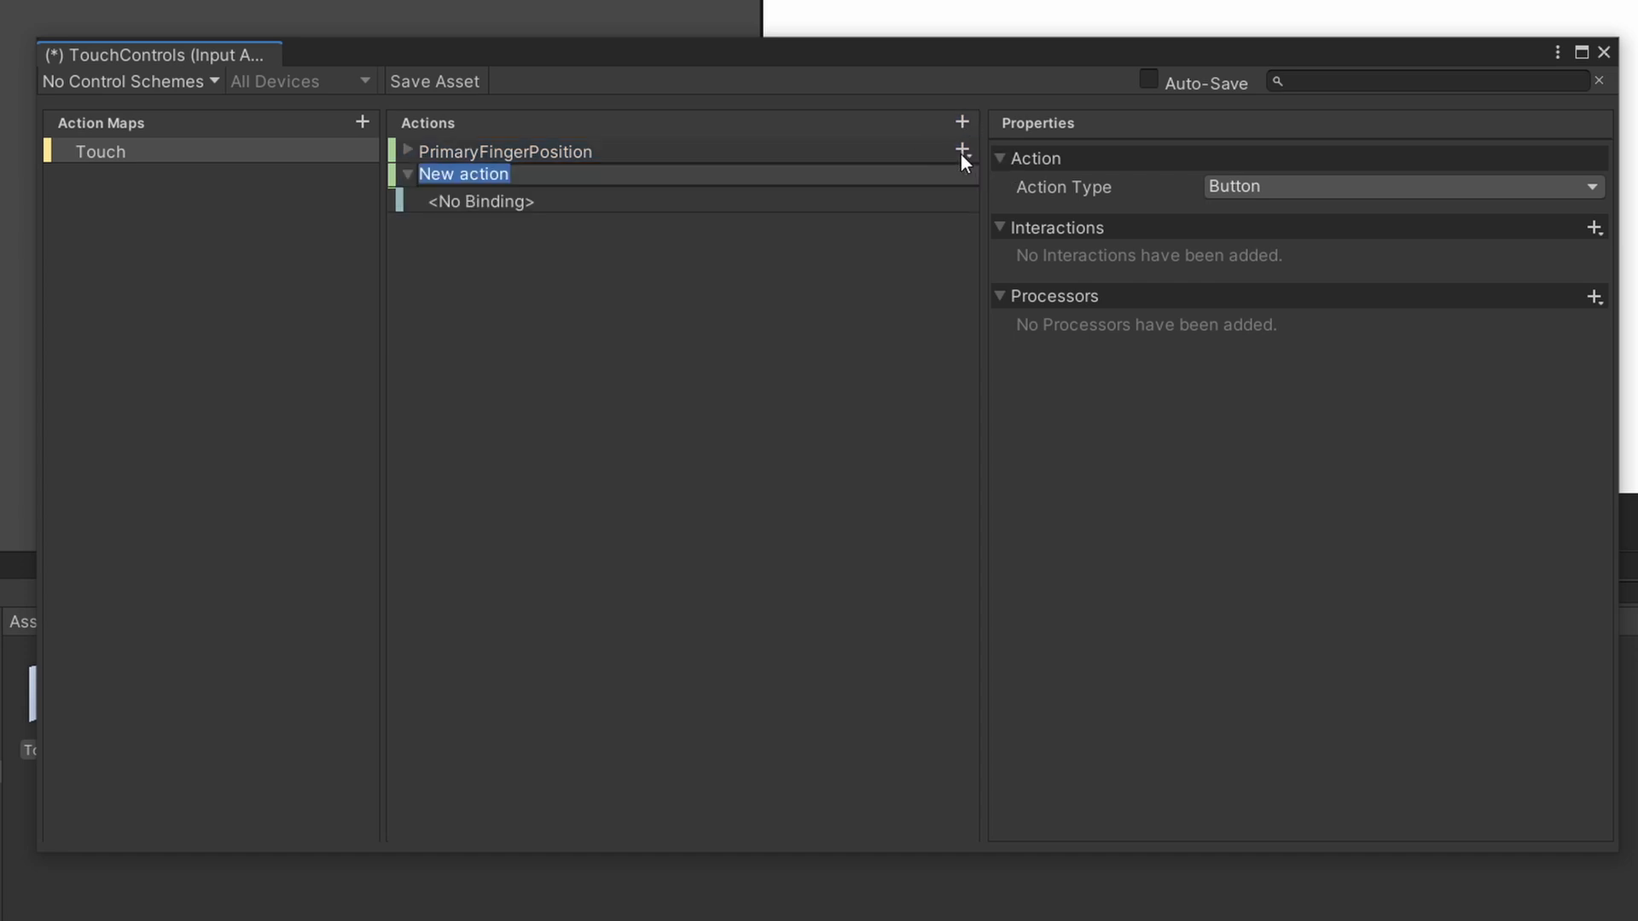
{"action": "type", "text": "SecondaryF"}
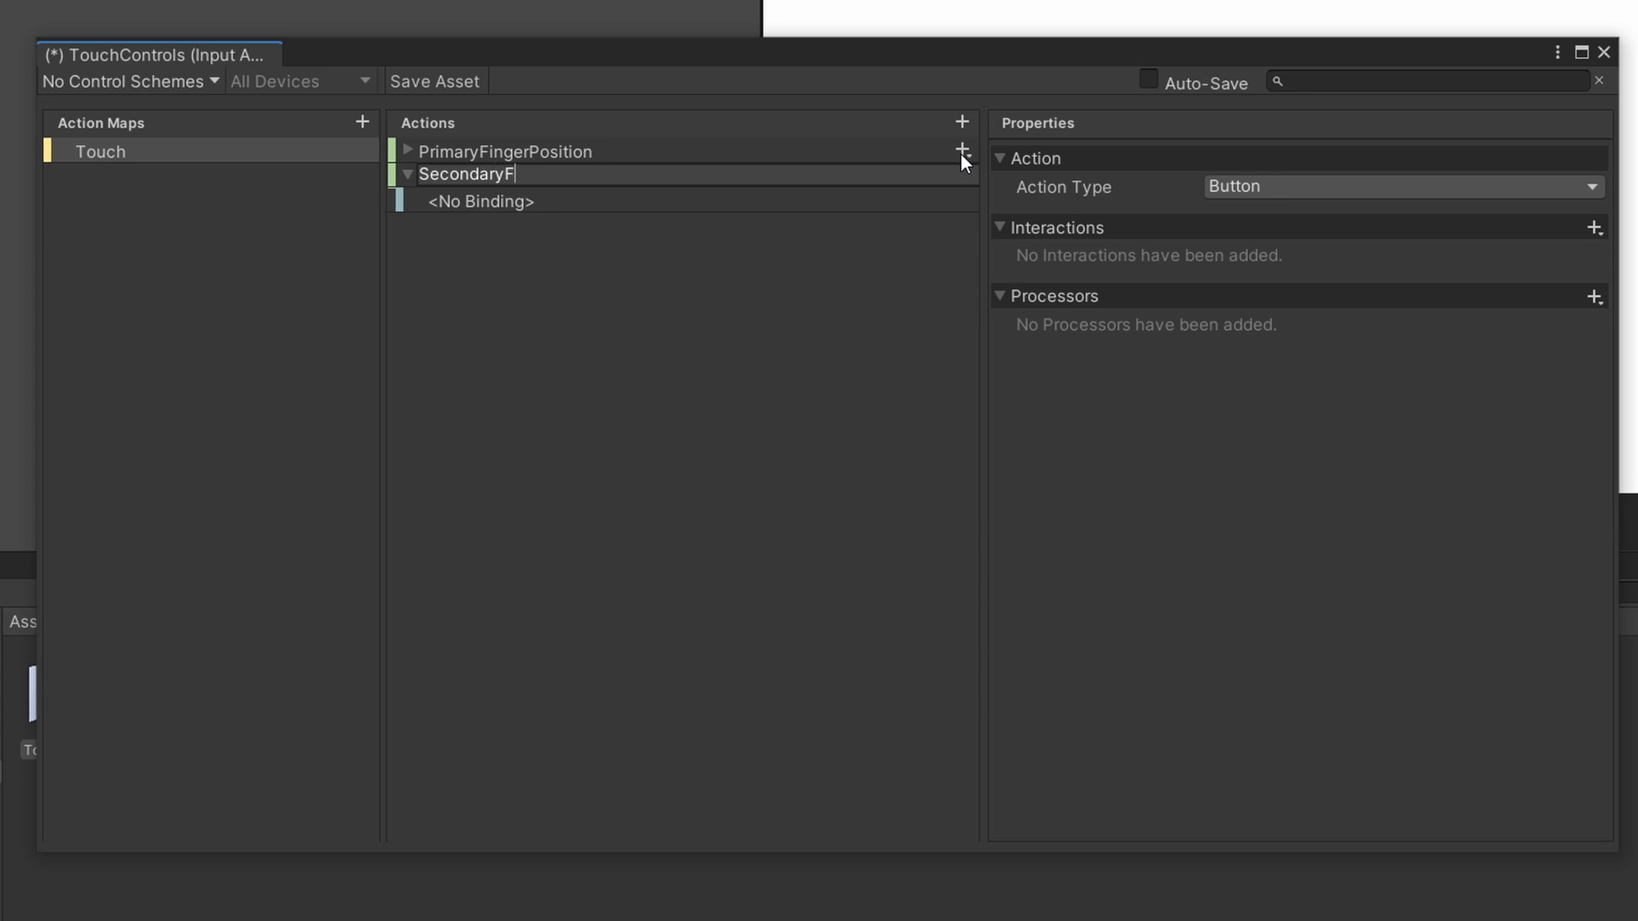
{"action": "left_click", "coordinate": [960, 122]}
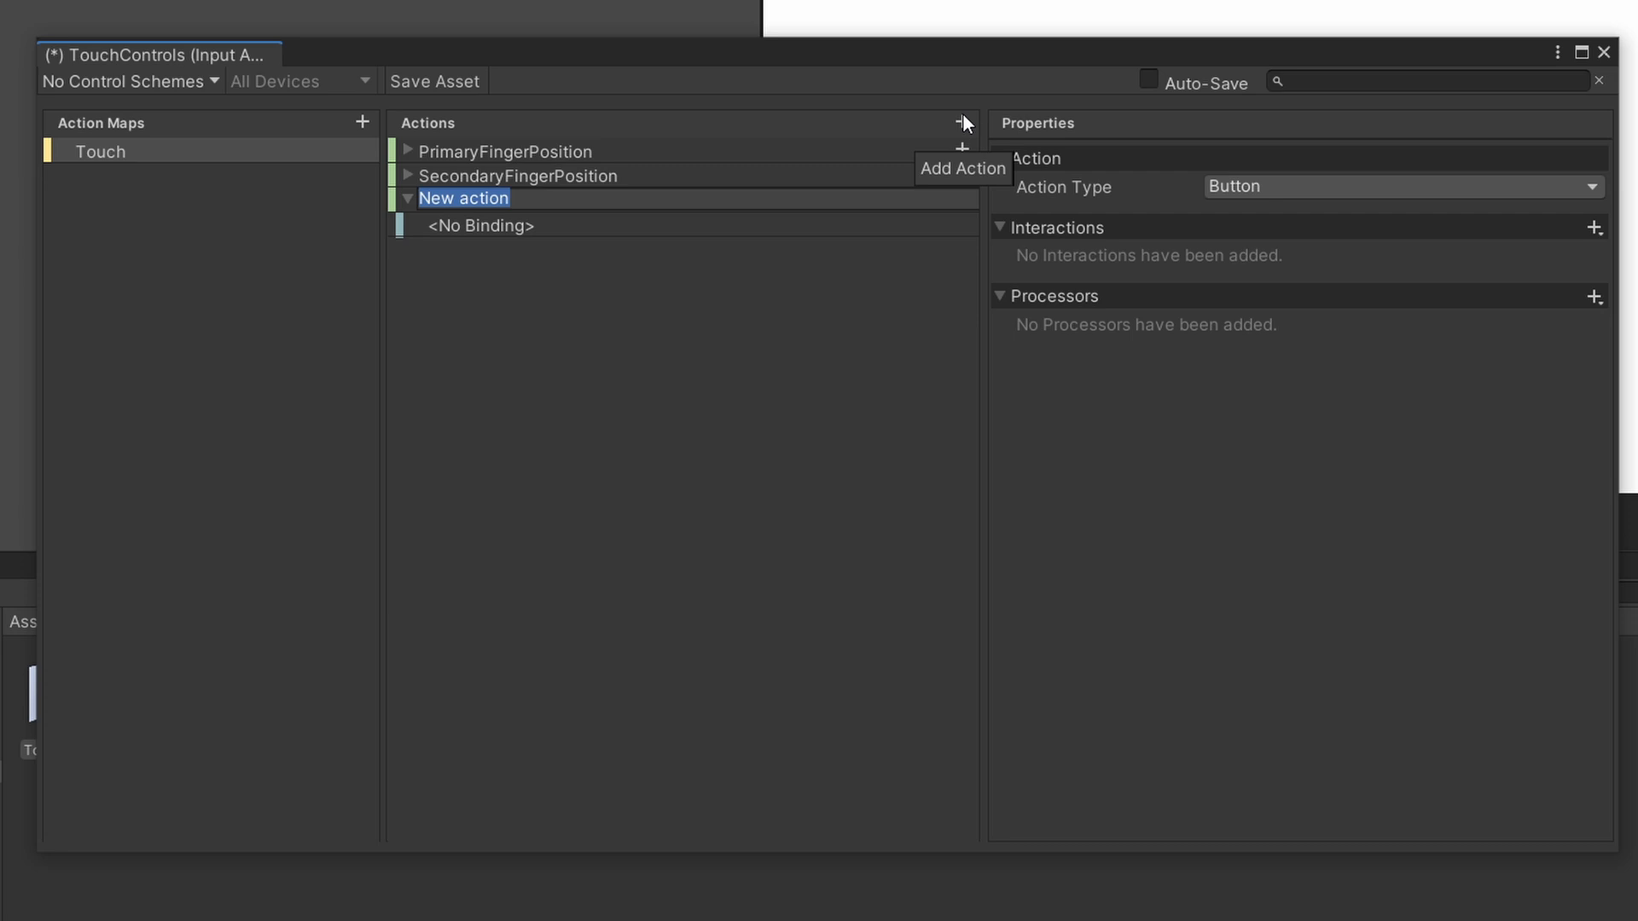
{"action": "type", "text": "Secondary"}
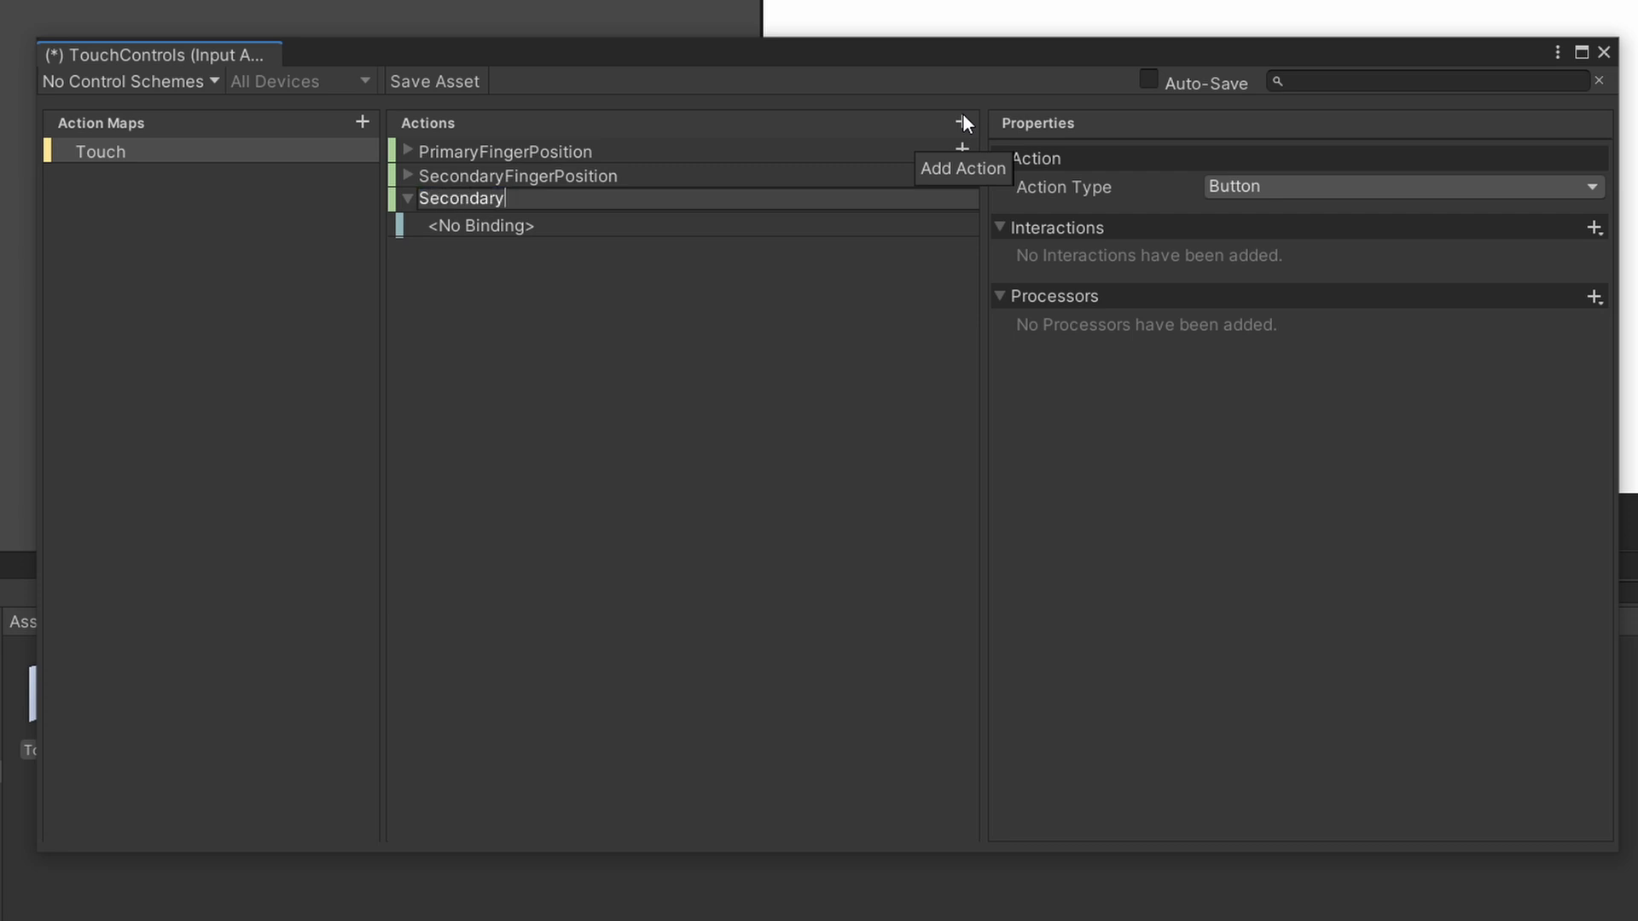
{"action": "type", "text": "TouchContacyt"}
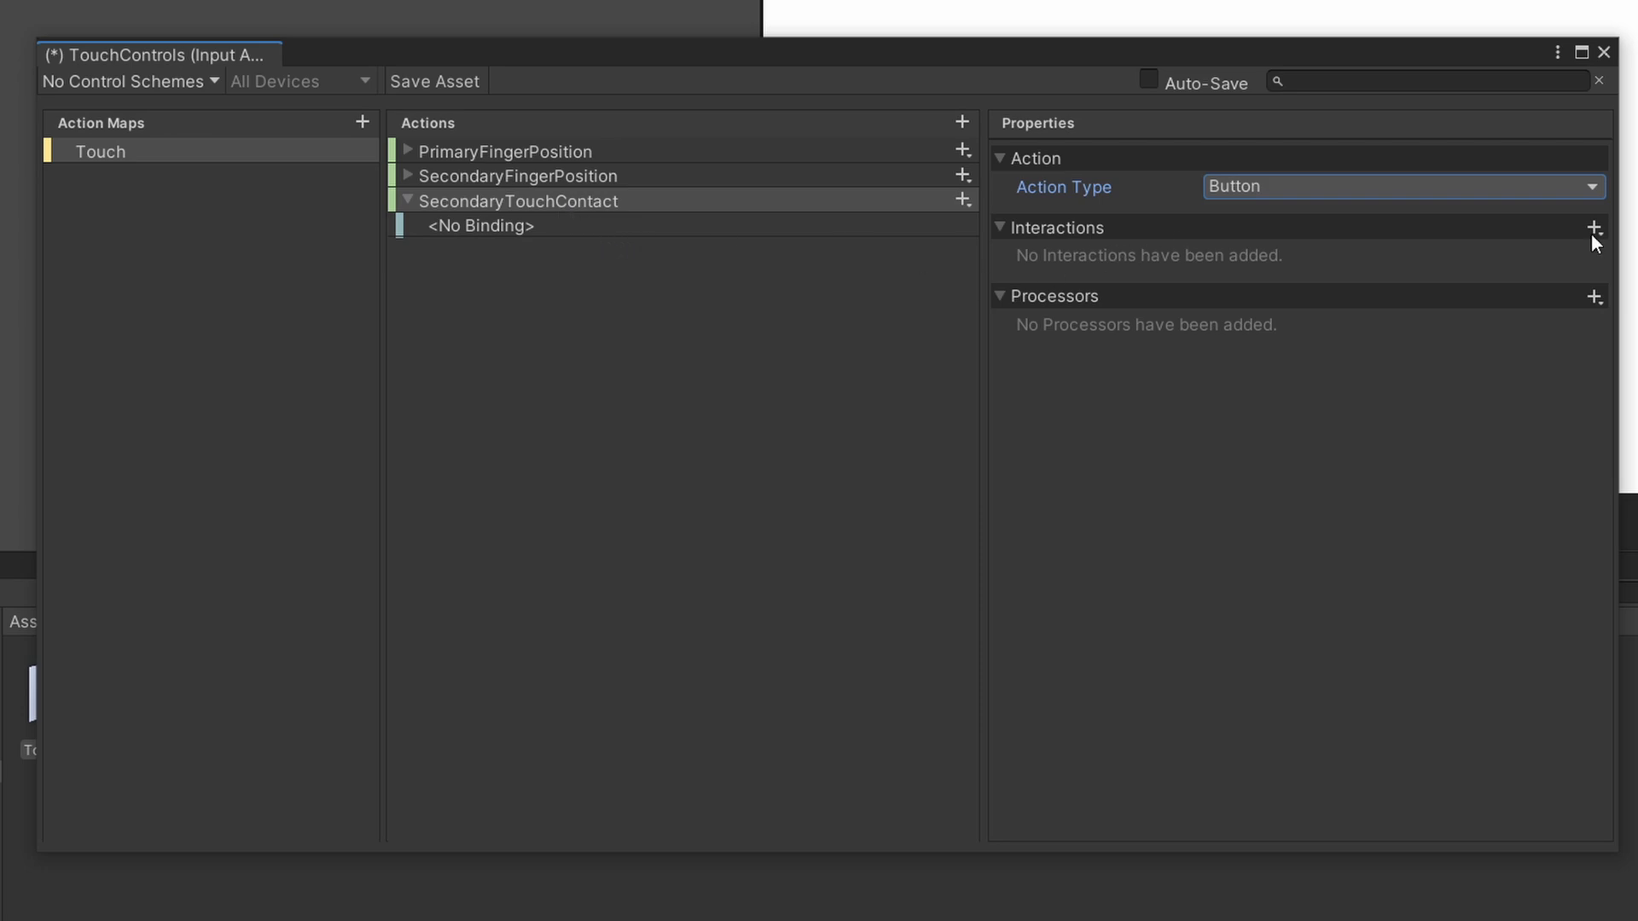
- Add a Press interaction to SecondaryTouchContact that triggers on release only
{"action": "left_click", "coordinate": [1595, 228]}
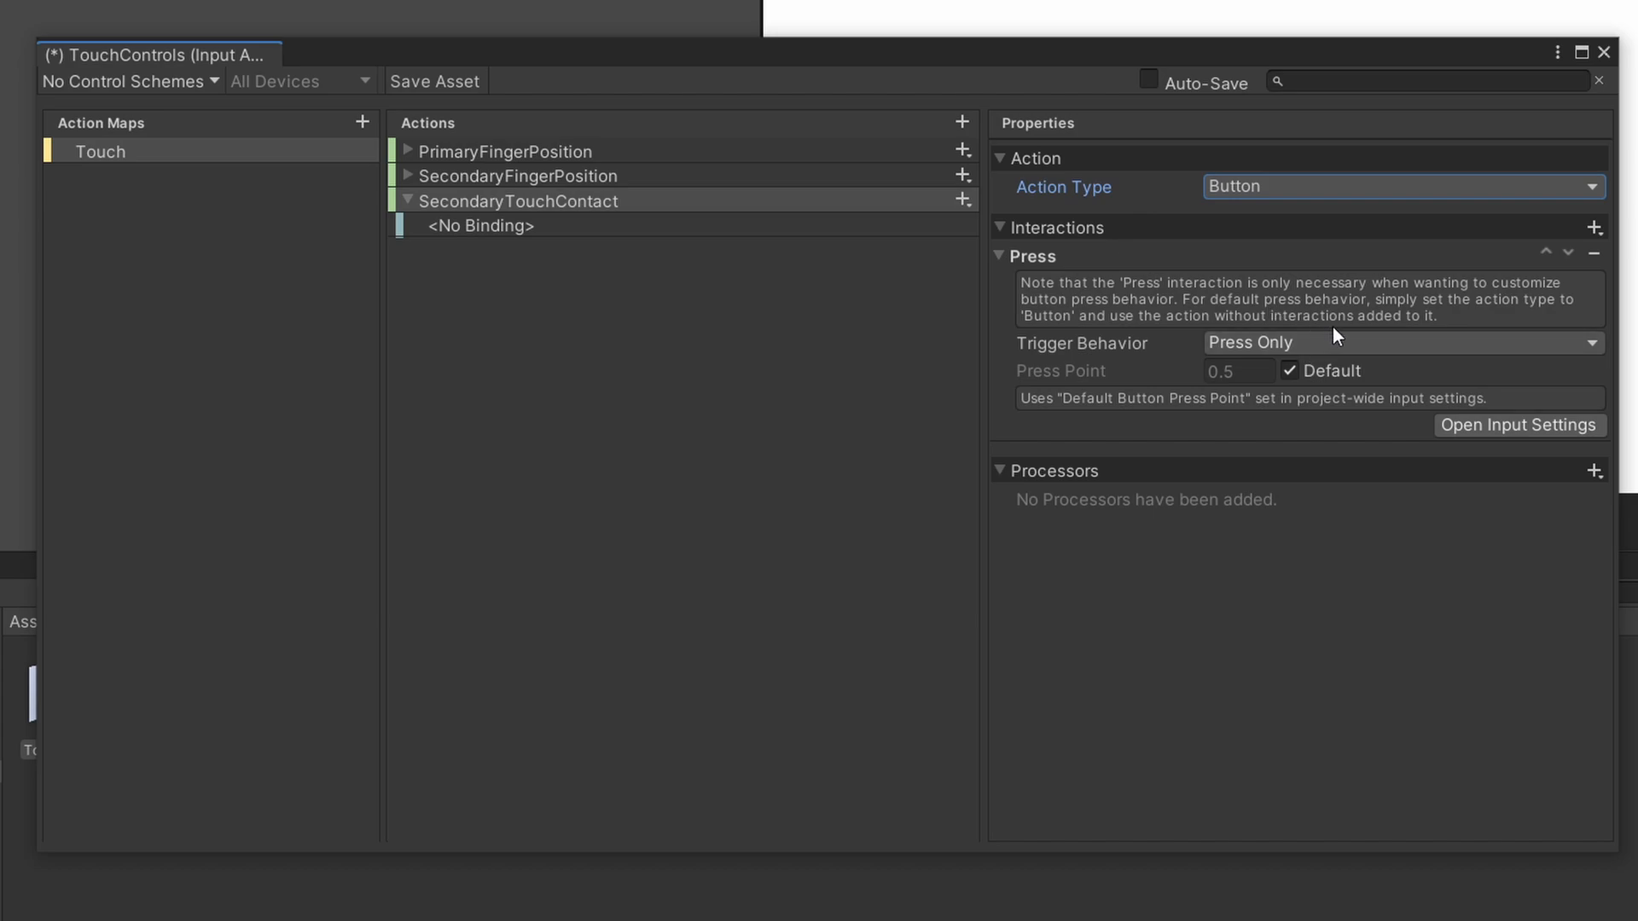
{"action": "left_click", "coordinate": [1400, 343]}
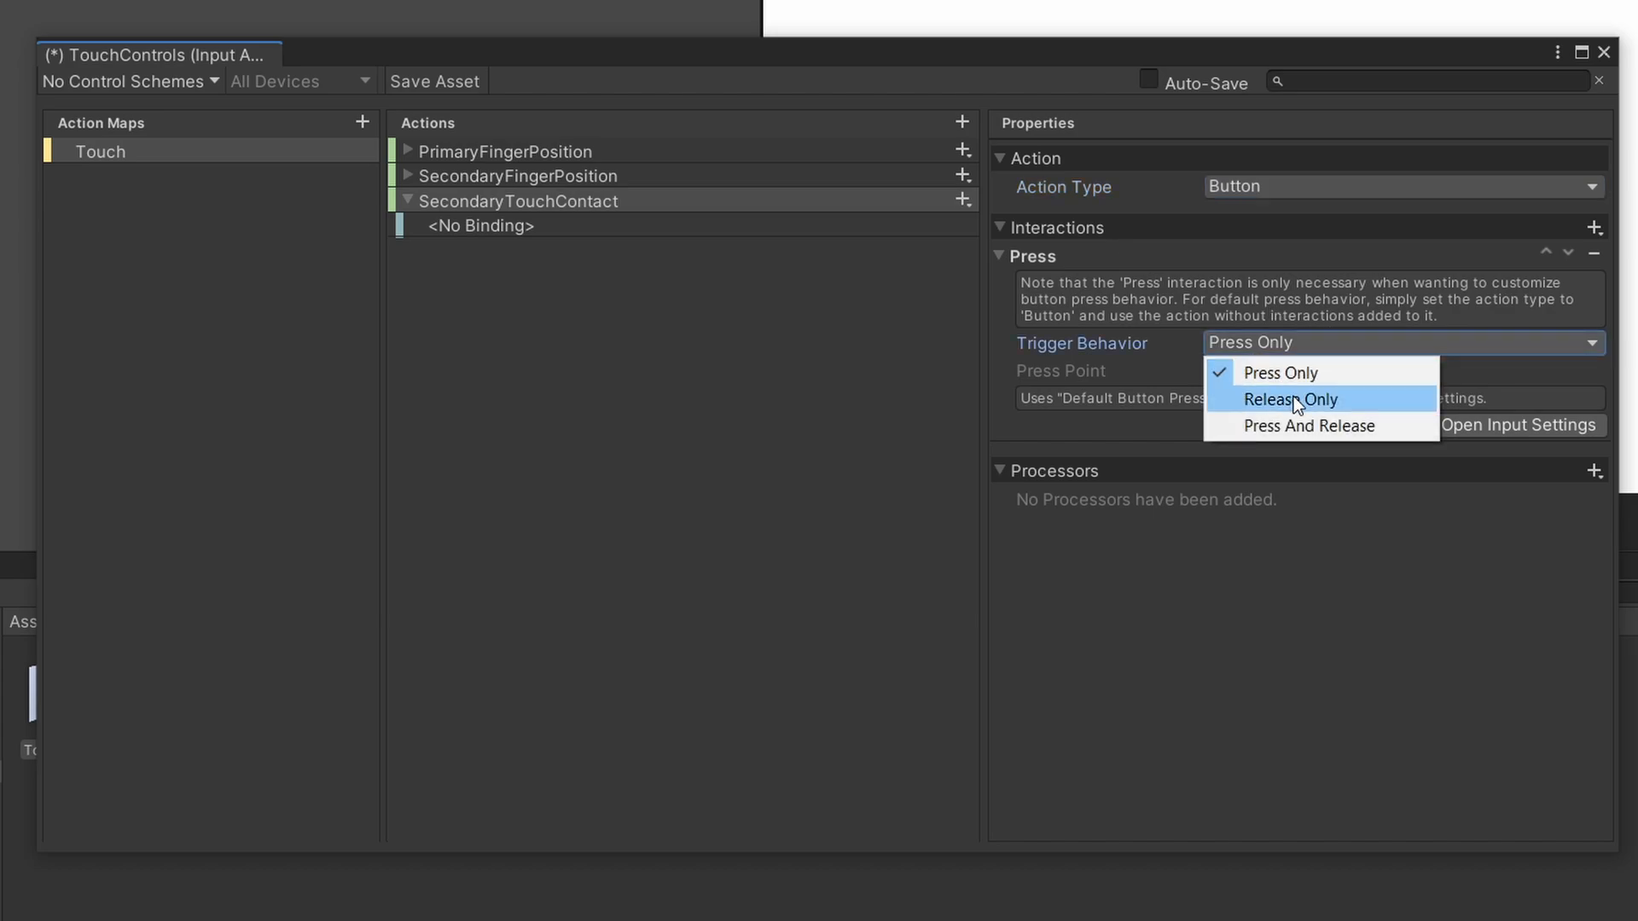
{"action": "left_click", "coordinate": [1280, 373]}
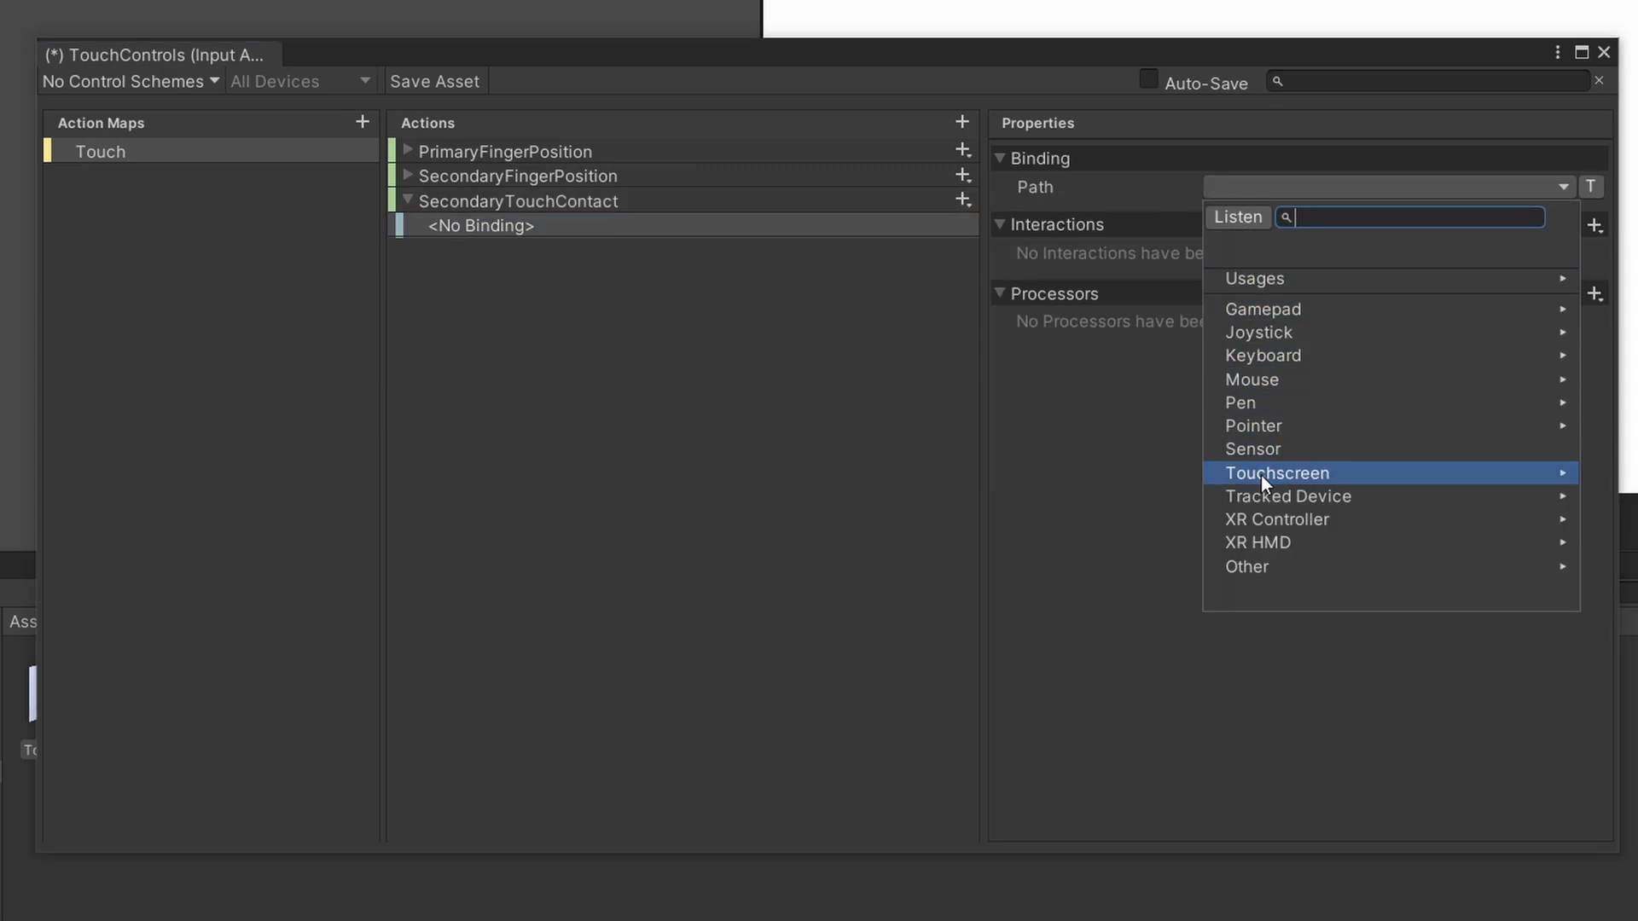
- Bind SecondaryTouchContact to Touchscreen Touch #1 Touch Contact
{"action": "left_click", "coordinate": [1274, 472]}
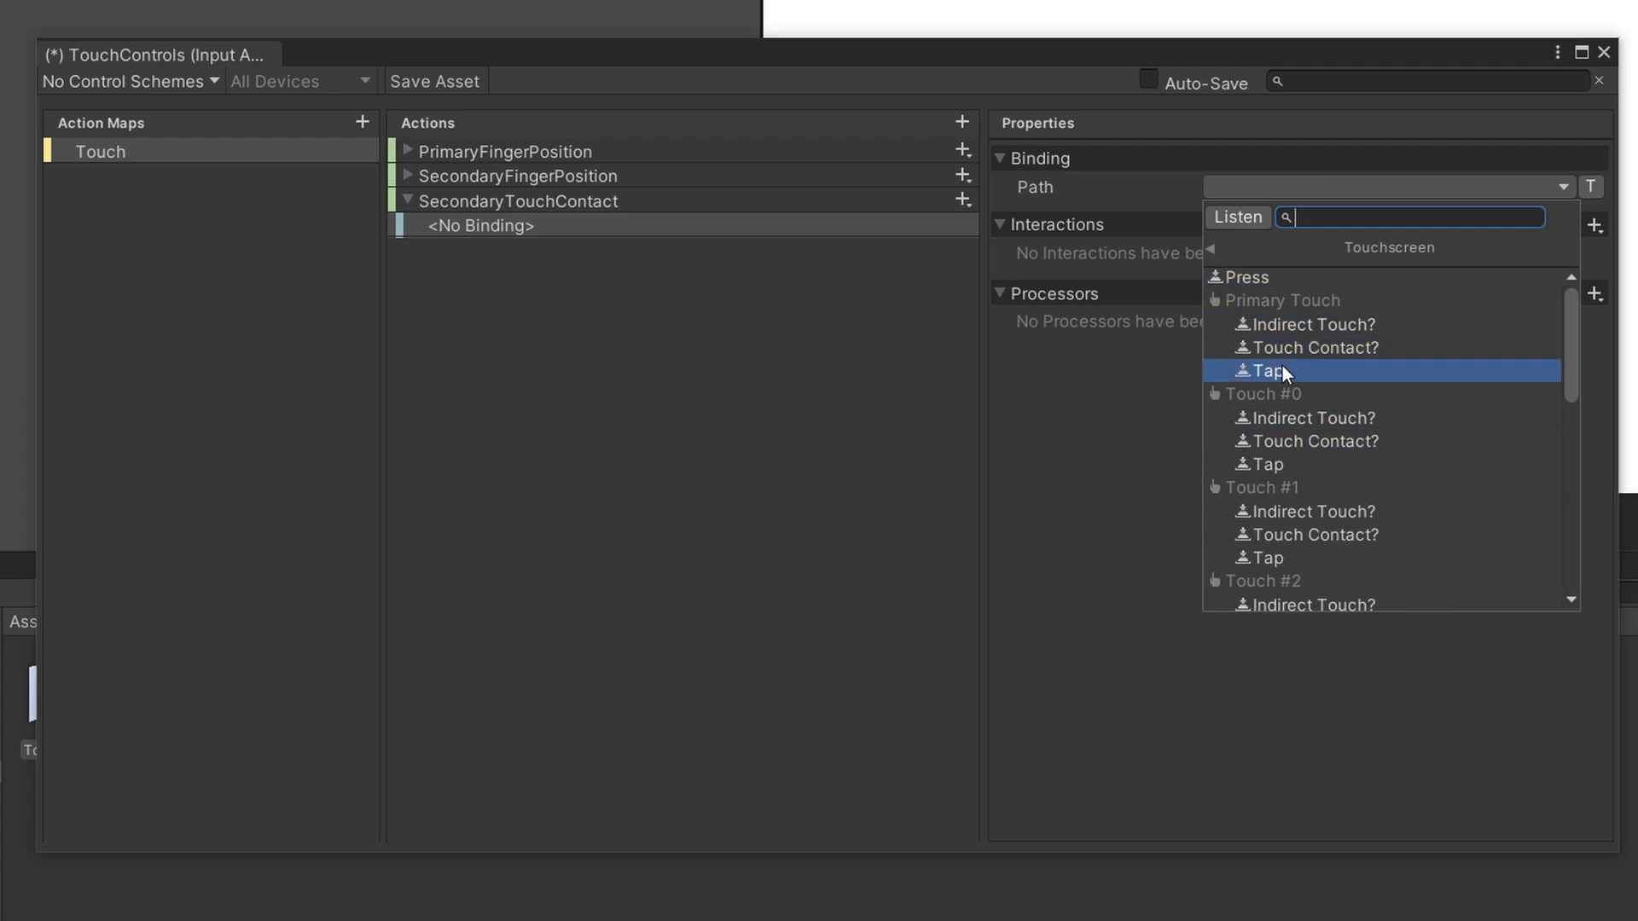
{"action": "scroll", "scroll_direction": "down", "scroll_amount": 3}
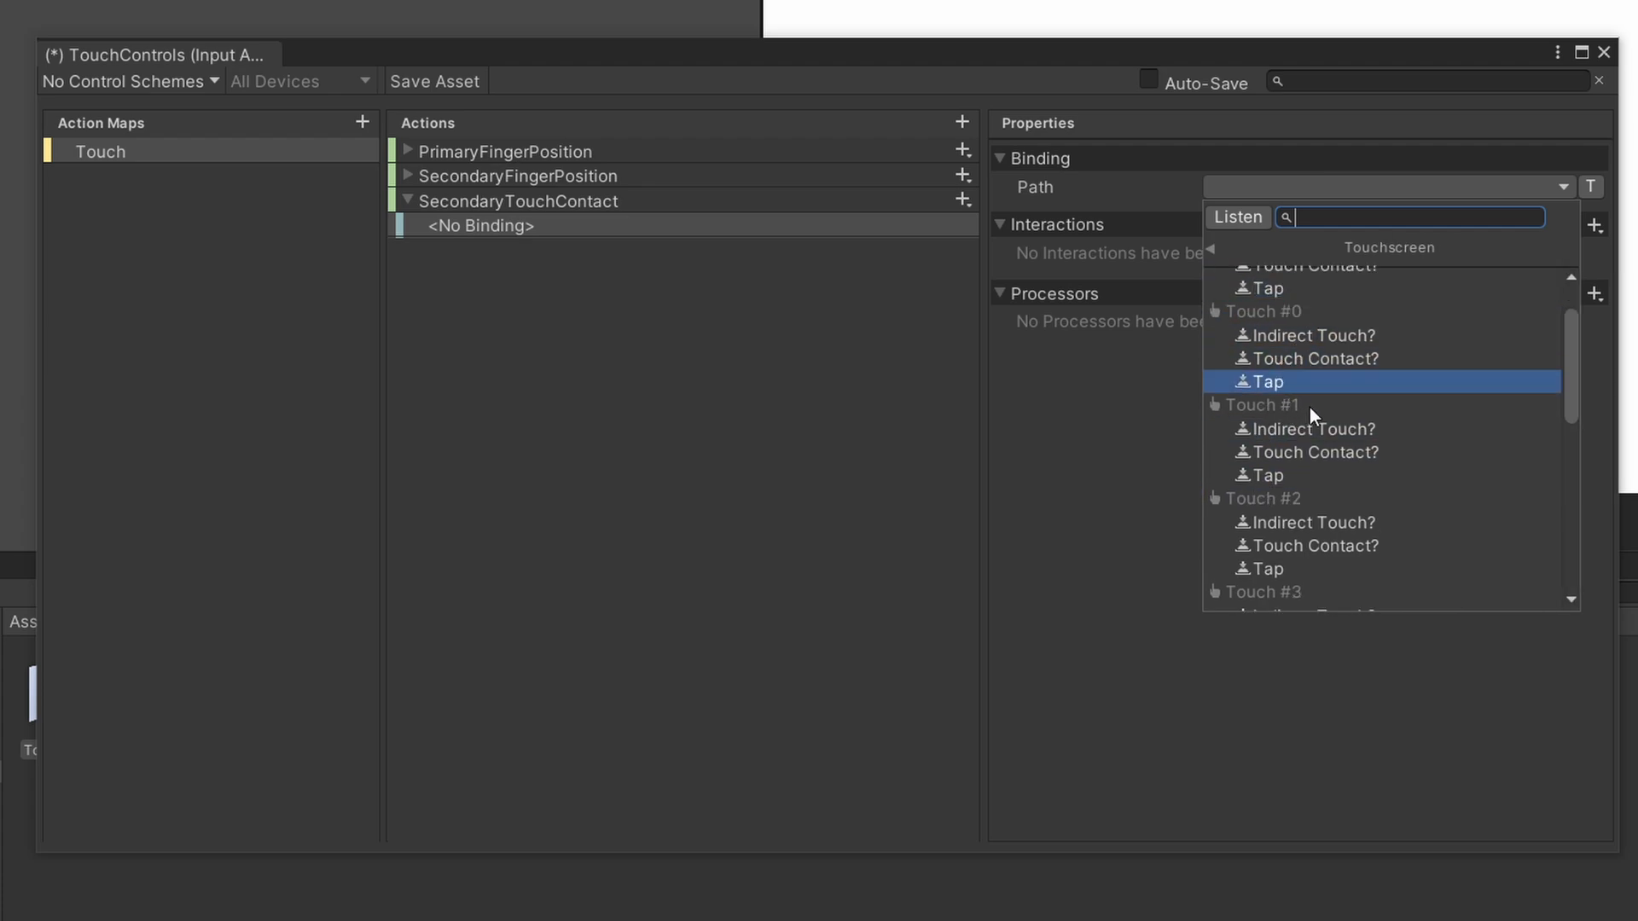
{"action": "mouse_move", "coordinate": [1303, 335]}
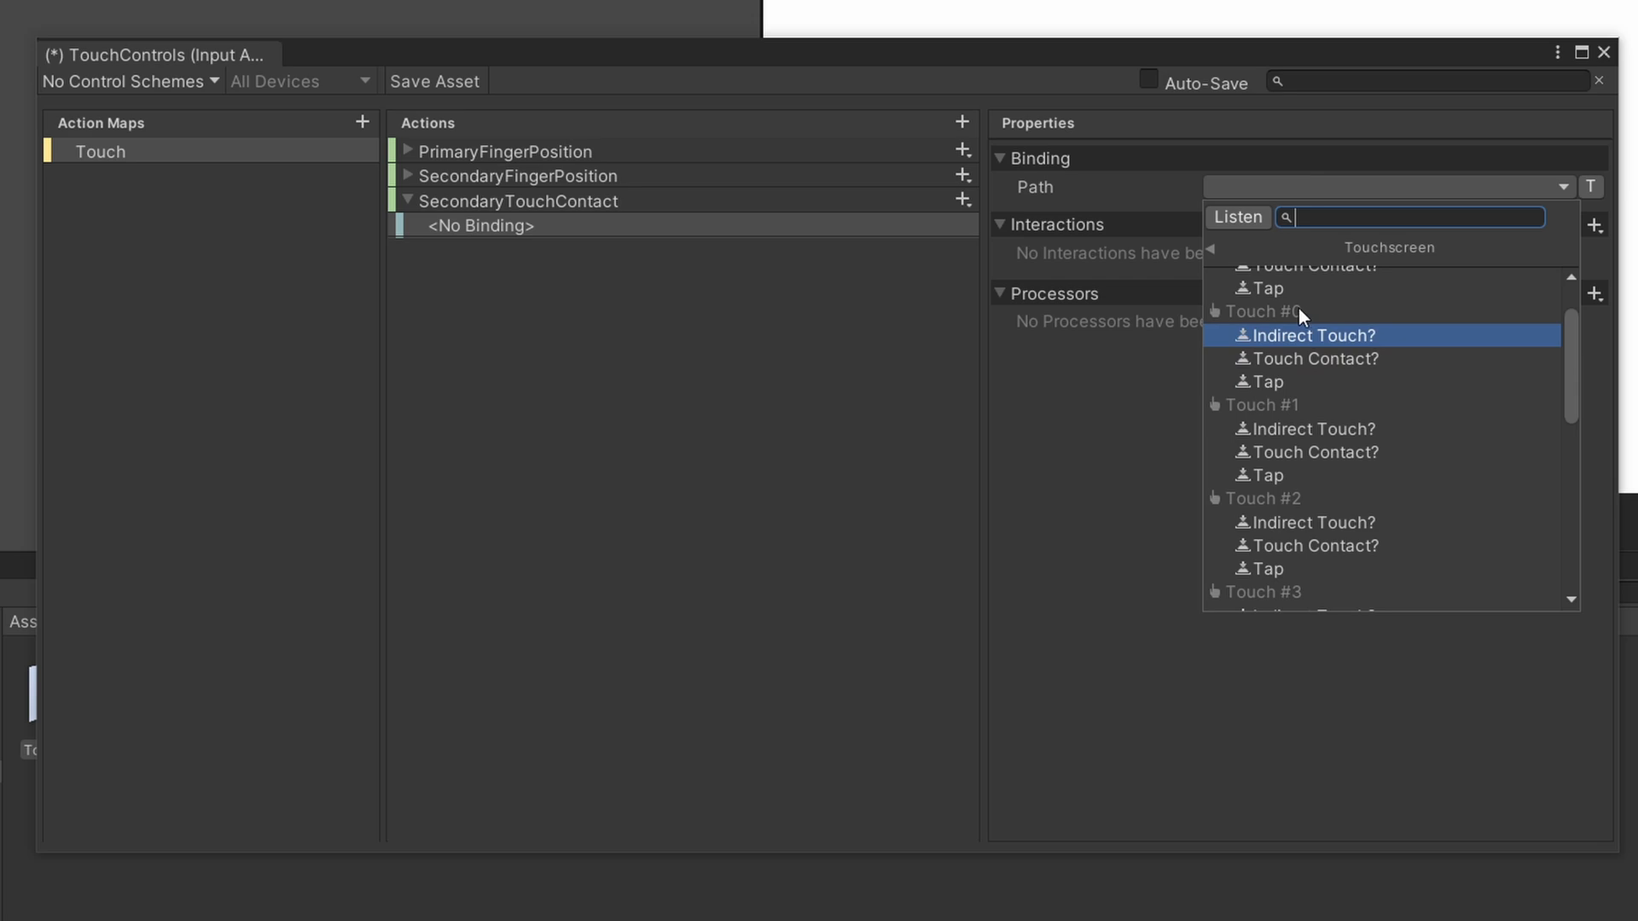
{"action": "mouse_move", "coordinate": [1298, 311]}
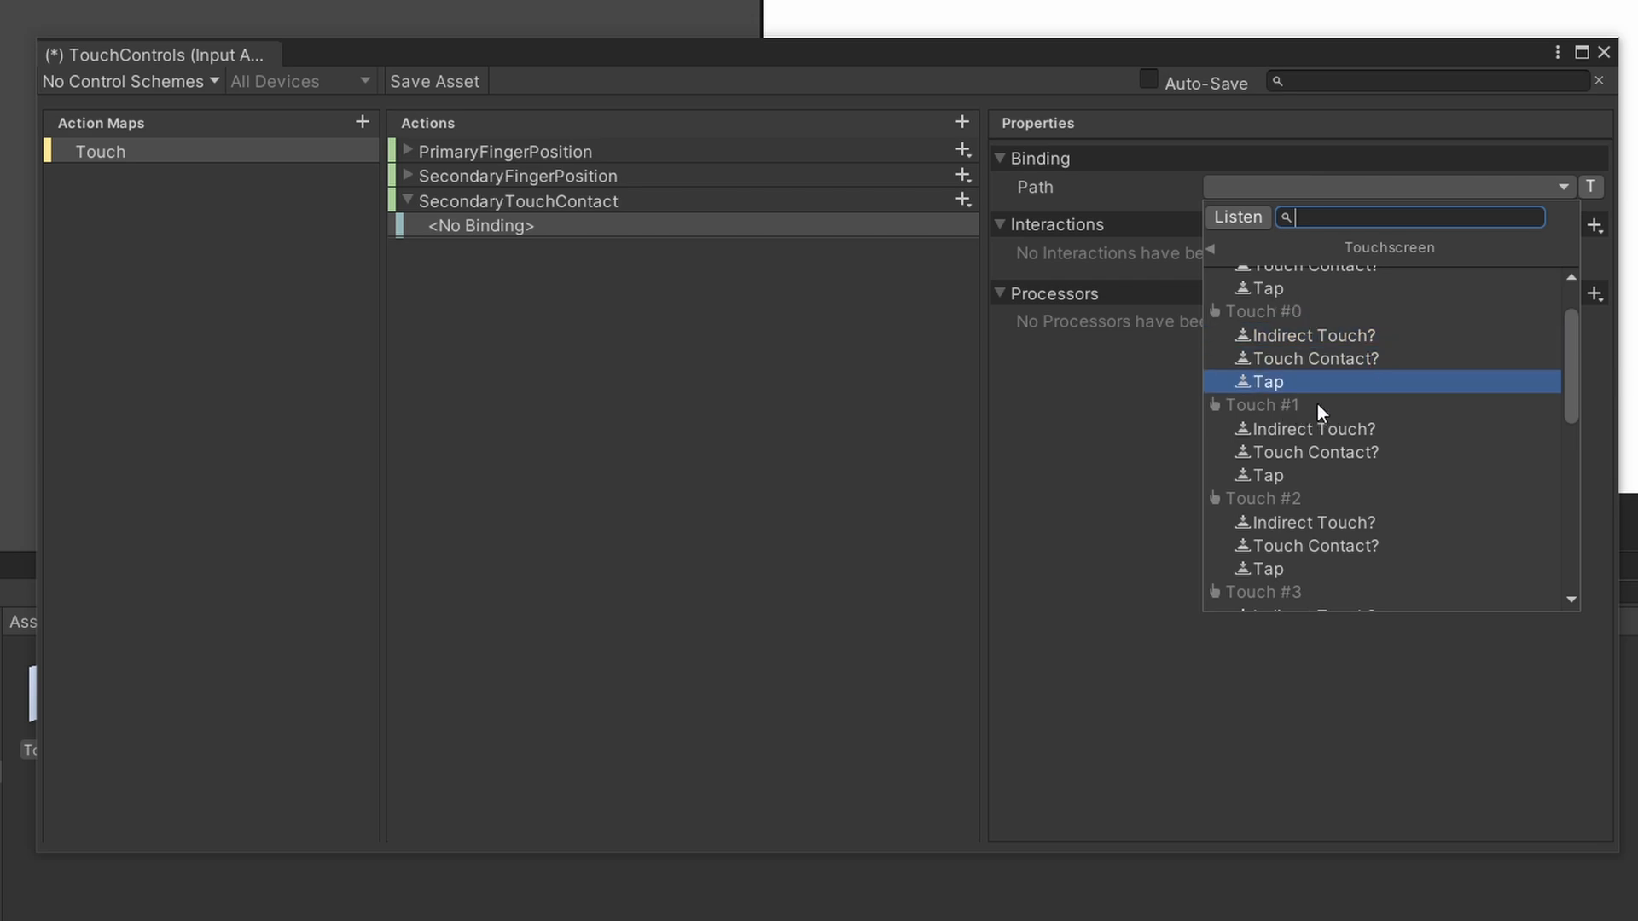
{"action": "left_click", "coordinate": [1316, 452]}
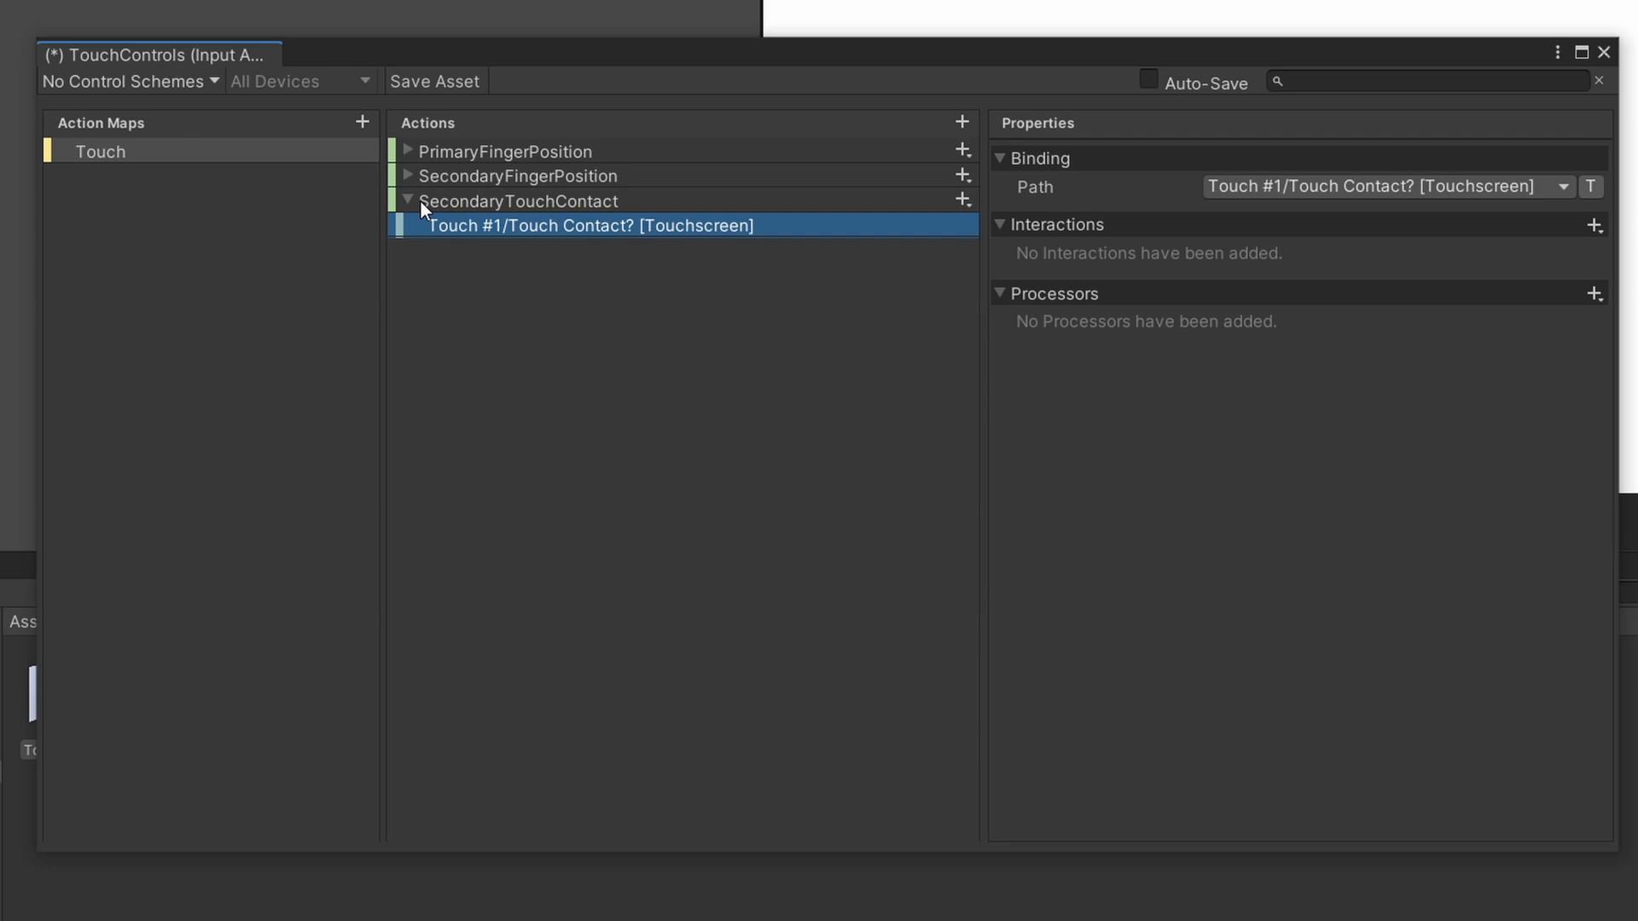
{"action": "left_click", "coordinate": [504, 151]}
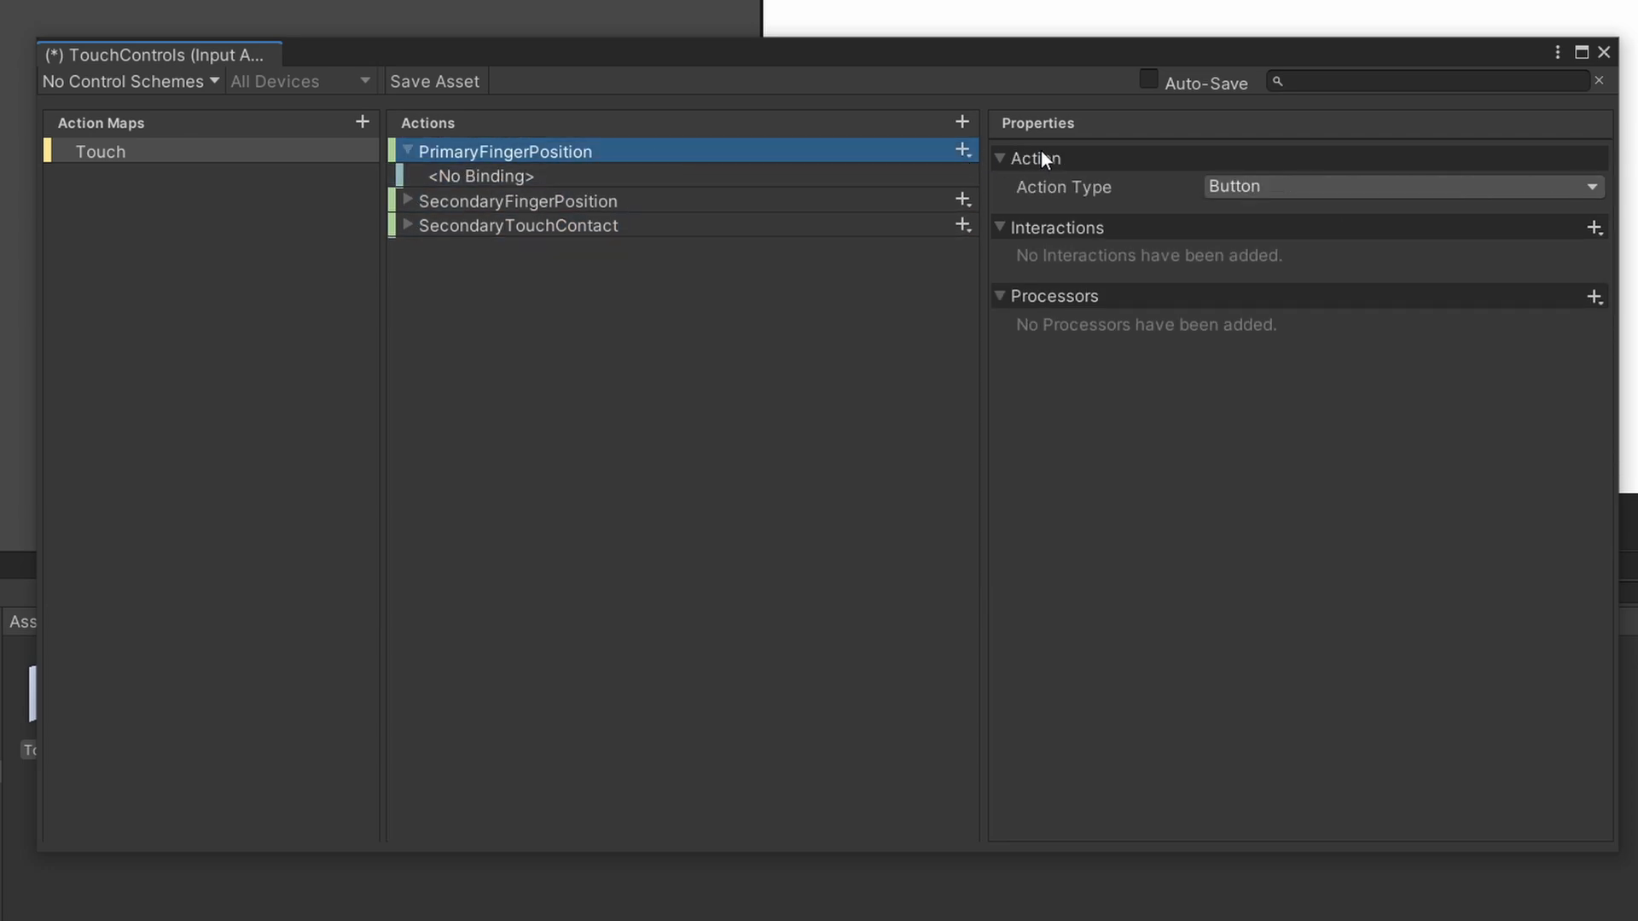
- Set PrimaryFingerPosition's action type to Value and read the InputActionType documentation
{"action": "left_click", "coordinate": [1400, 186]}
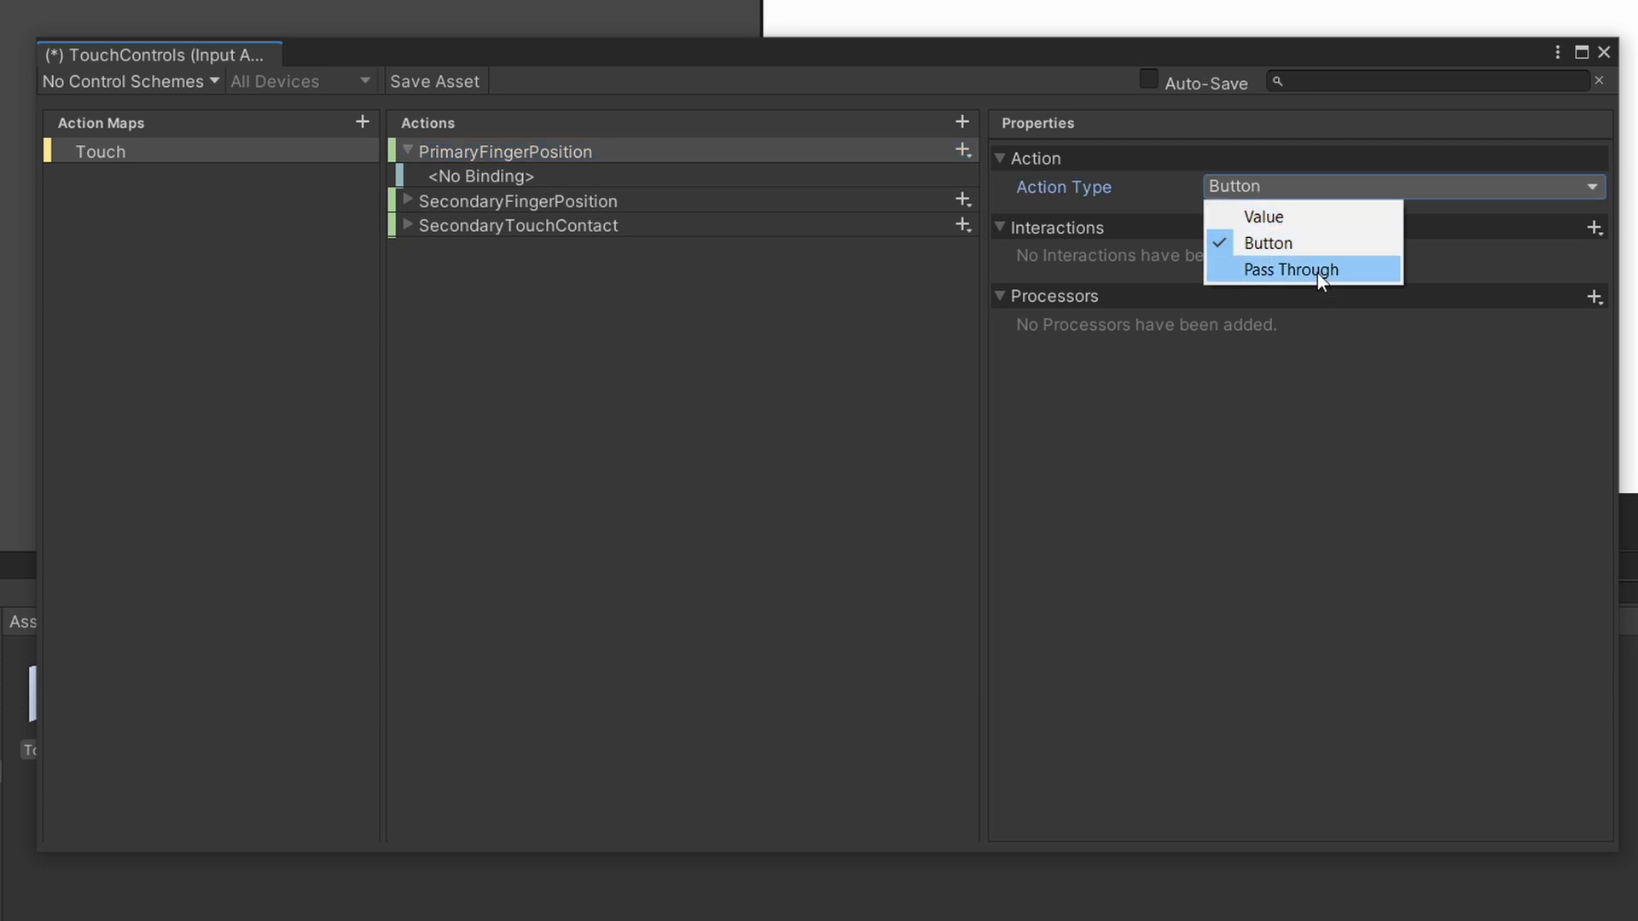
{"action": "mouse_move", "coordinate": [1308, 232]}
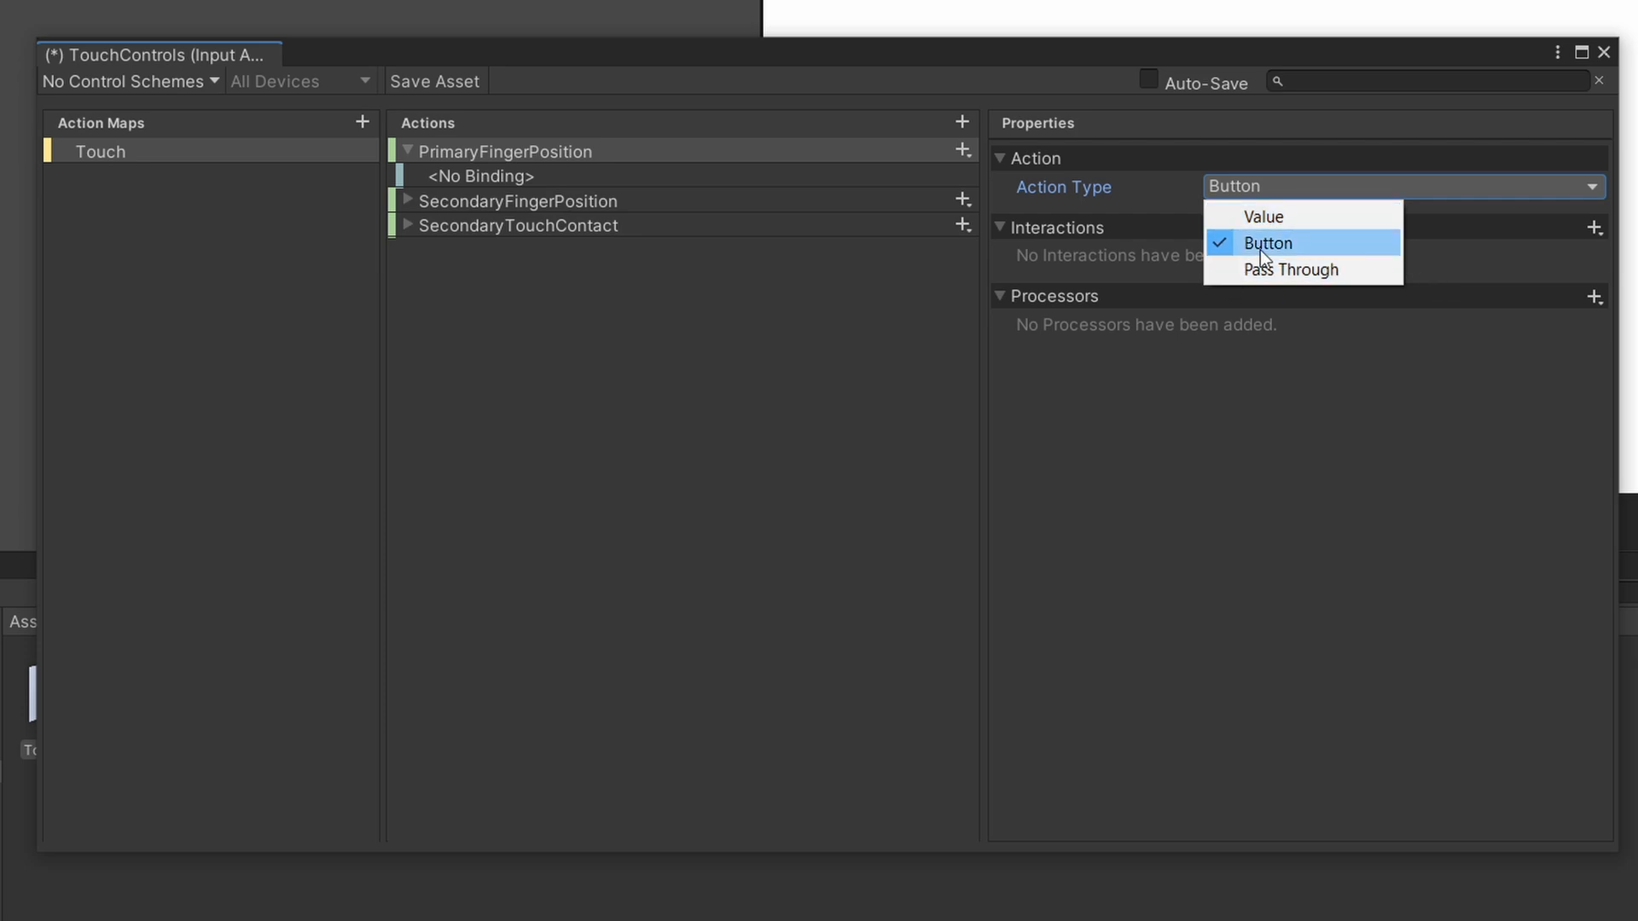
{"action": "left_click", "coordinate": [1262, 216]}
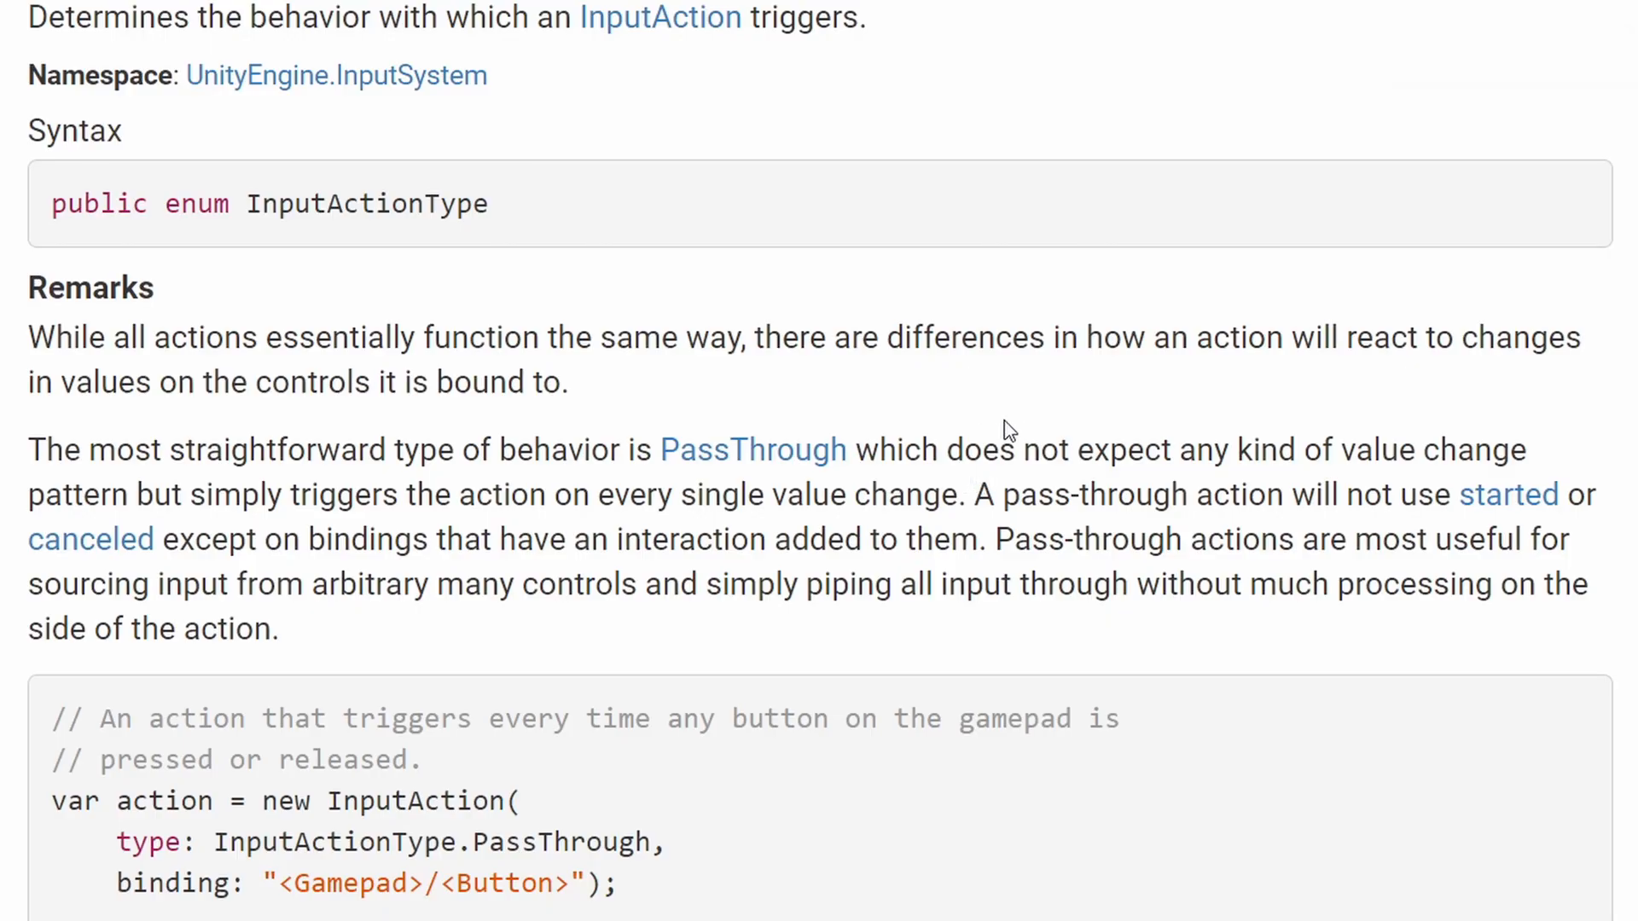
{"action": "mouse_move", "coordinate": [188, 468]}
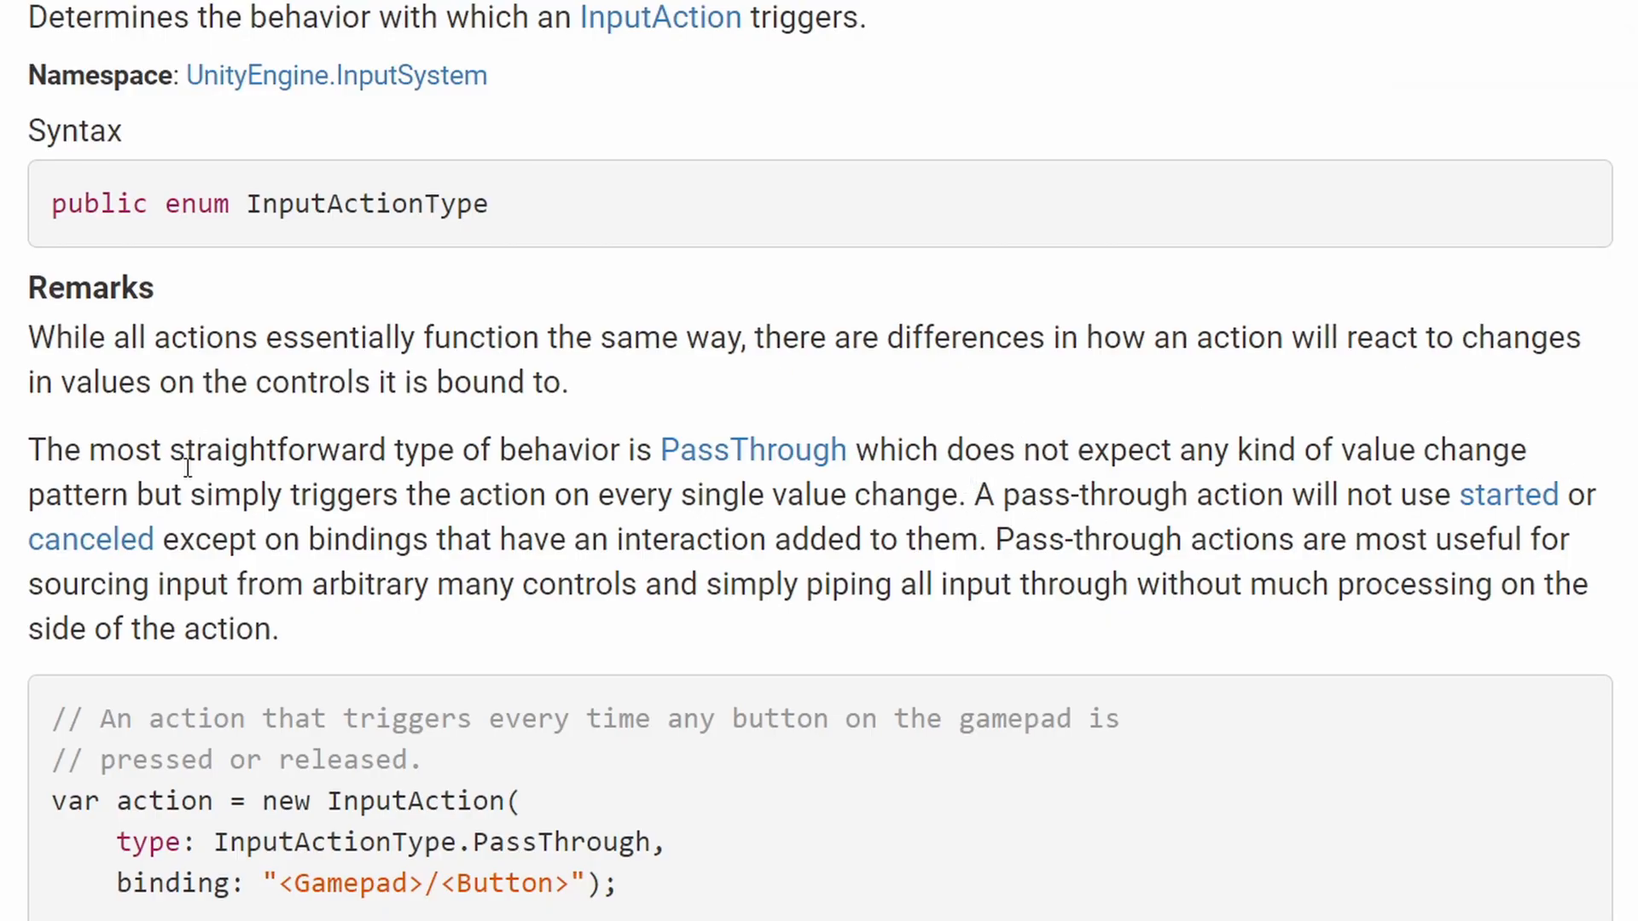
{"action": "left_click_drag", "start_coordinate": [29, 494], "coordinate": [646, 494]}
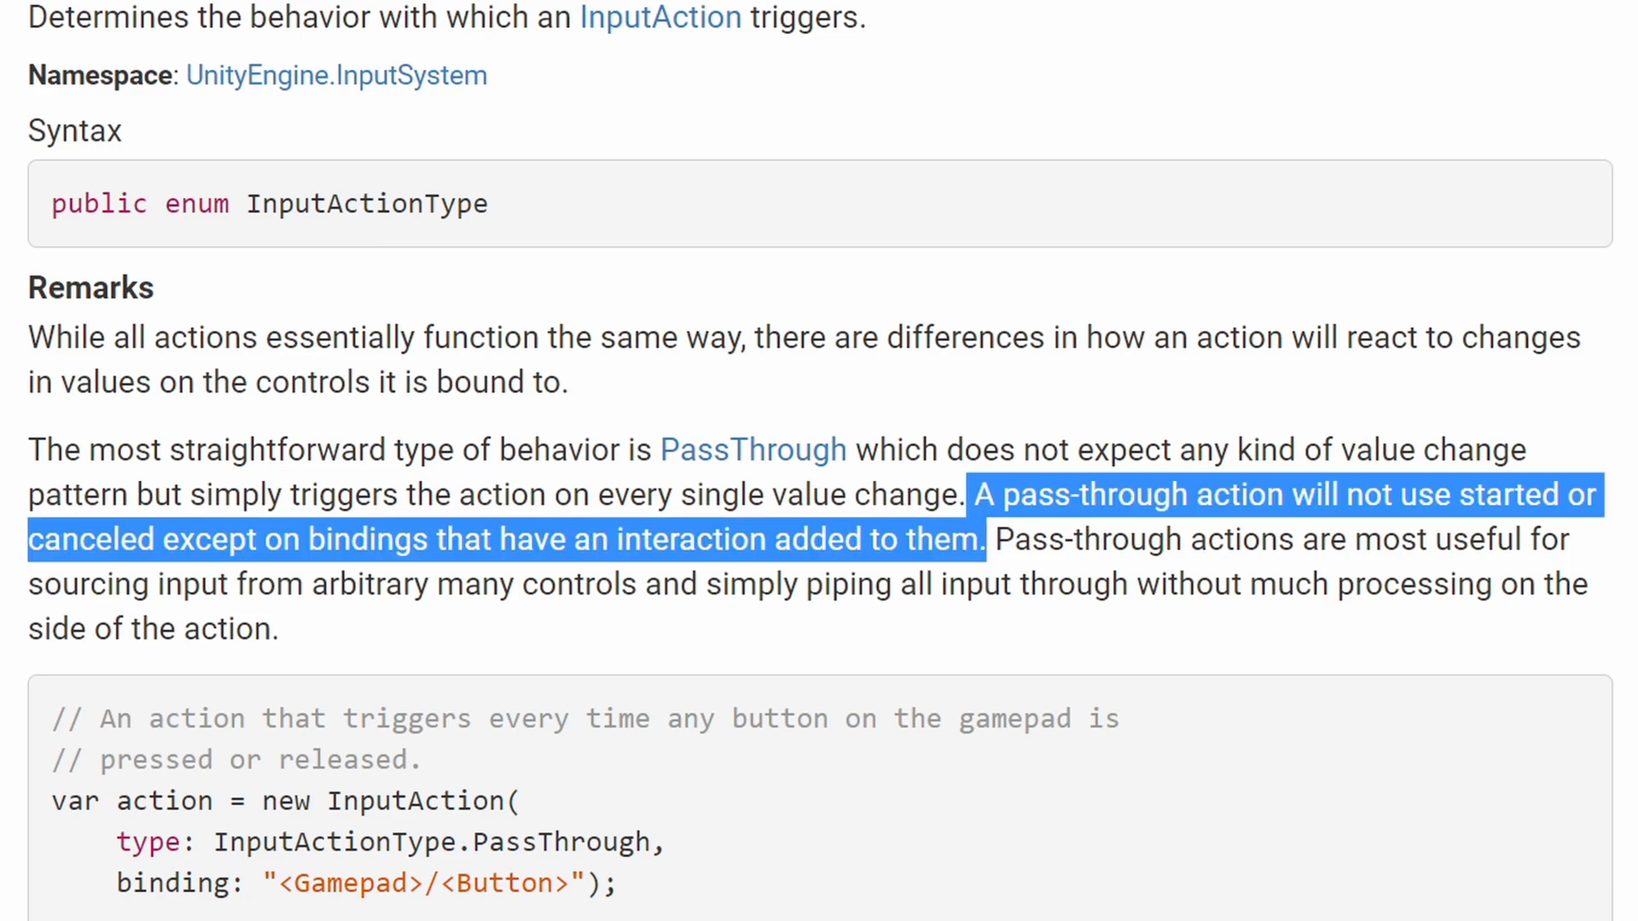
{"action": "scroll", "scroll_direction": "down", "scroll_amount": 3}
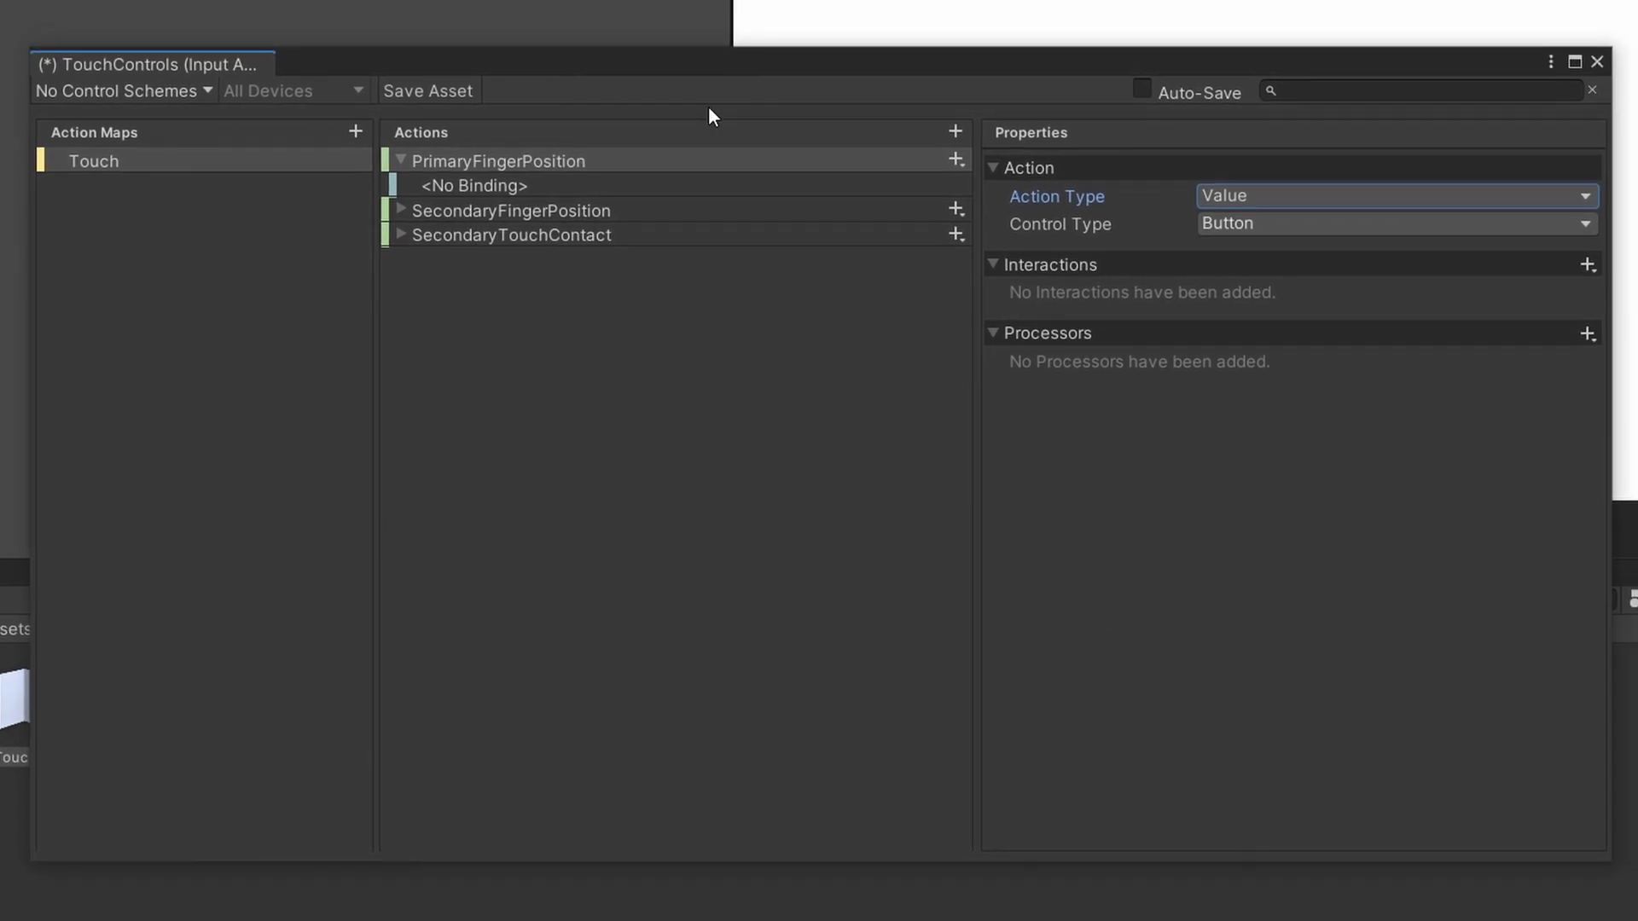
{"action": "mouse_move", "coordinate": [1170, 459]}
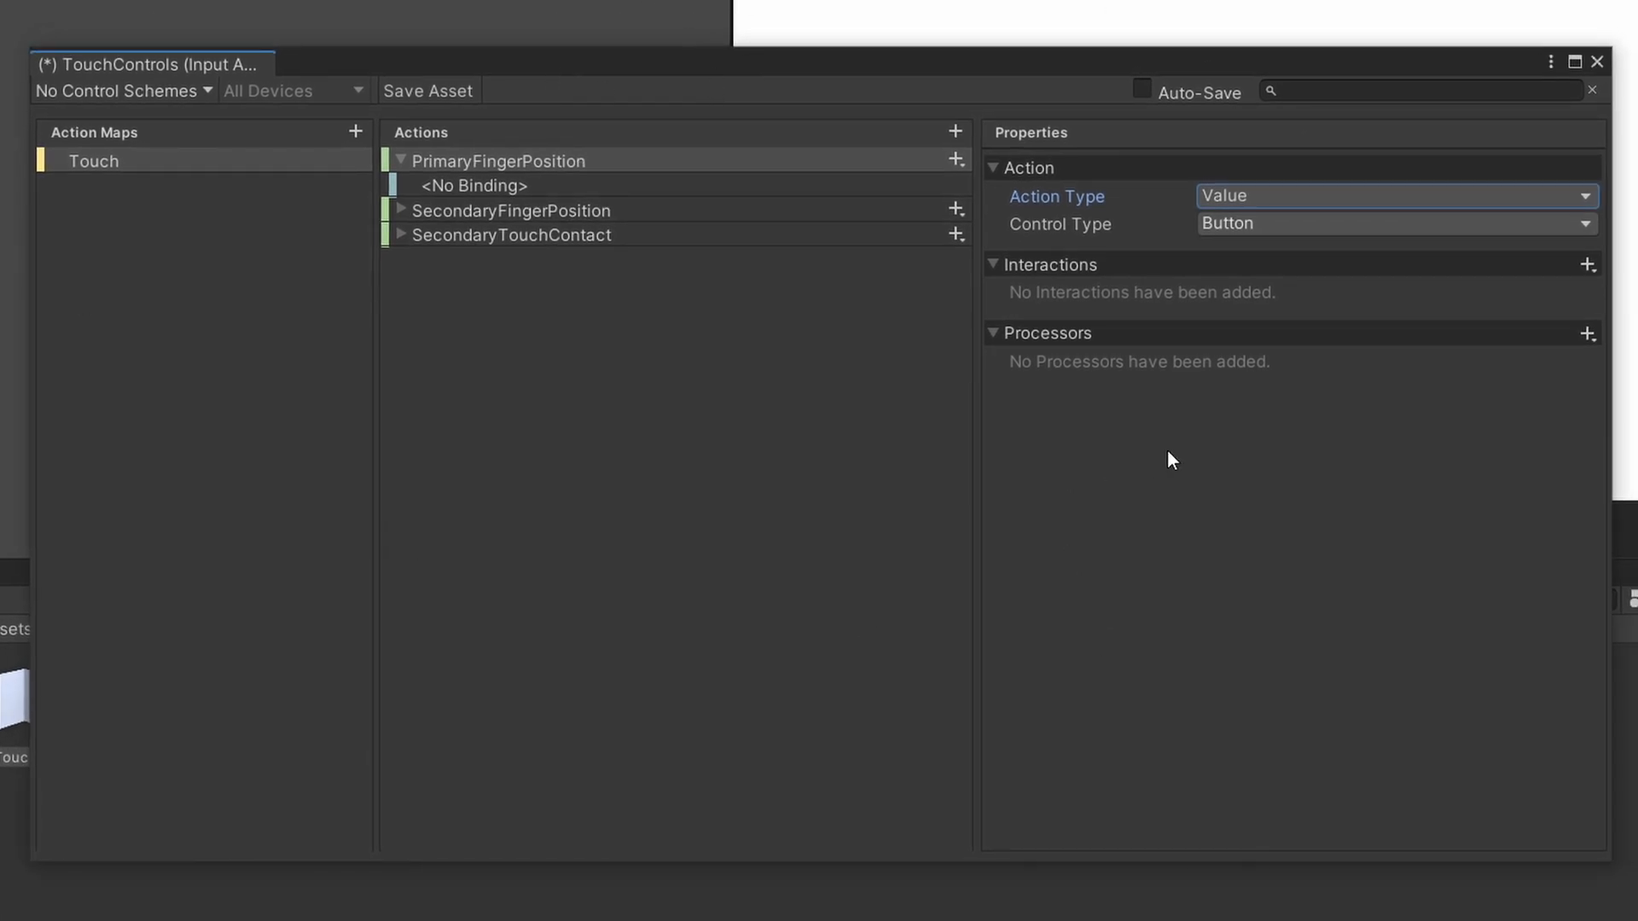
- Make PrimaryFingerPosition a Vector 2 bound to Touch #0 Position; bind SecondaryFingerPosition to Touch #1 Position
{"action": "left_click", "coordinate": [1392, 223]}
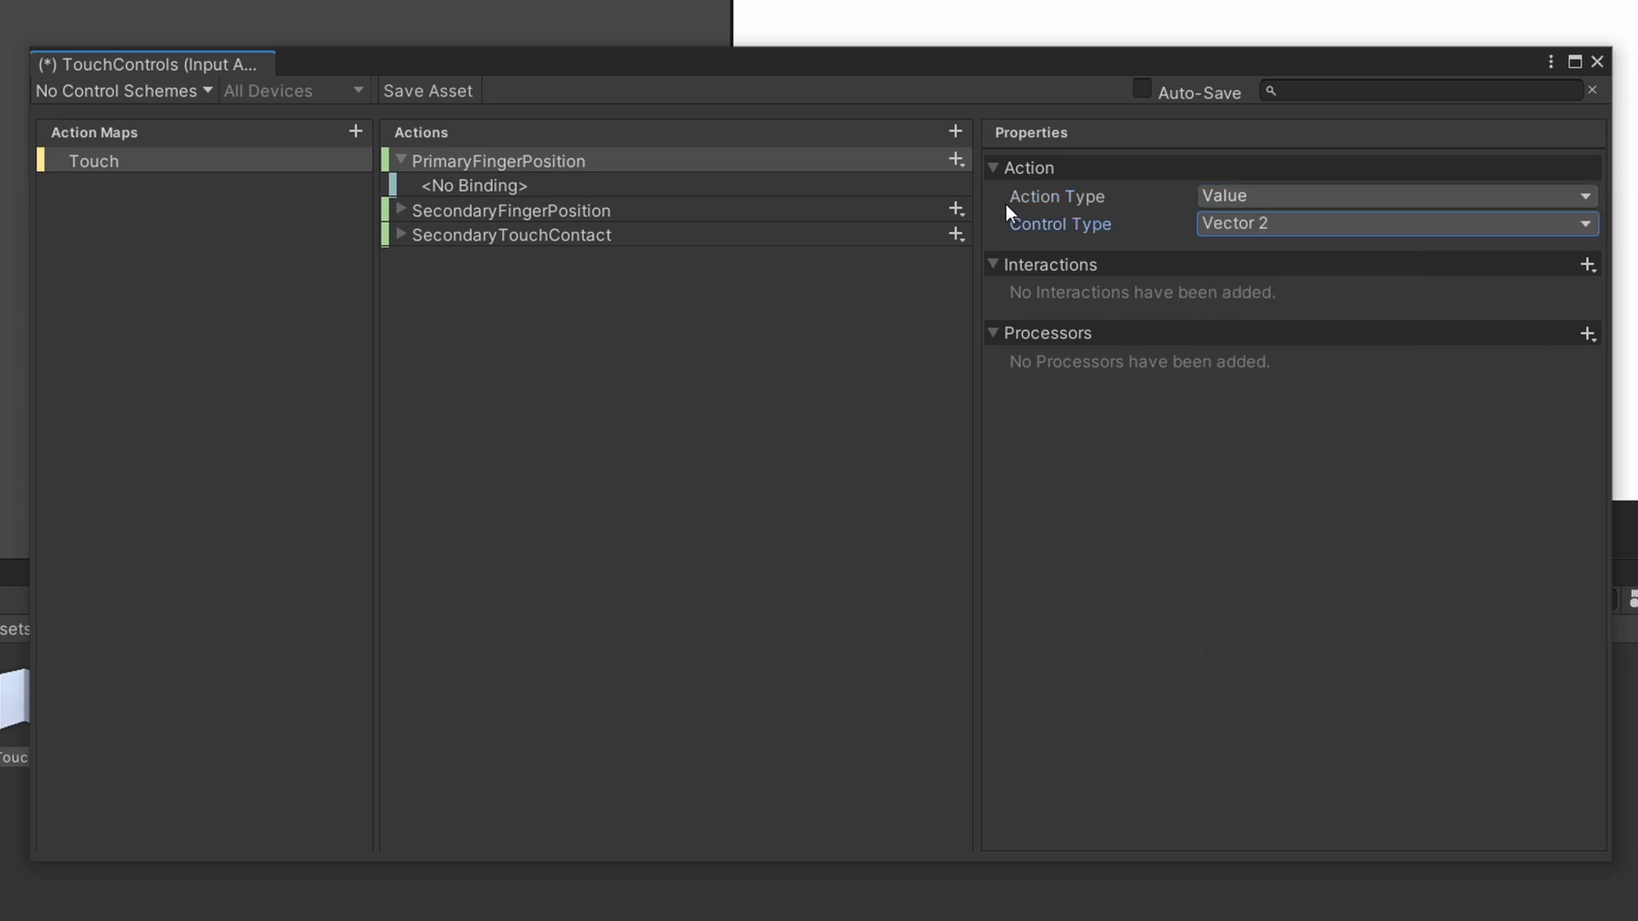
{"action": "left_click", "coordinate": [471, 185]}
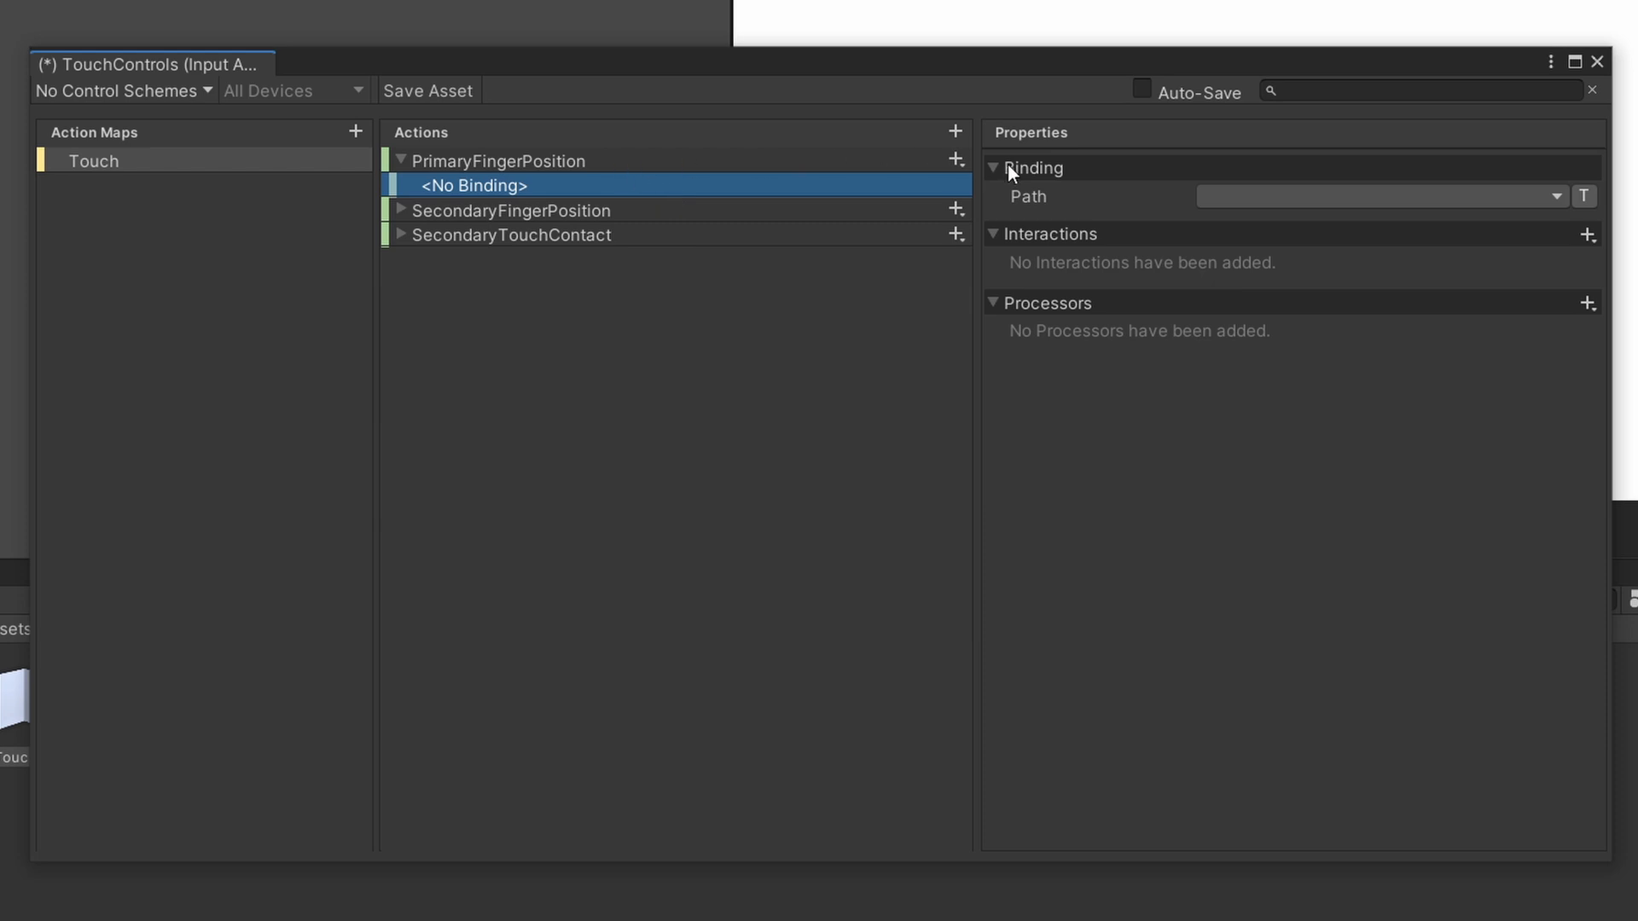
{"action": "left_click", "coordinate": [1553, 196]}
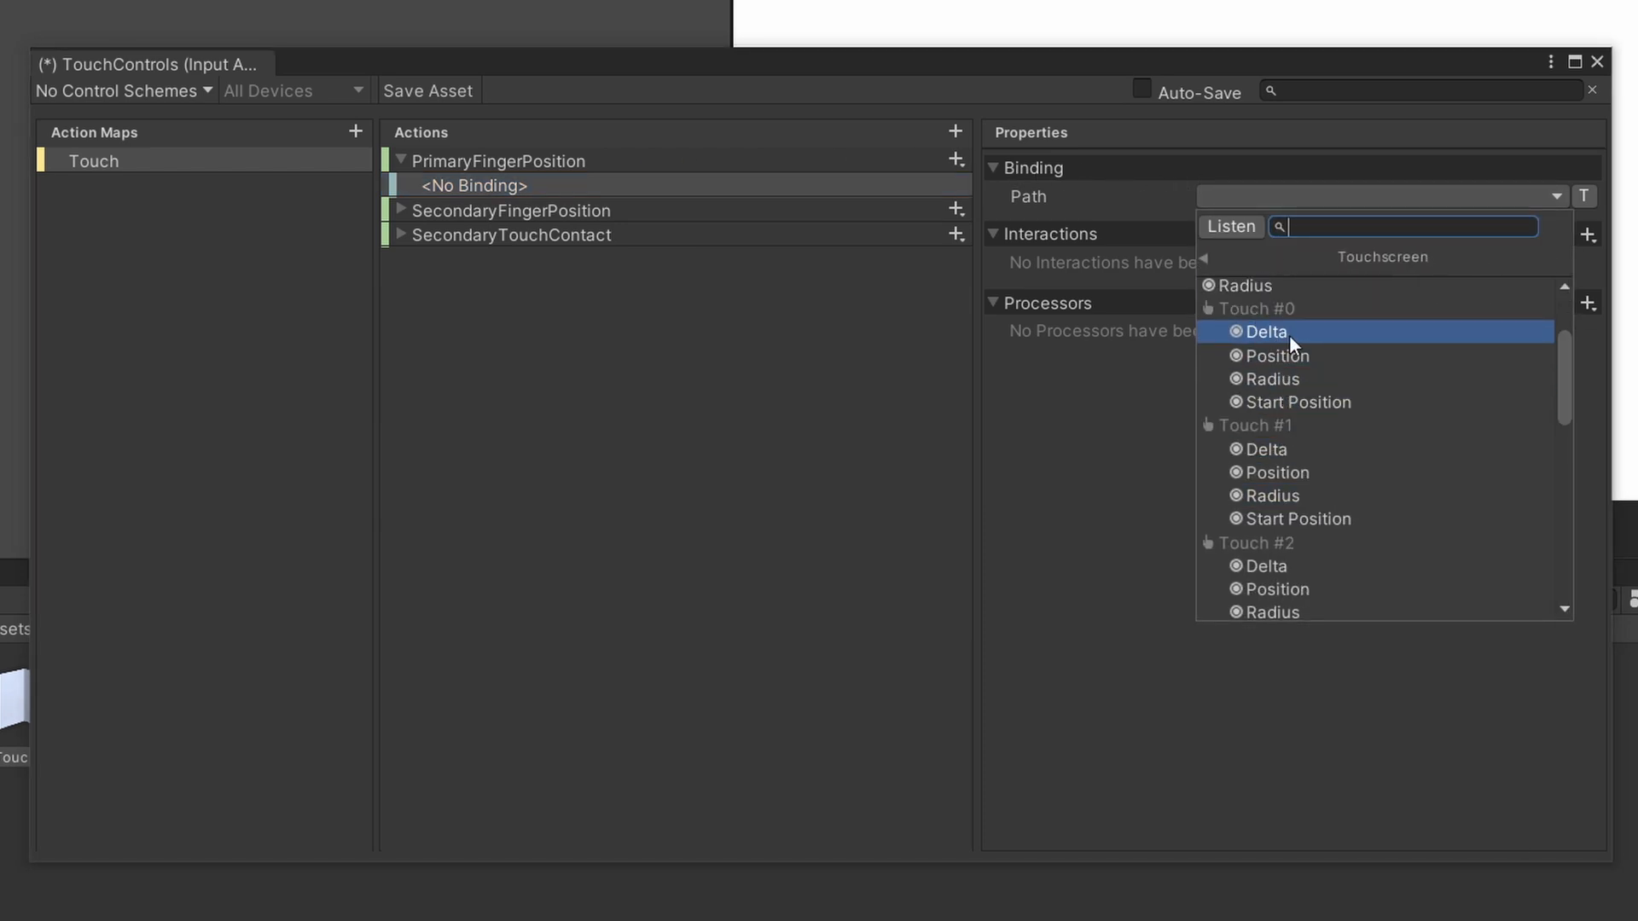
{"action": "left_click", "coordinate": [1279, 354]}
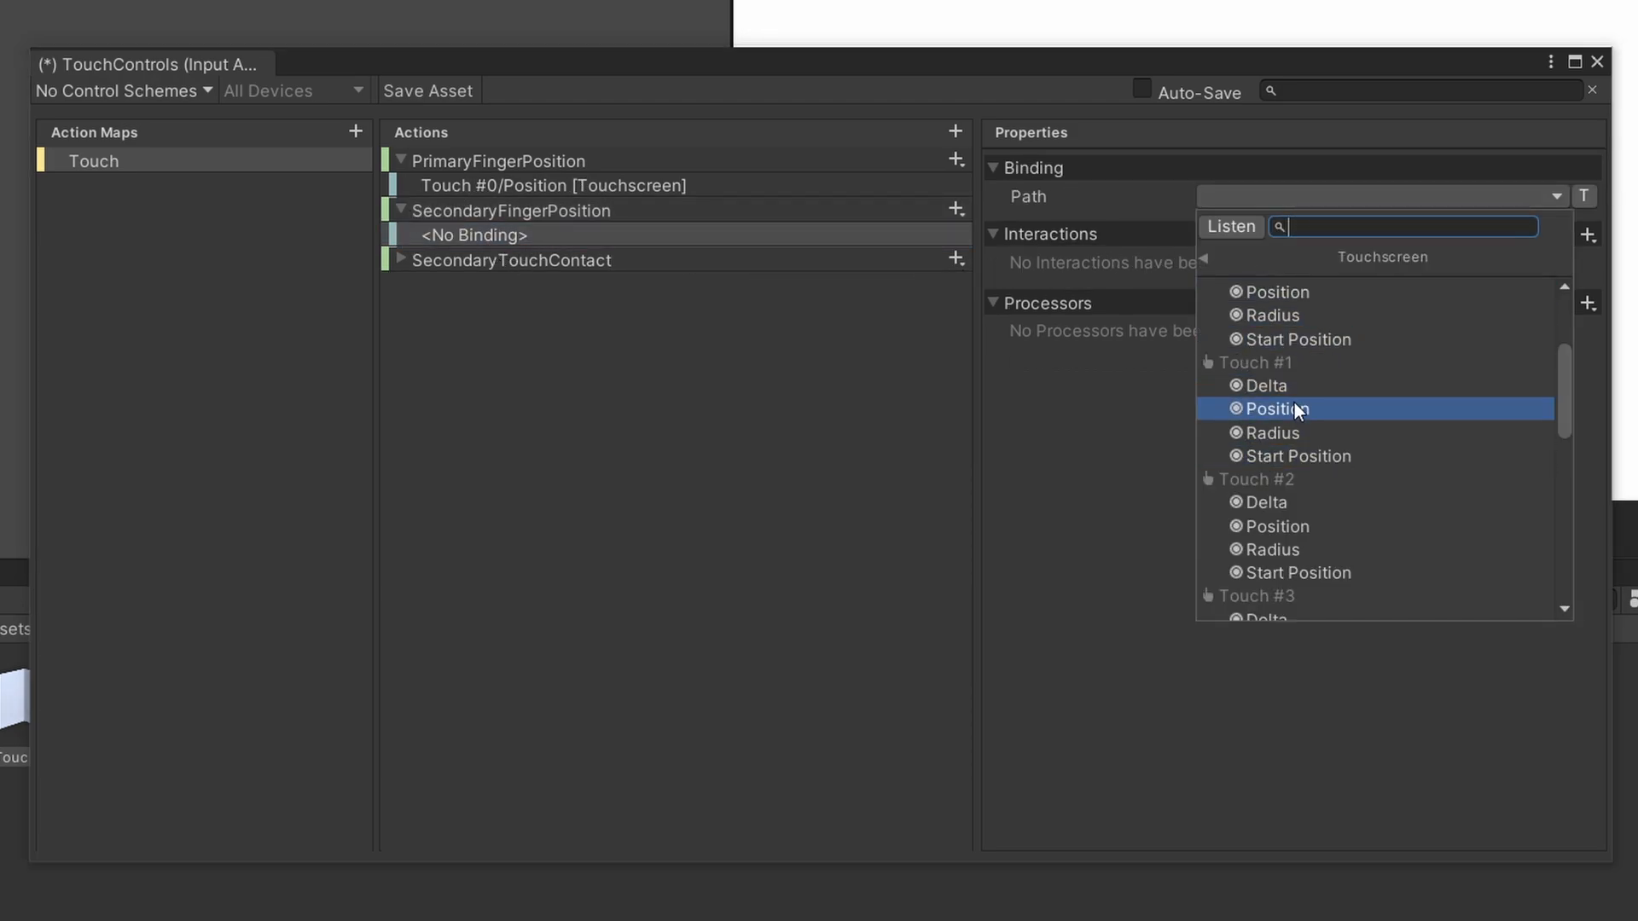
{"action": "left_click", "coordinate": [1276, 408]}
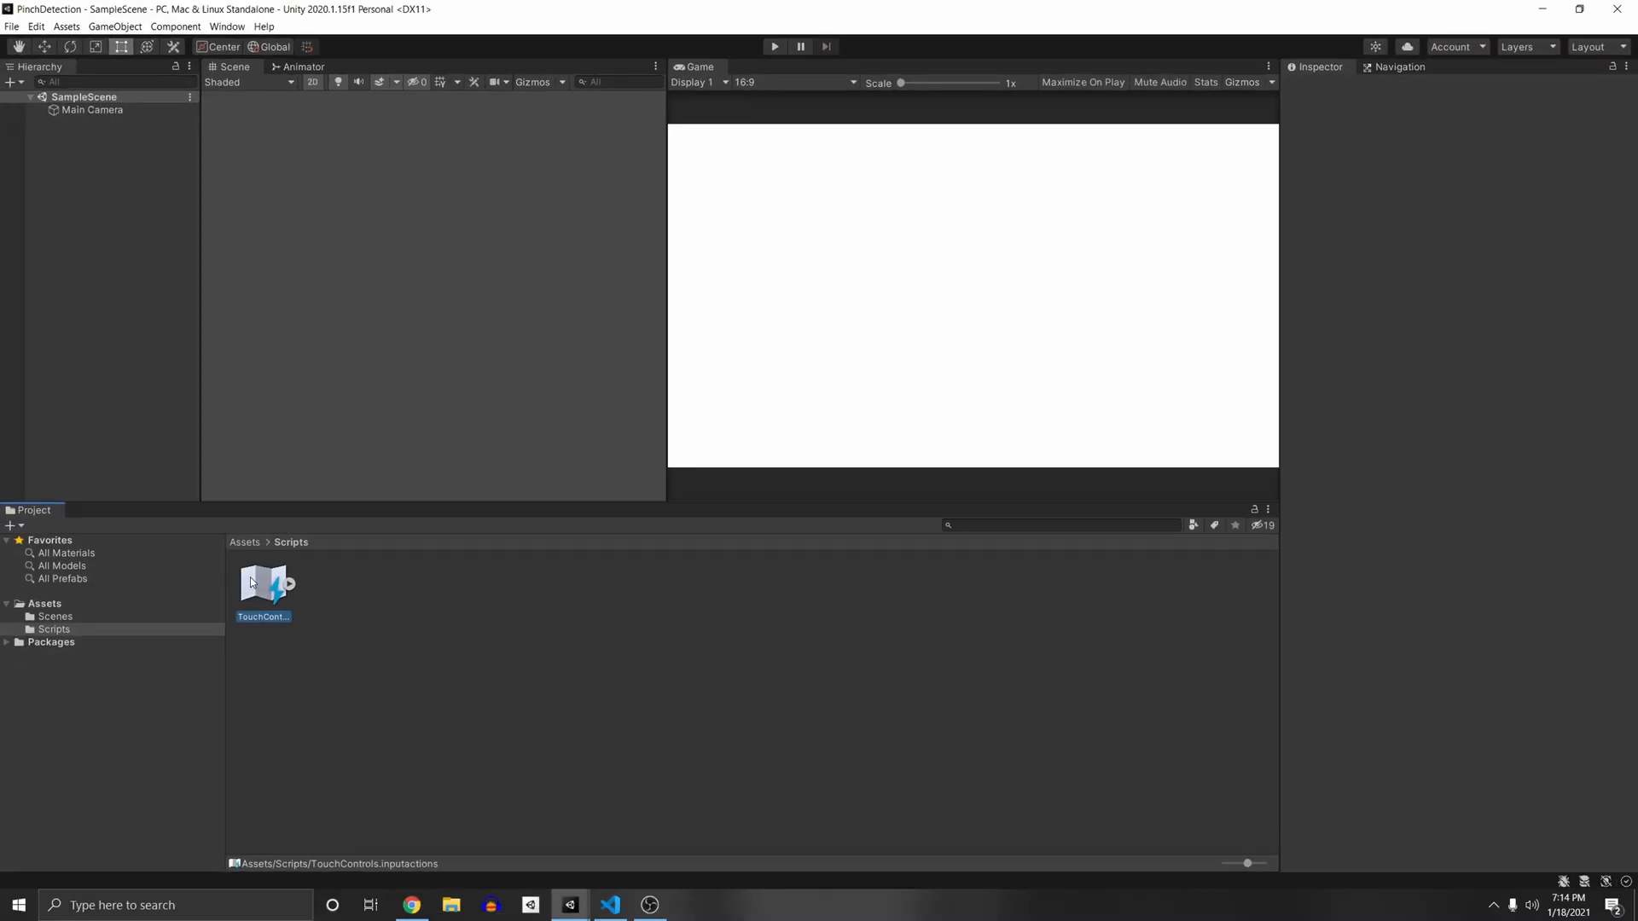
- Generate the TouchControls C# class, create the PinchDetection script, and clear its default methods
{"action": "left_click", "coordinate": [264, 582]}
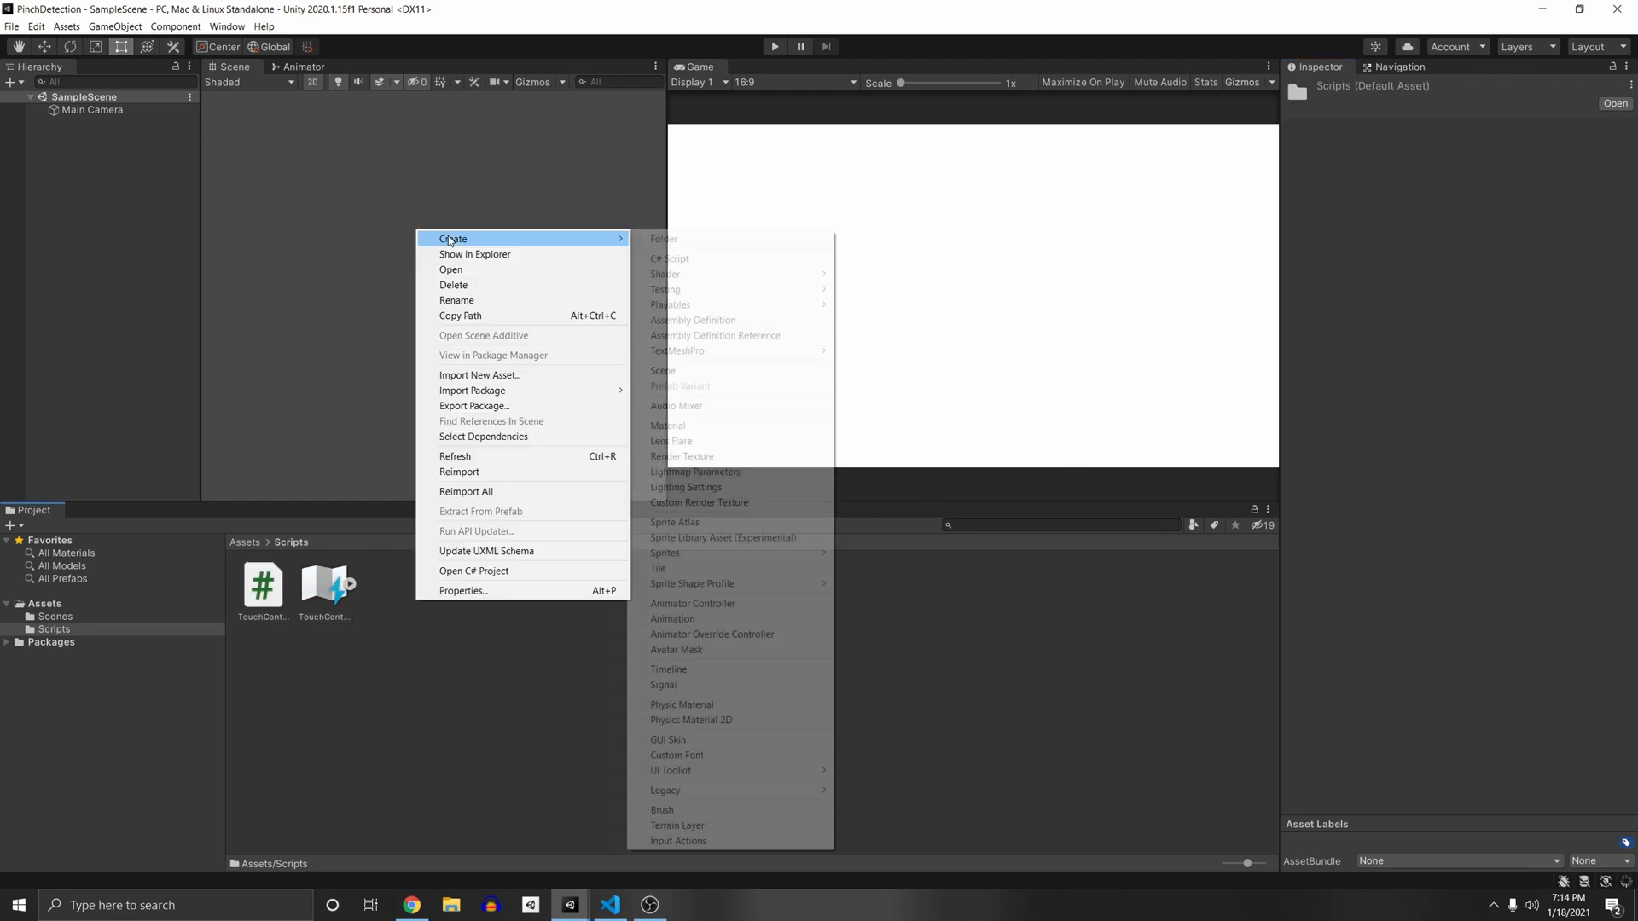
{"action": "left_click", "coordinate": [651, 189]}
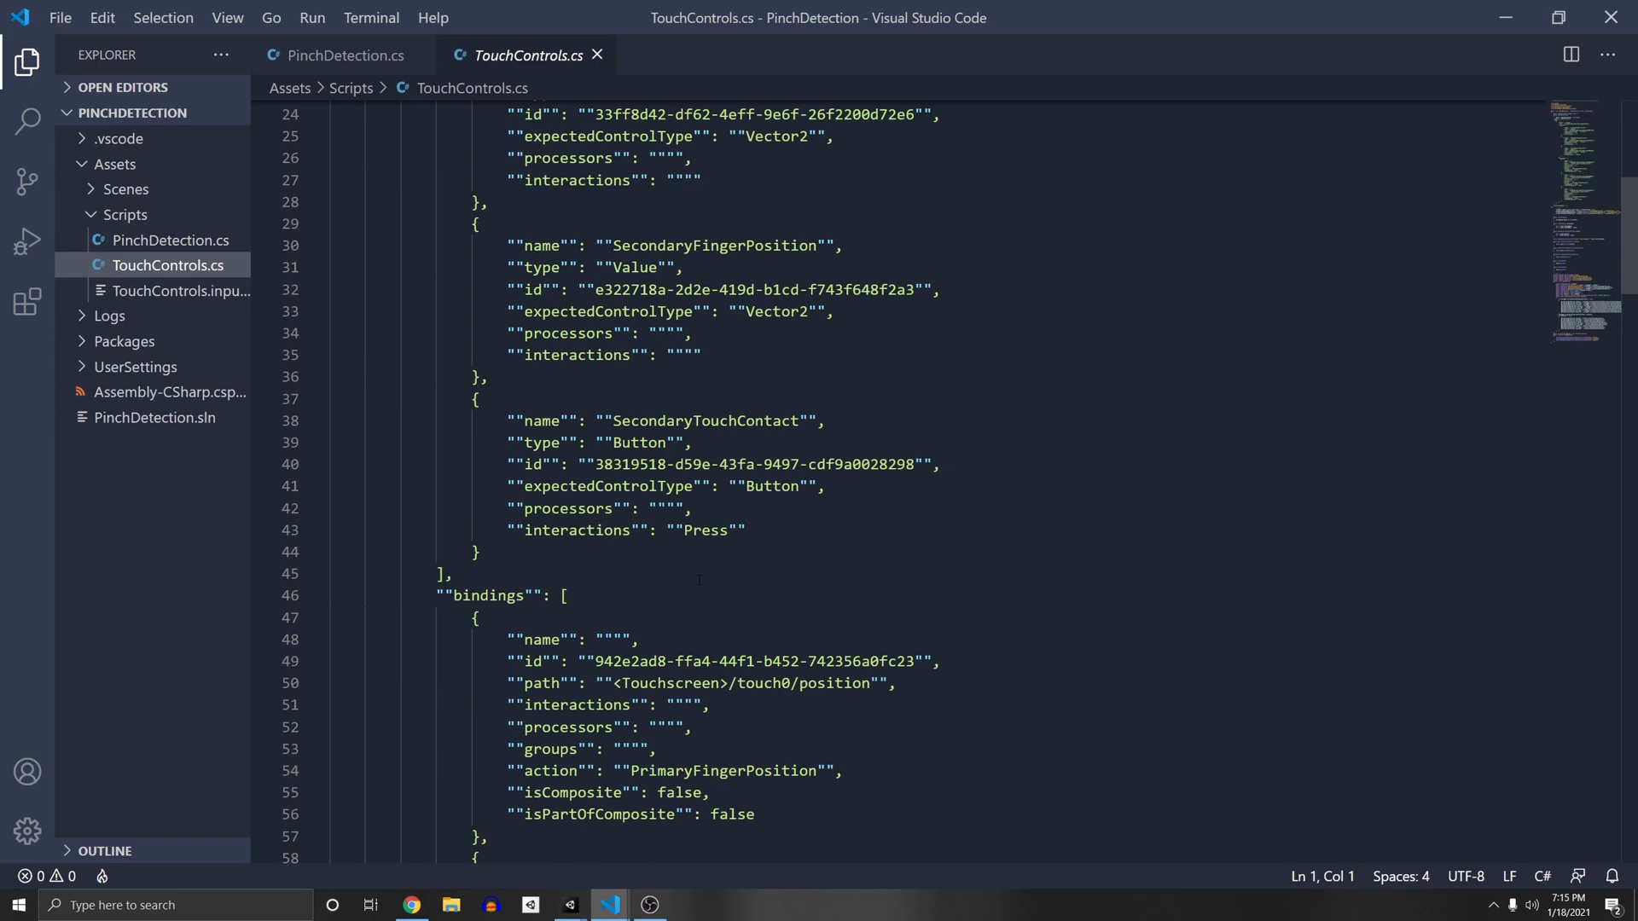
{"action": "left_click", "coordinate": [345, 55]}
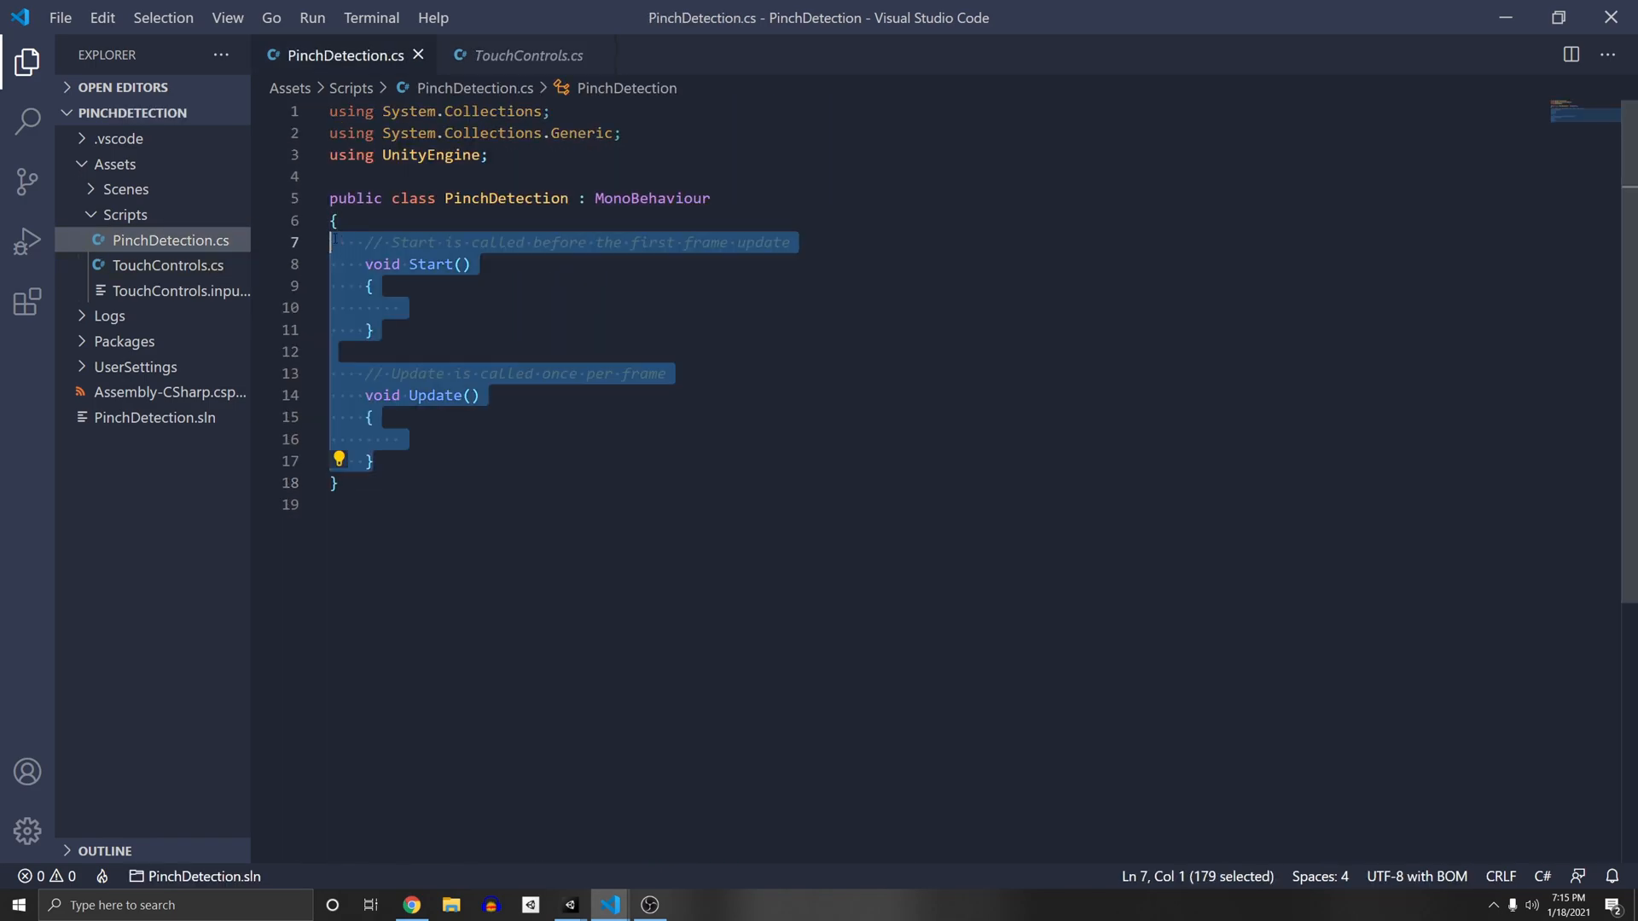
{"action": "key", "text": "Delete"}
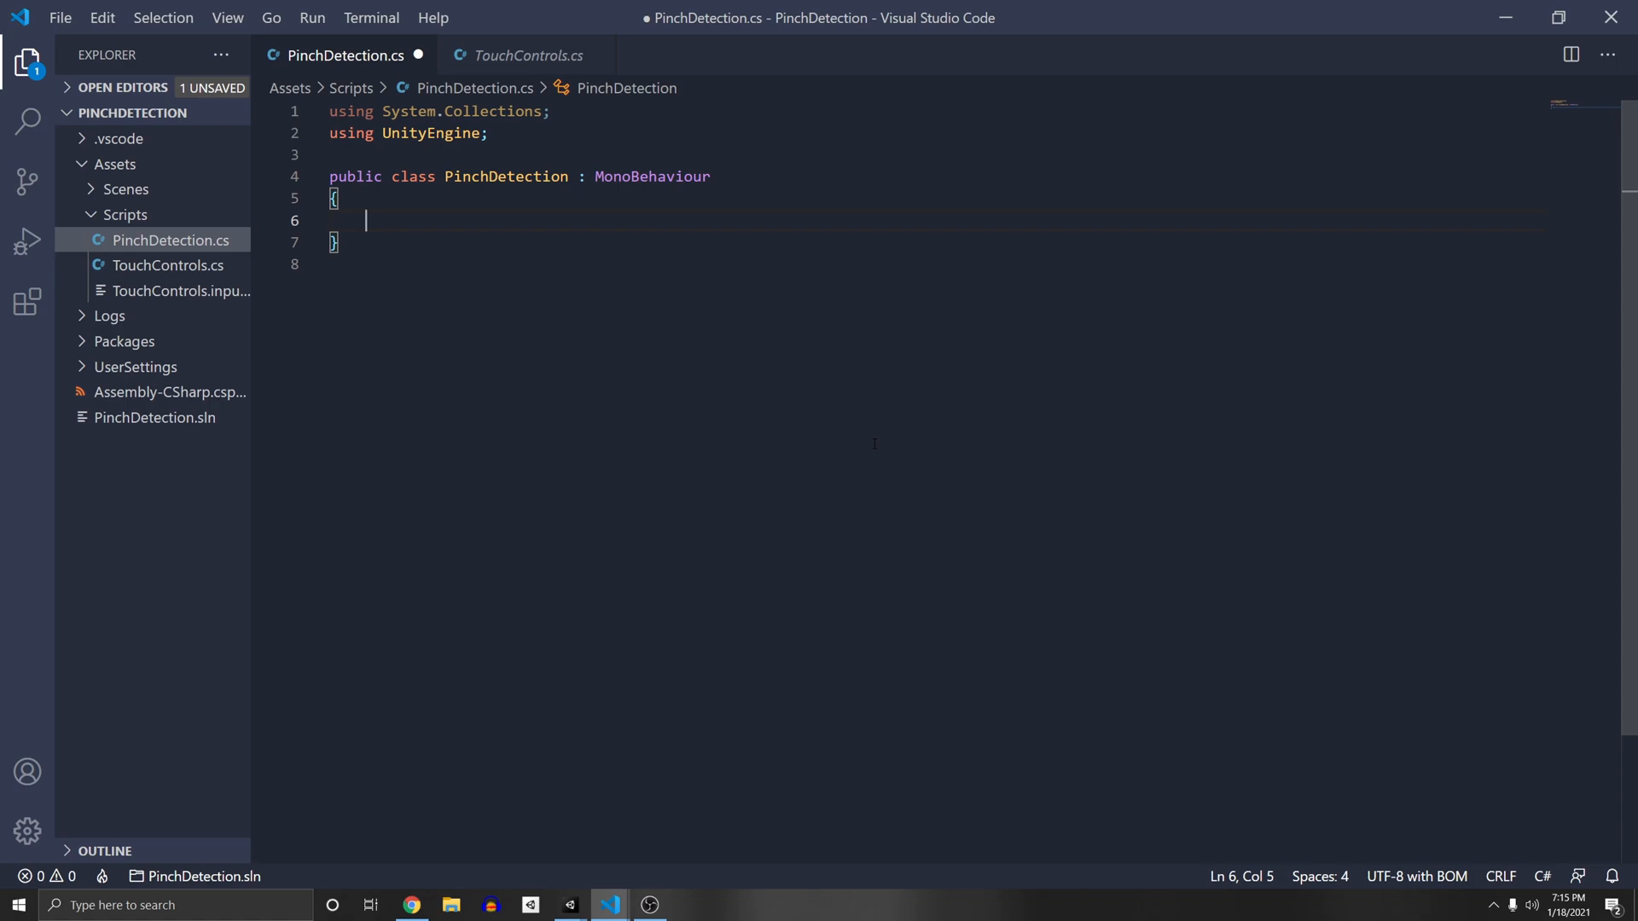
- Add a TouchControls field created in Awake, enabled in OnEnable, disabled in OnDisable
{"action": "type", "text": "private TouchControls"}
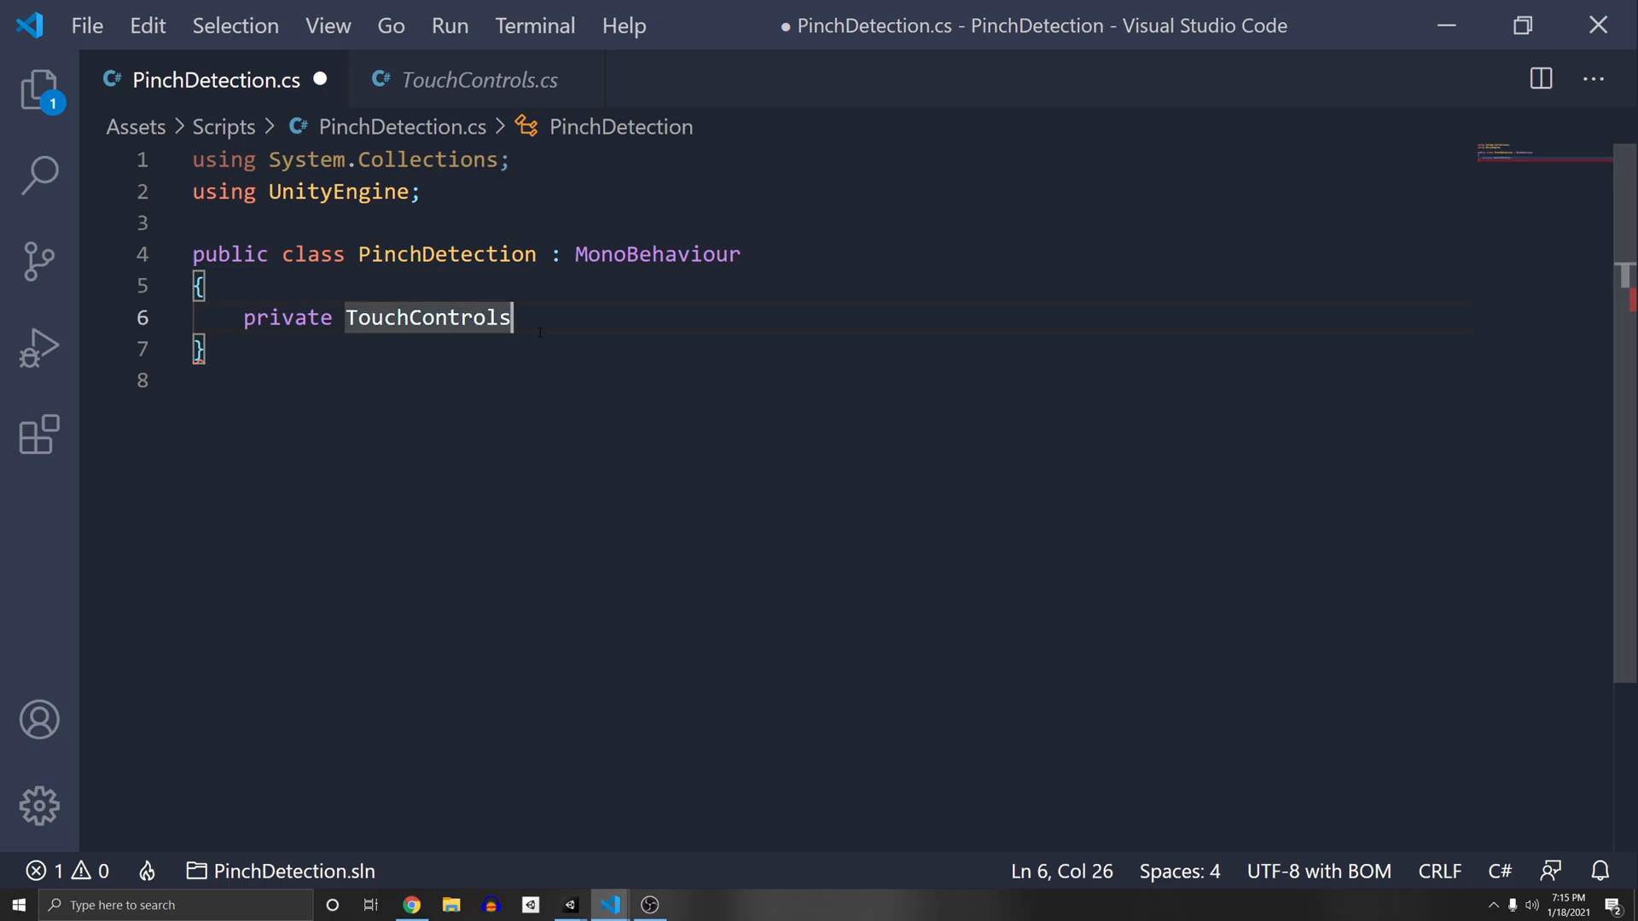
{"action": "type", "text": "controls;"}
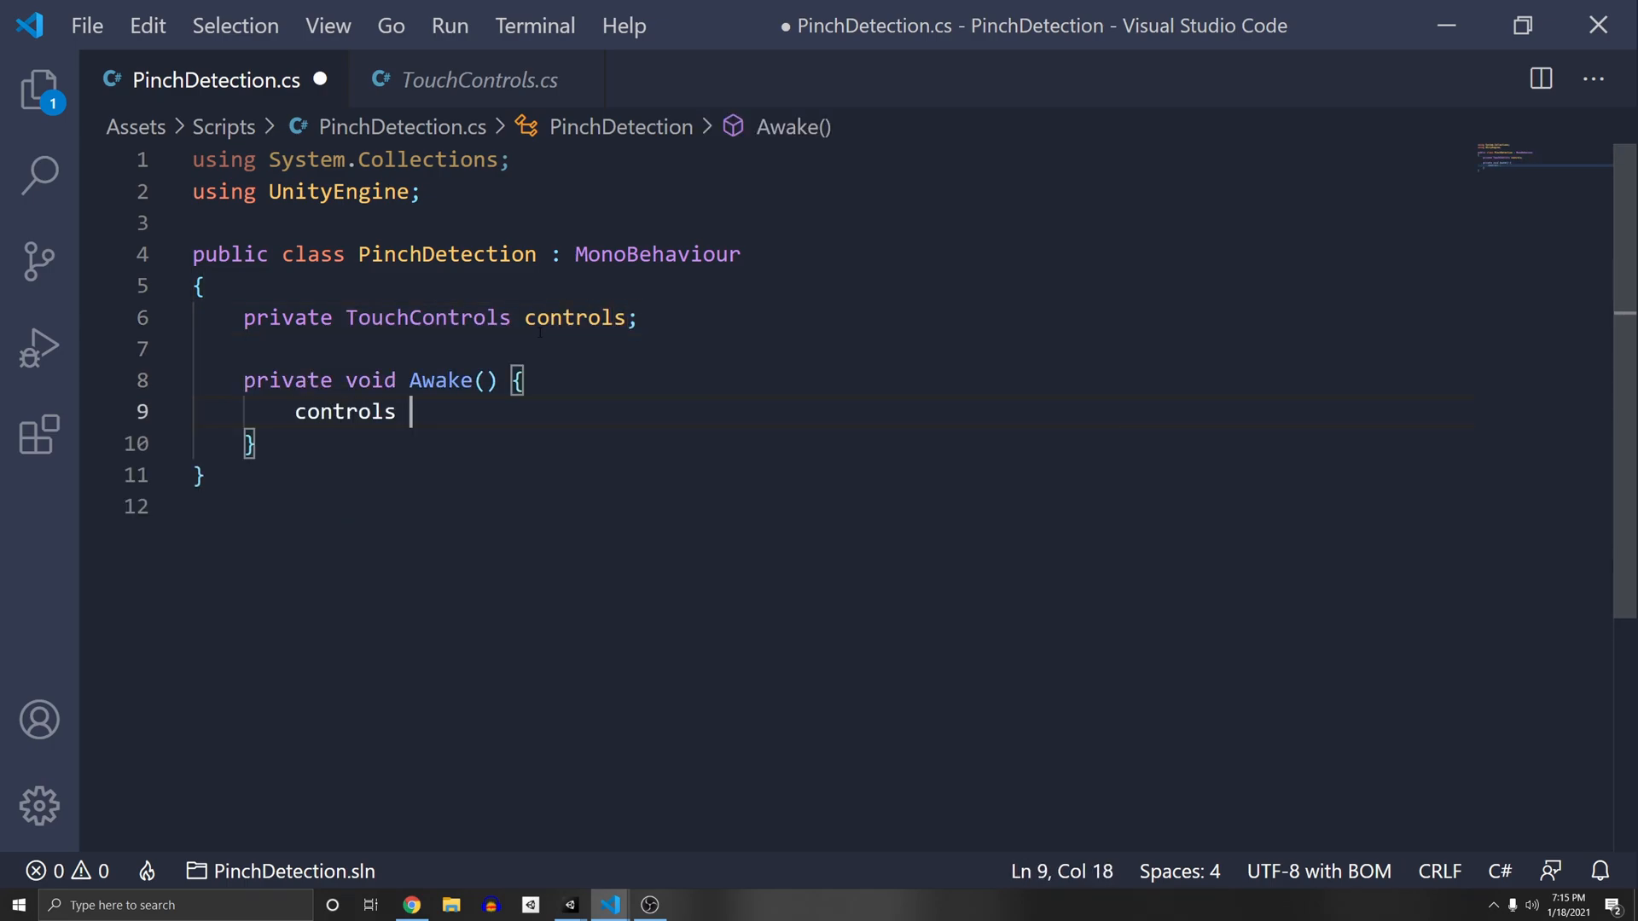
{"action": "type", "text": "= new TouchControls();"}
{"action": "type", "text": "private void OnEnable() {"}
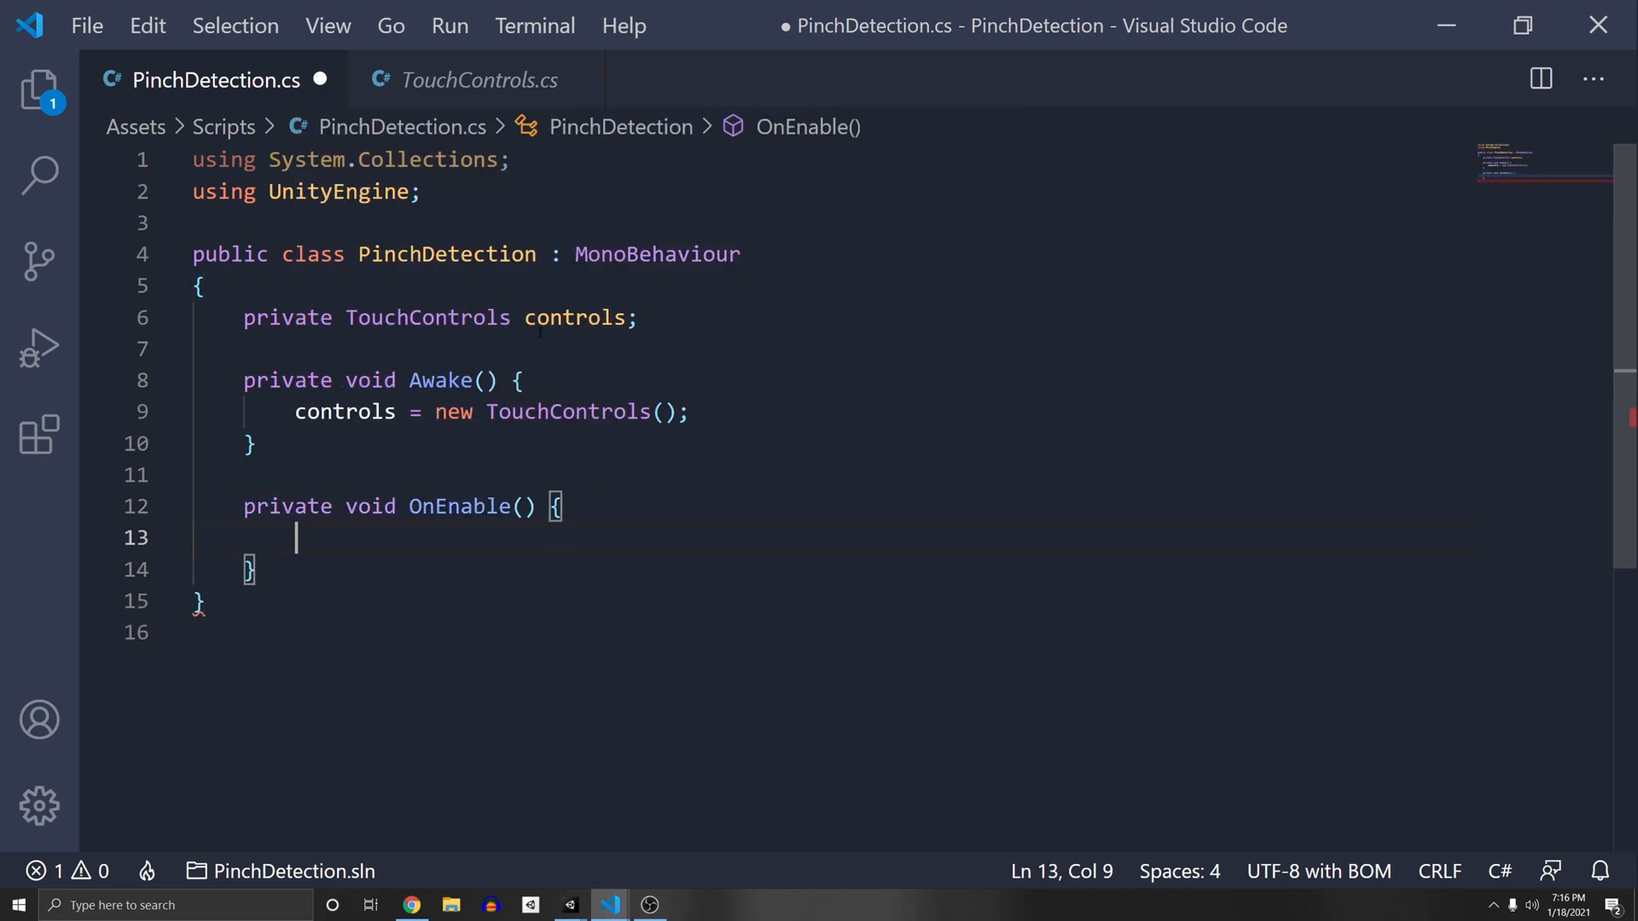
{"action": "type", "text": "controls.Enable();"}
{"action": "left_click", "coordinate": [832, 632]}
{"action": "type", "text": "private void OnDisable() {"}
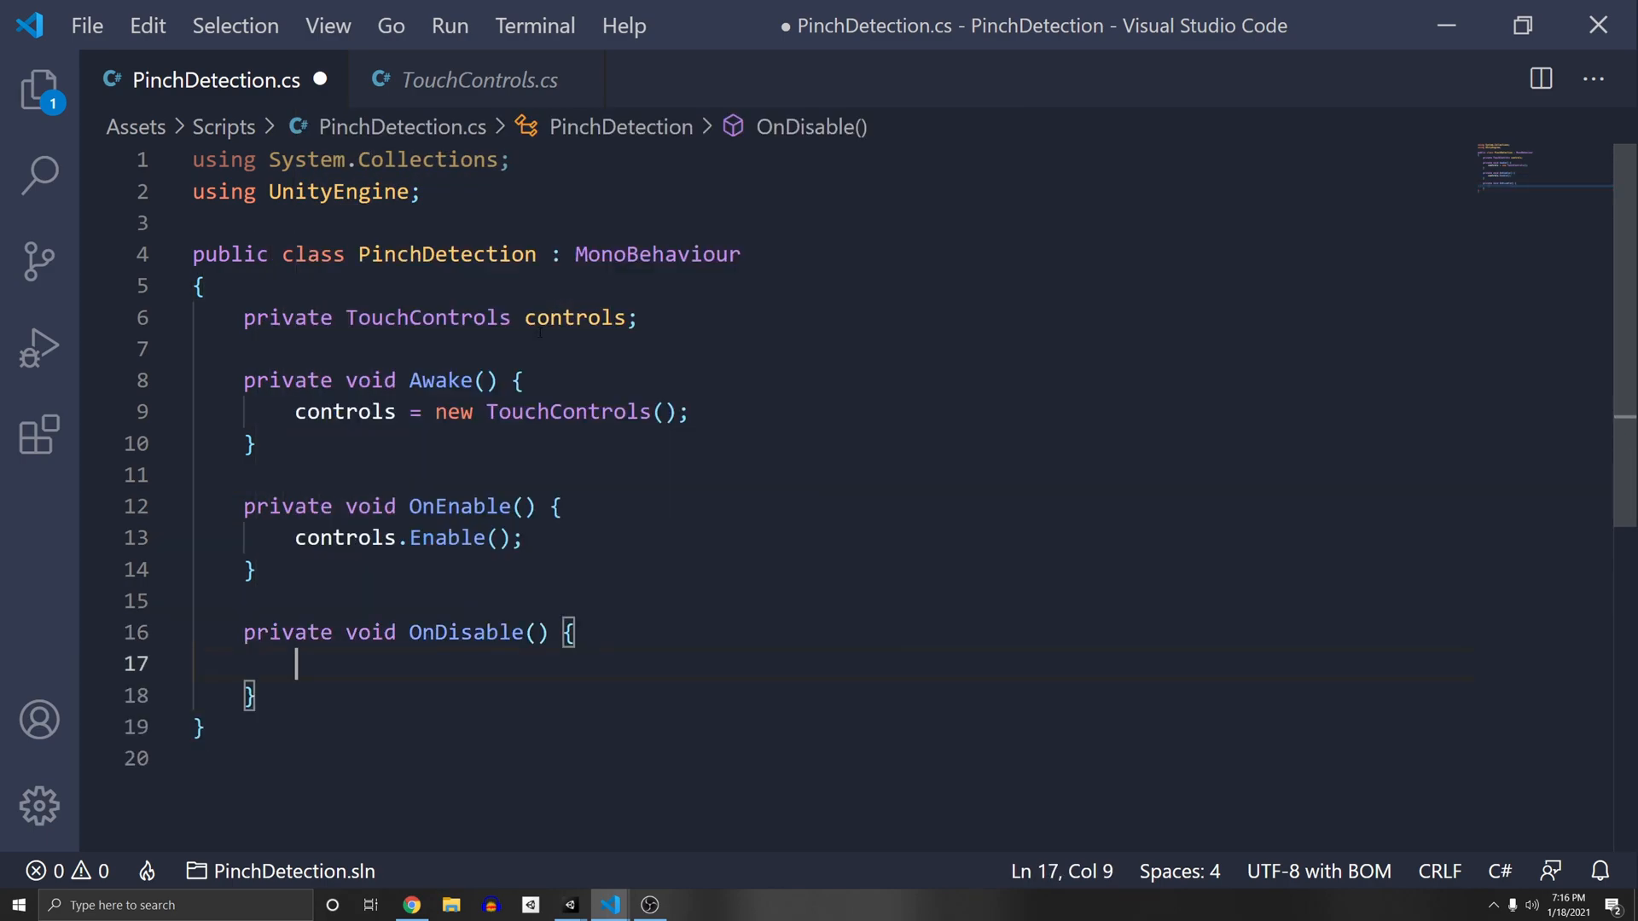
{"action": "type", "text": "controls.Disable();"}
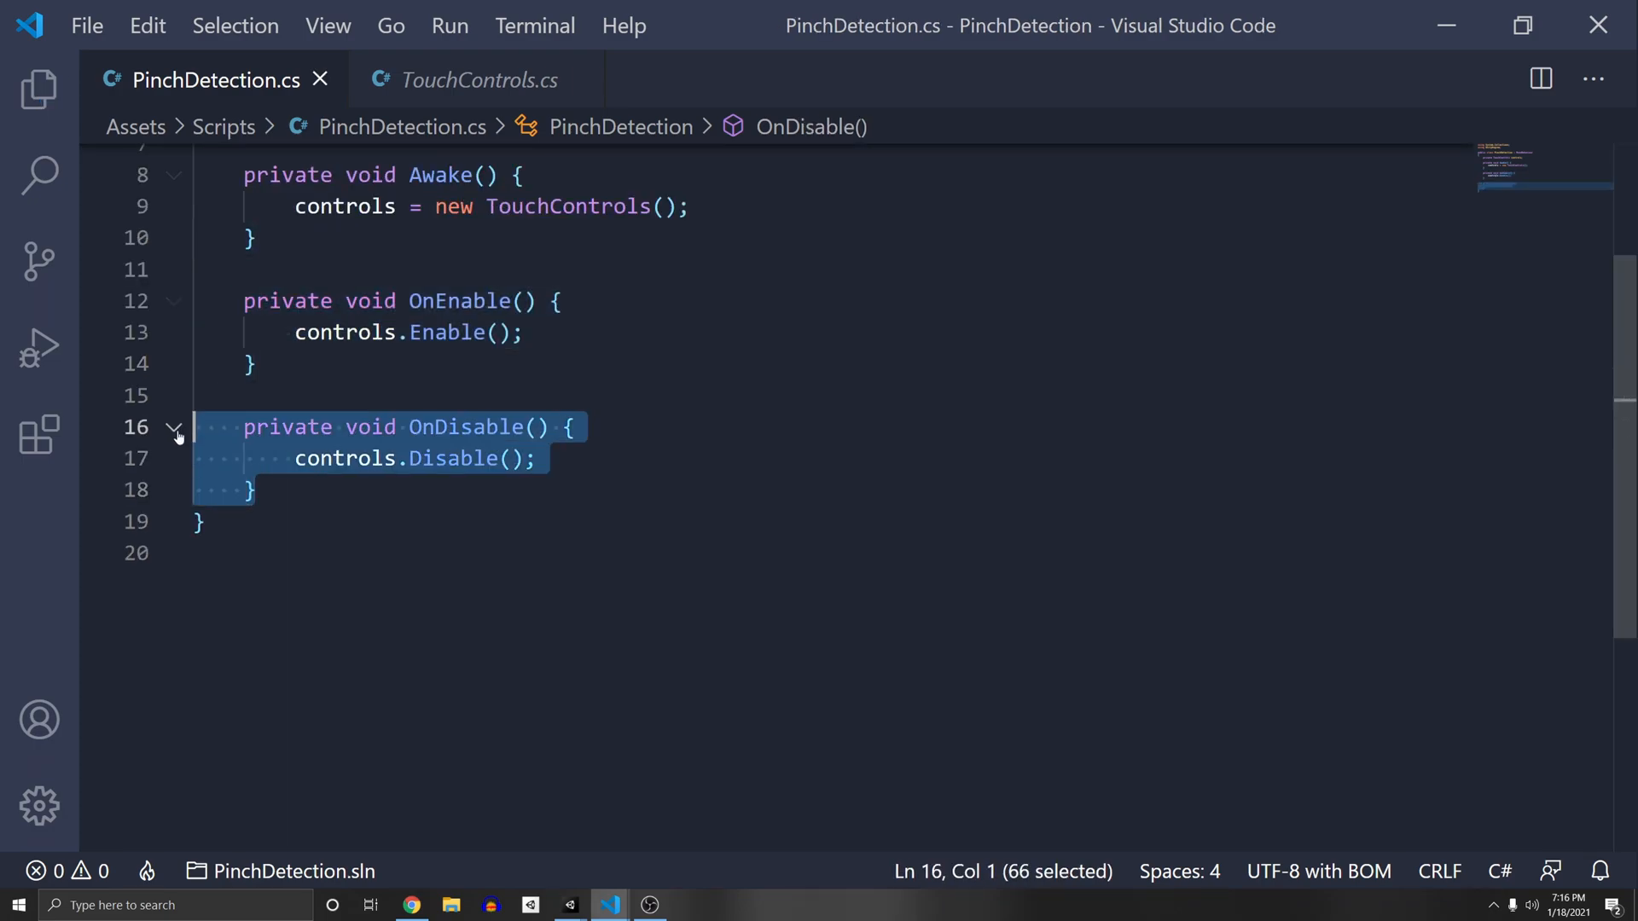
{"action": "type", "text": "Start() {"}
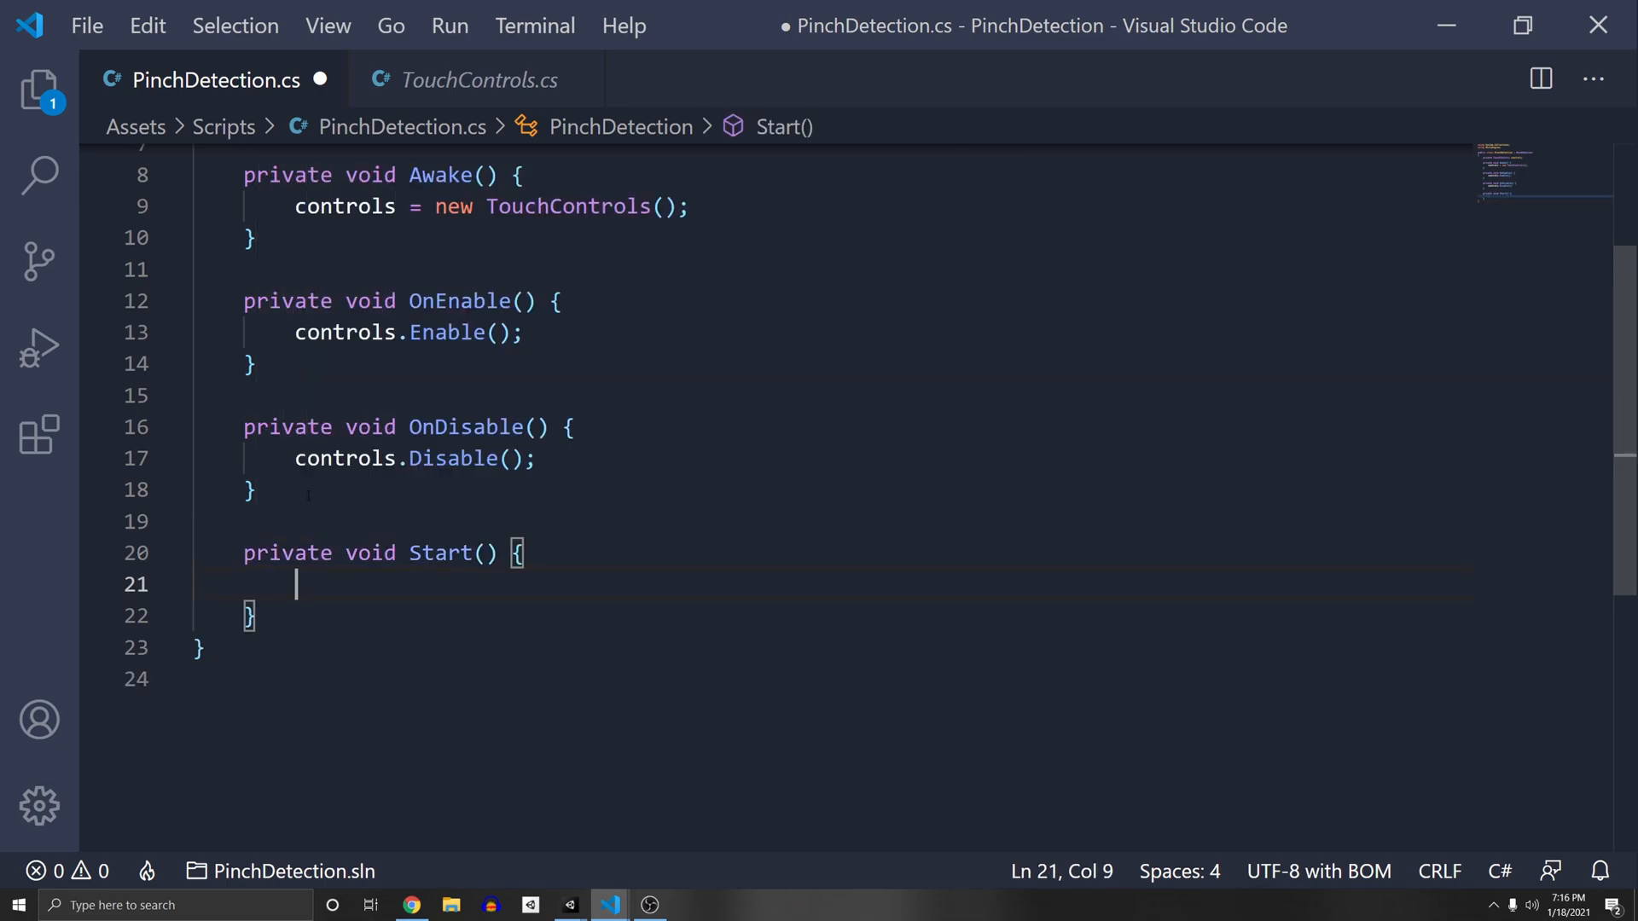
- In Start, subscribe ZoomStart to the SecondaryTouchContact started event
{"action": "scroll", "scroll_direction": "down", "scroll_amount": 3}
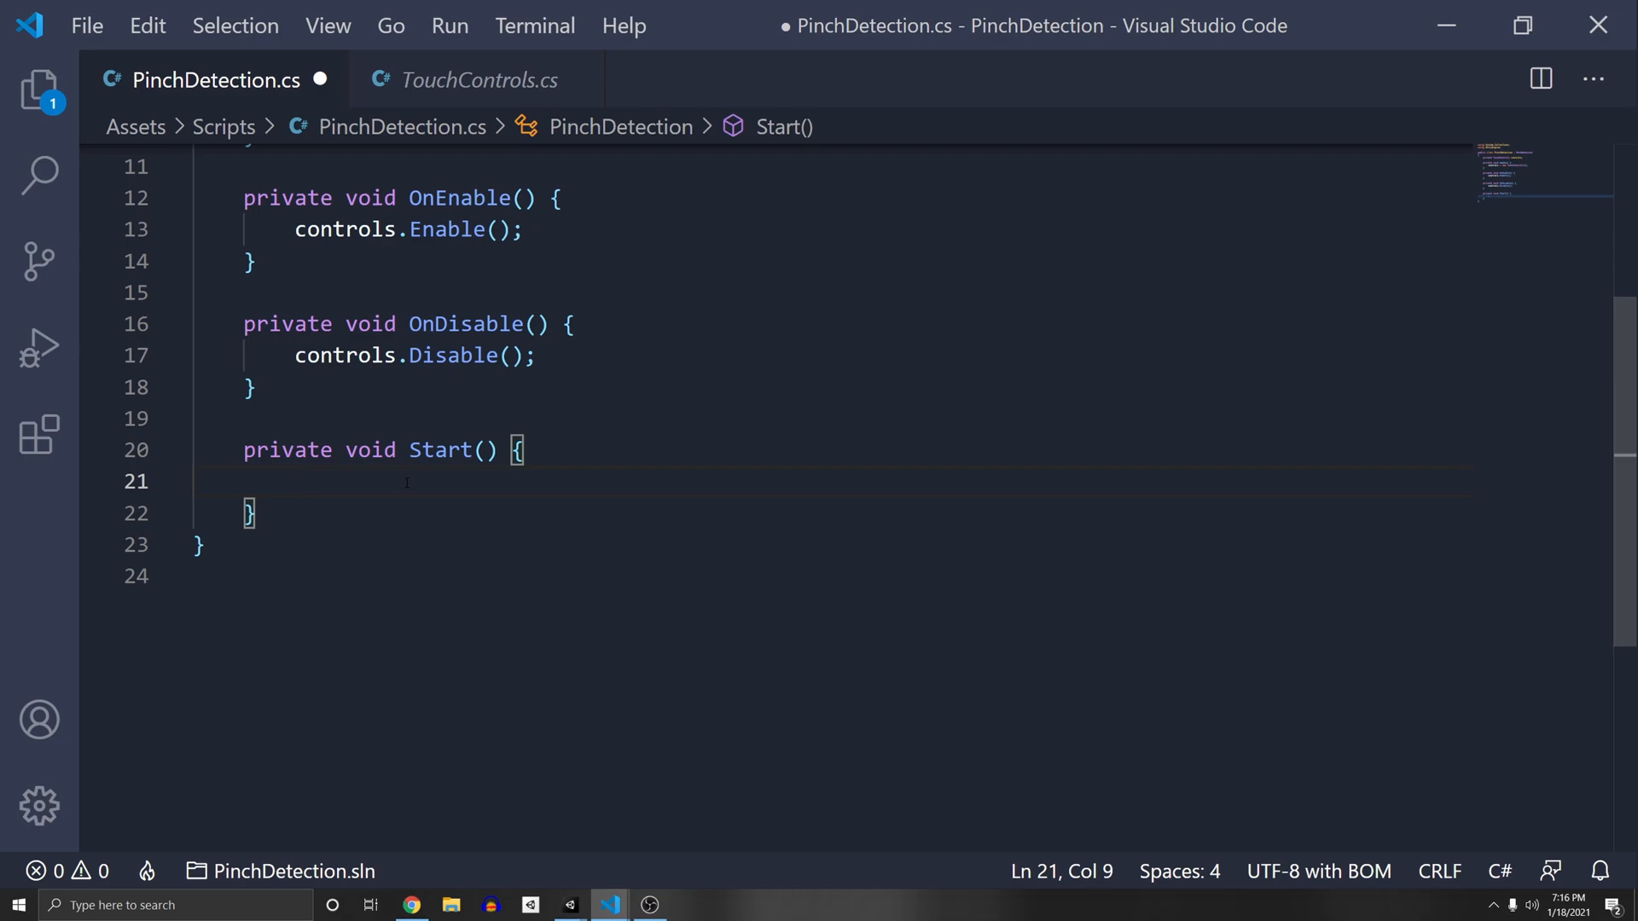
{"action": "type", "text": "c"}
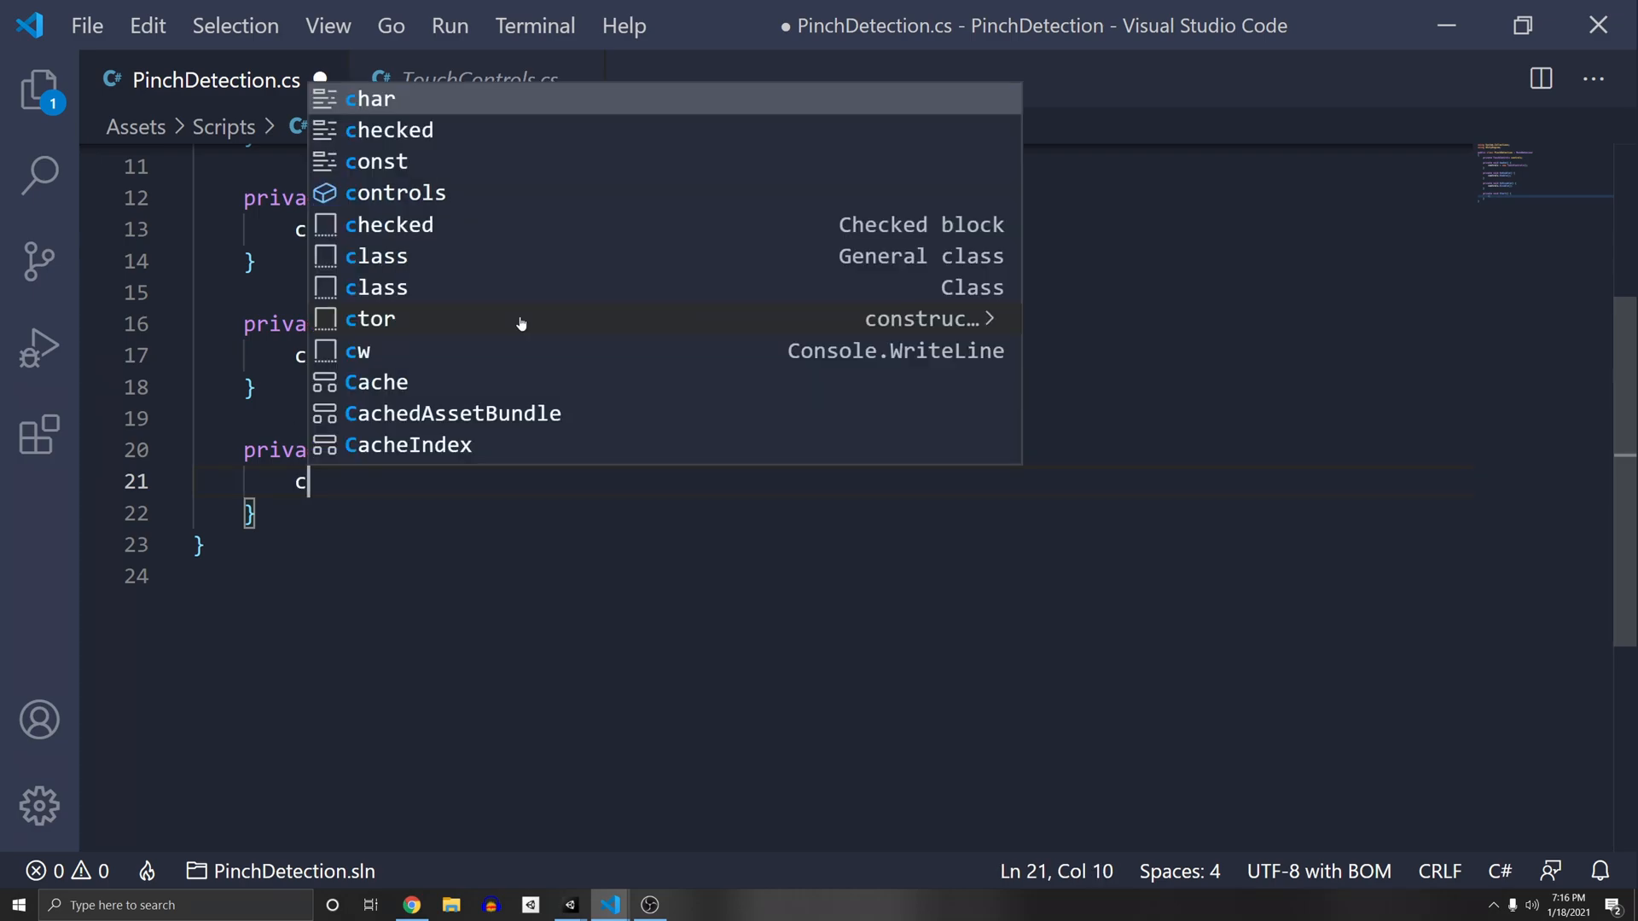
{"action": "type", "text": "ontrols.ToString"}
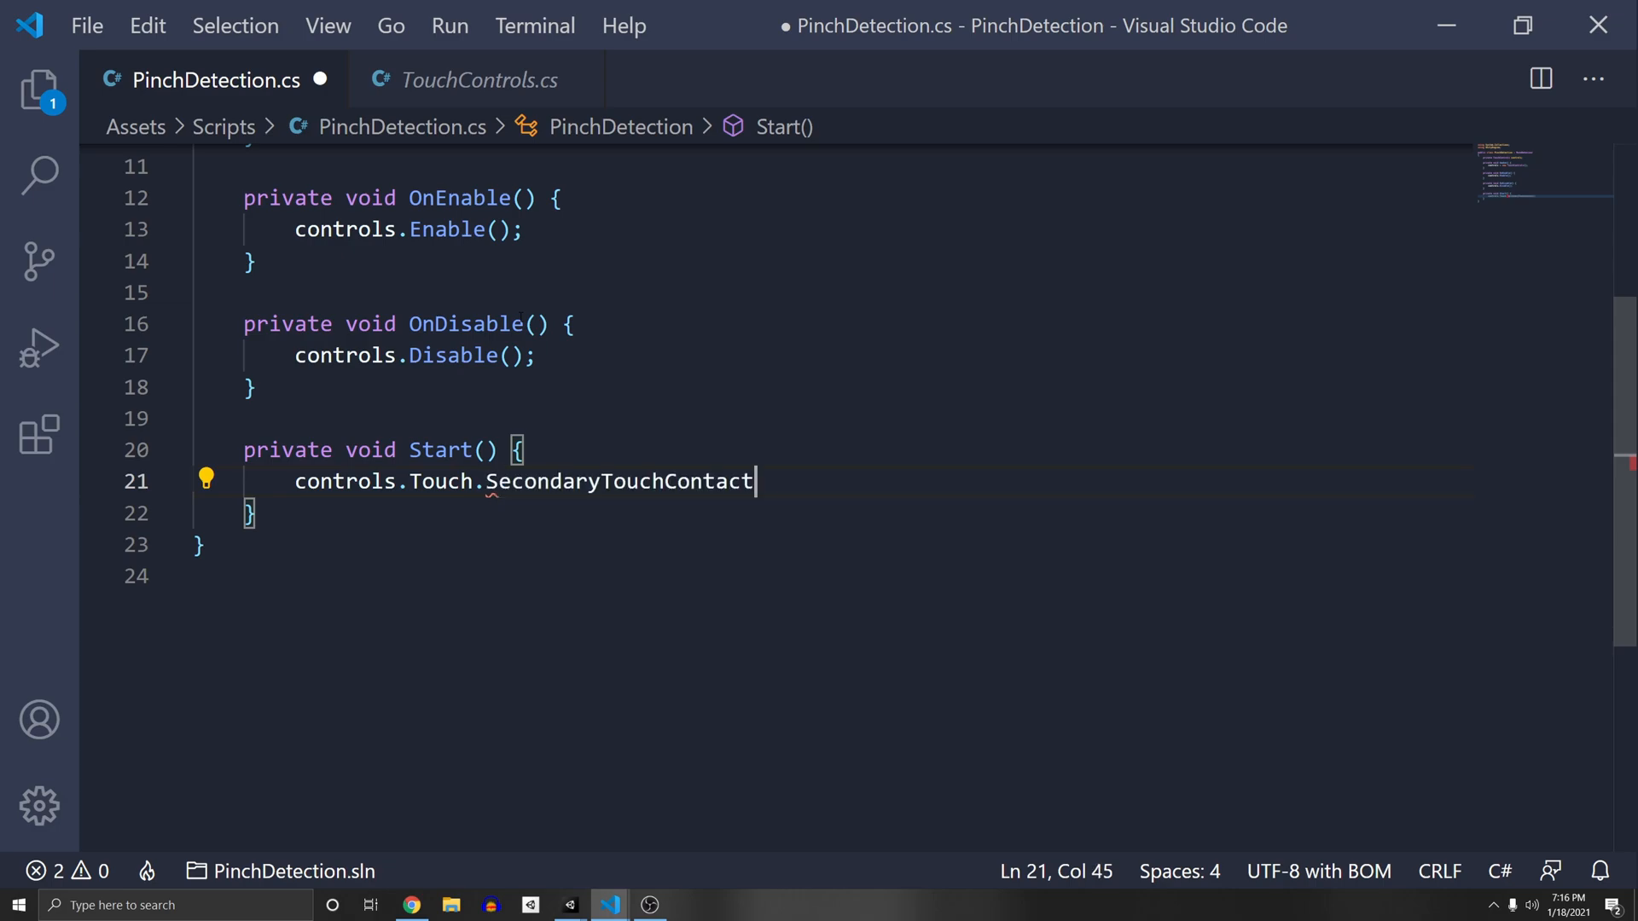
{"action": "type", "text": ".started"}
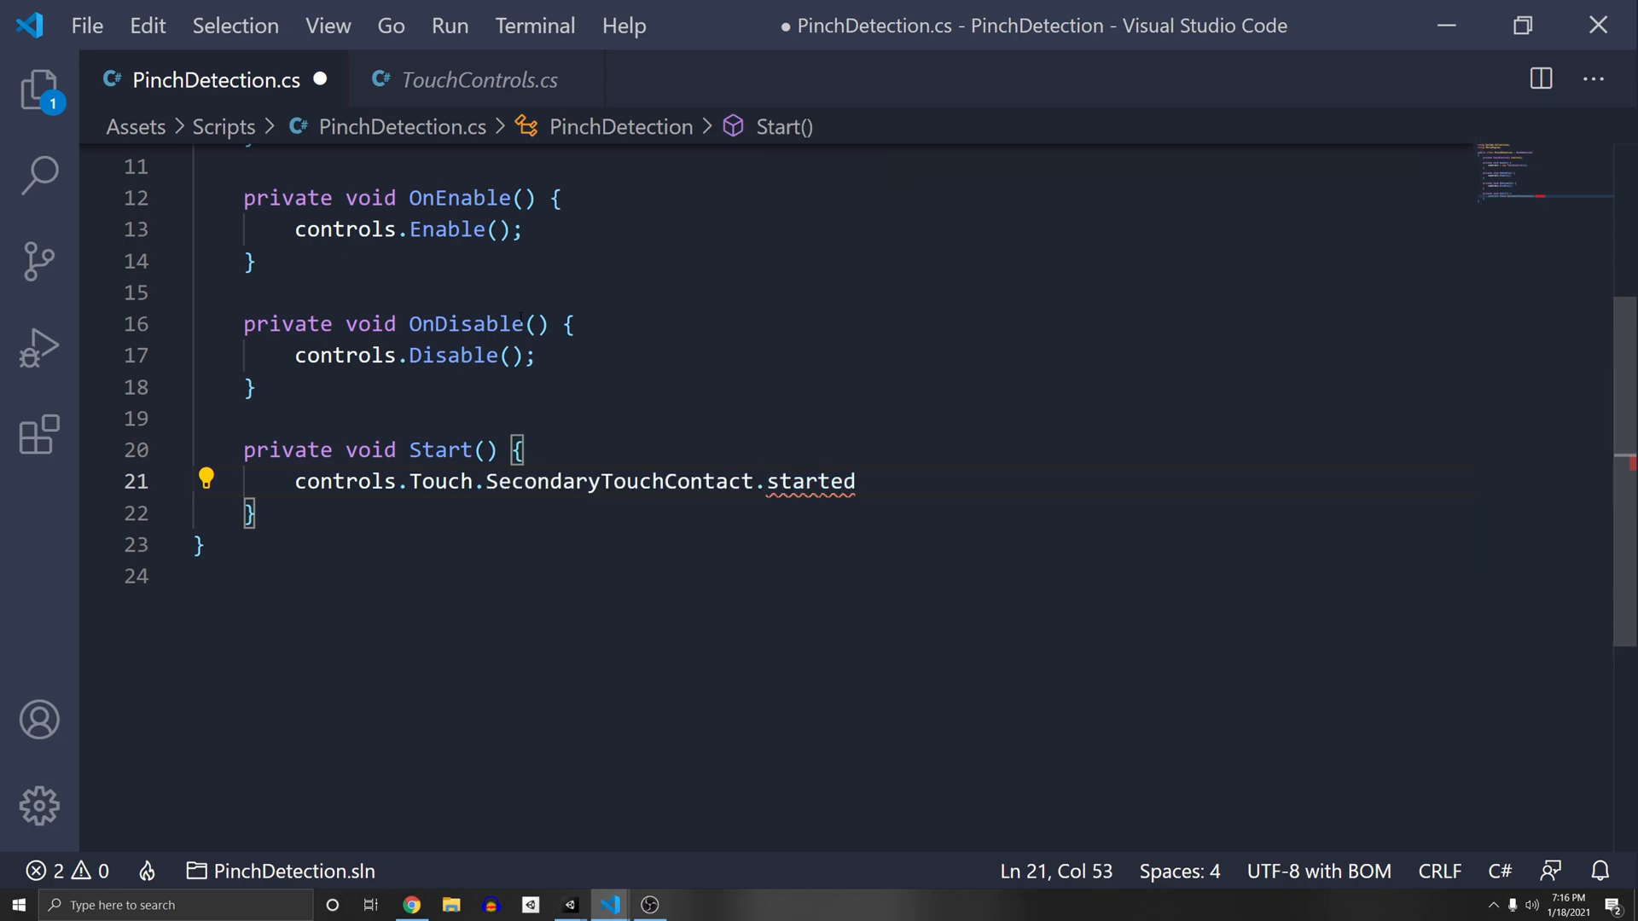
{"action": "type", "text": "+="}
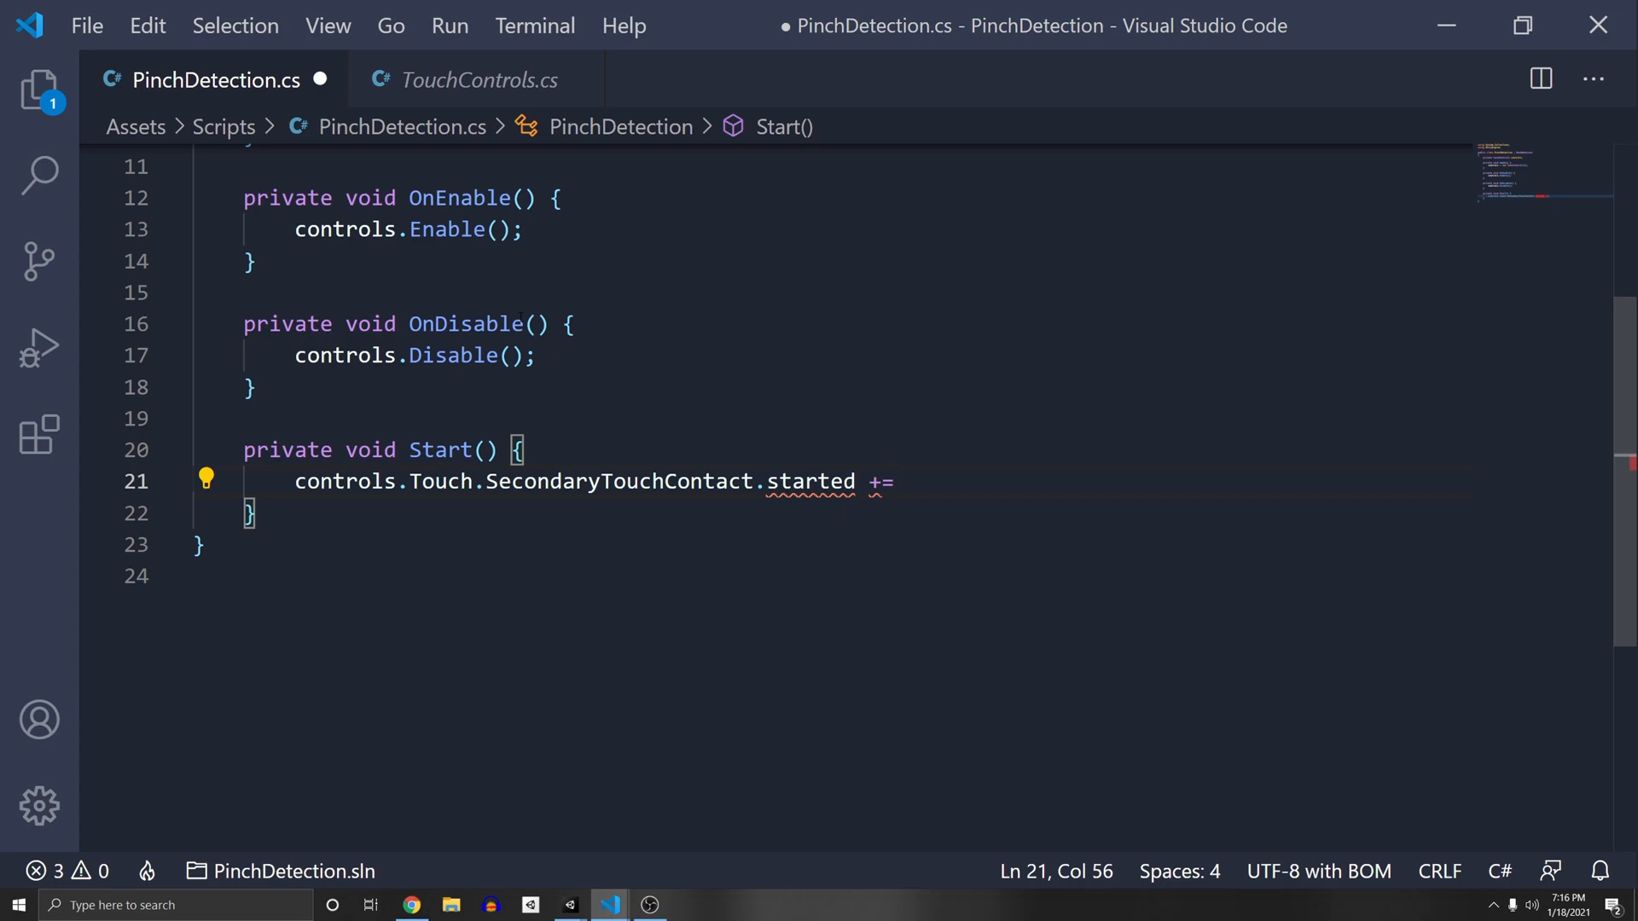
{"action": "type", "text": "=>"}
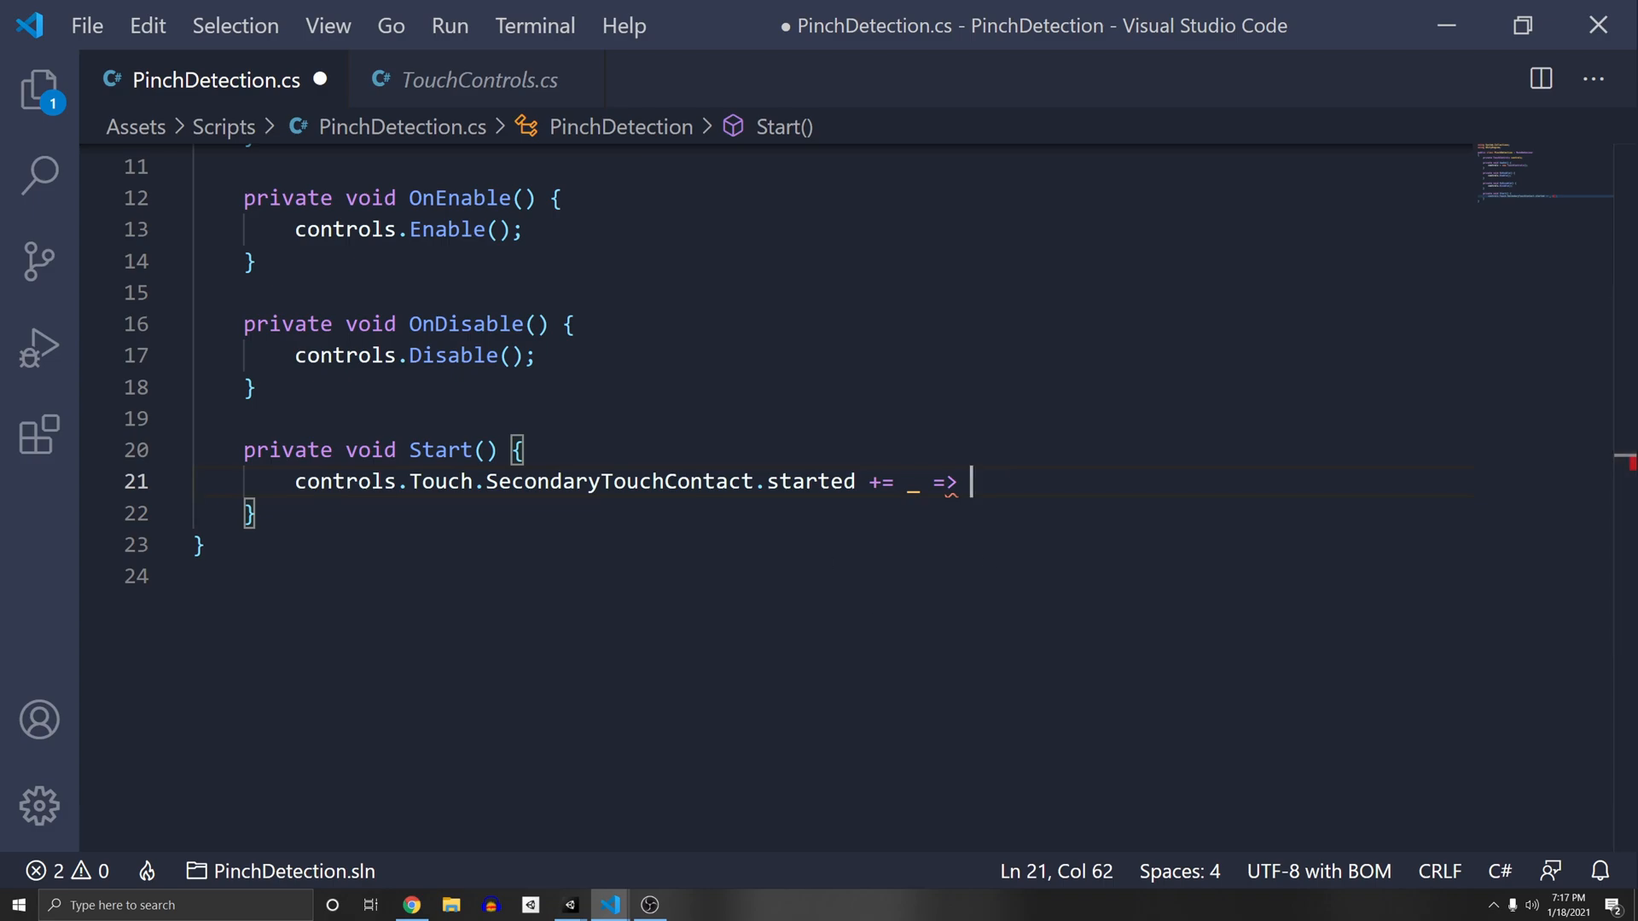
{"action": "type", "text": "PinchStart();"}
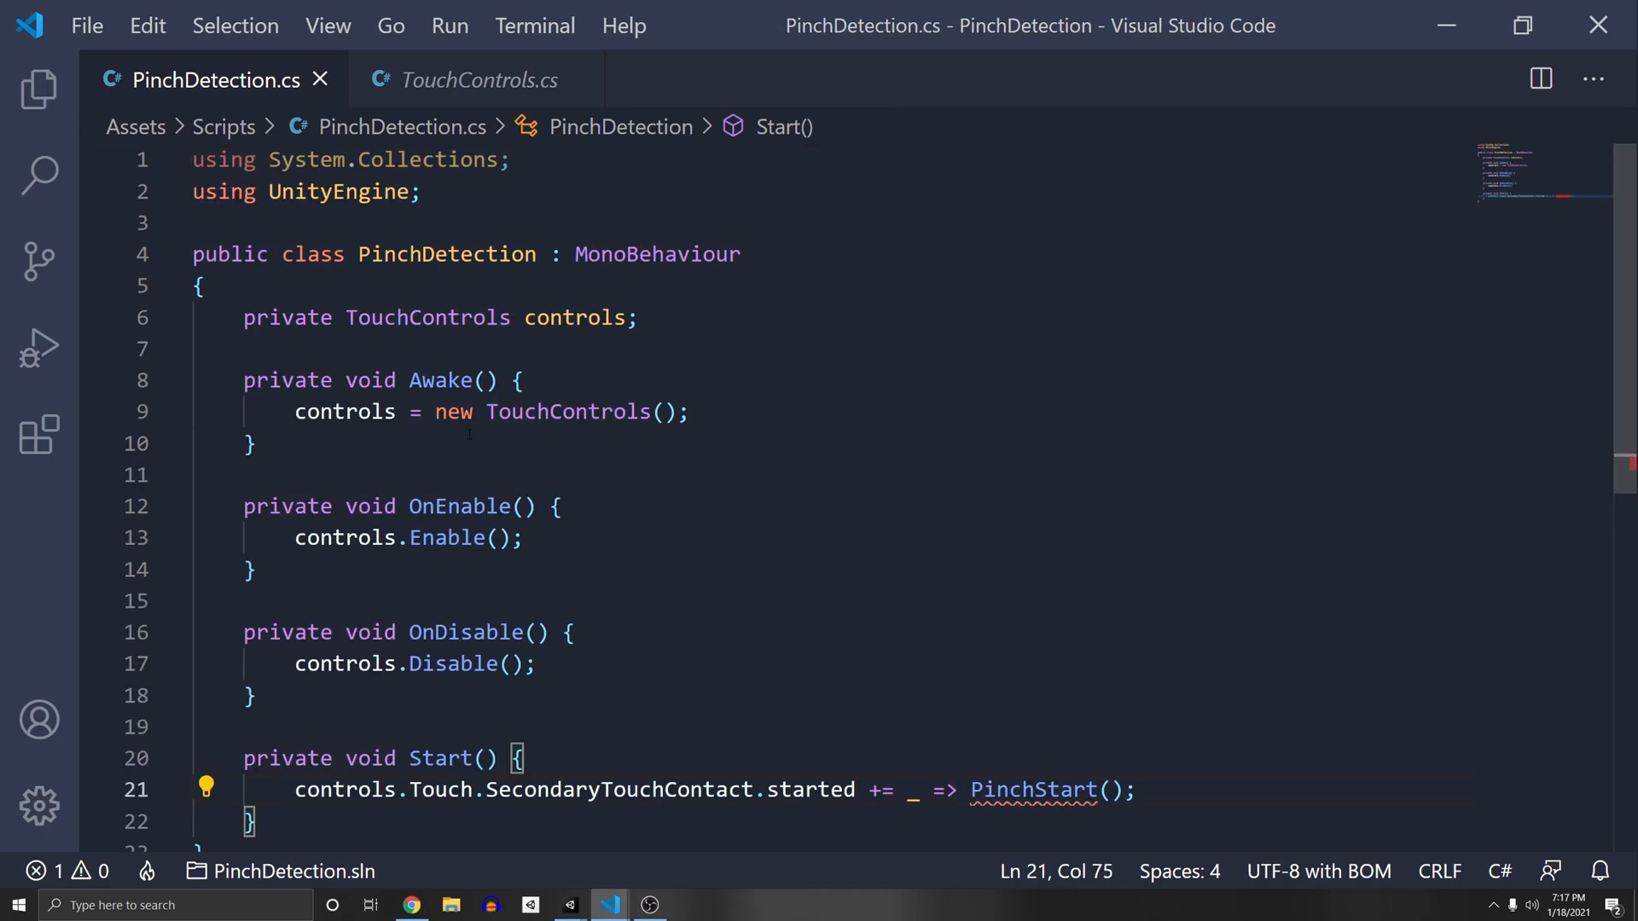
- Duplicate the subscription, switching it to the canceled event calling ZoomEnd
{"action": "scroll", "scroll_direction": "down", "scroll_amount": 3}
{"action": "type", "text": "Zoom"}
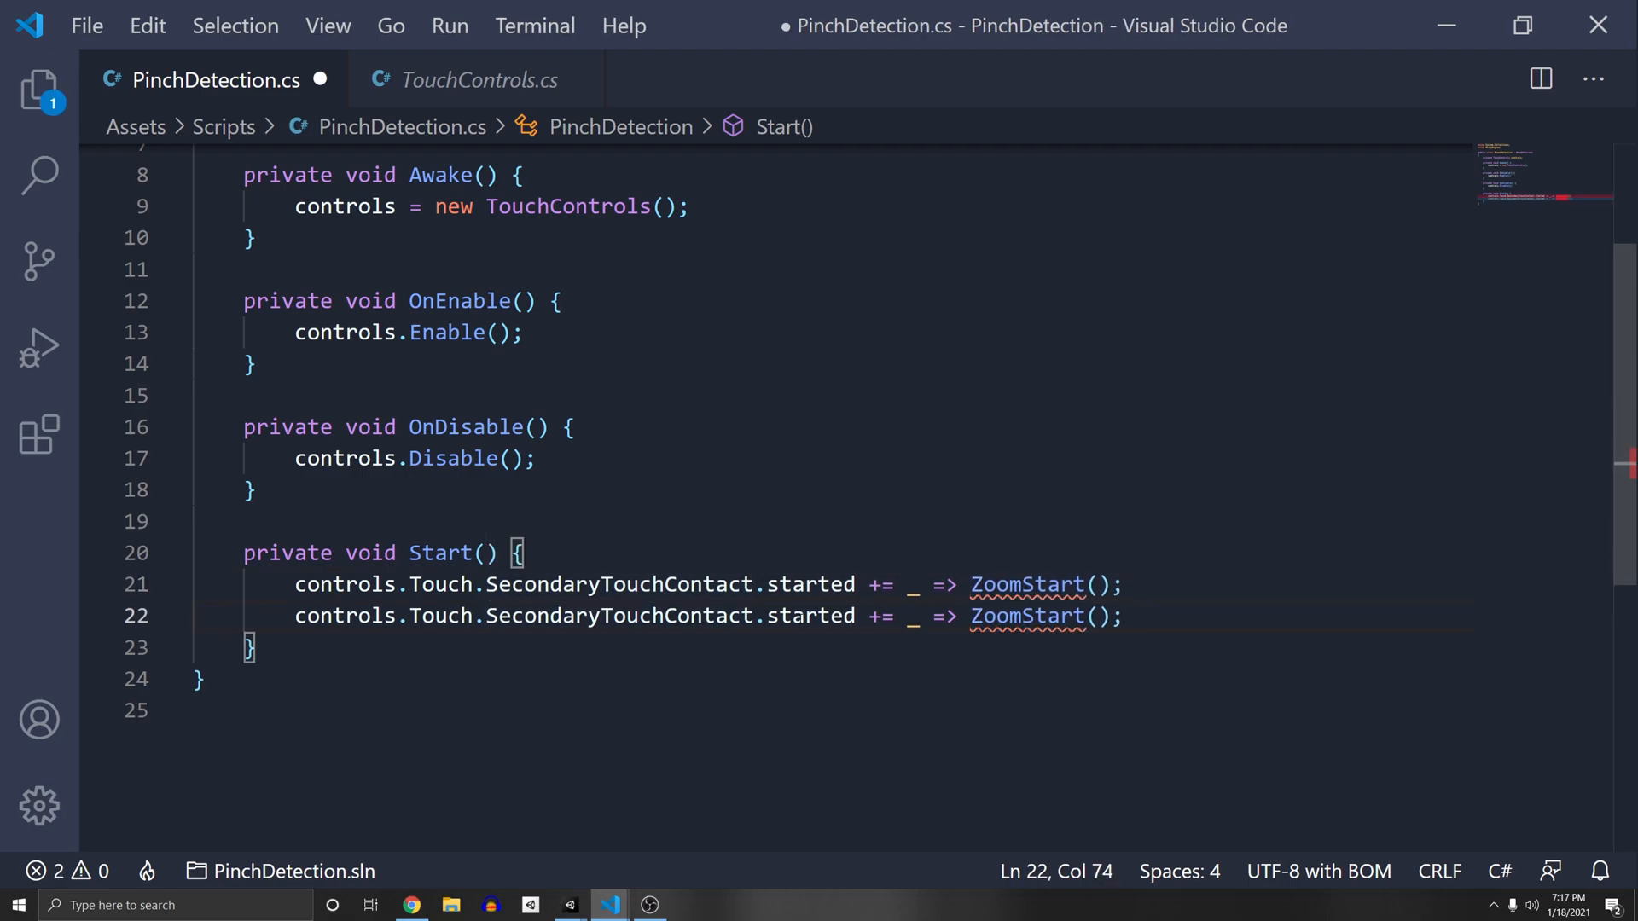
{"action": "type", "text": "canceled"}
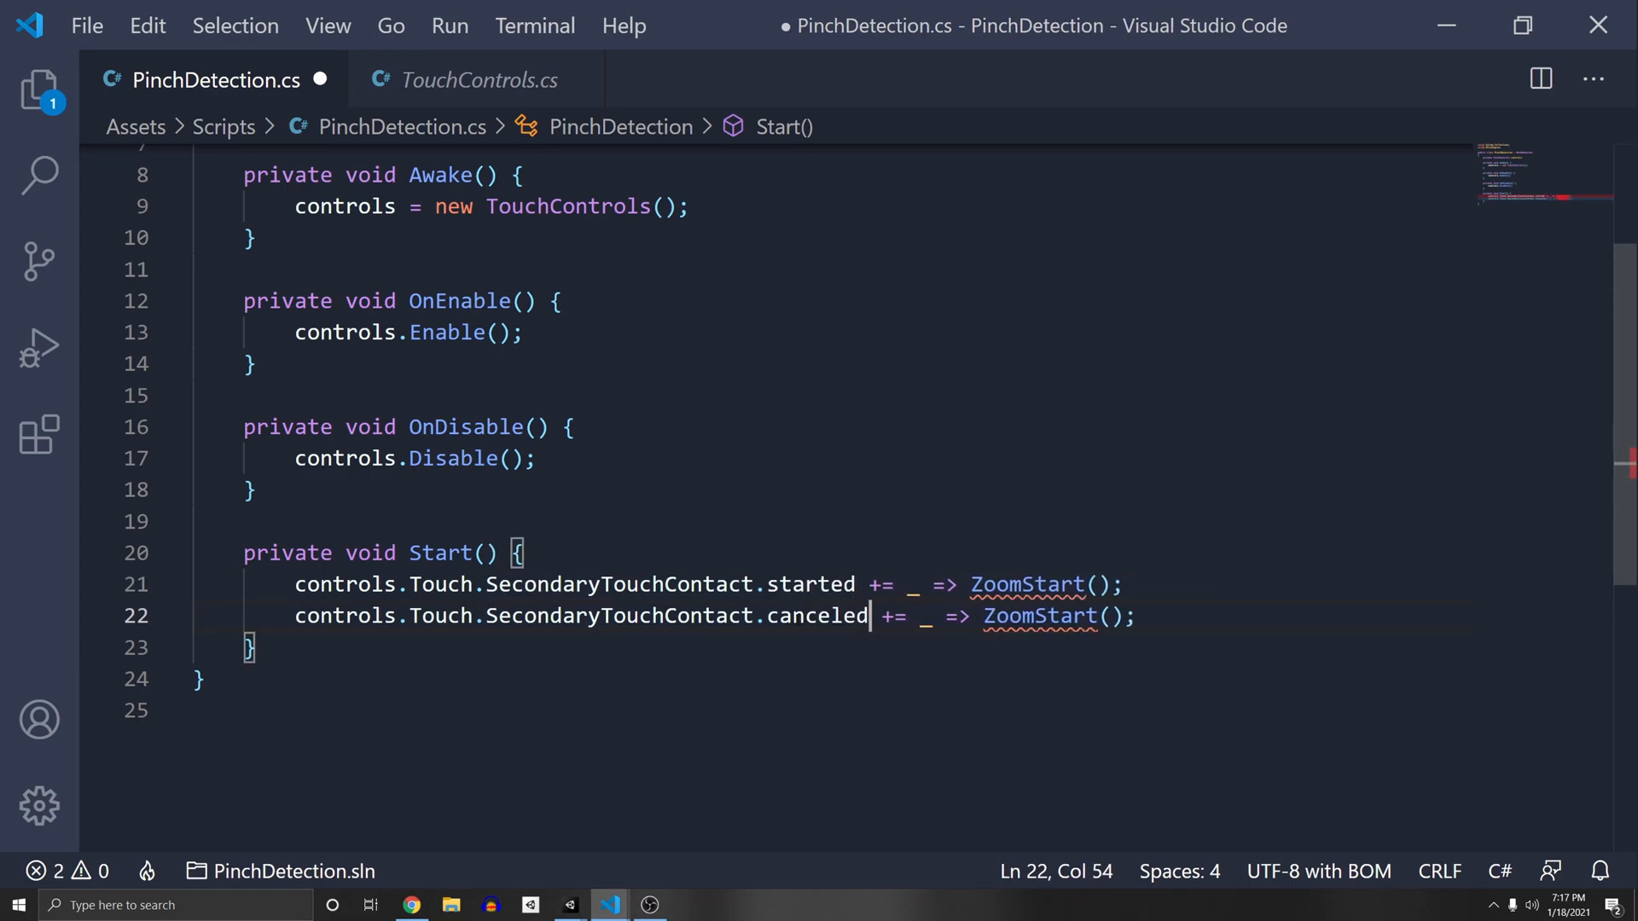
{"action": "double_click", "coordinate": [1004, 616]}
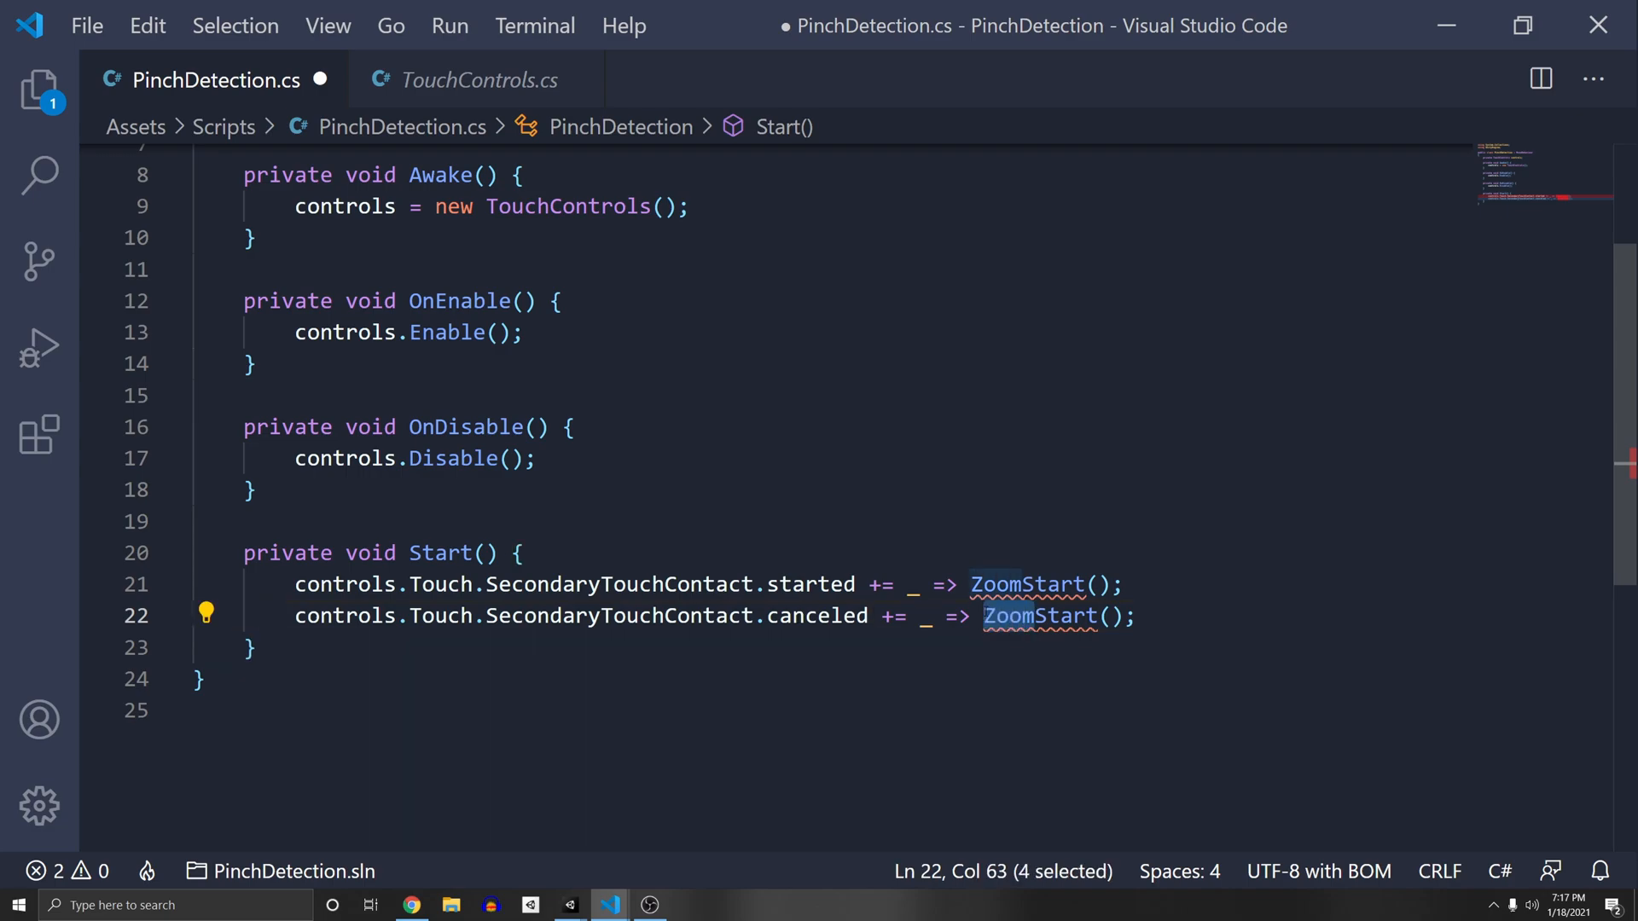
{"action": "type", "text": "ZoomEnd"}
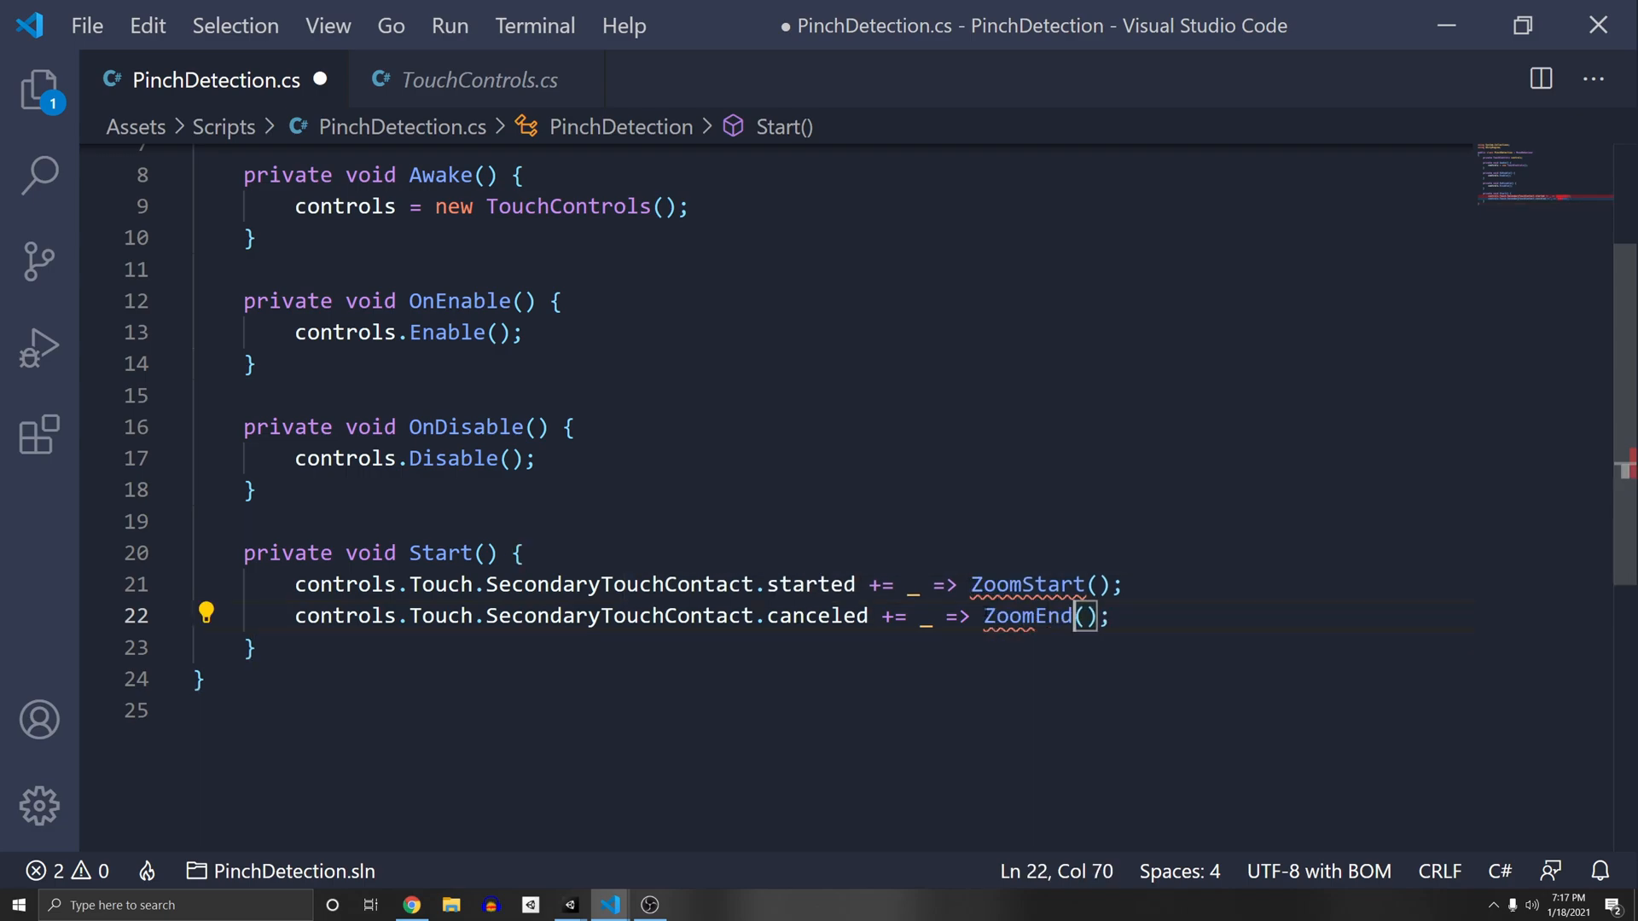
{"action": "type", "text": "private"}
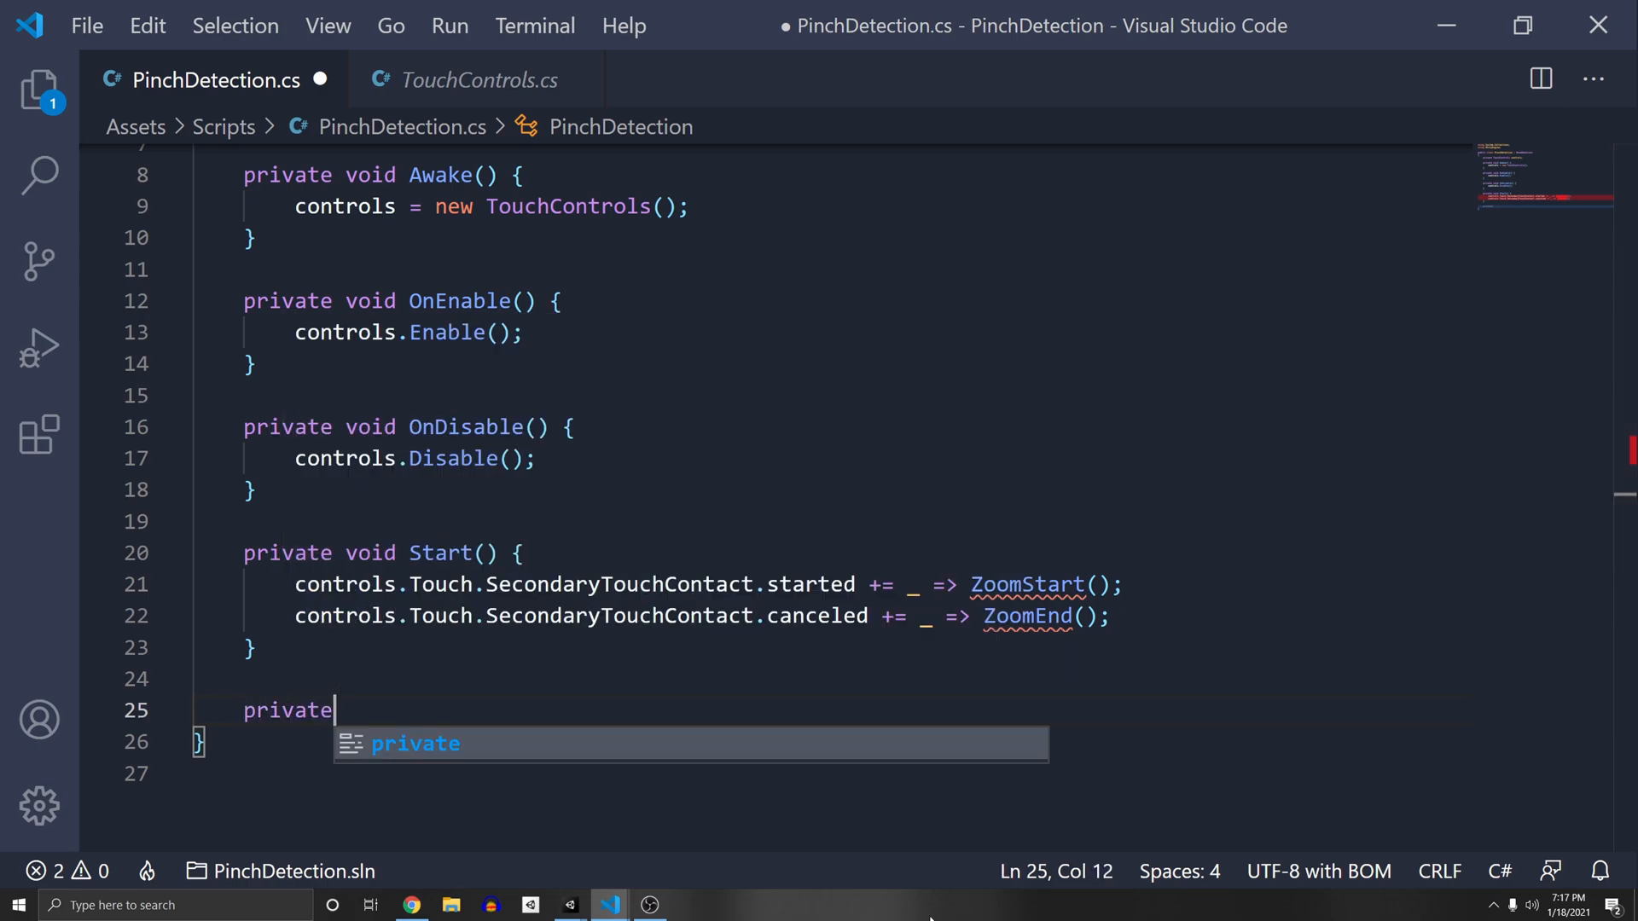
- Add empty ZoomStart and ZoomEnd methods and an empty IEnumerable ZoomDetection method
{"action": "type", "text": "void ZoomStart() {"}
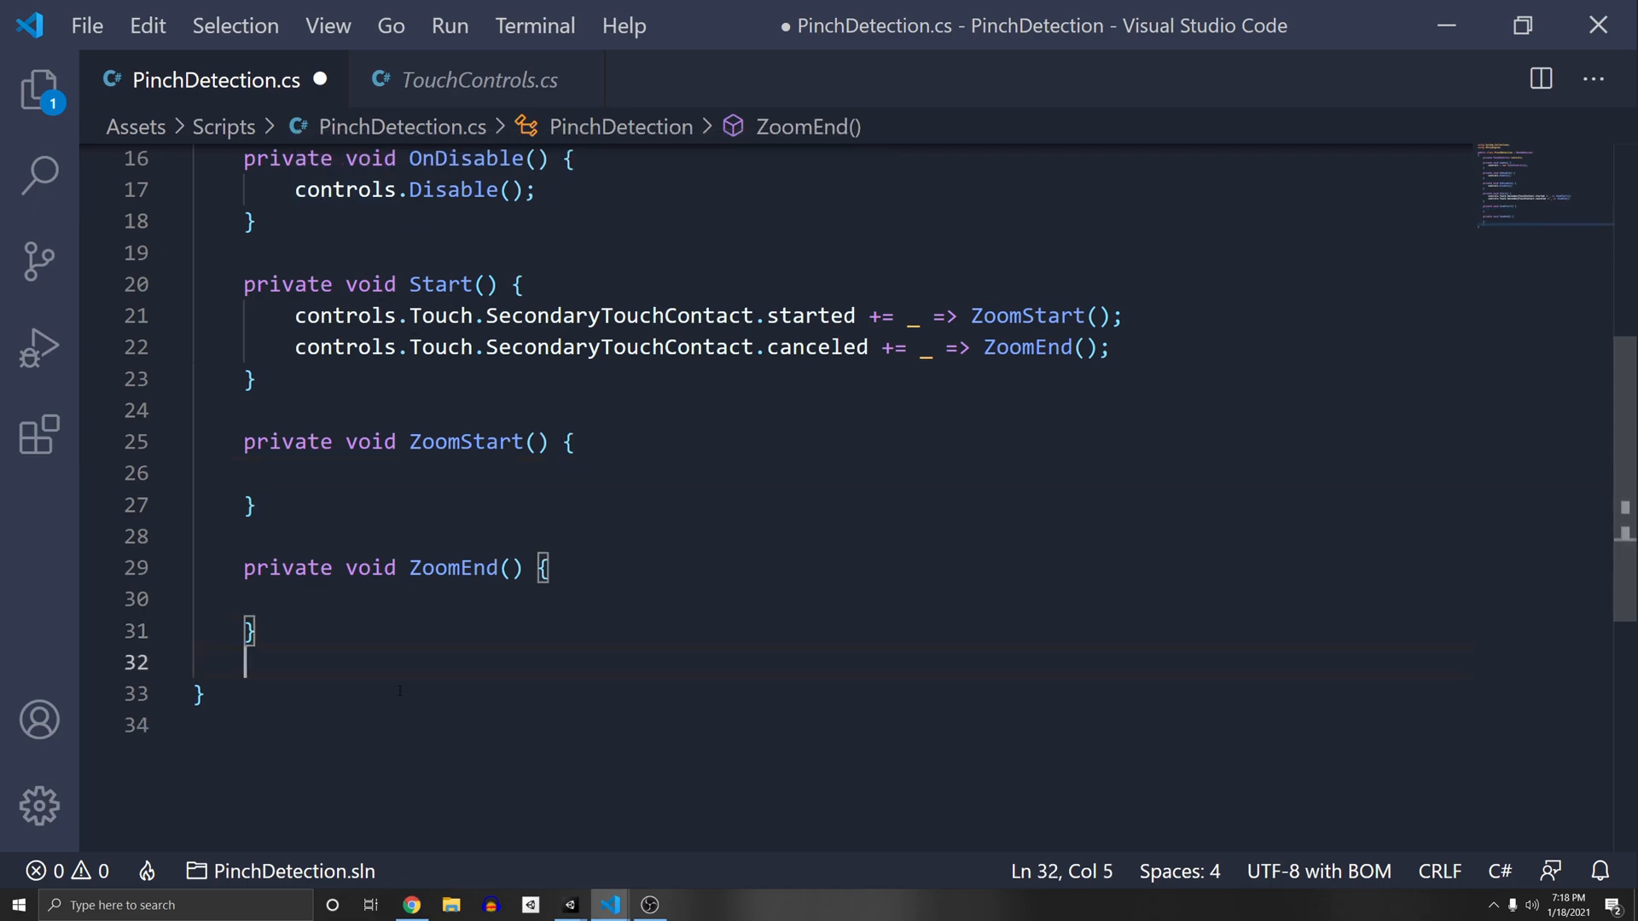
{"action": "key", "text": "enter"}
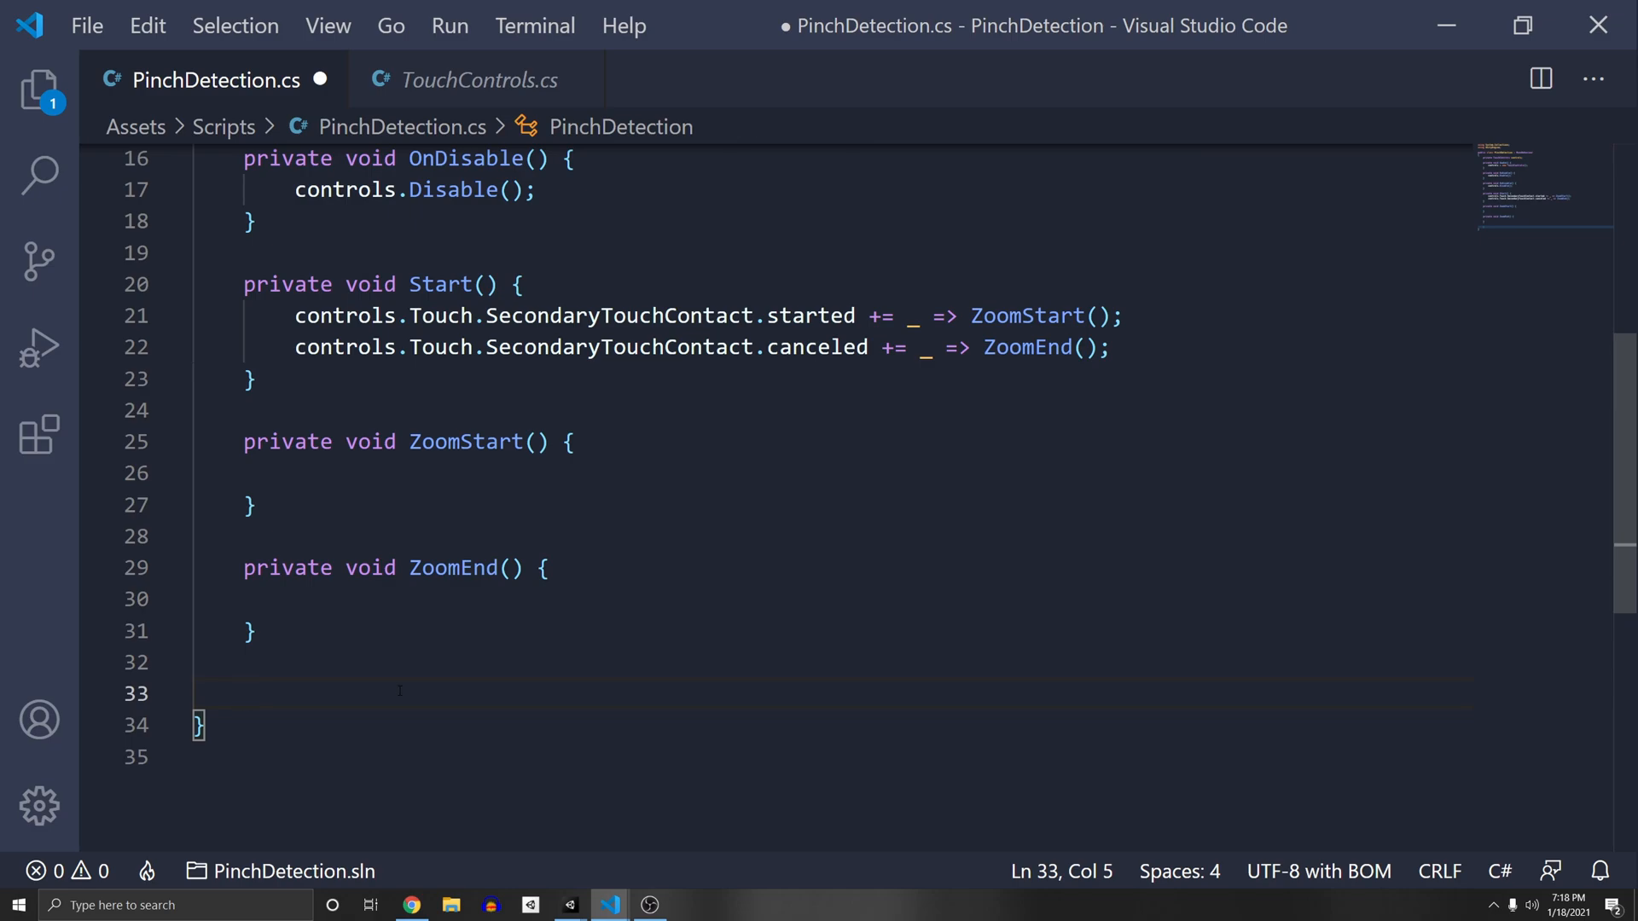
{"action": "type", "text": "Ien"}
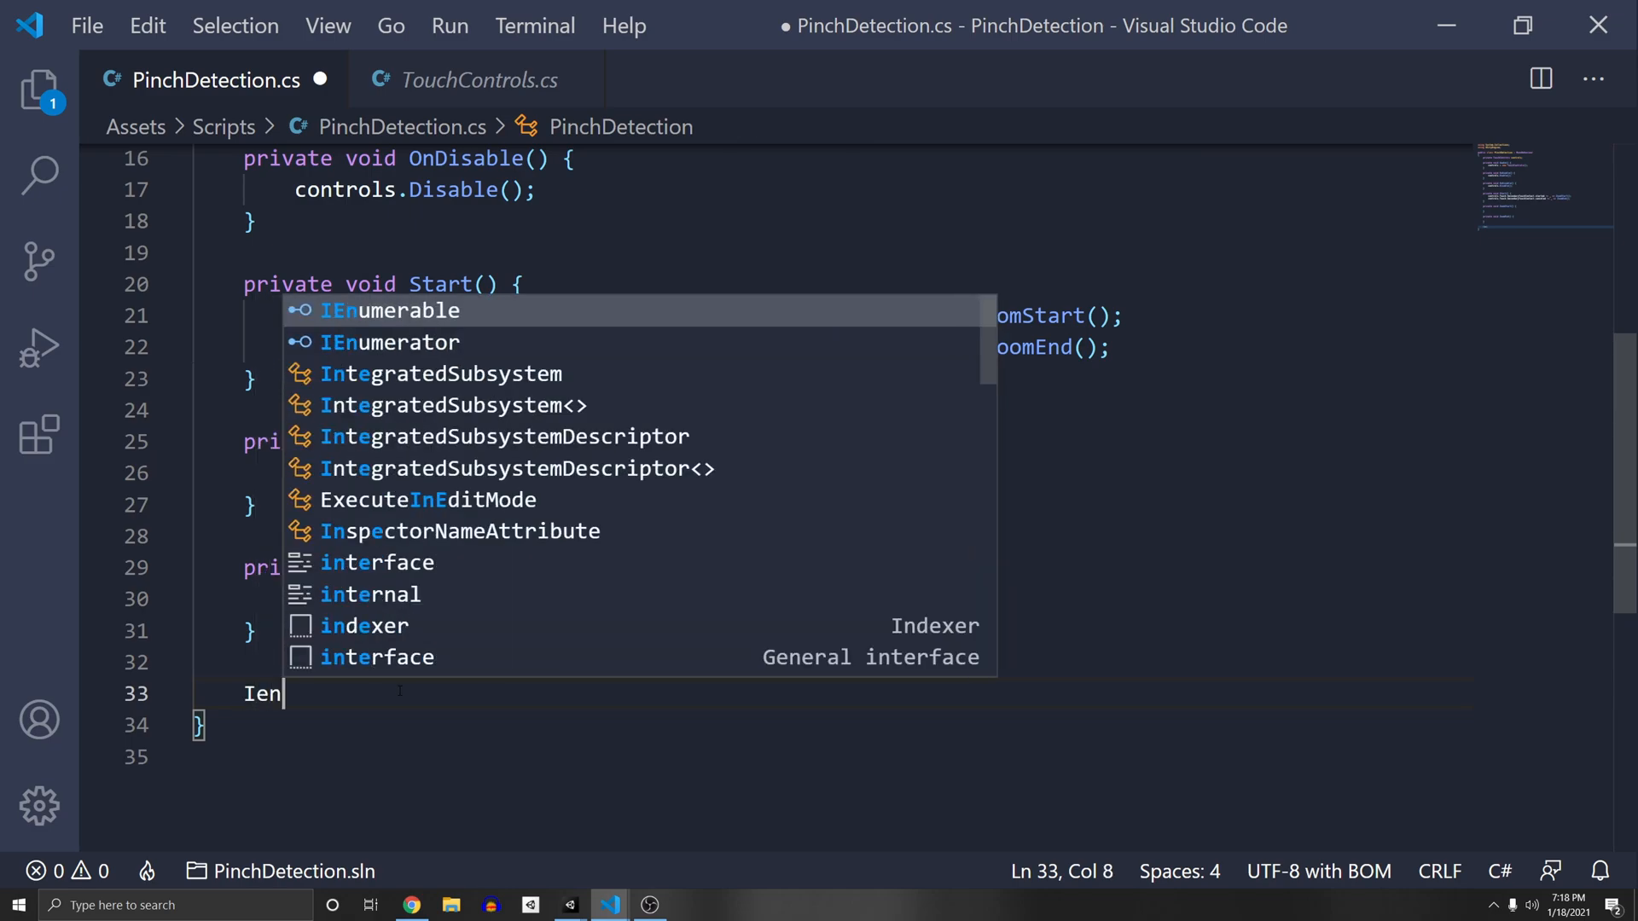
{"action": "type", "text": "numerable"}
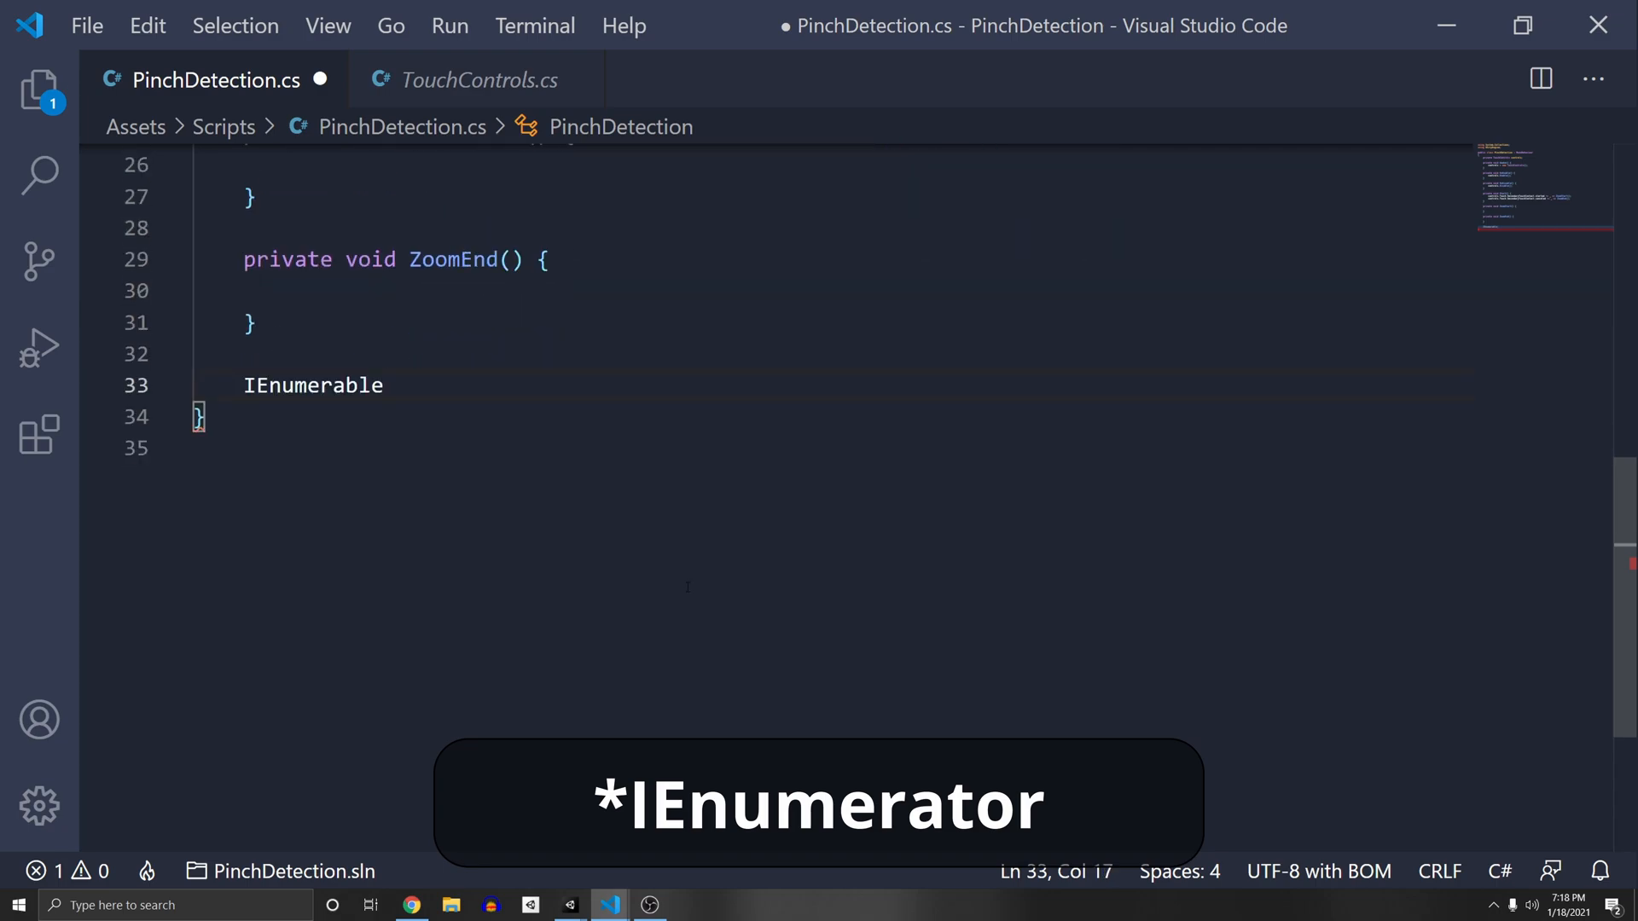
{"action": "type", "text": "ZoomDetection"}
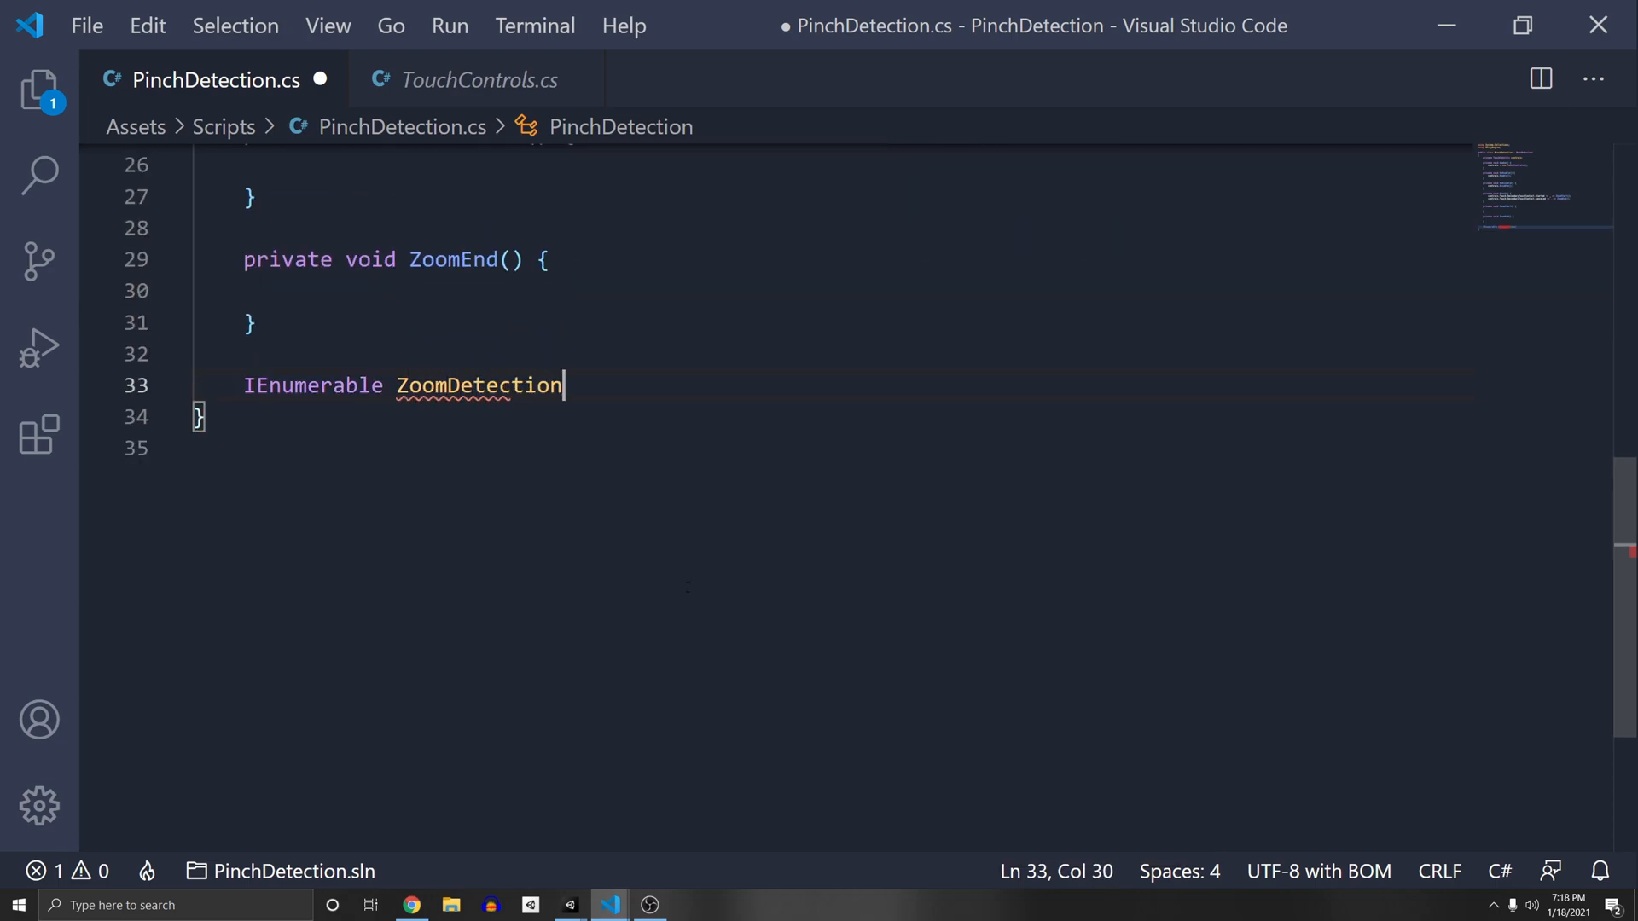
{"action": "type", "text": "() {"}
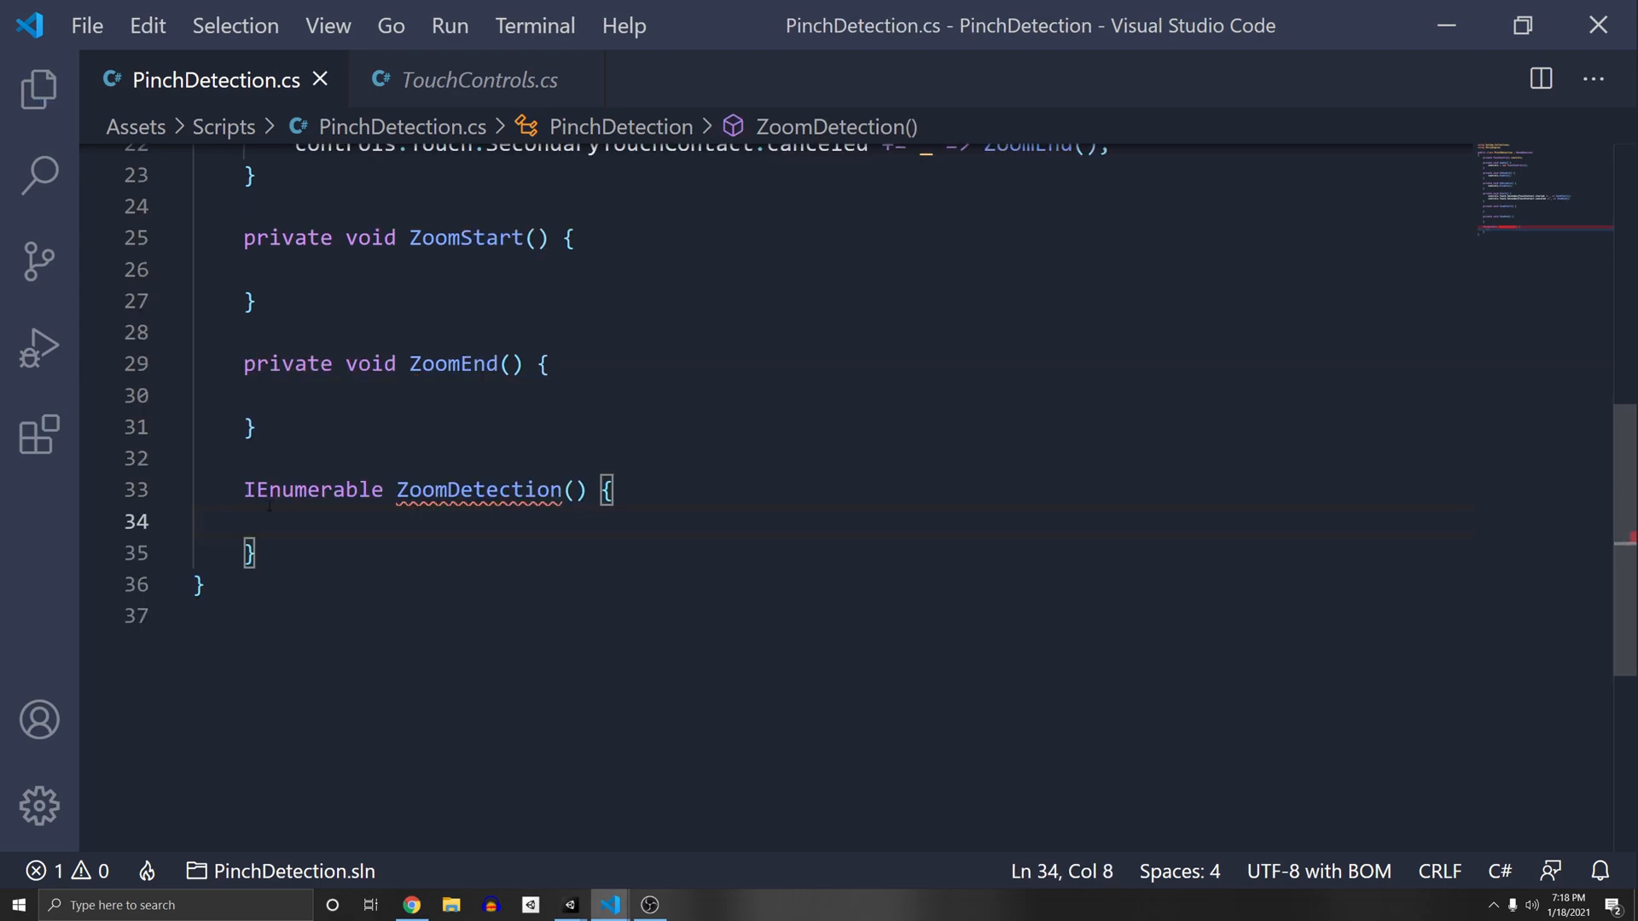
{"action": "left_click_drag", "start_coordinate": [243, 490], "coordinate": [587, 490]}
{"action": "type", "text": "p"}
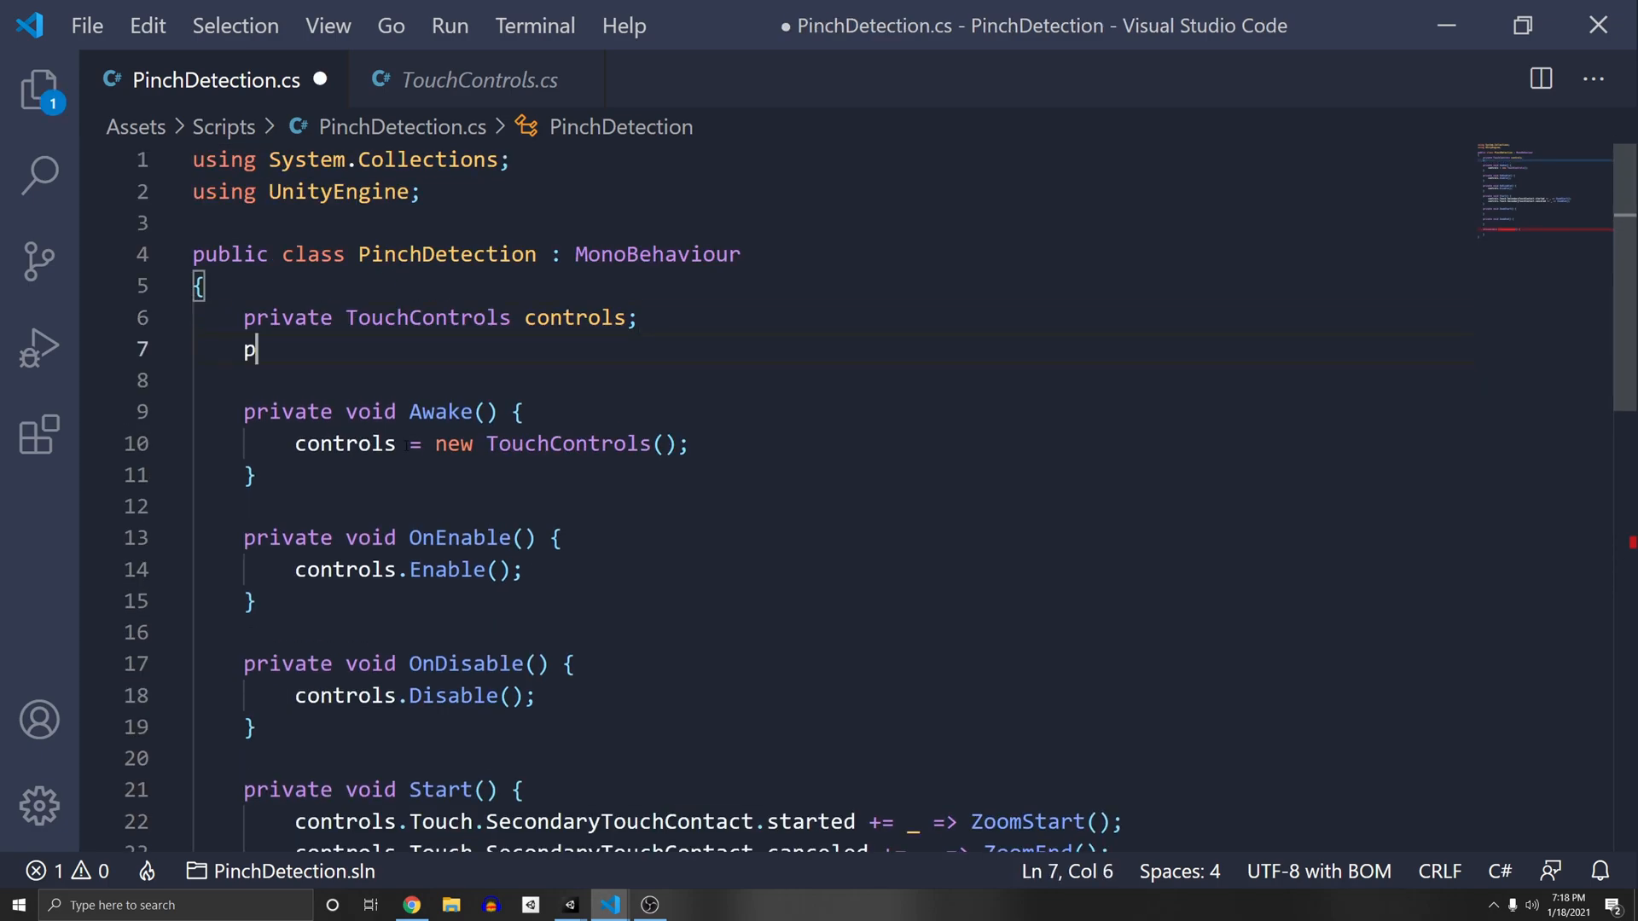
- Add a zoomCoroutine field, start ZoomDetection into it in ZoomStart, stop it in ZoomEnd, and save
{"action": "type", "text": "rivate Corout"}
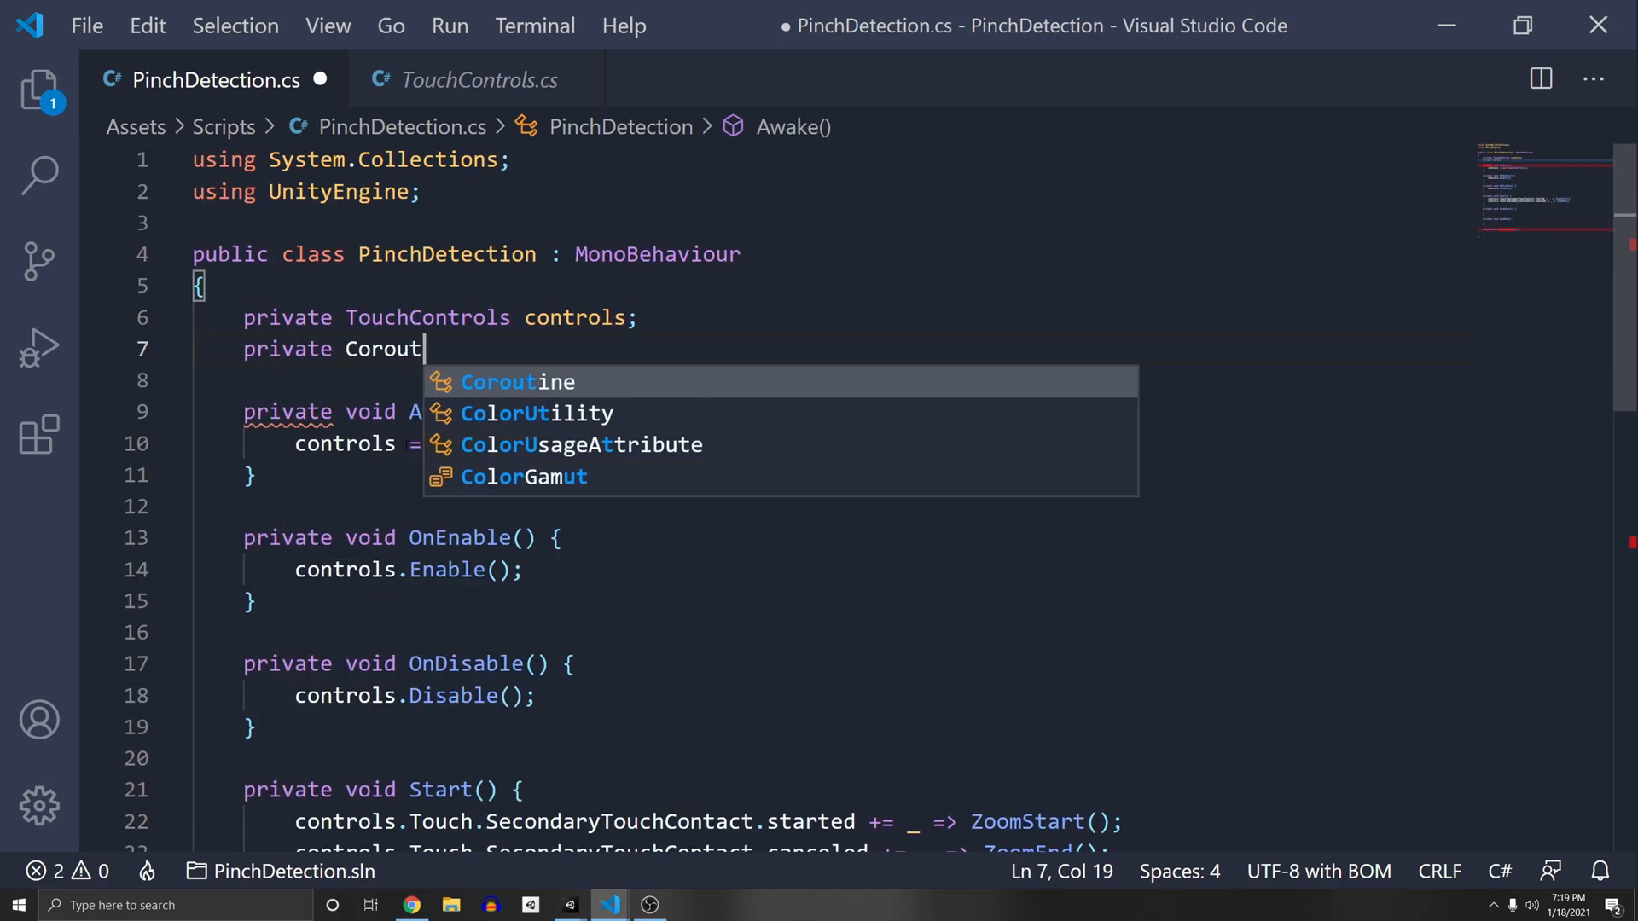
{"action": "type", "text": "ine zoomCorout"}
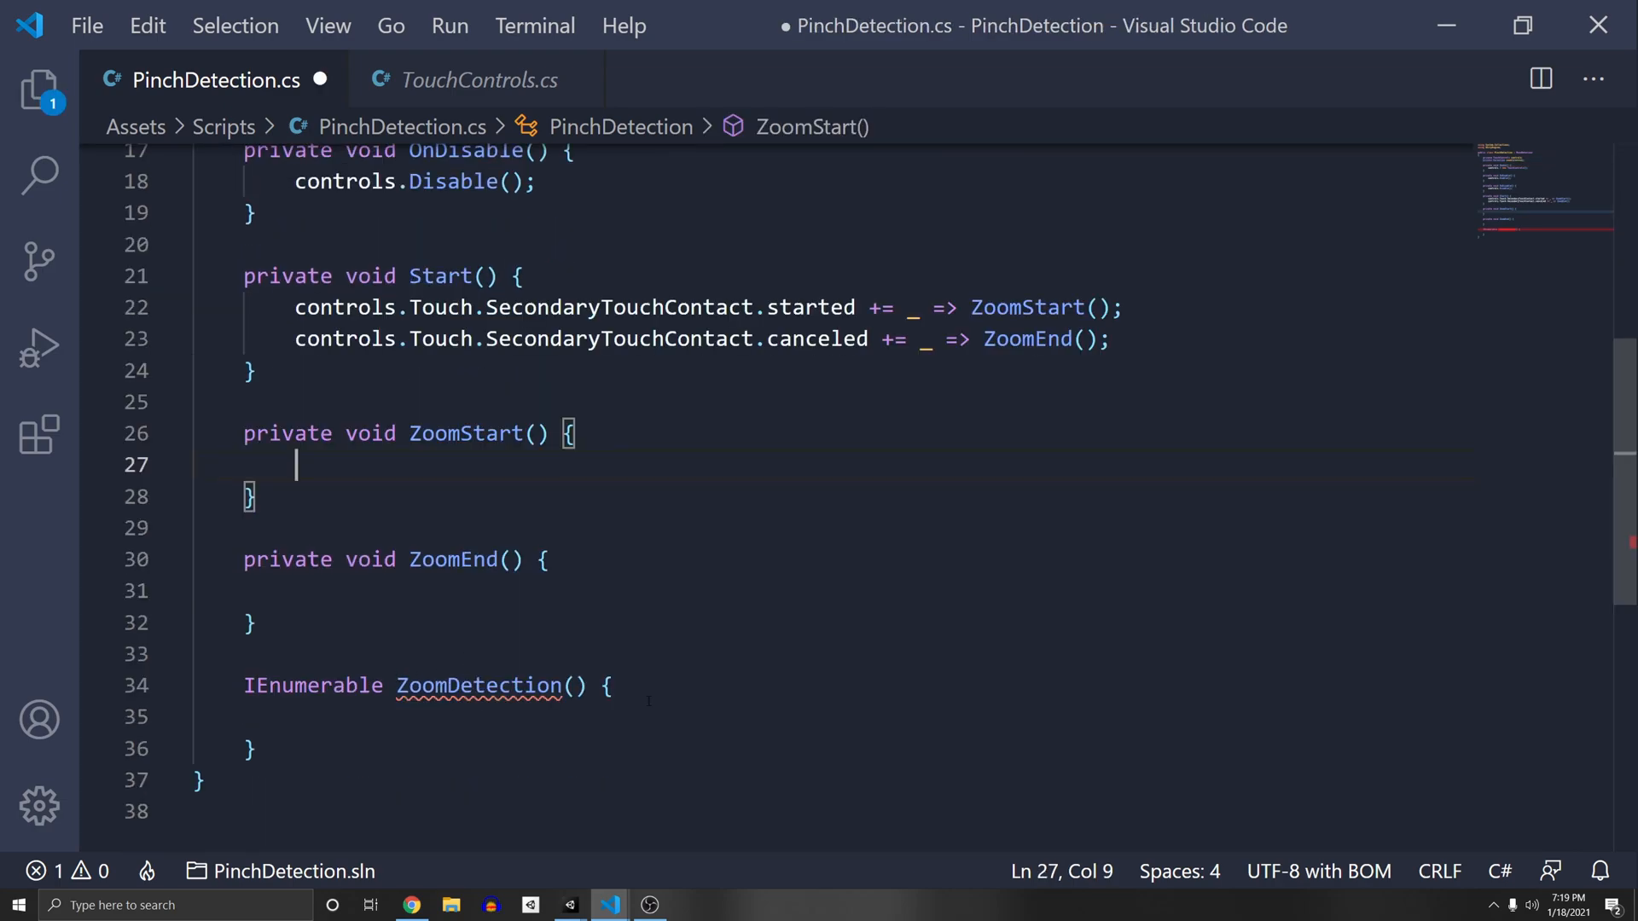
{"action": "type", "text": "StartCoroutine"}
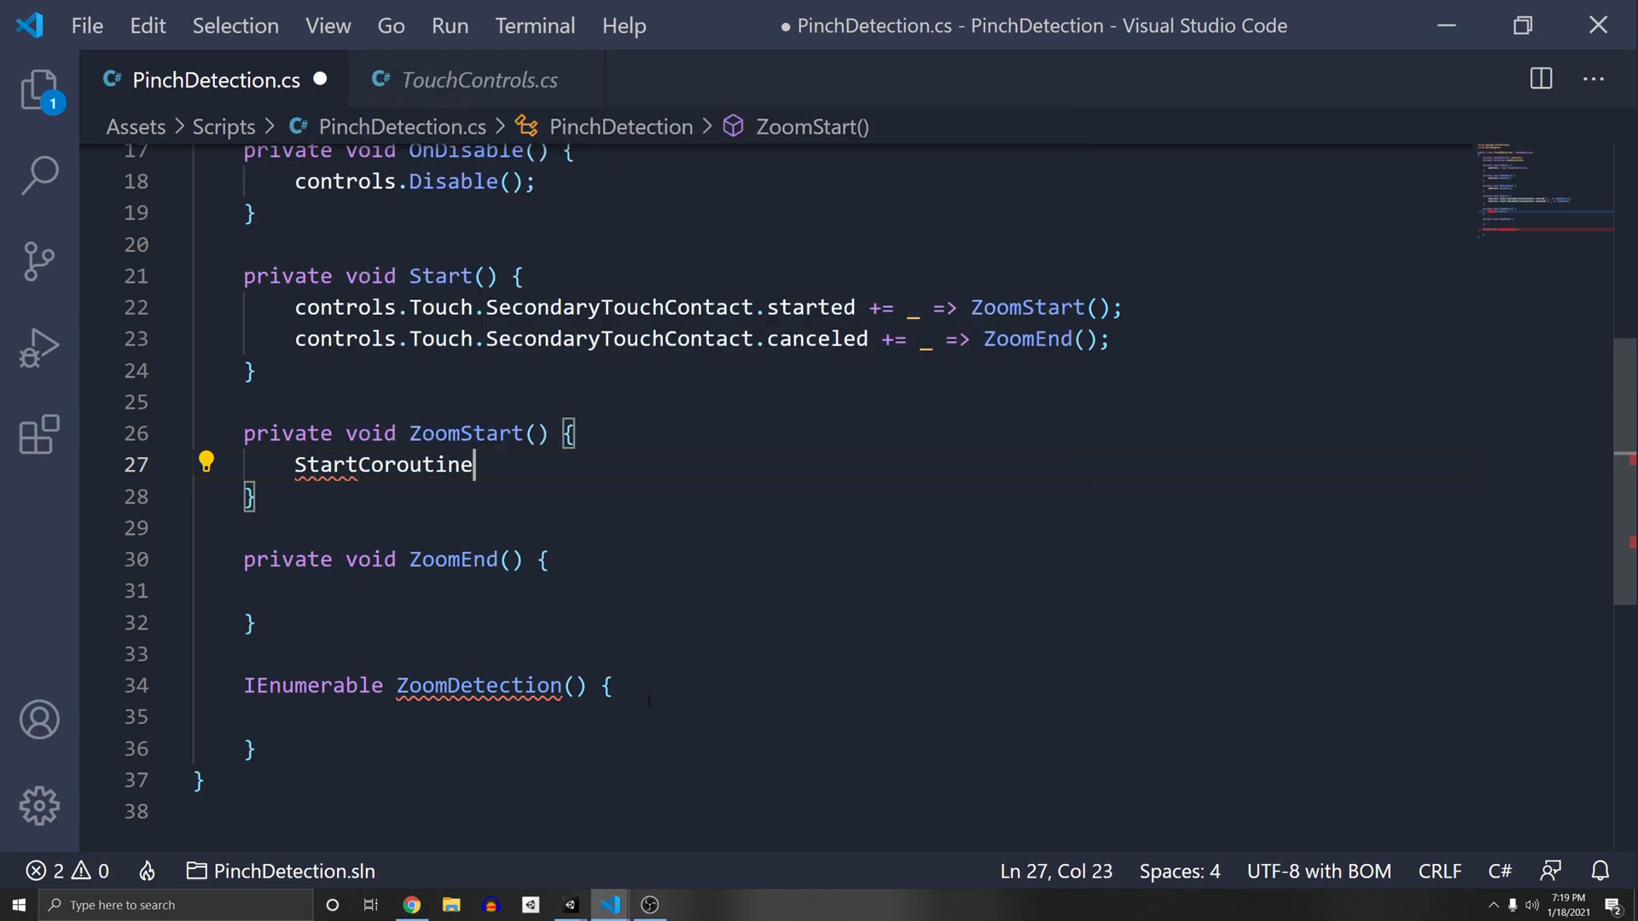
{"action": "type", "text": "(ZoomDetection());"}
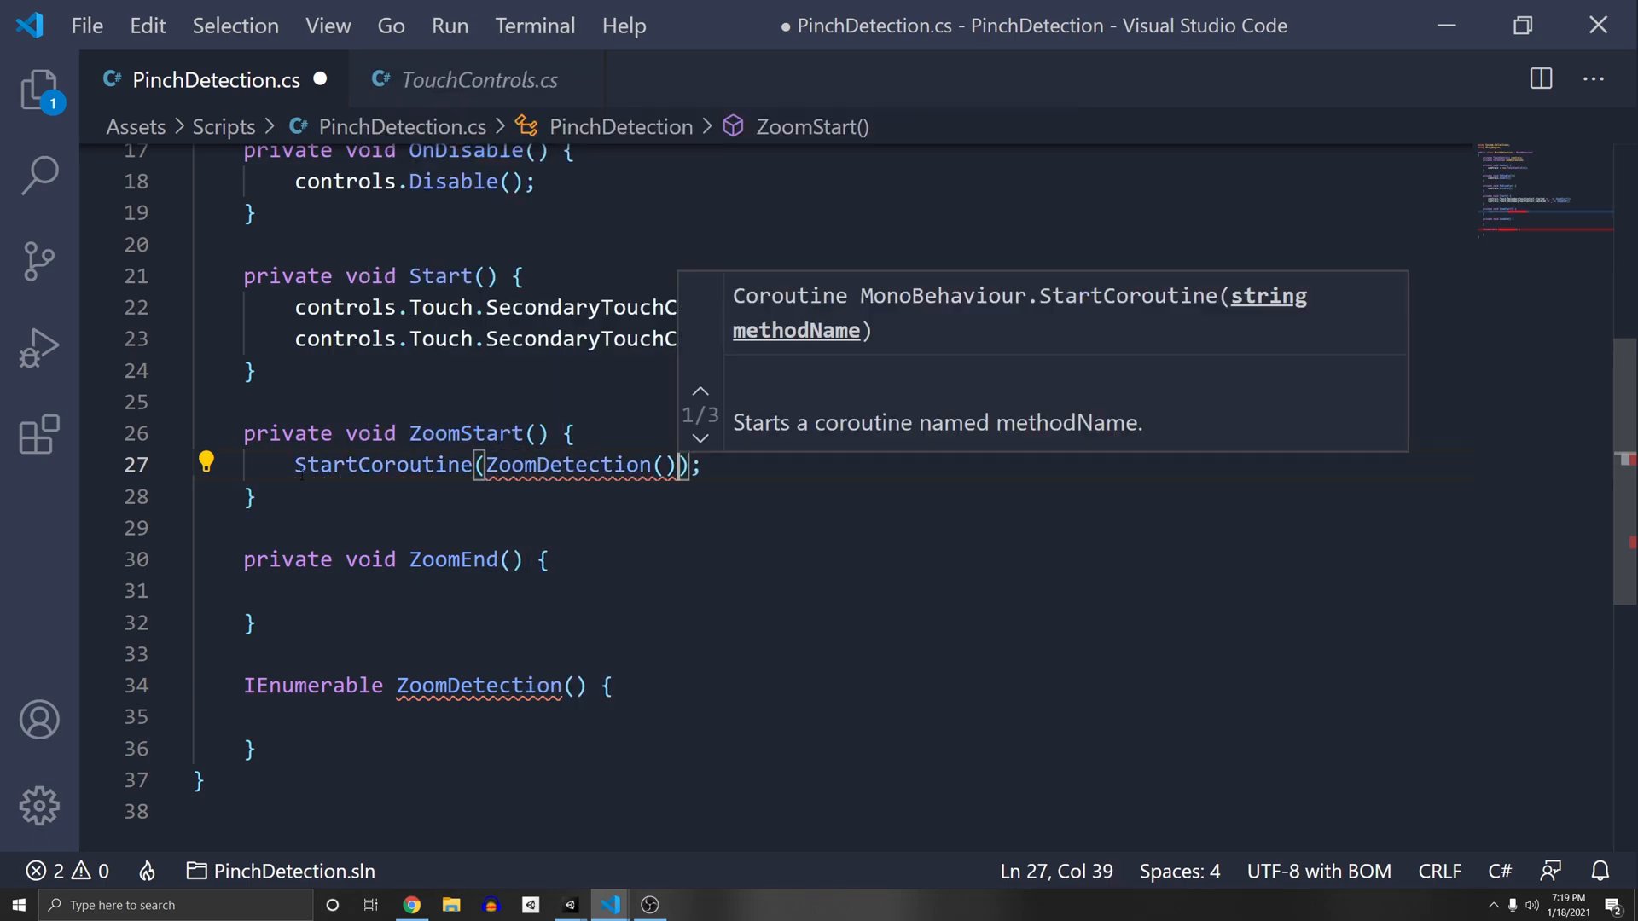
{"action": "type", "text": "coroutine ="}
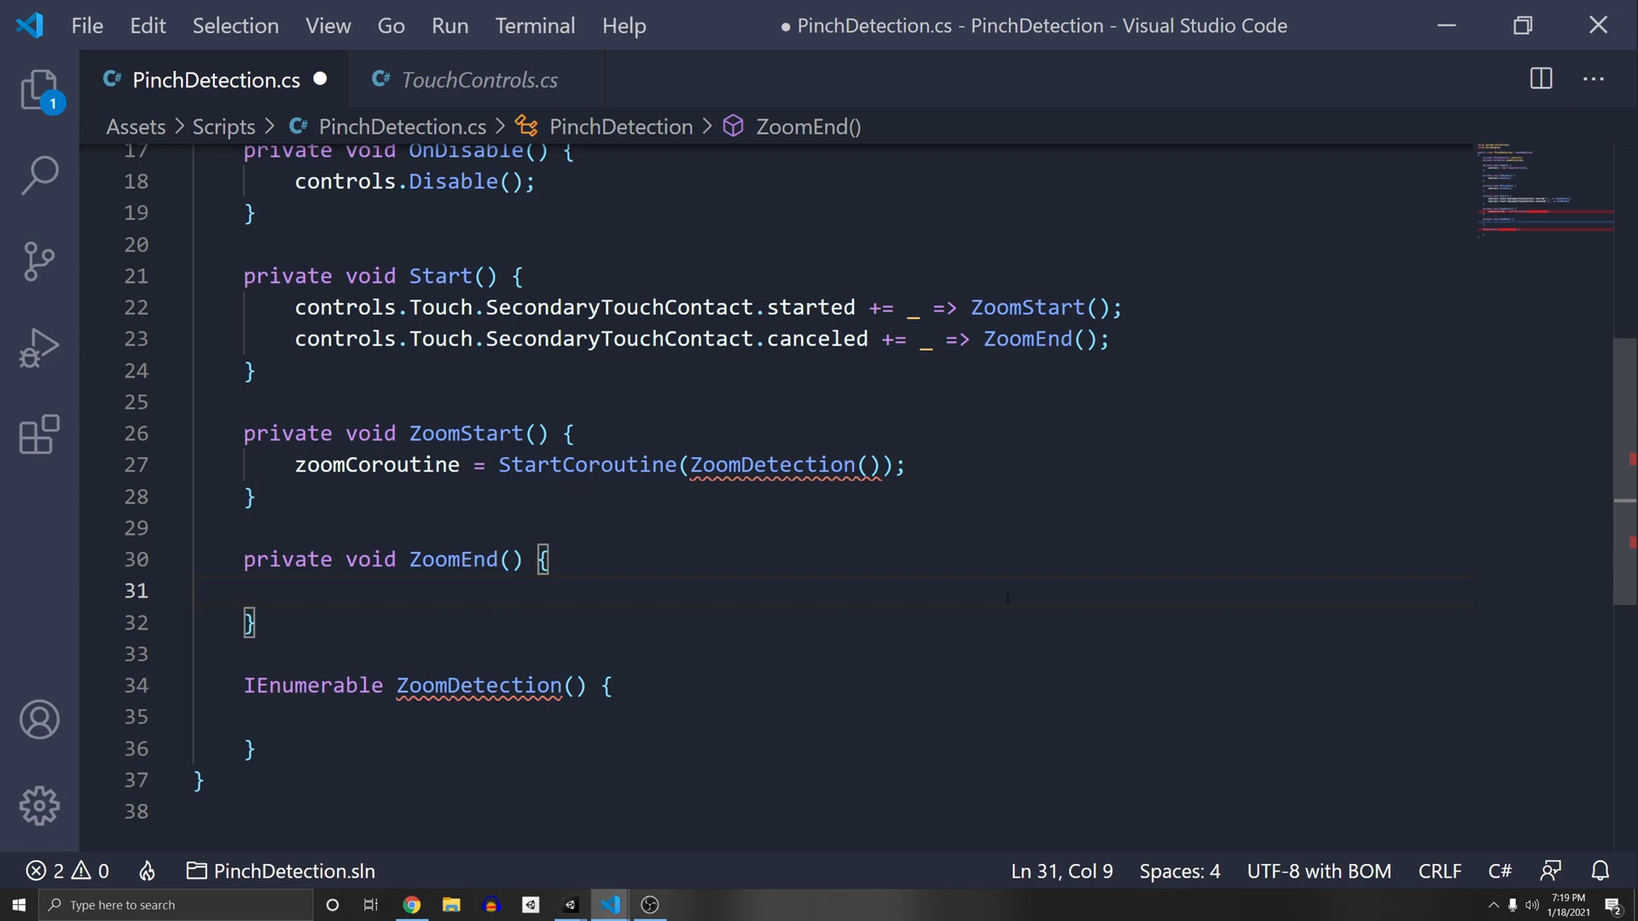
{"action": "type", "text": "StopC"}
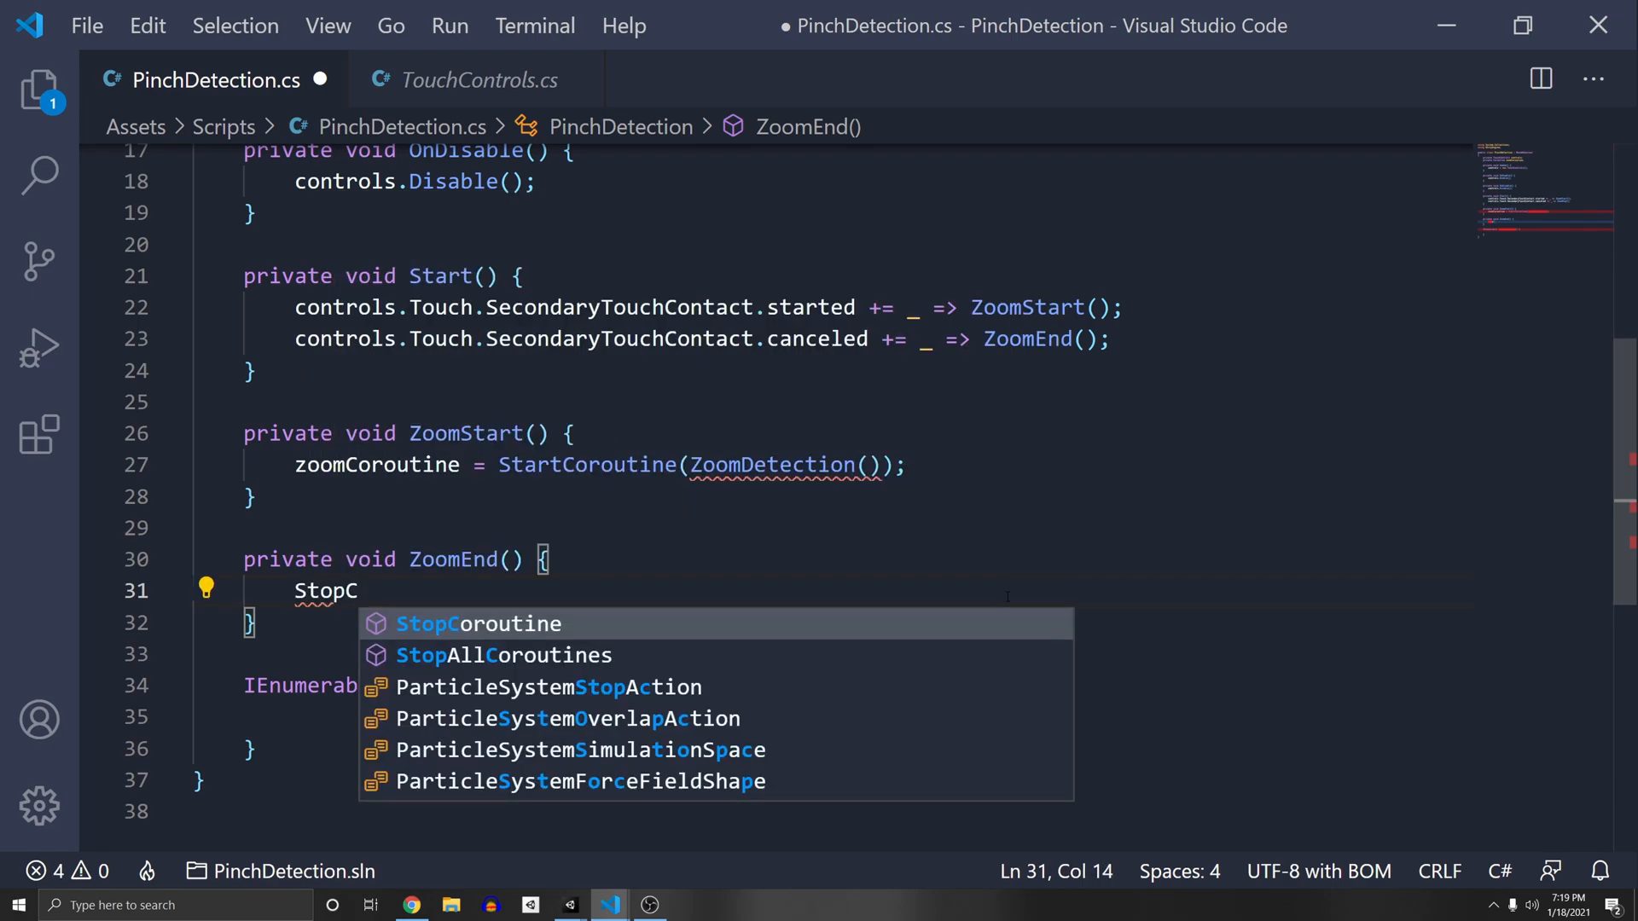
{"action": "type", "text": "oroutine(zoomCoroutine);"}
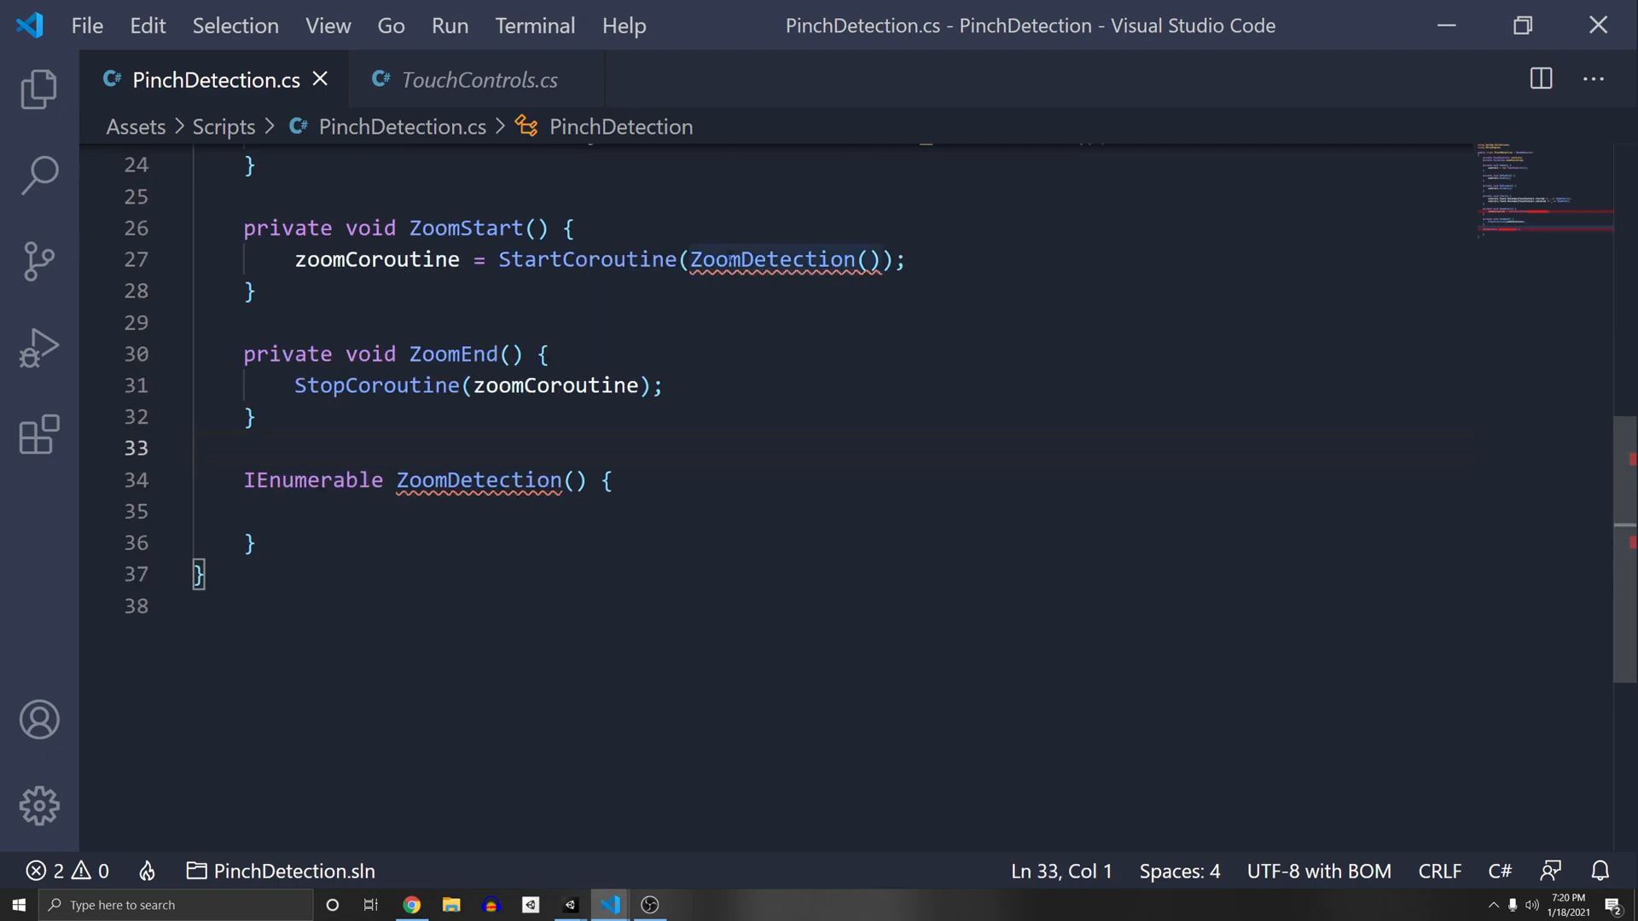
{"action": "scroll", "scroll_direction": "up", "scroll_amount": 3}
{"action": "type", "text": "tor"}
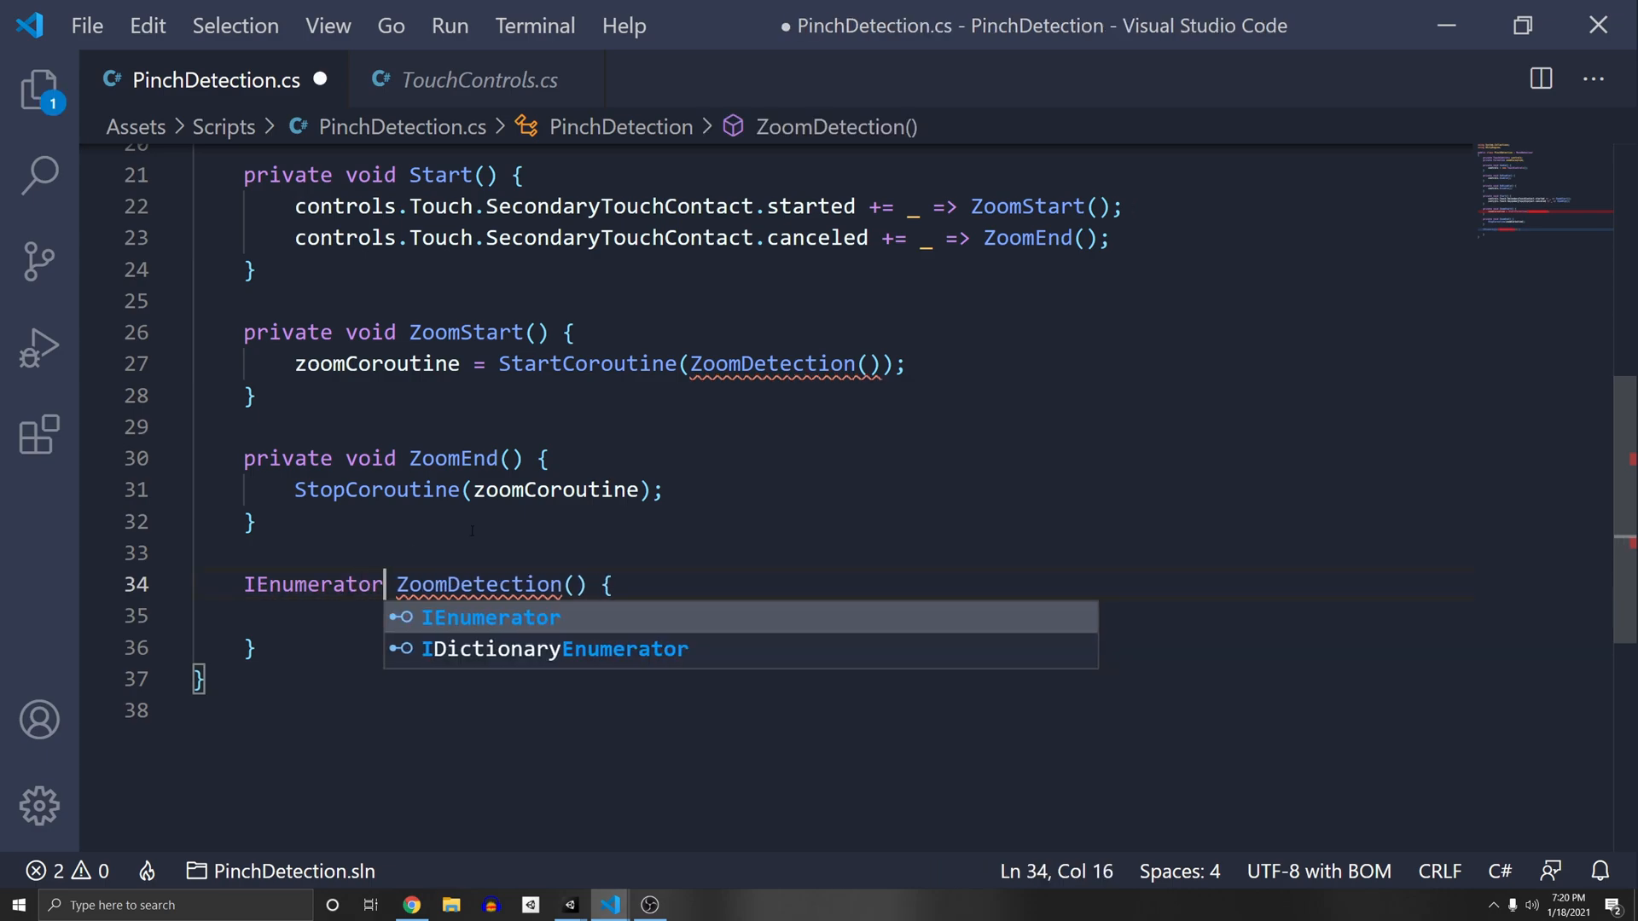
{"action": "key", "text": "ctrl+s"}
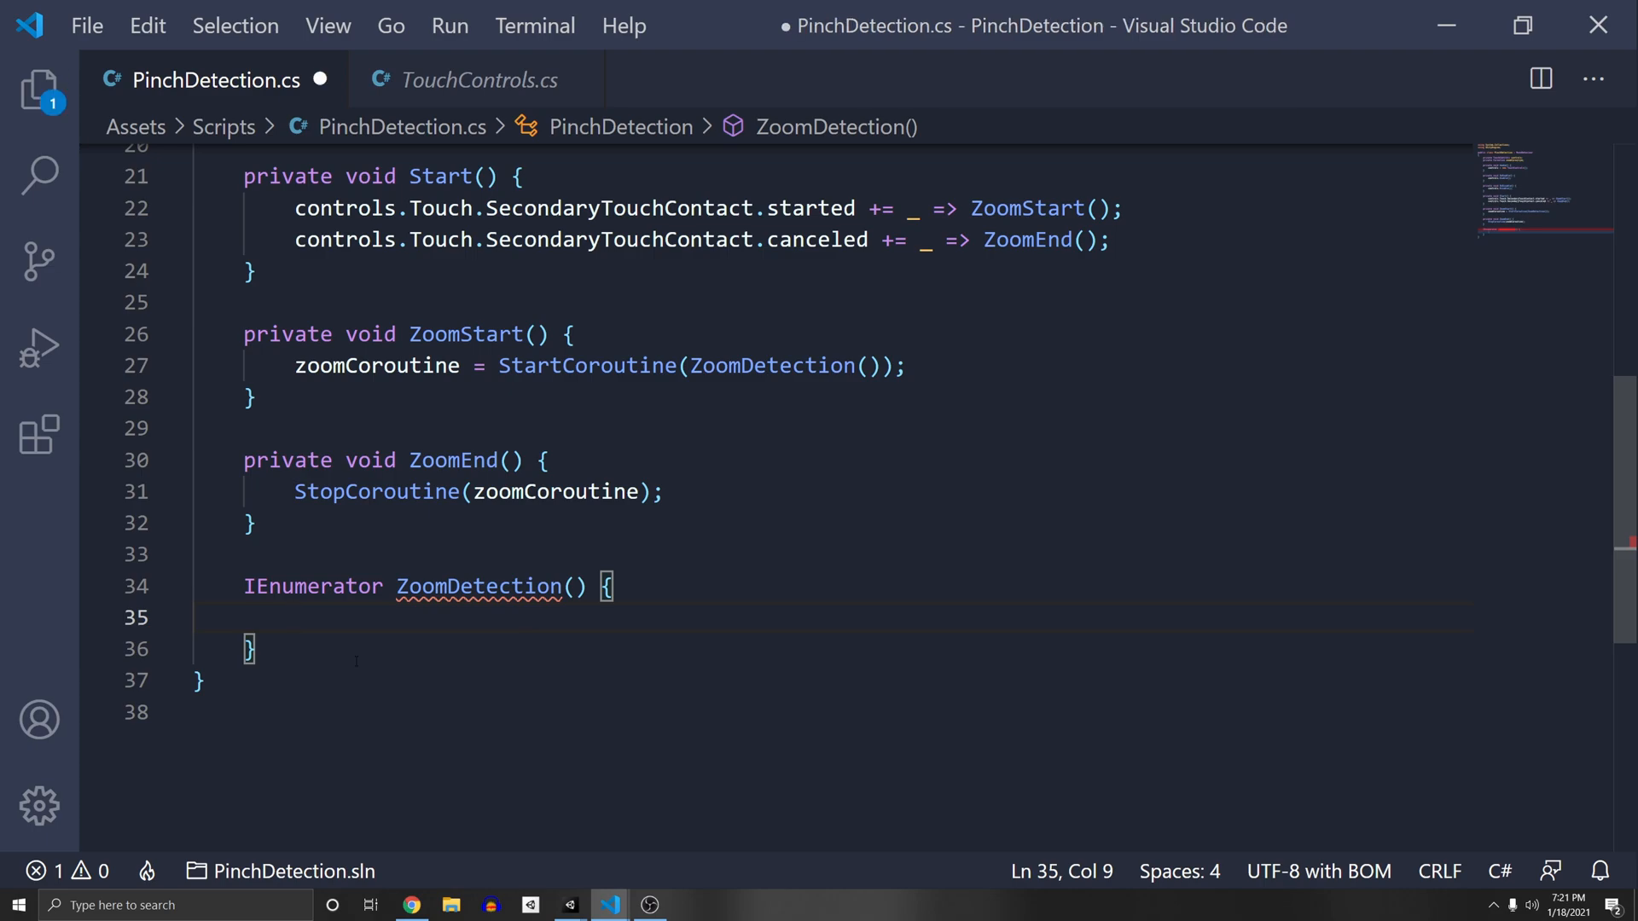
- Declare float previousDistance = 0f and distance, and open a while(true) loop
{"action": "type", "text": "float"}
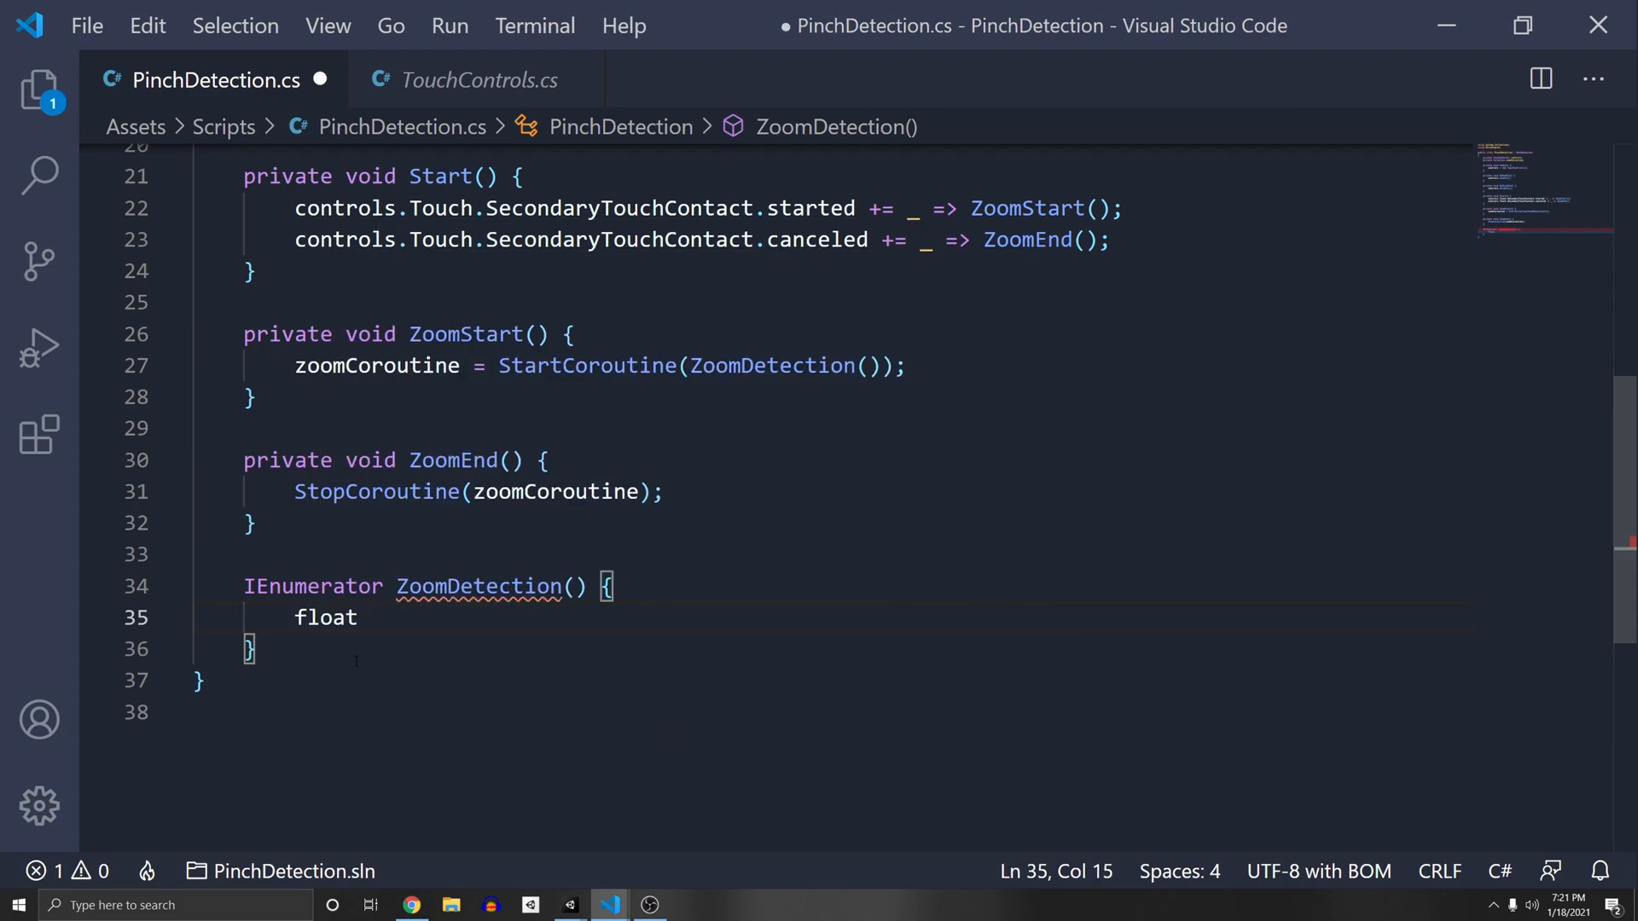
{"action": "type", "text": "previousDe"}
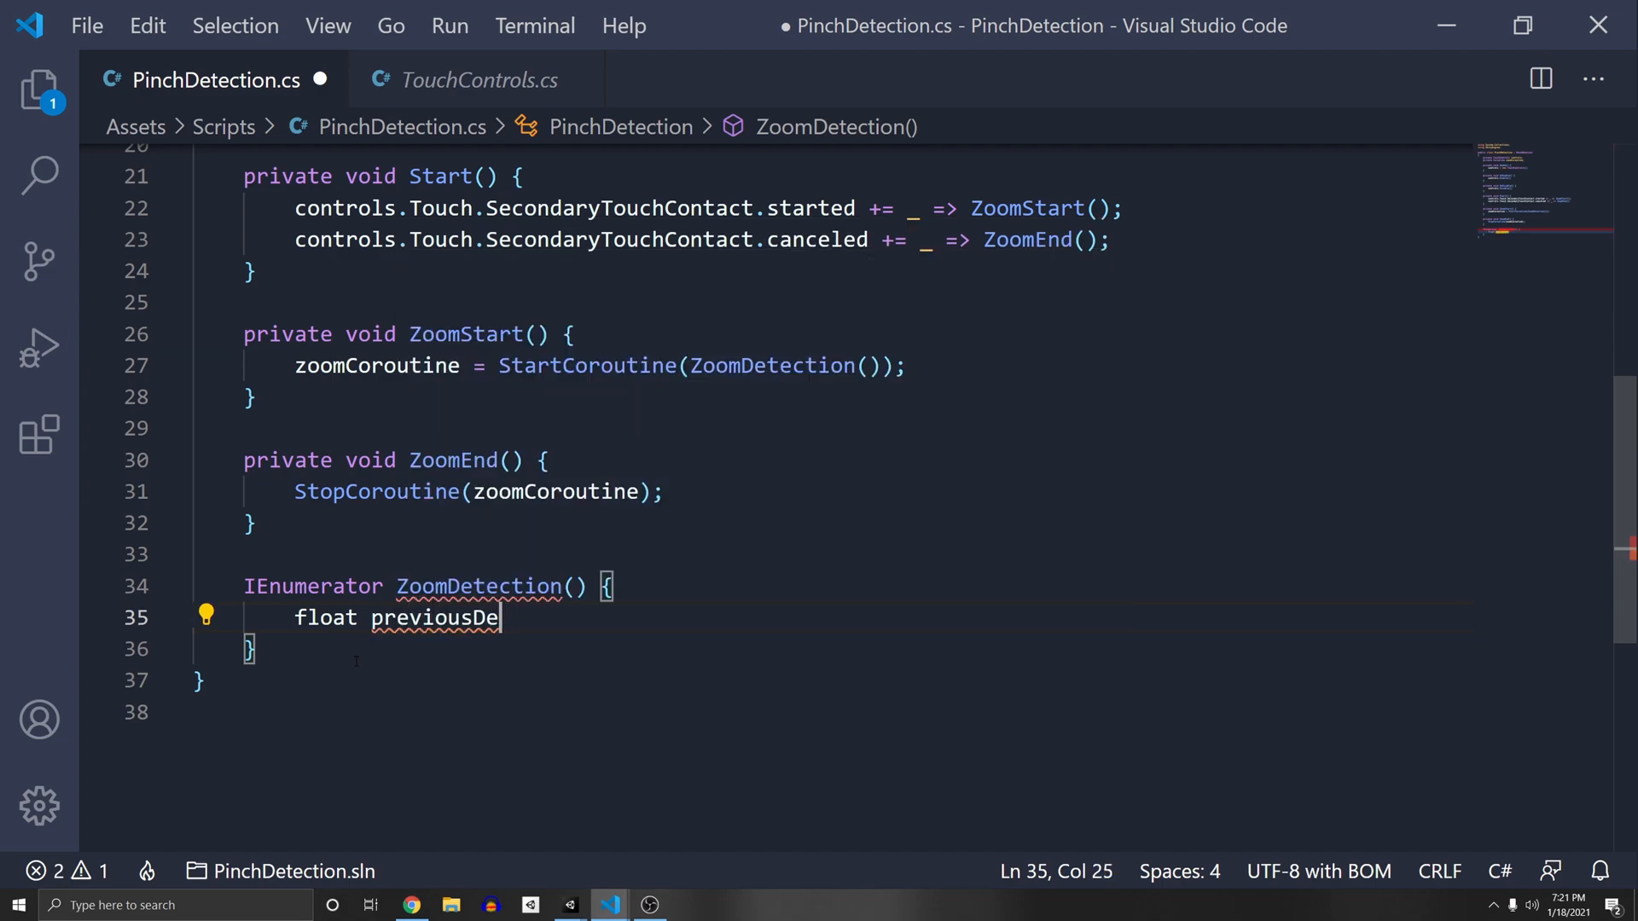
{"action": "type", "text": "stance = 0f;"}
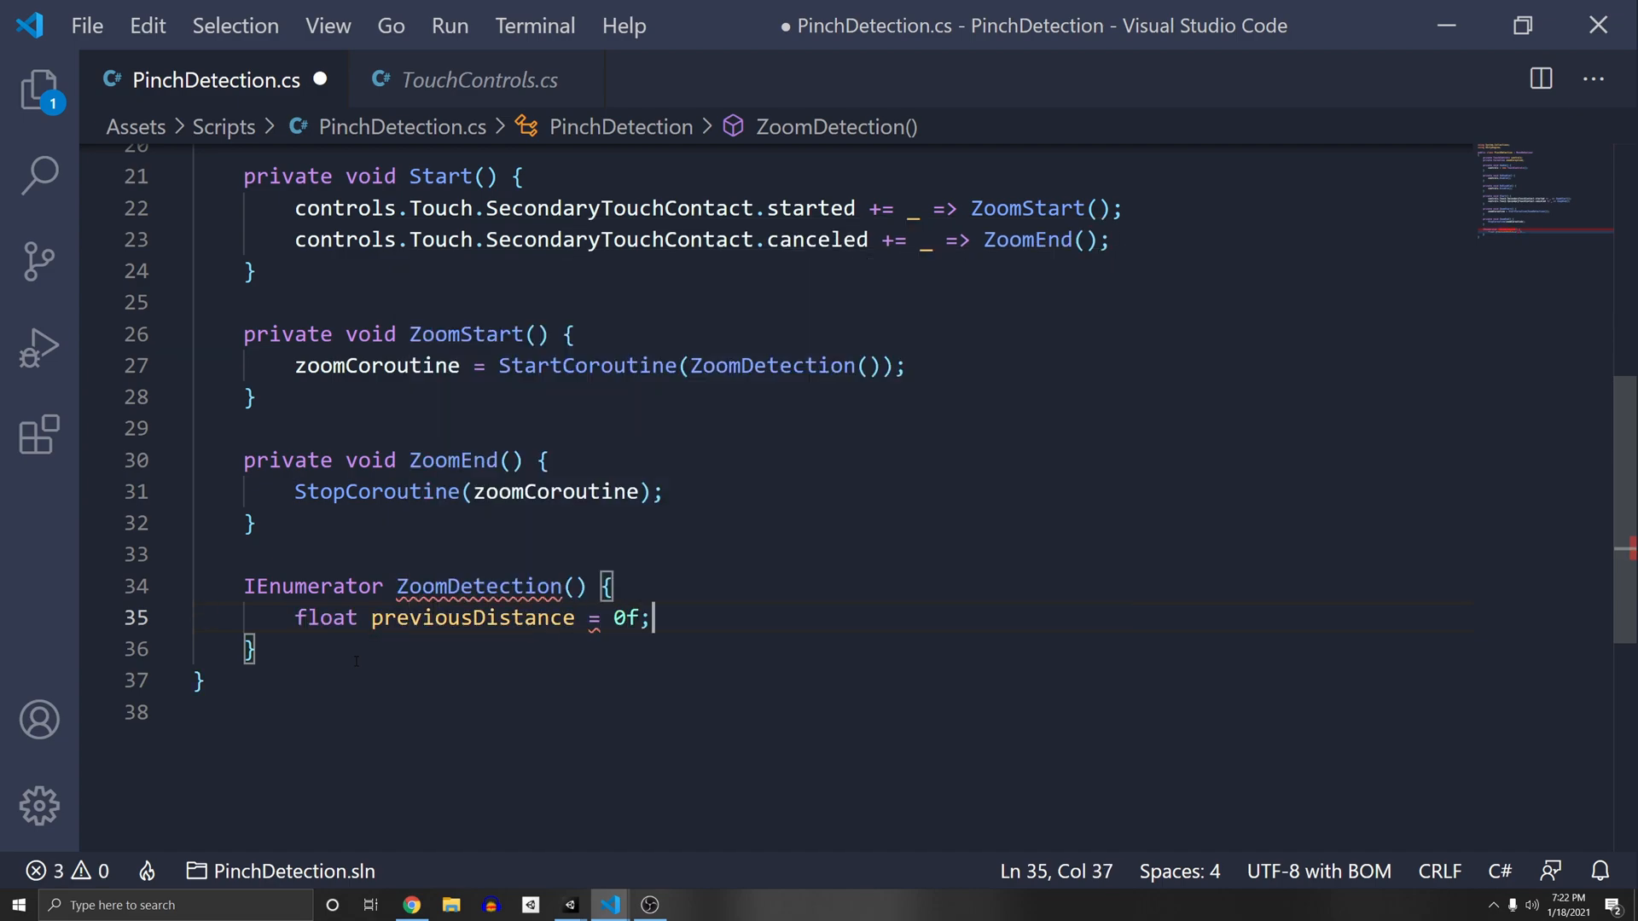
{"action": "type", "text": ", distance = 0f"}
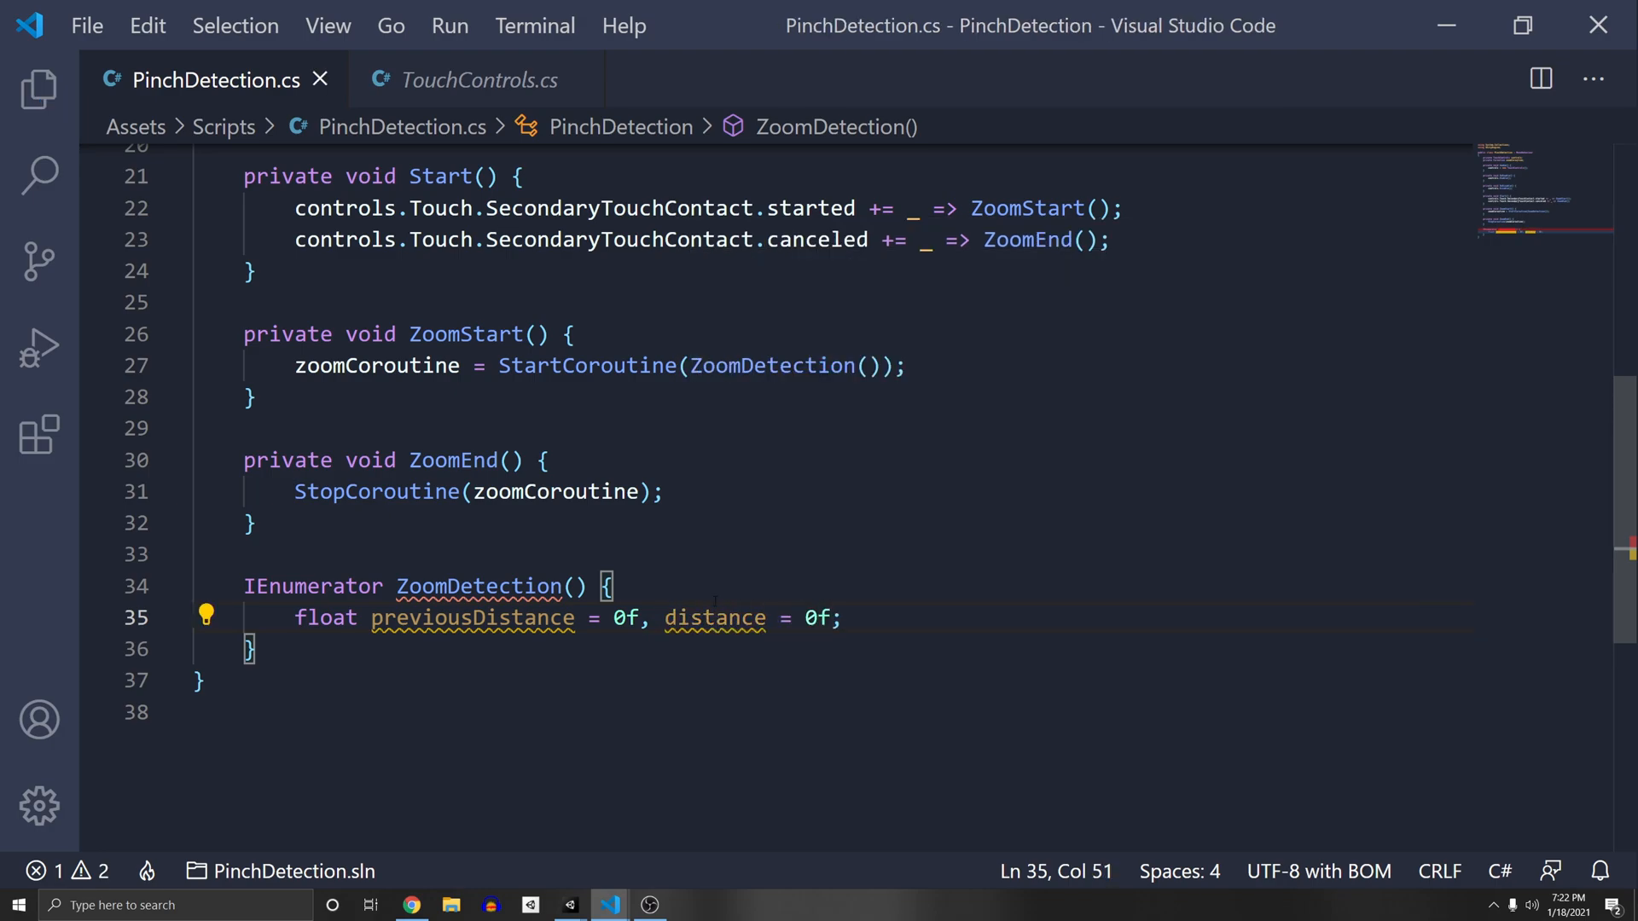
{"action": "type", "text": "while("}
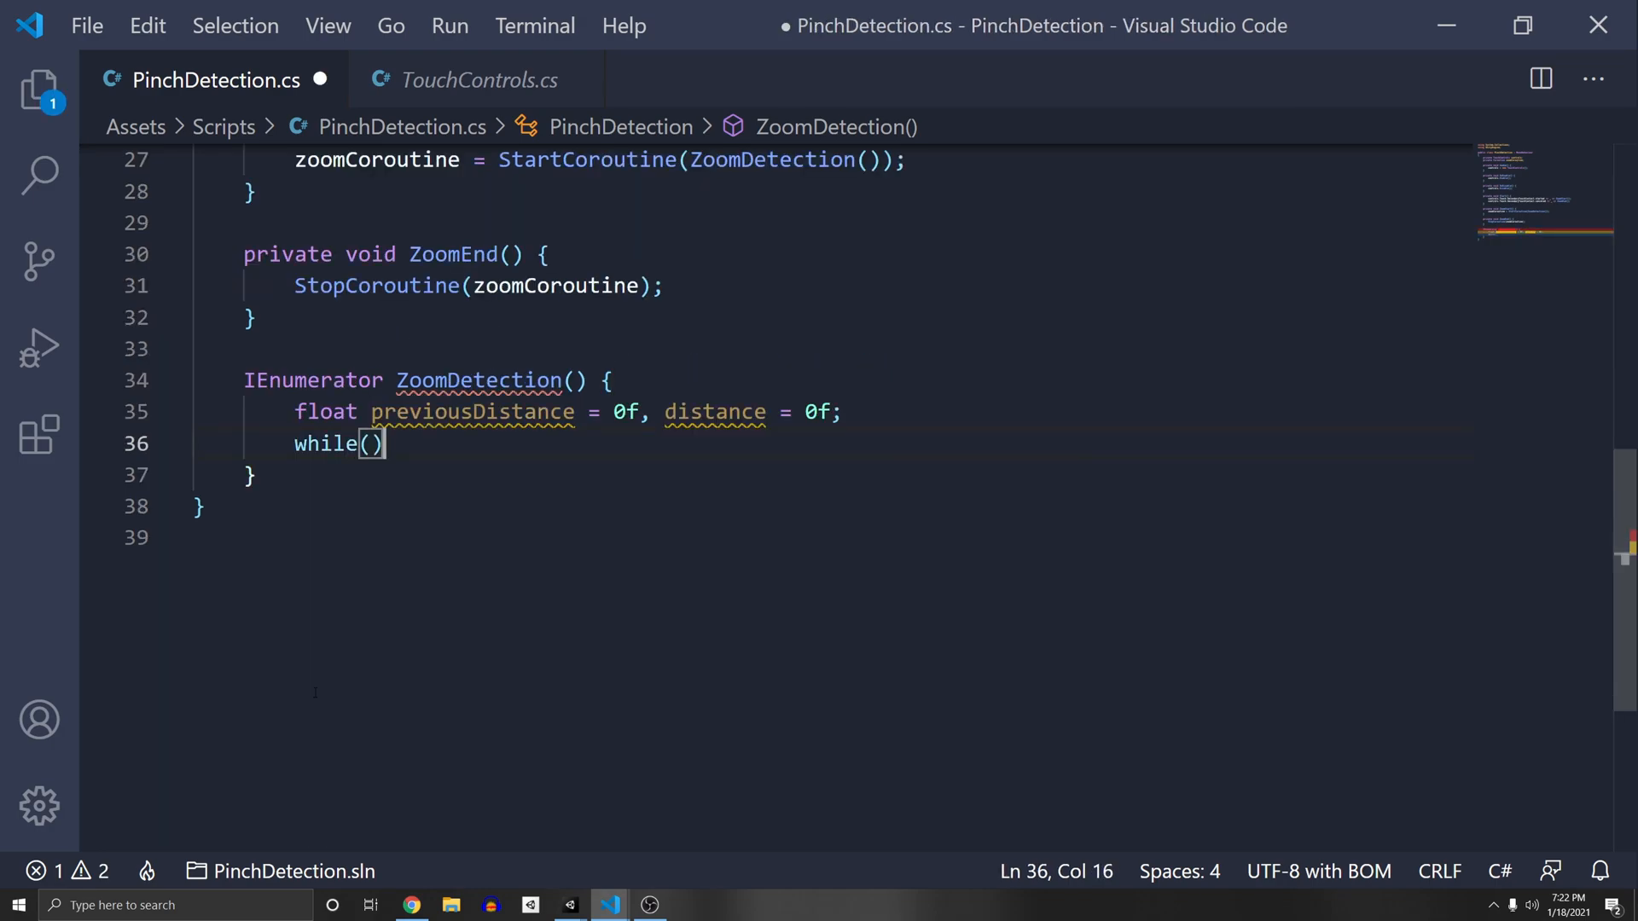
{"action": "type", "text": "true"}
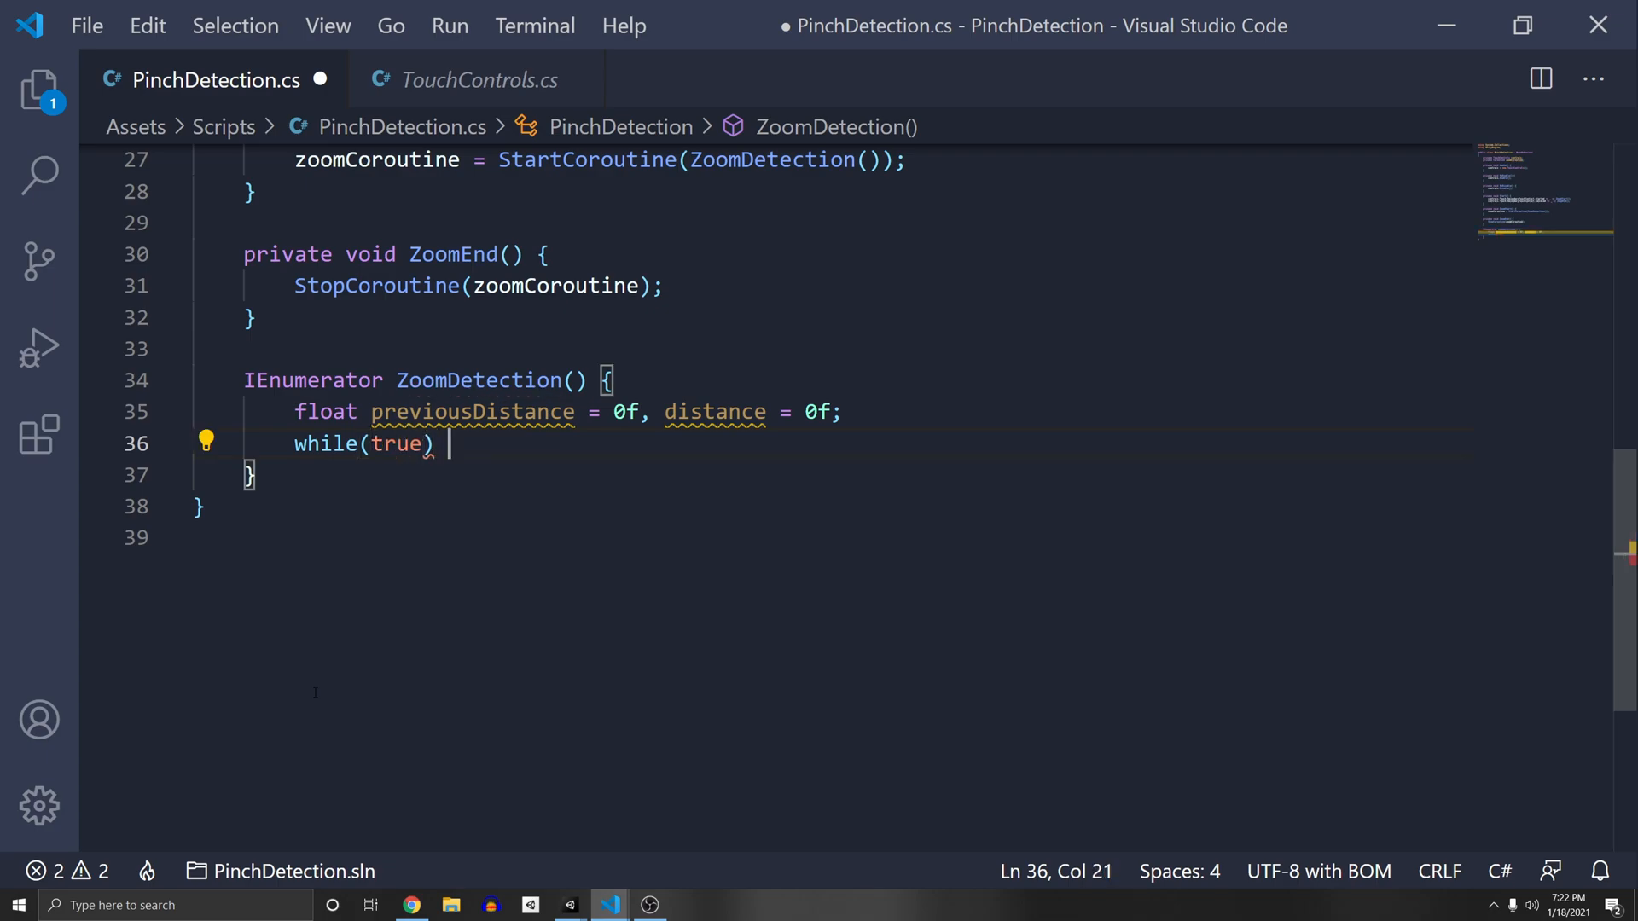
{"action": "type", "text": "{"}
{"action": "type", "text": "distance"}
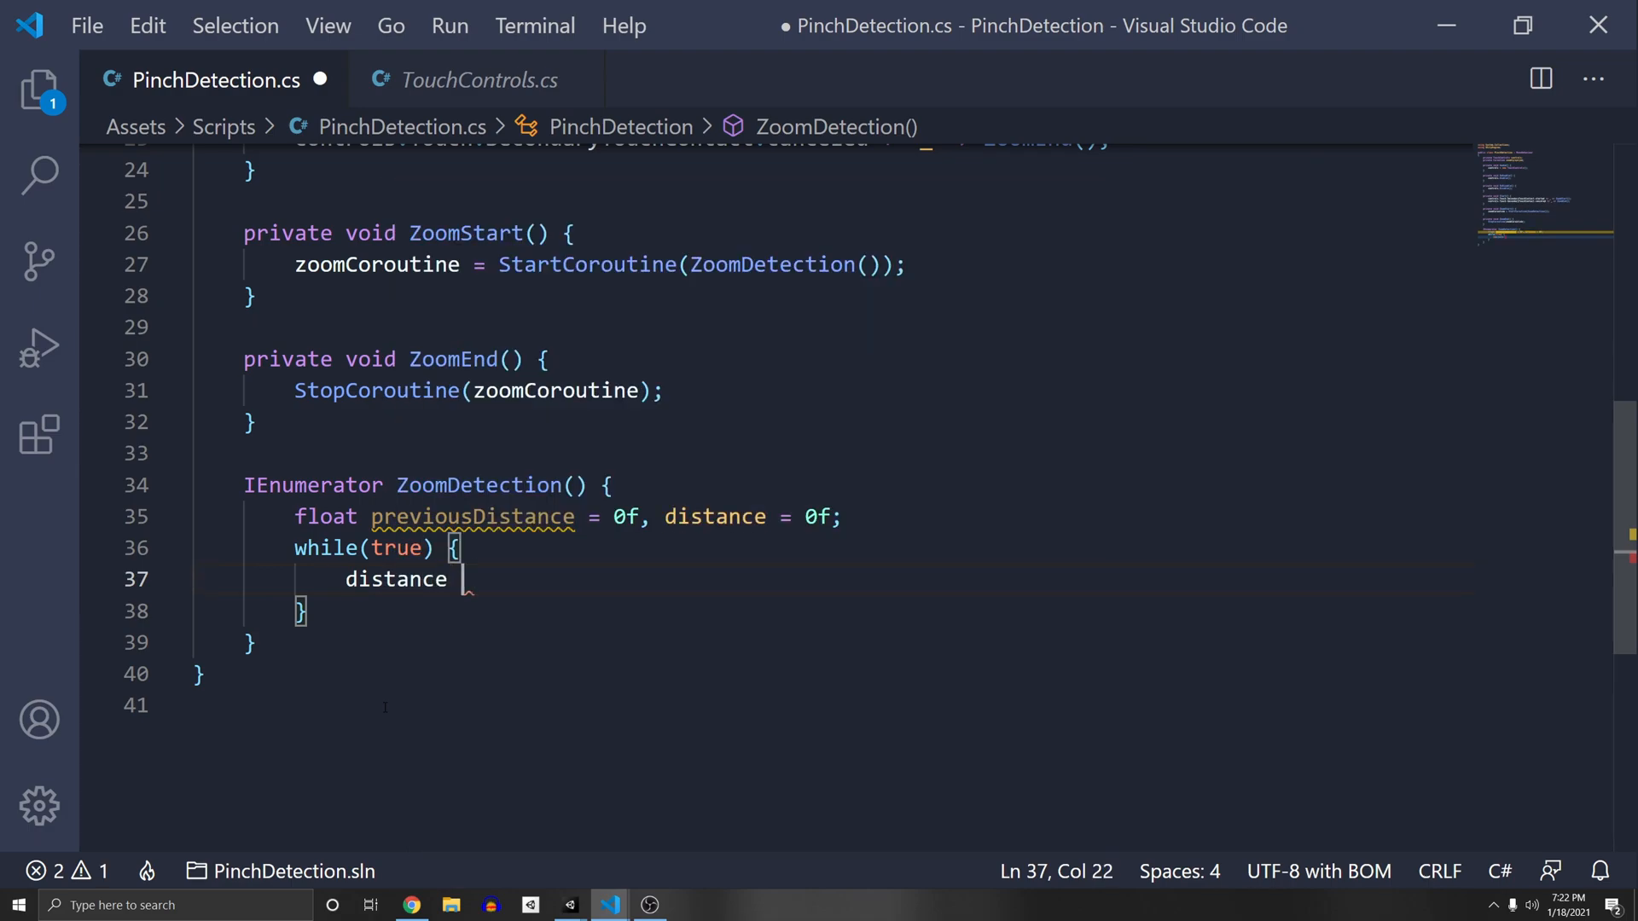
- Set distance to Vector2.Distance of both finger positions' ReadValue<Vector2>(), then previousDistance = distance
{"action": "type", "text": "= Vector2.Distance();"}
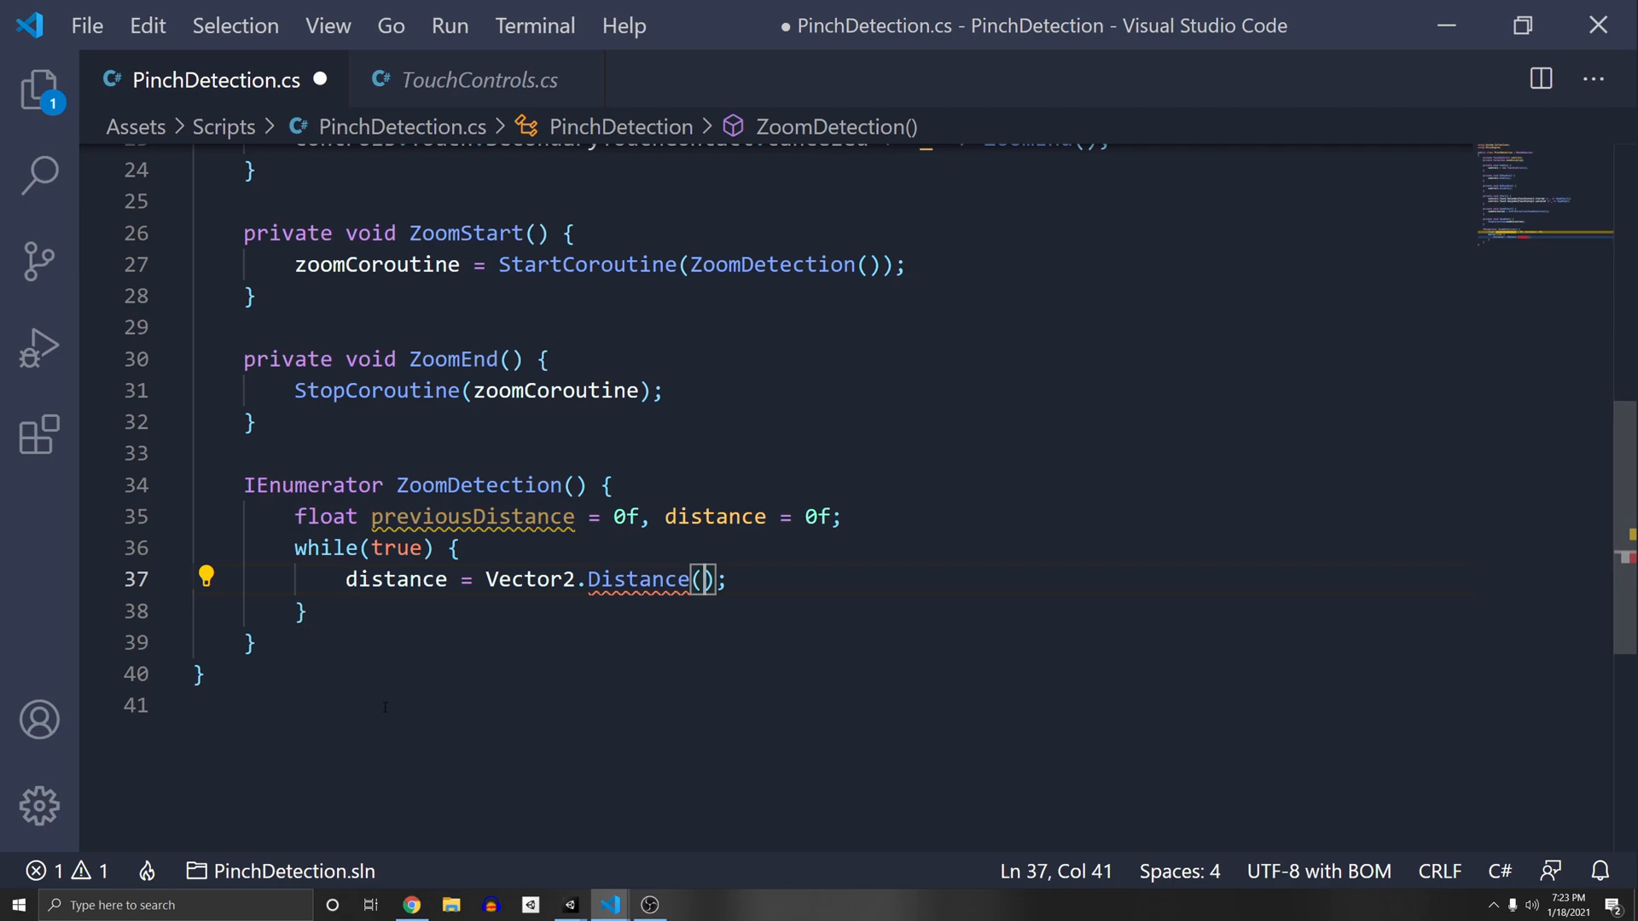
{"action": "type", "text": "controls.Touch.PrimaryFingerPosition"}
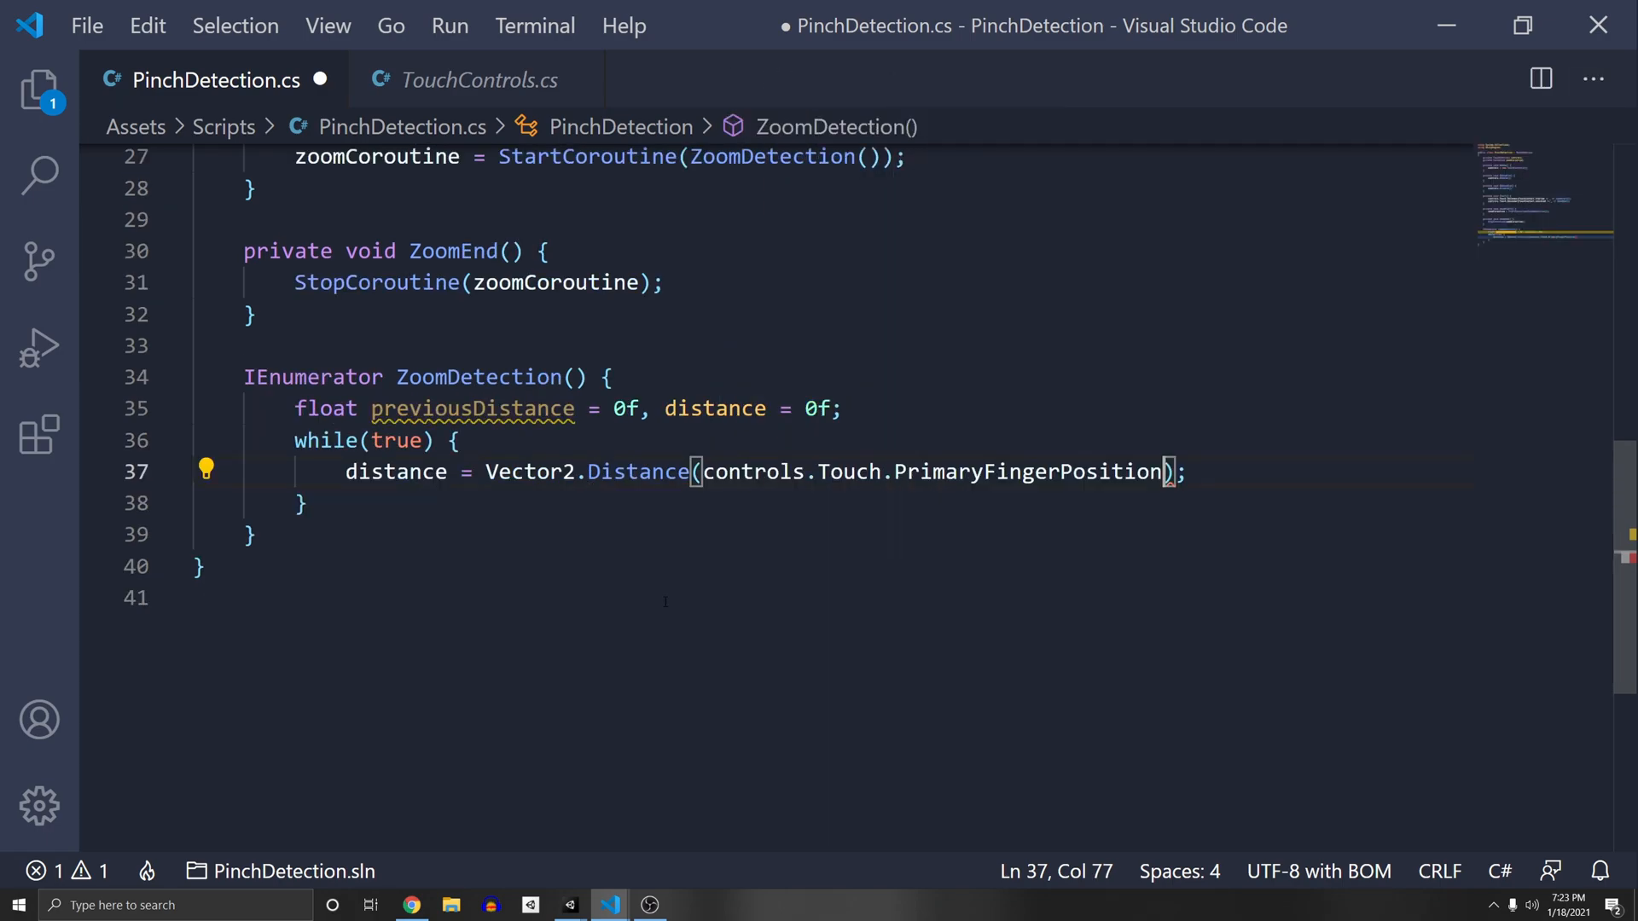
{"action": "type", "text": ", controls"}
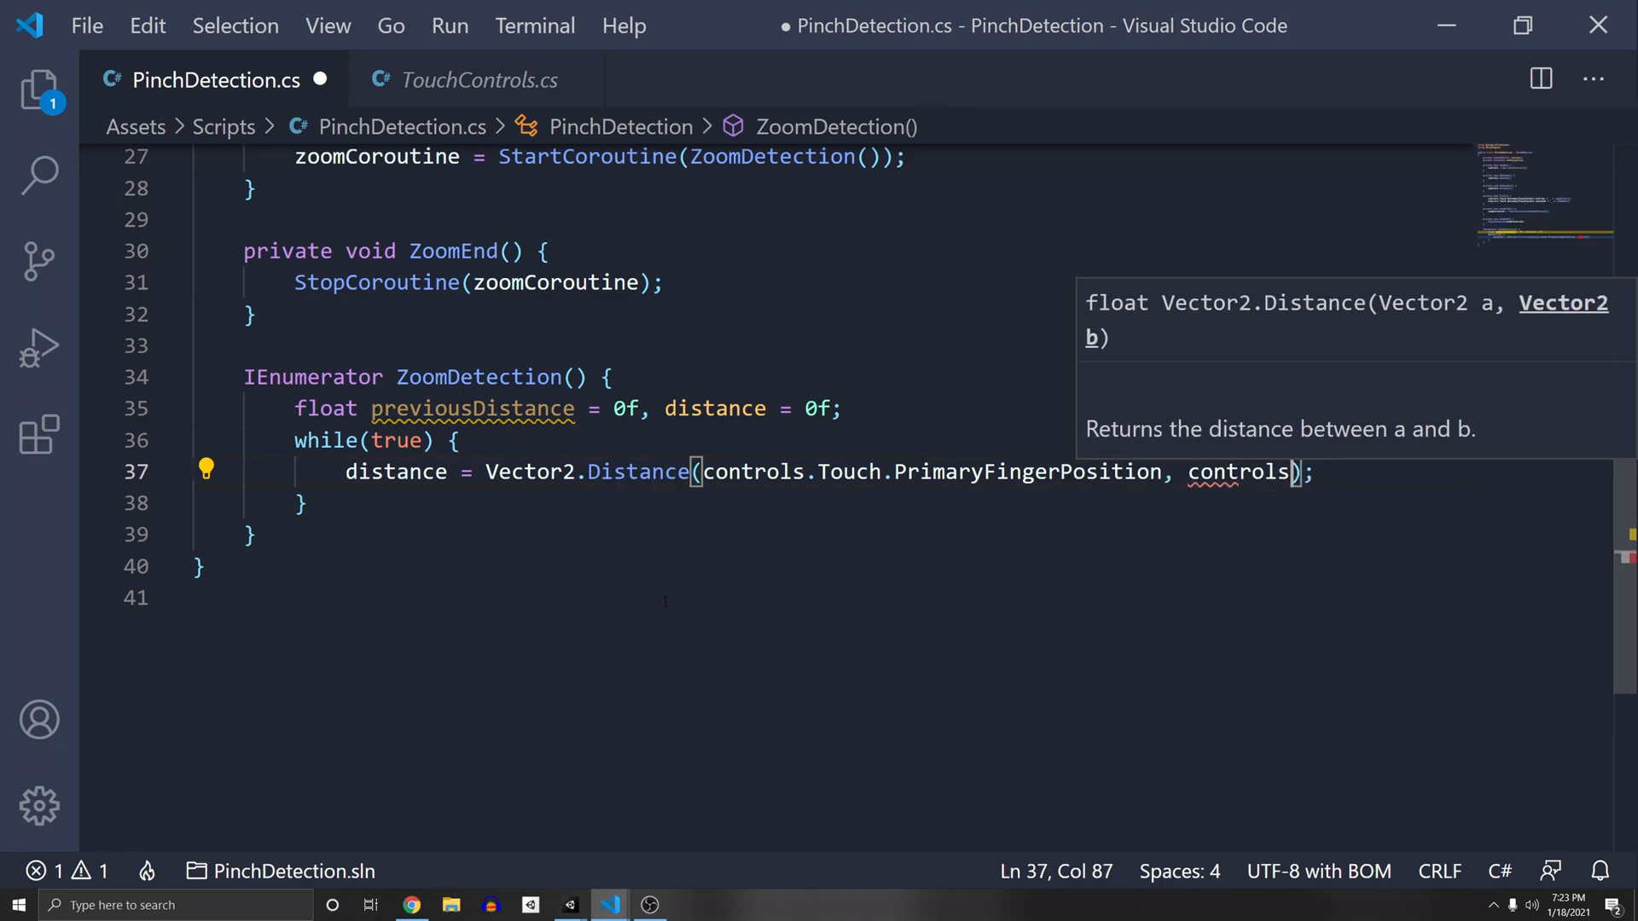
{"action": "type", "text": ".Touch"}
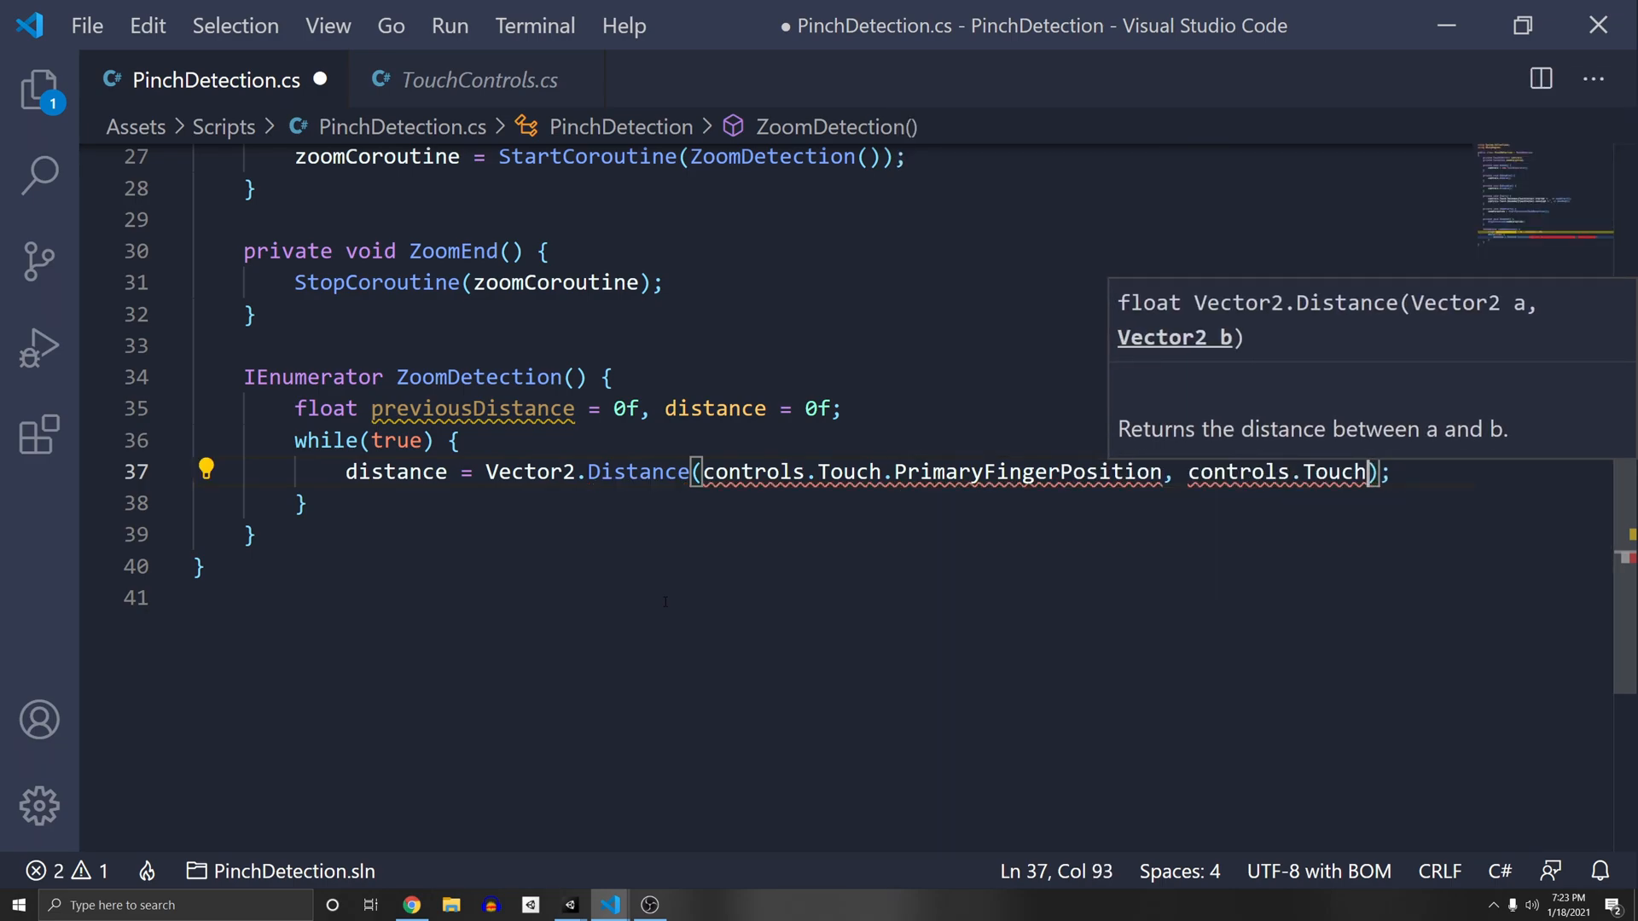
{"action": "type", "text": "SecondaryFingerPosition);"}
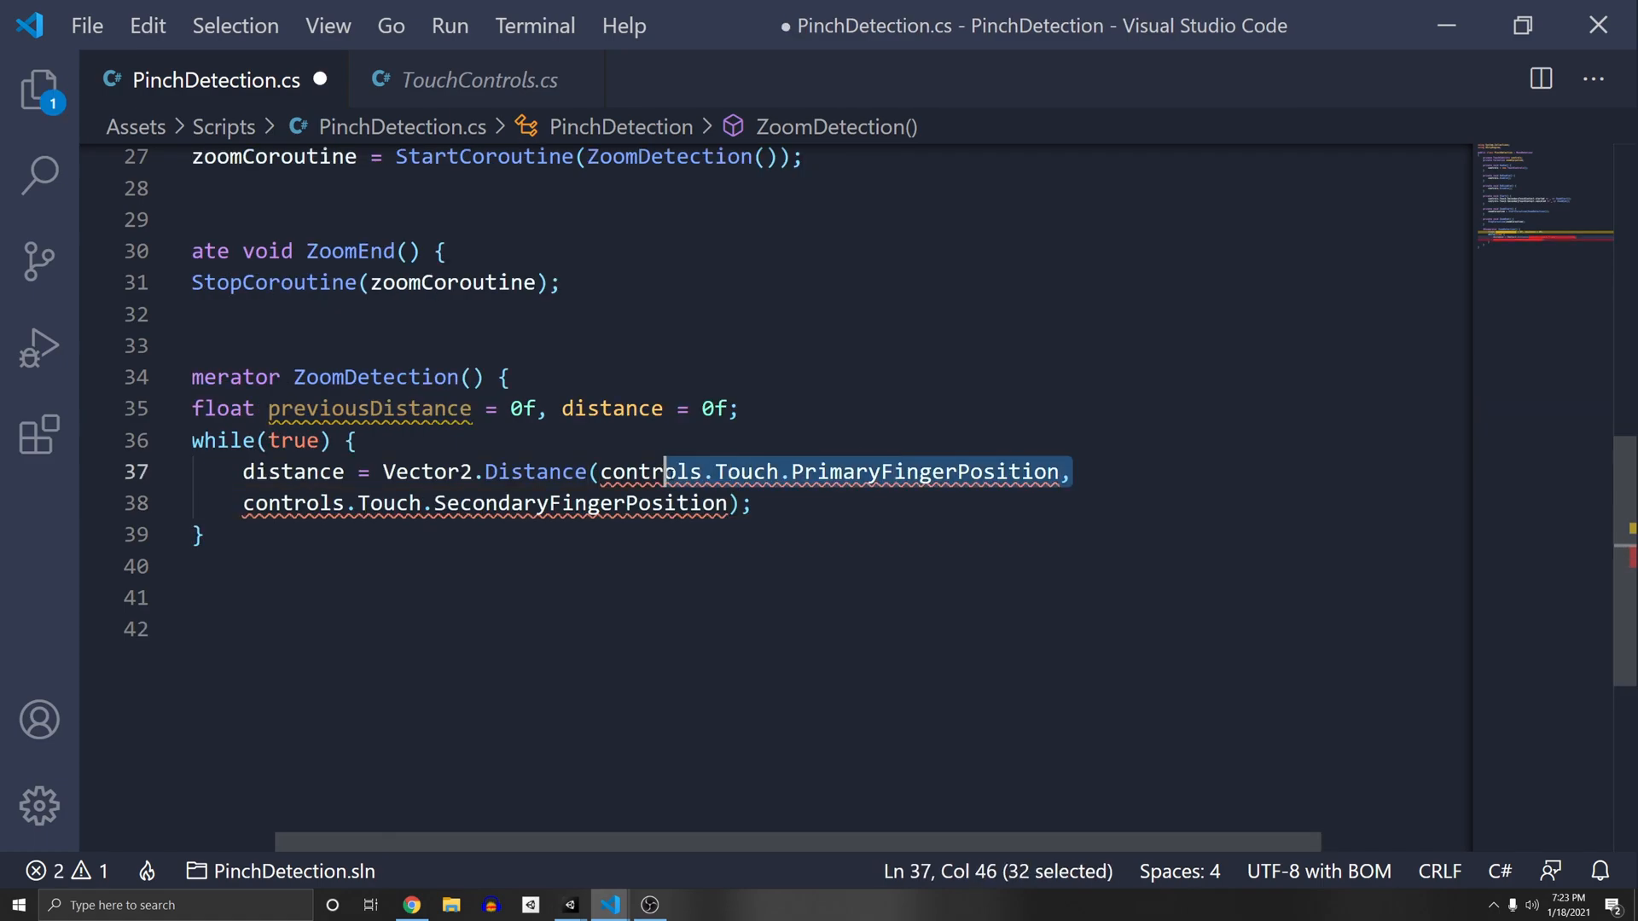
{"action": "type", "text": "."}
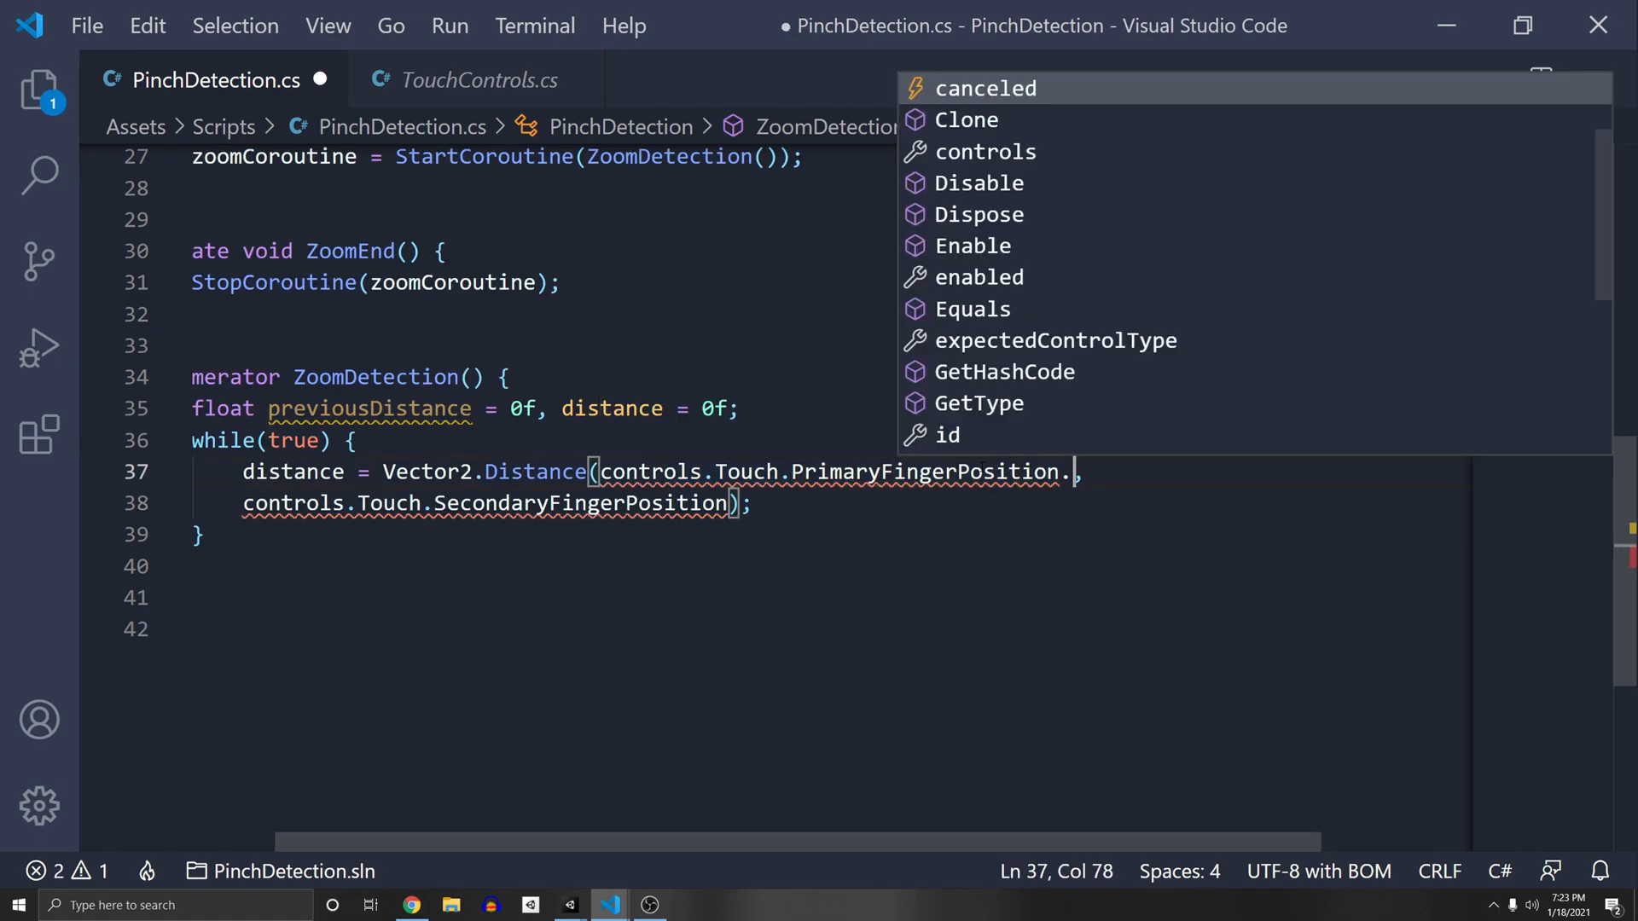
{"action": "type", "text": "ReadValue<V"}
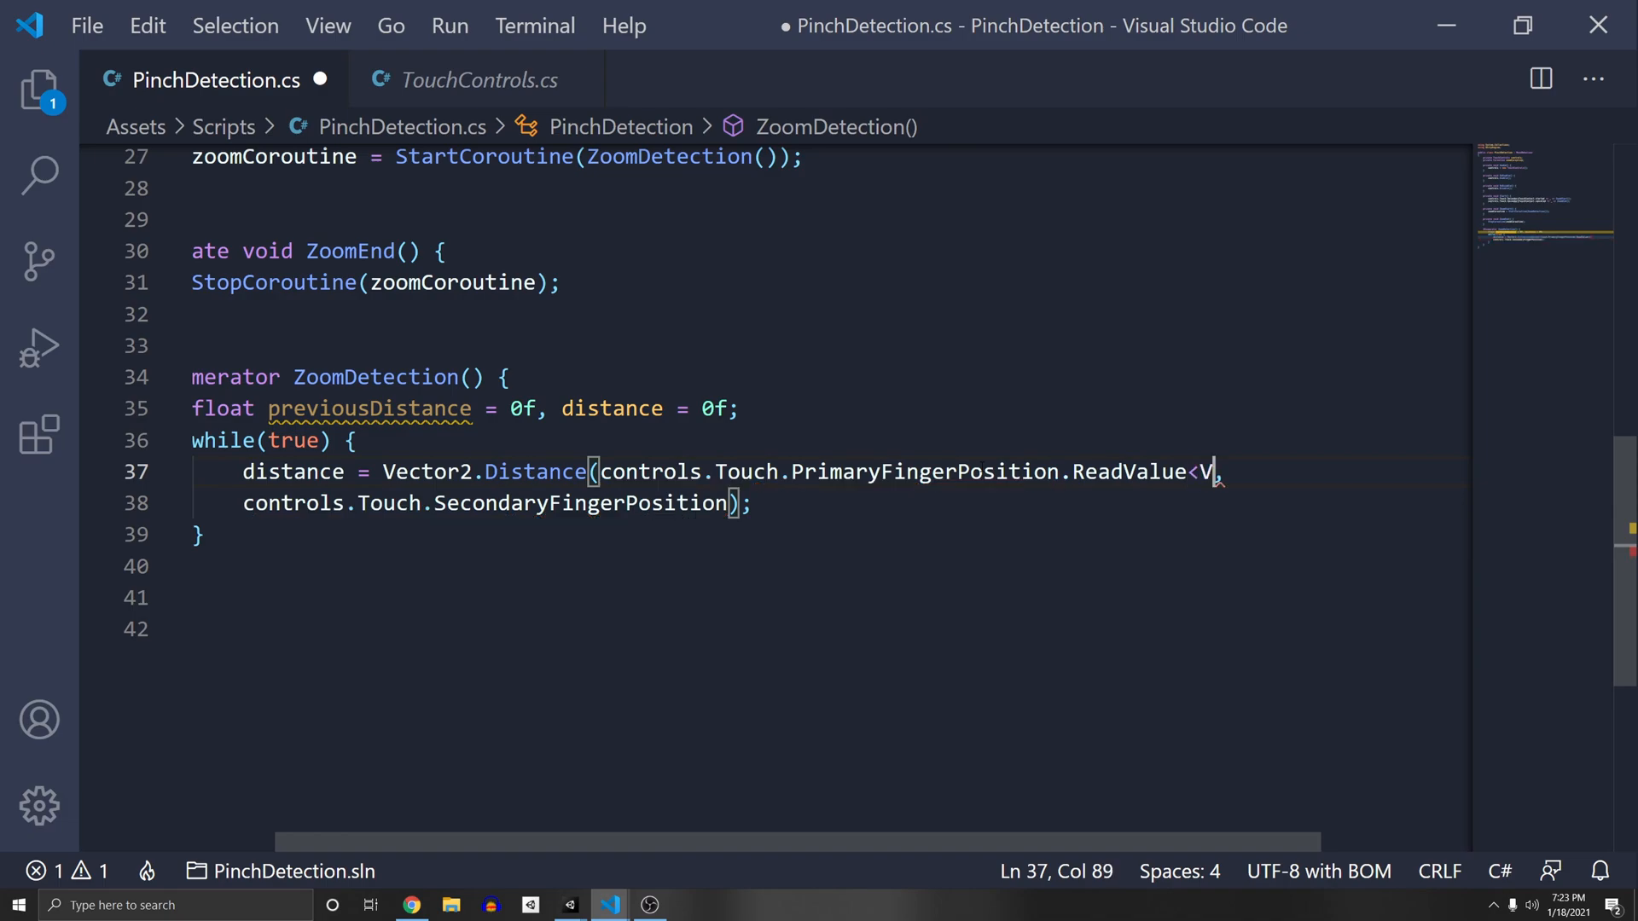
{"action": "type", "text": "ector2>("}
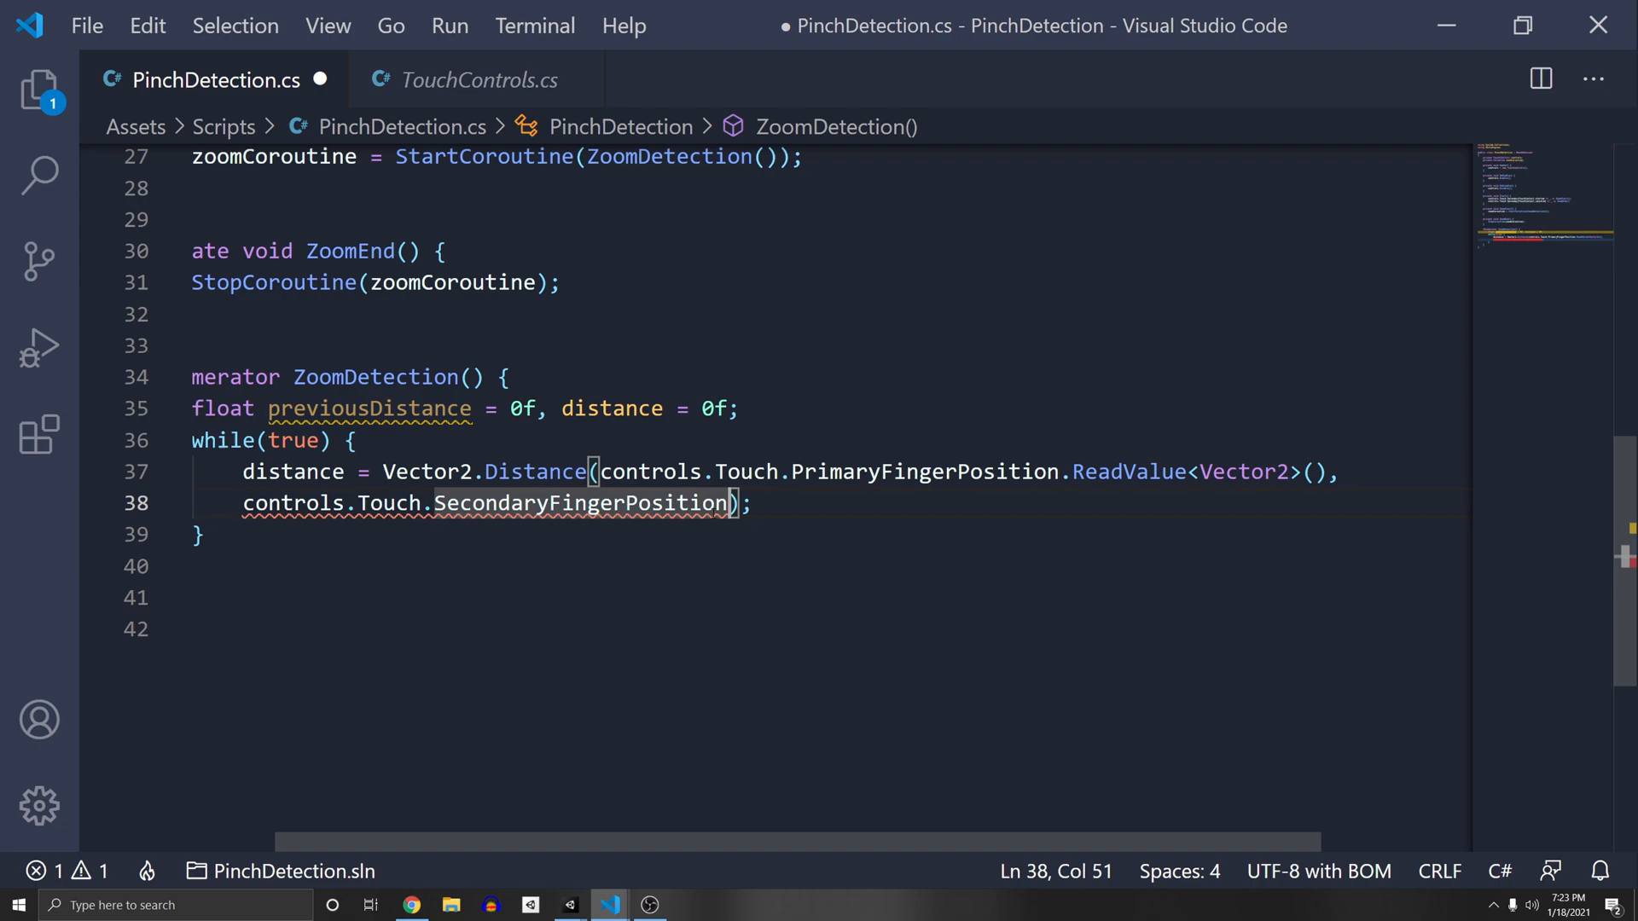
{"action": "type", "text": ".ReadValue<Veco"}
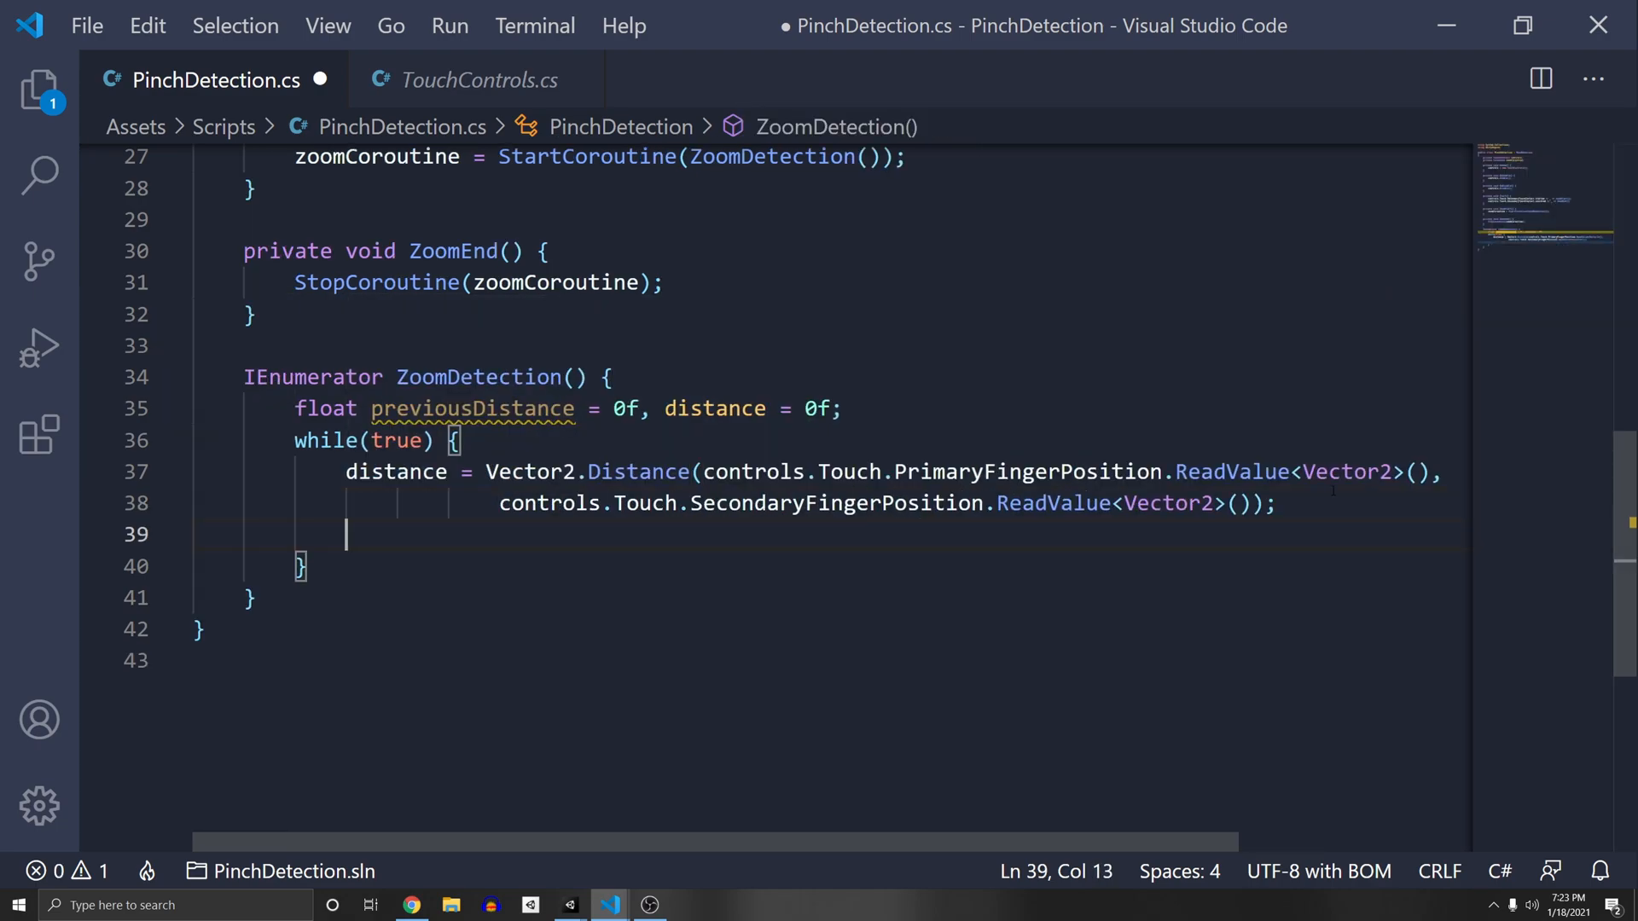
{"action": "type", "text": "p"}
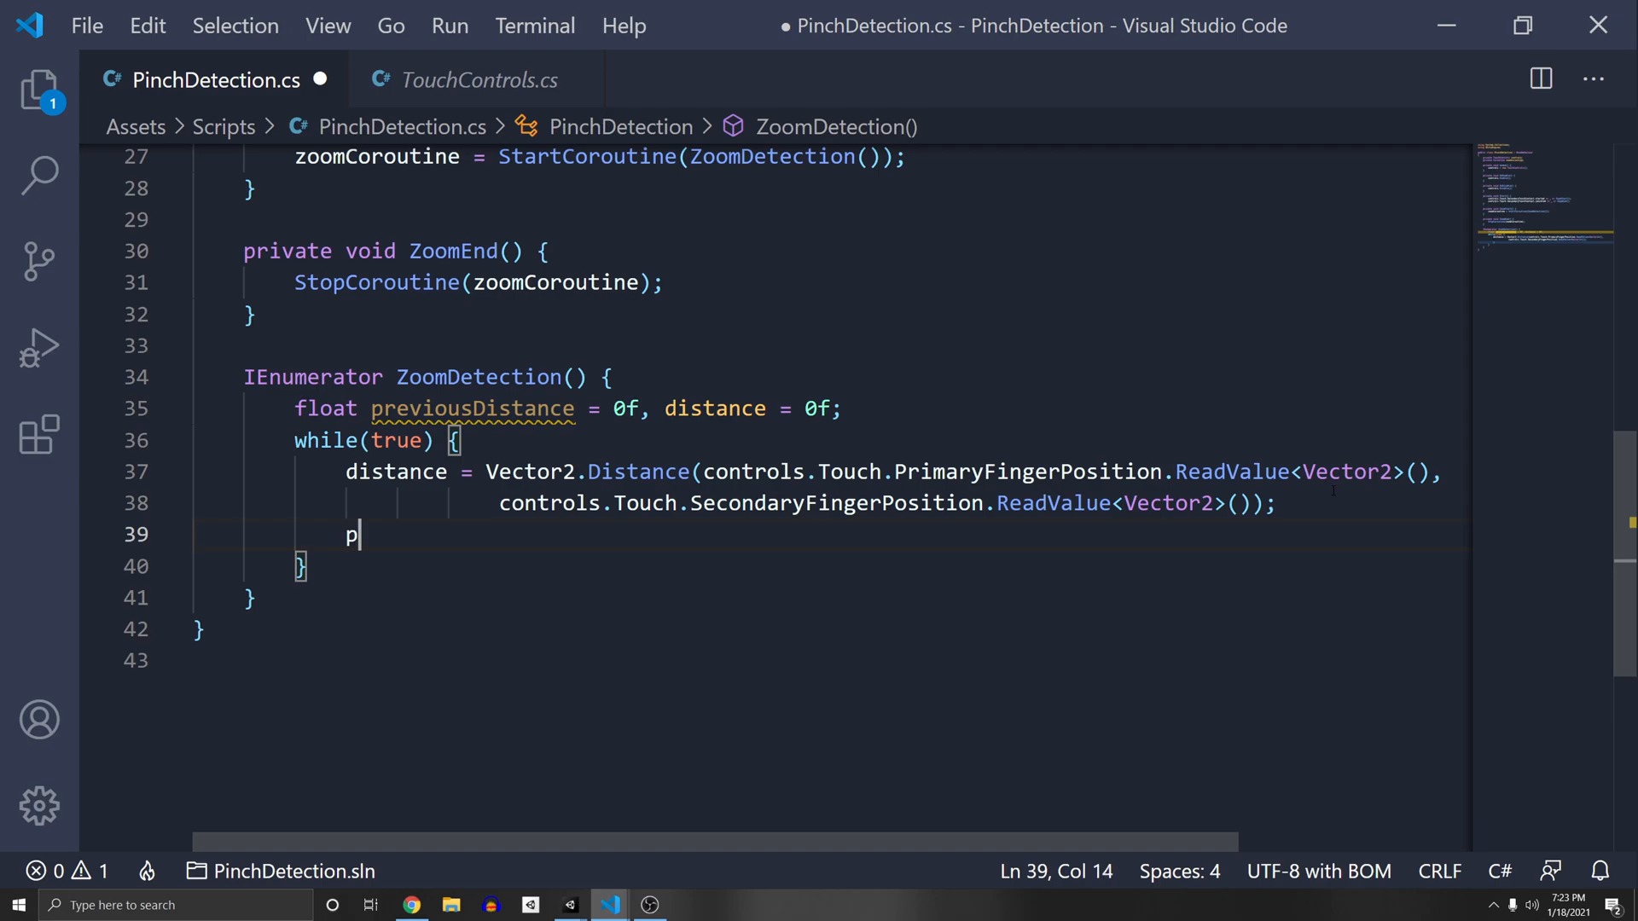
{"action": "type", "text": "reviousDistance ="}
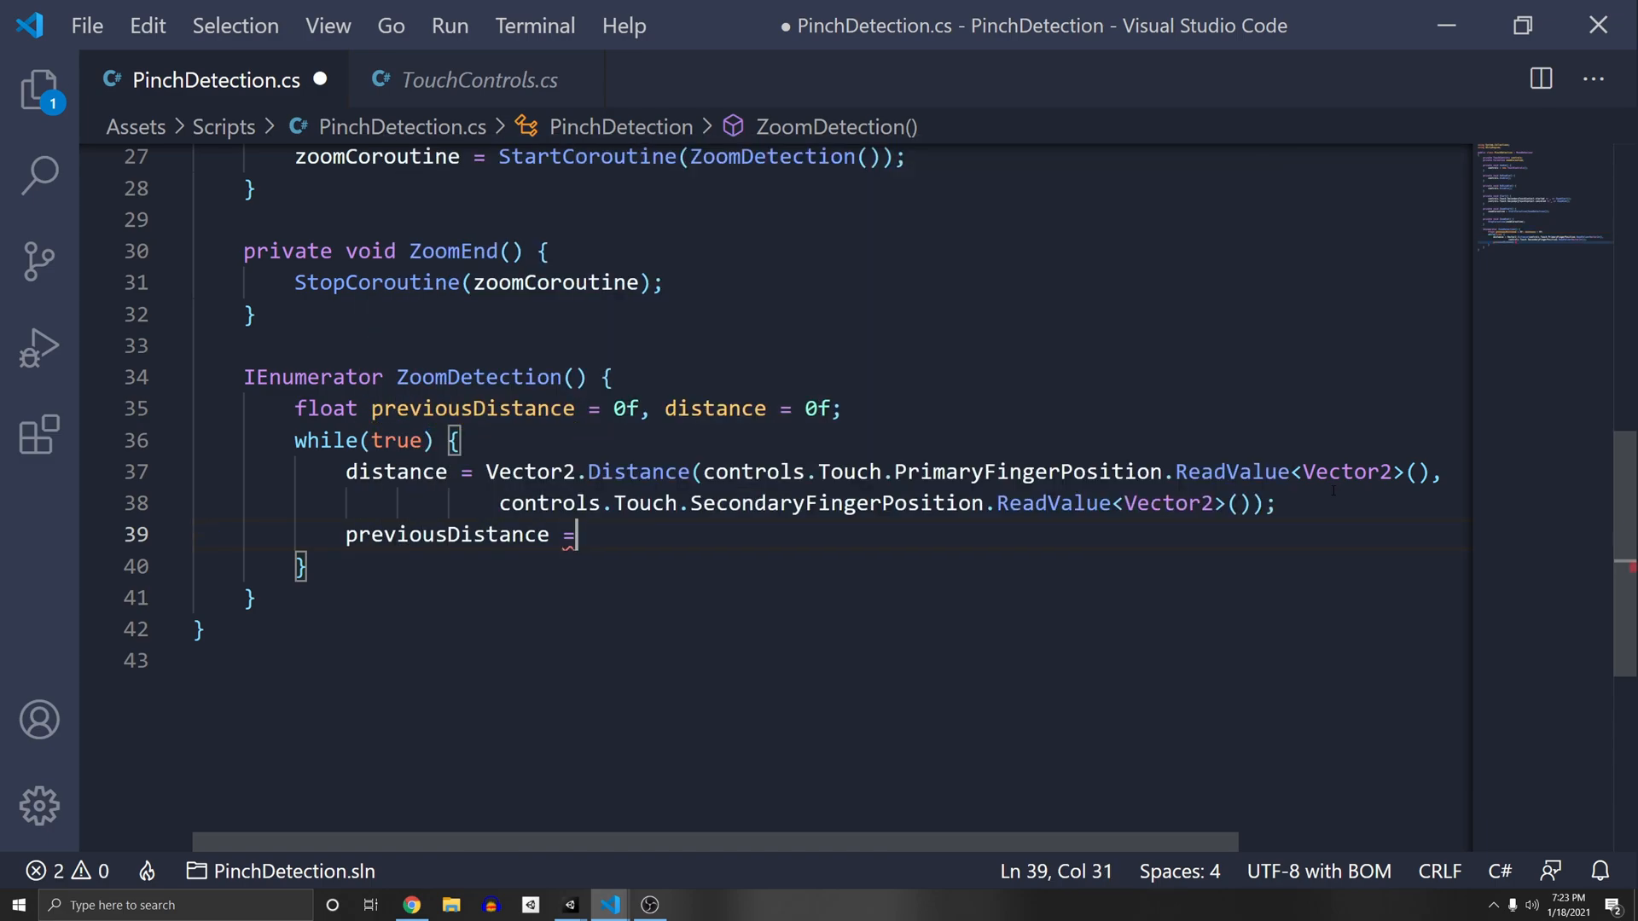
{"action": "type", "text": "distance;"}
{"action": "type", "text": "if"}
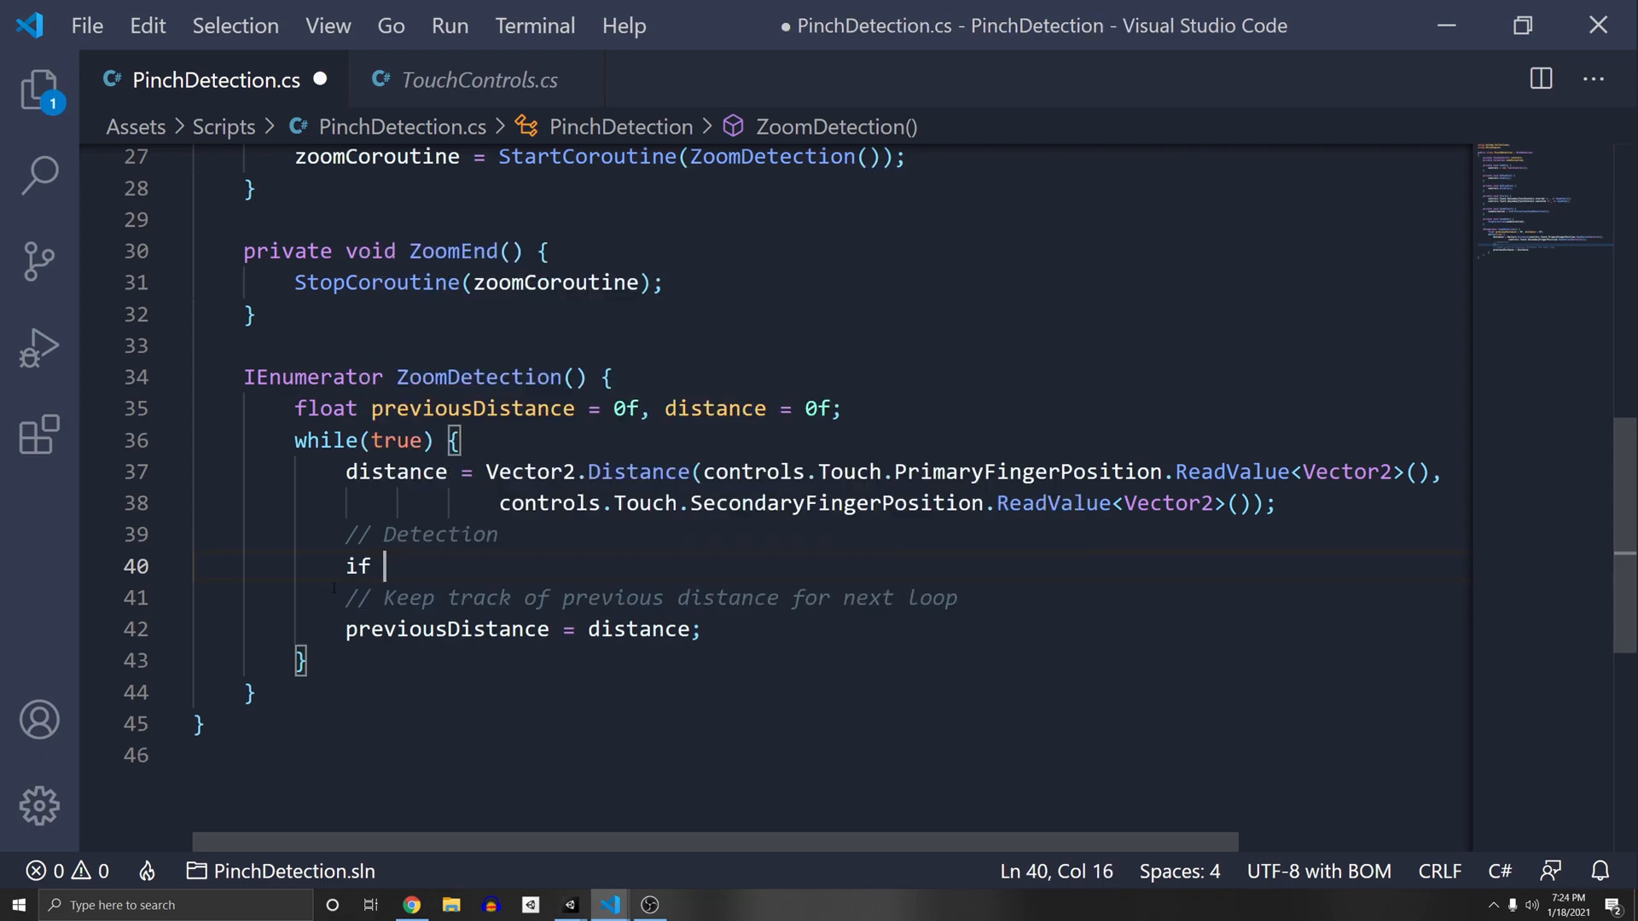
- Add an if (distance > previousDistance) block and an else if (distance < previousDistance) block commented 'Zoom in'
{"action": "type", "text": "(distance > previousDistance"}
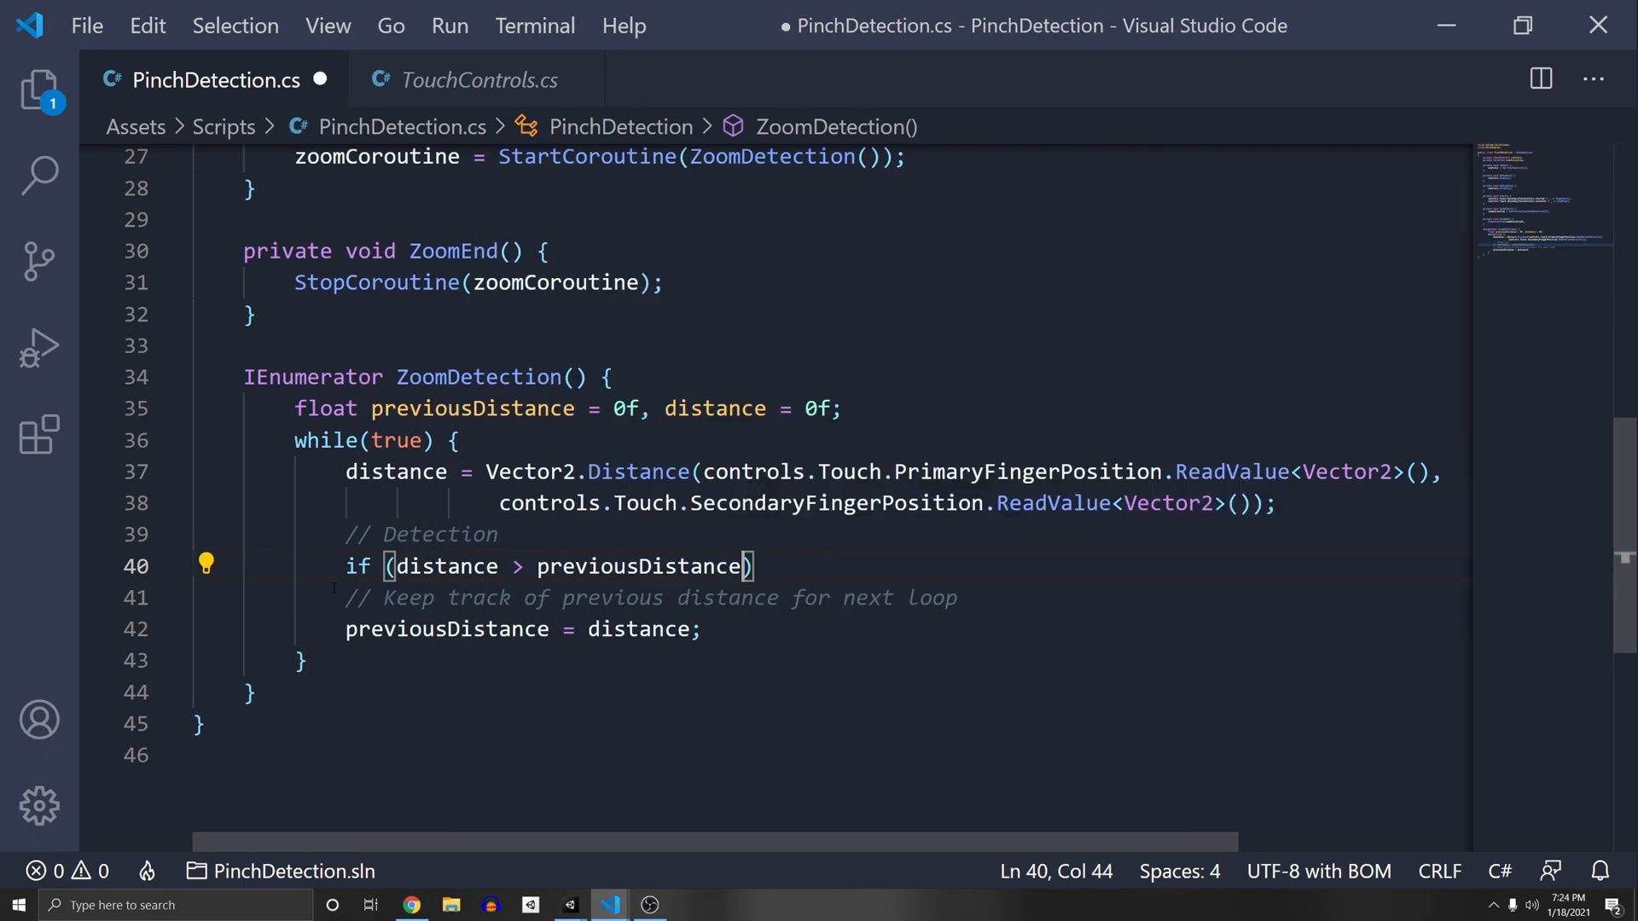
{"action": "type", "text": "{"}
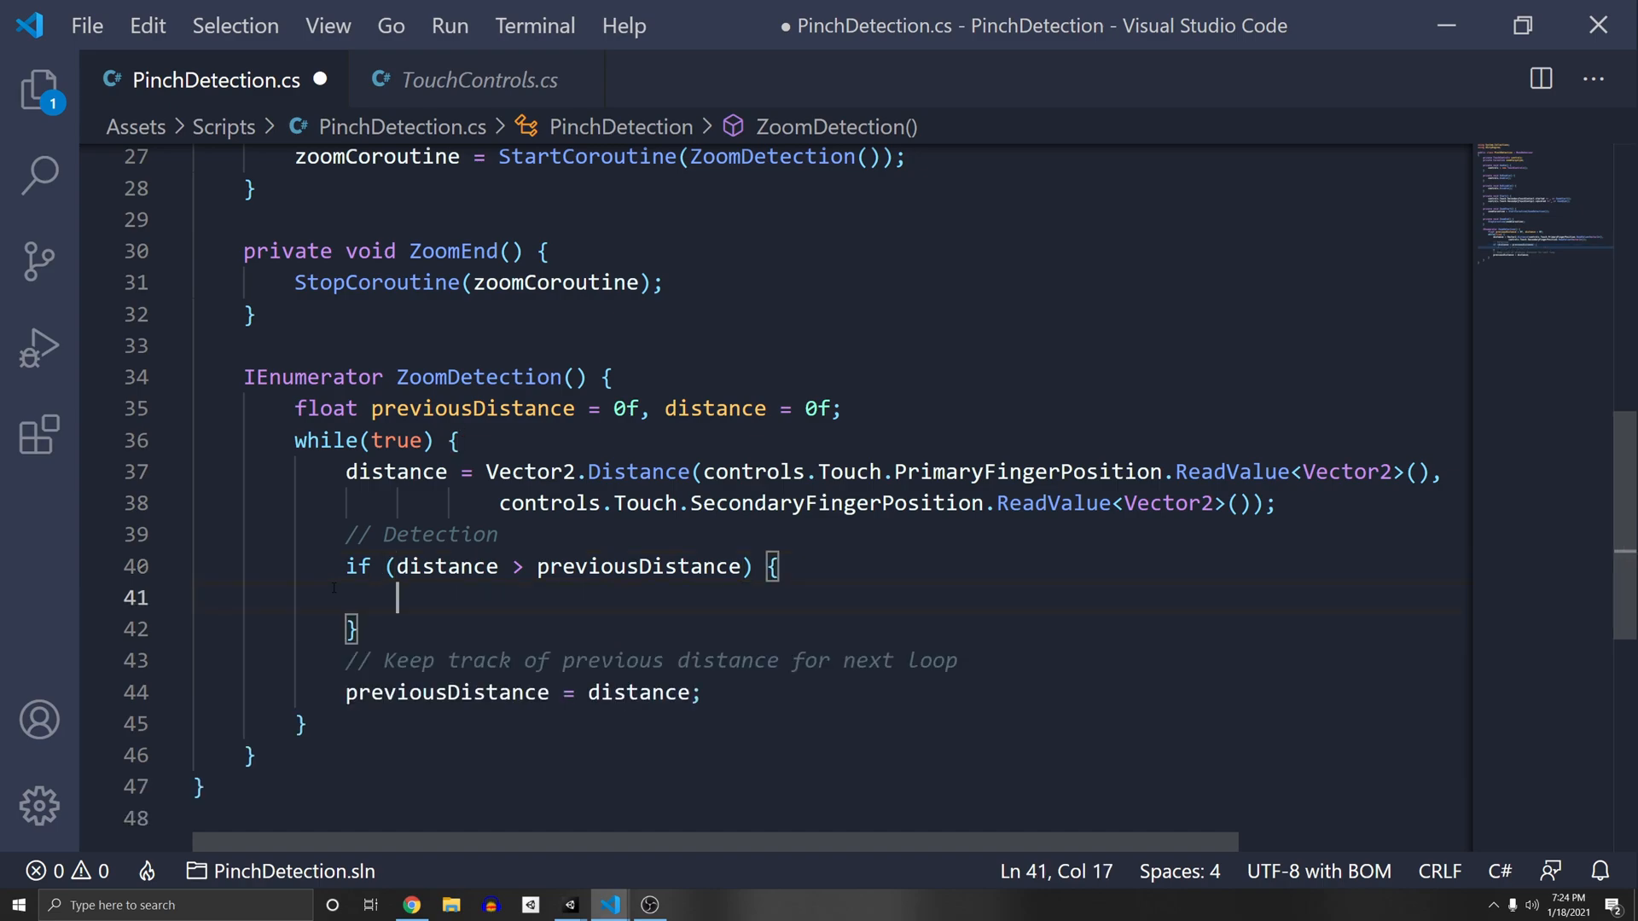
{"action": "type", "text": "e"}
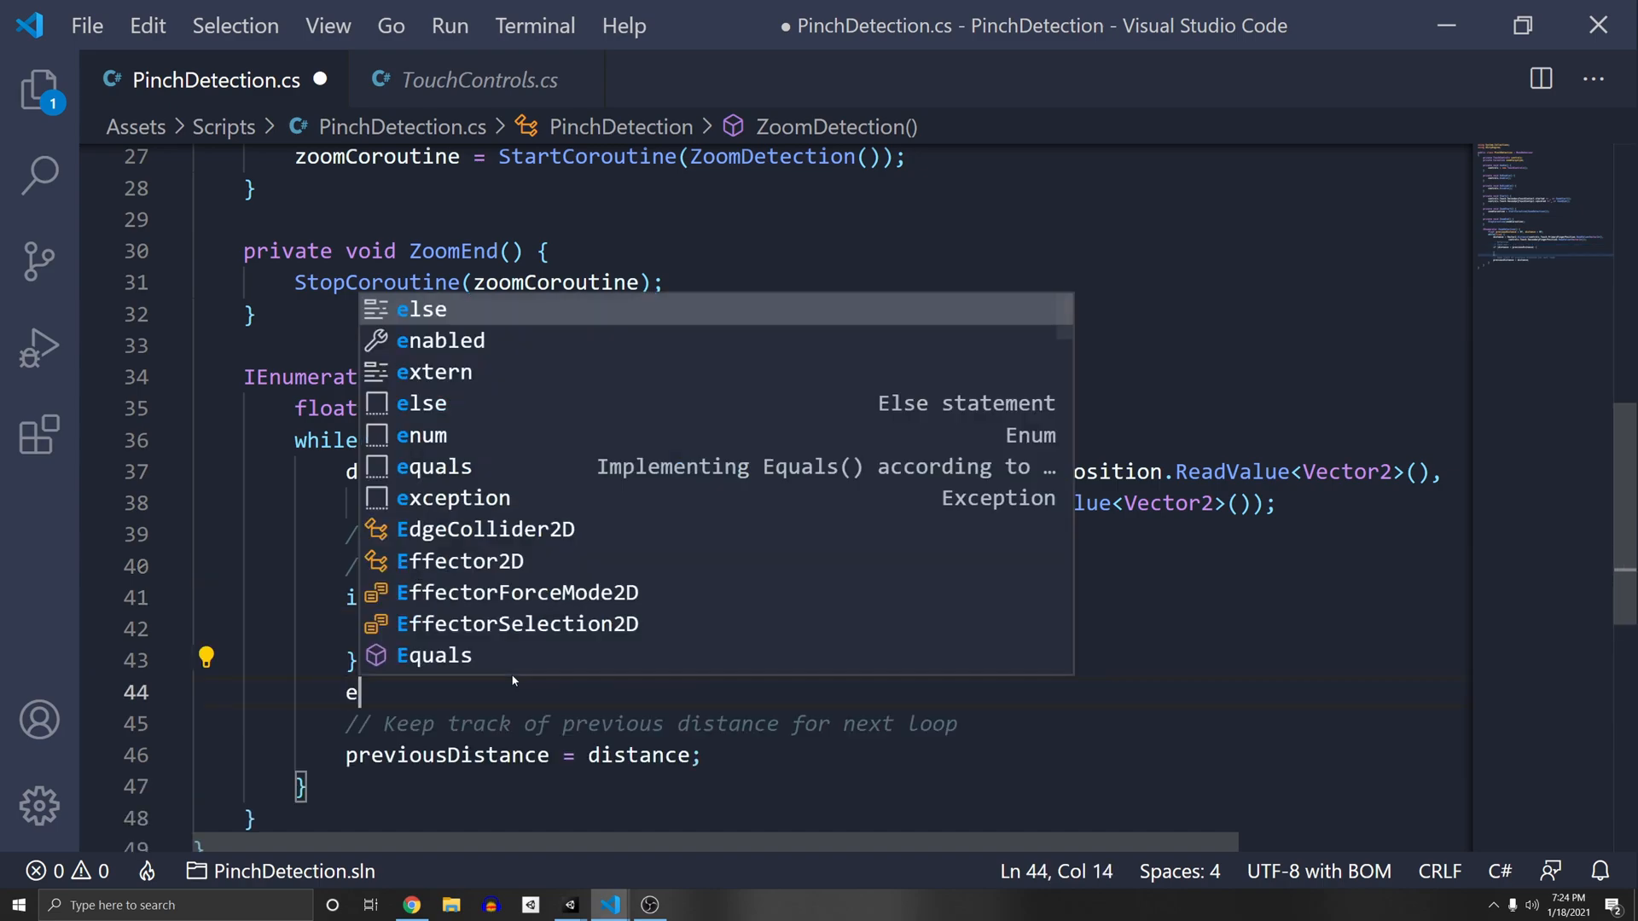
{"action": "type", "text": "lse if ()"}
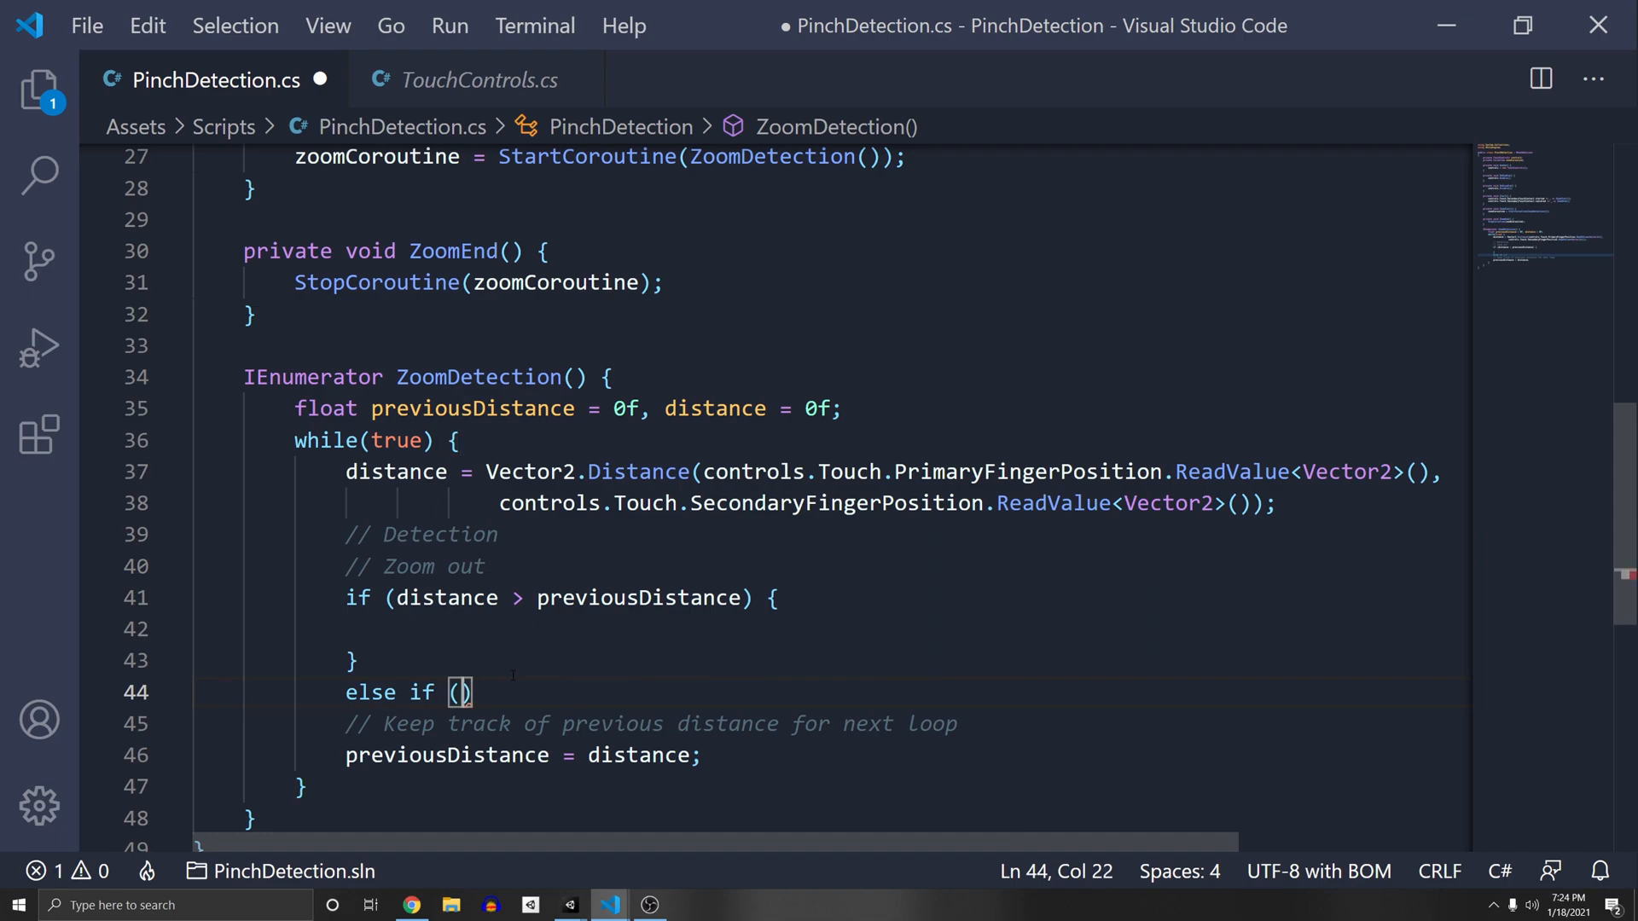
{"action": "type", "text": "distance < previousDistance"}
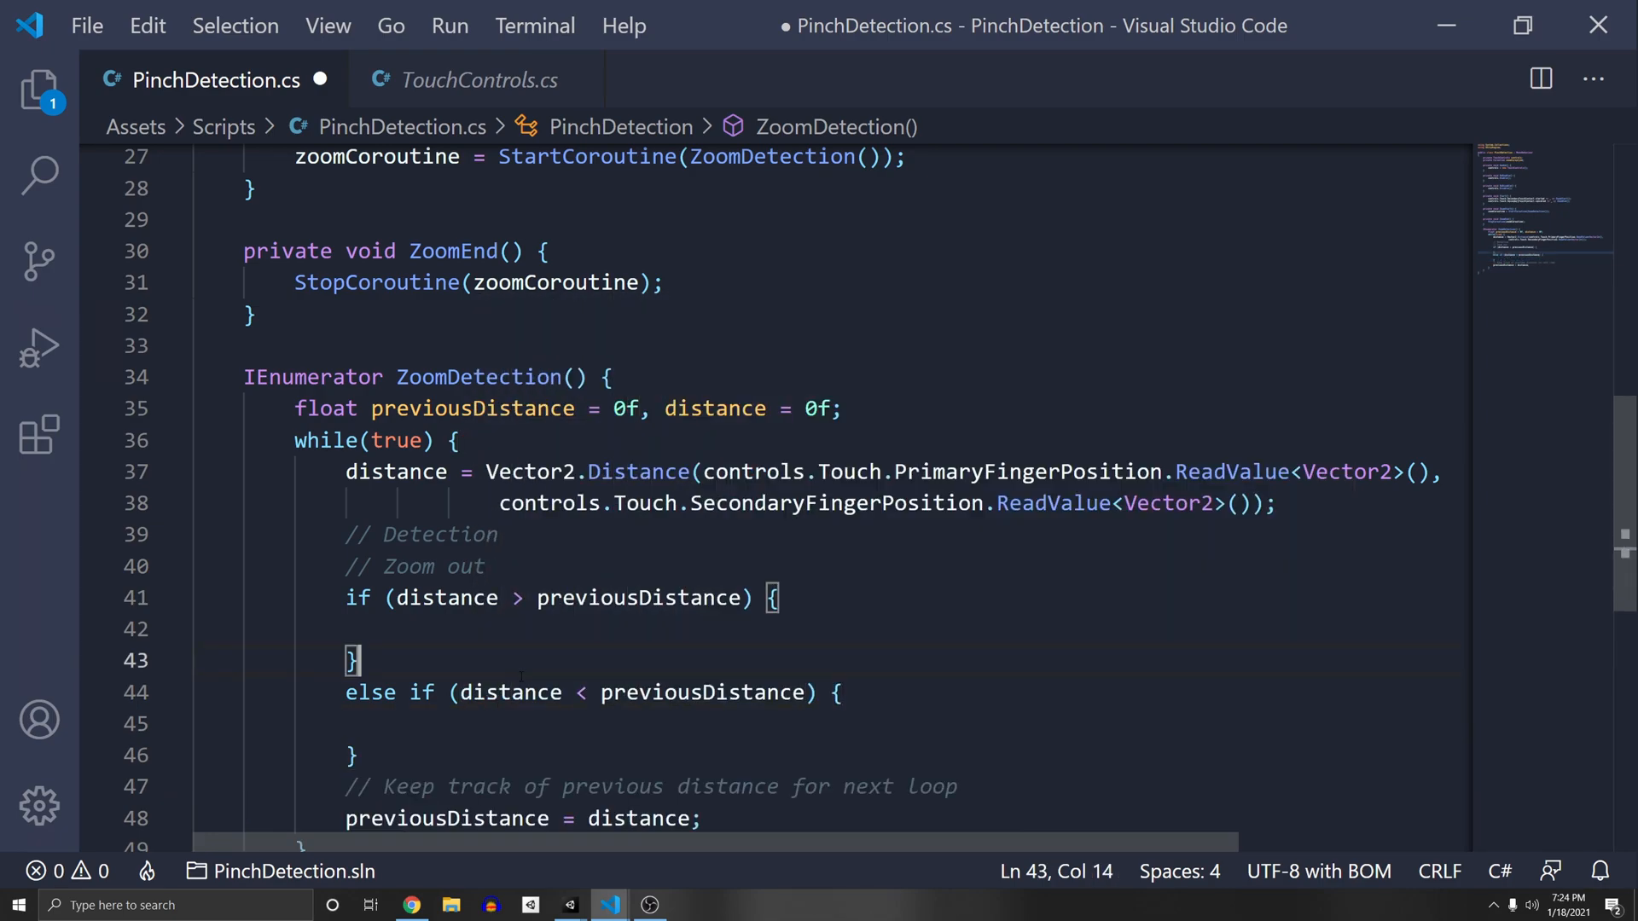
{"action": "type", "text": "// Zoom i"}
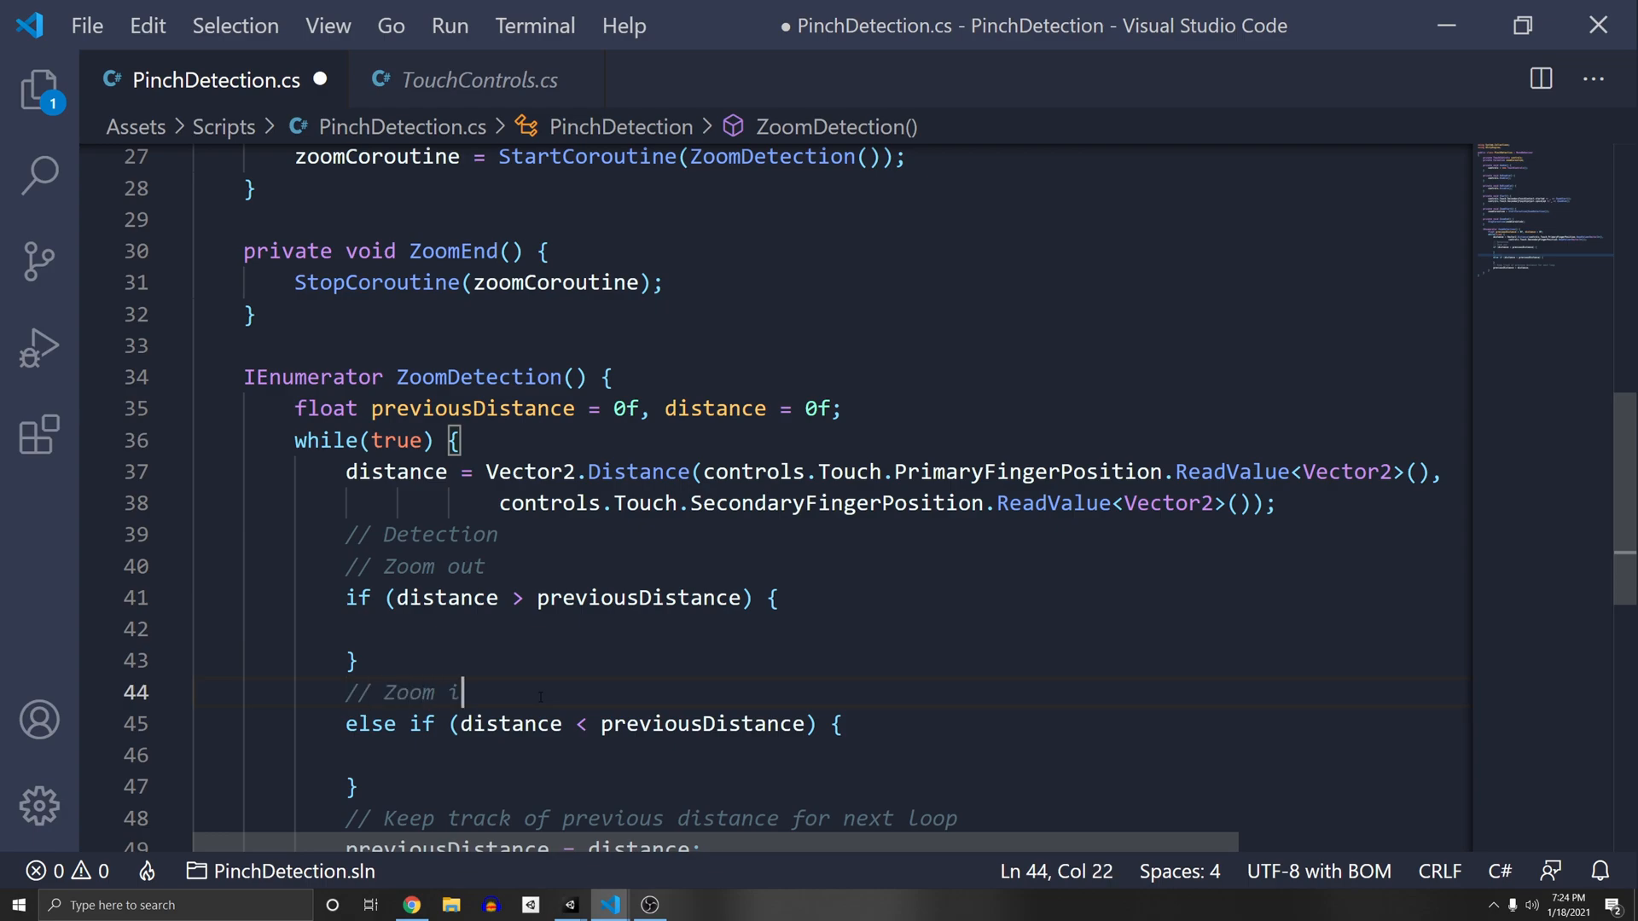
{"action": "type", "text": "n"}
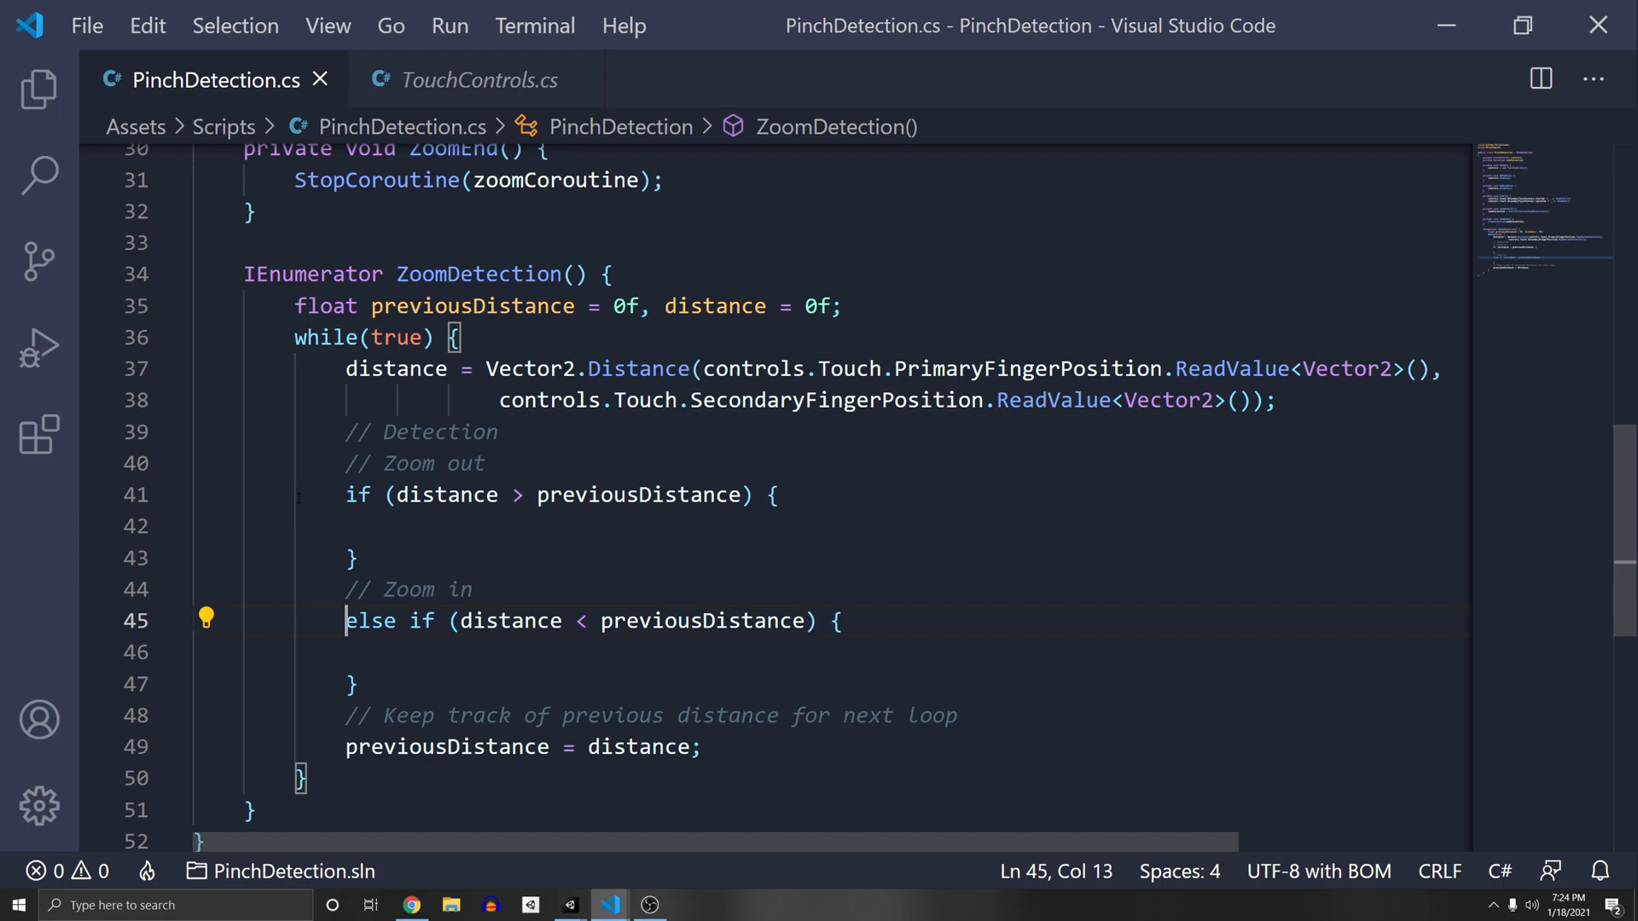
- Edit the trial Vector.Dot condition, fixing Vector3 and selecting the primaryDelta and secondaryDelta names
{"action": "scroll", "scroll_direction": "down", "scroll_amount": 3}
{"action": "type", "text": "if (Vector3.Dot(primaryDelta, secondaryDelta) < -.9f)"}
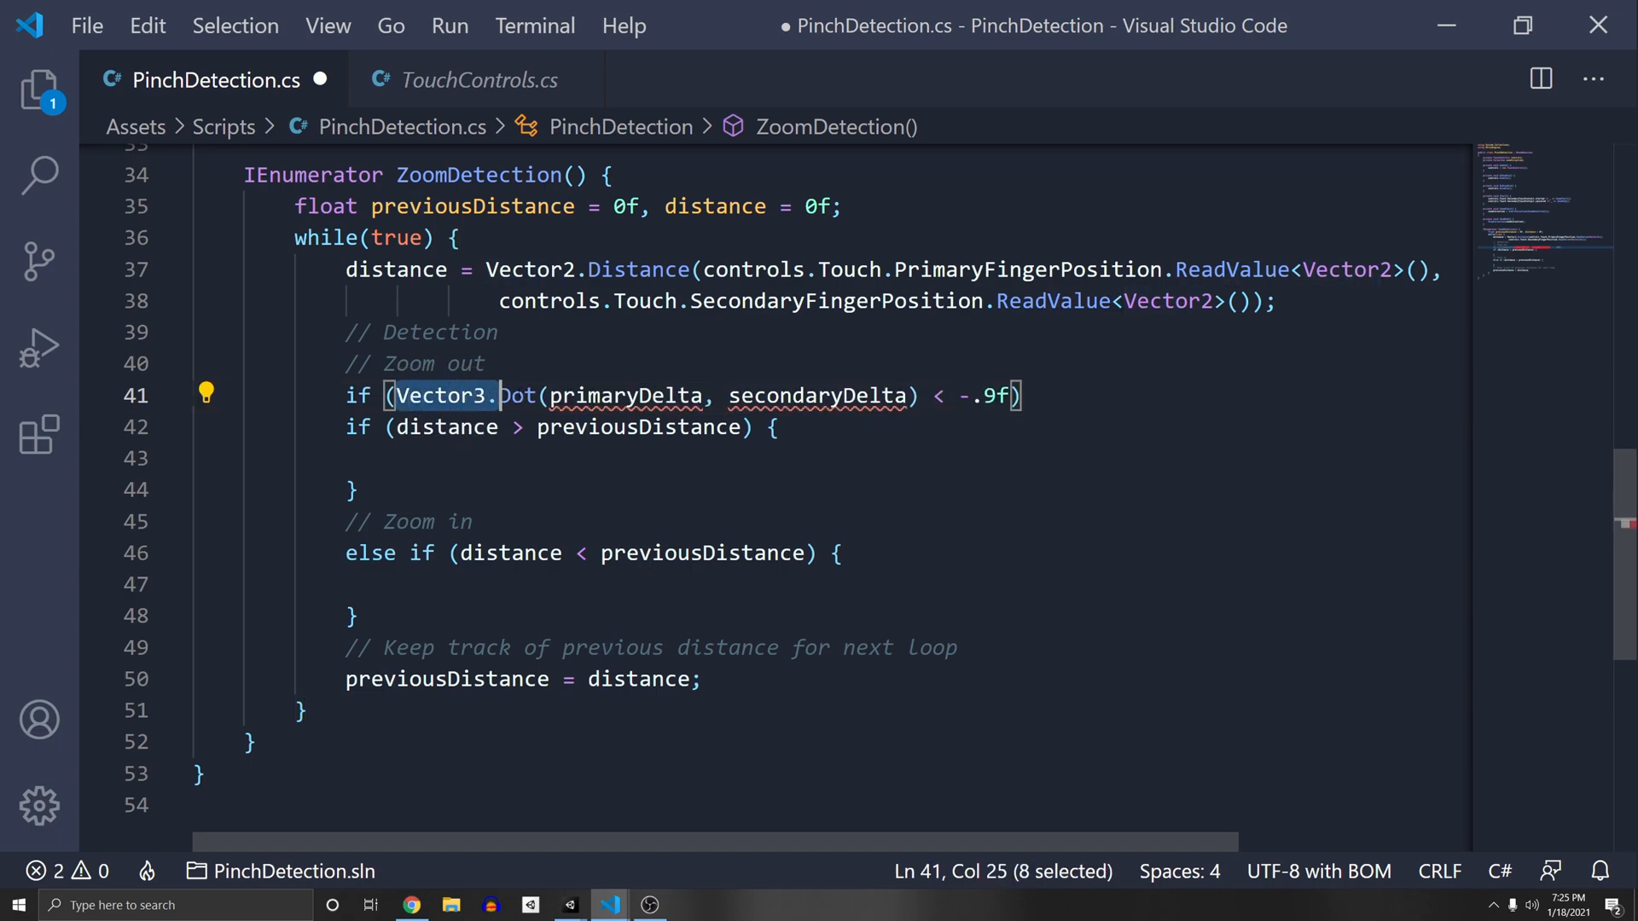
{"action": "key", "text": "Backspace"}
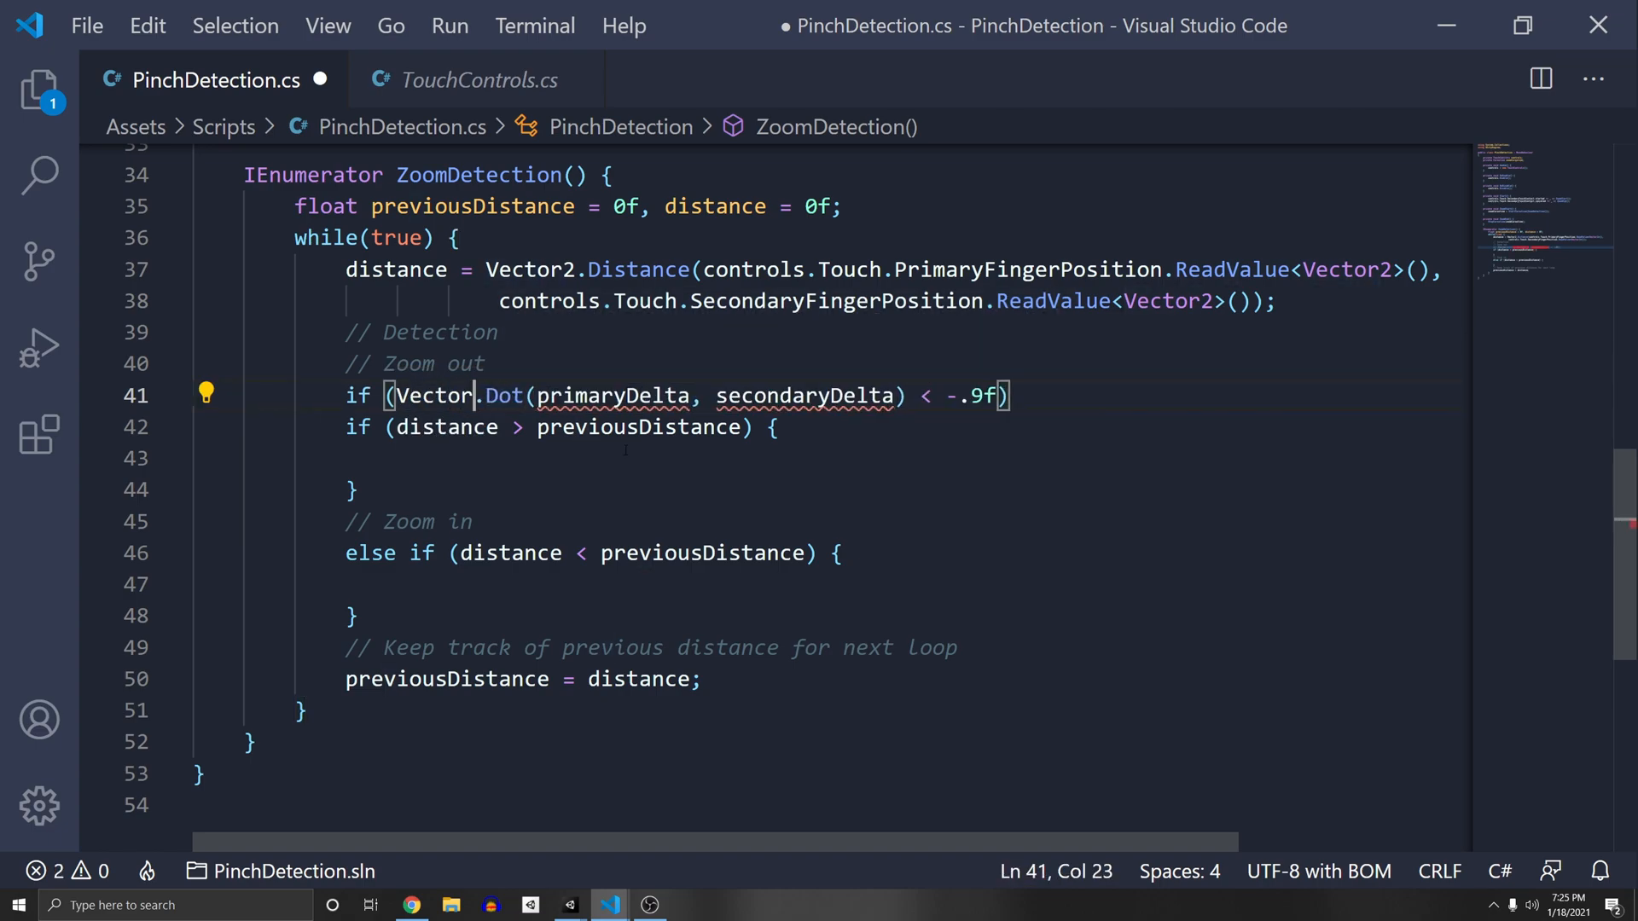
{"action": "double_click", "coordinate": [611, 395]}
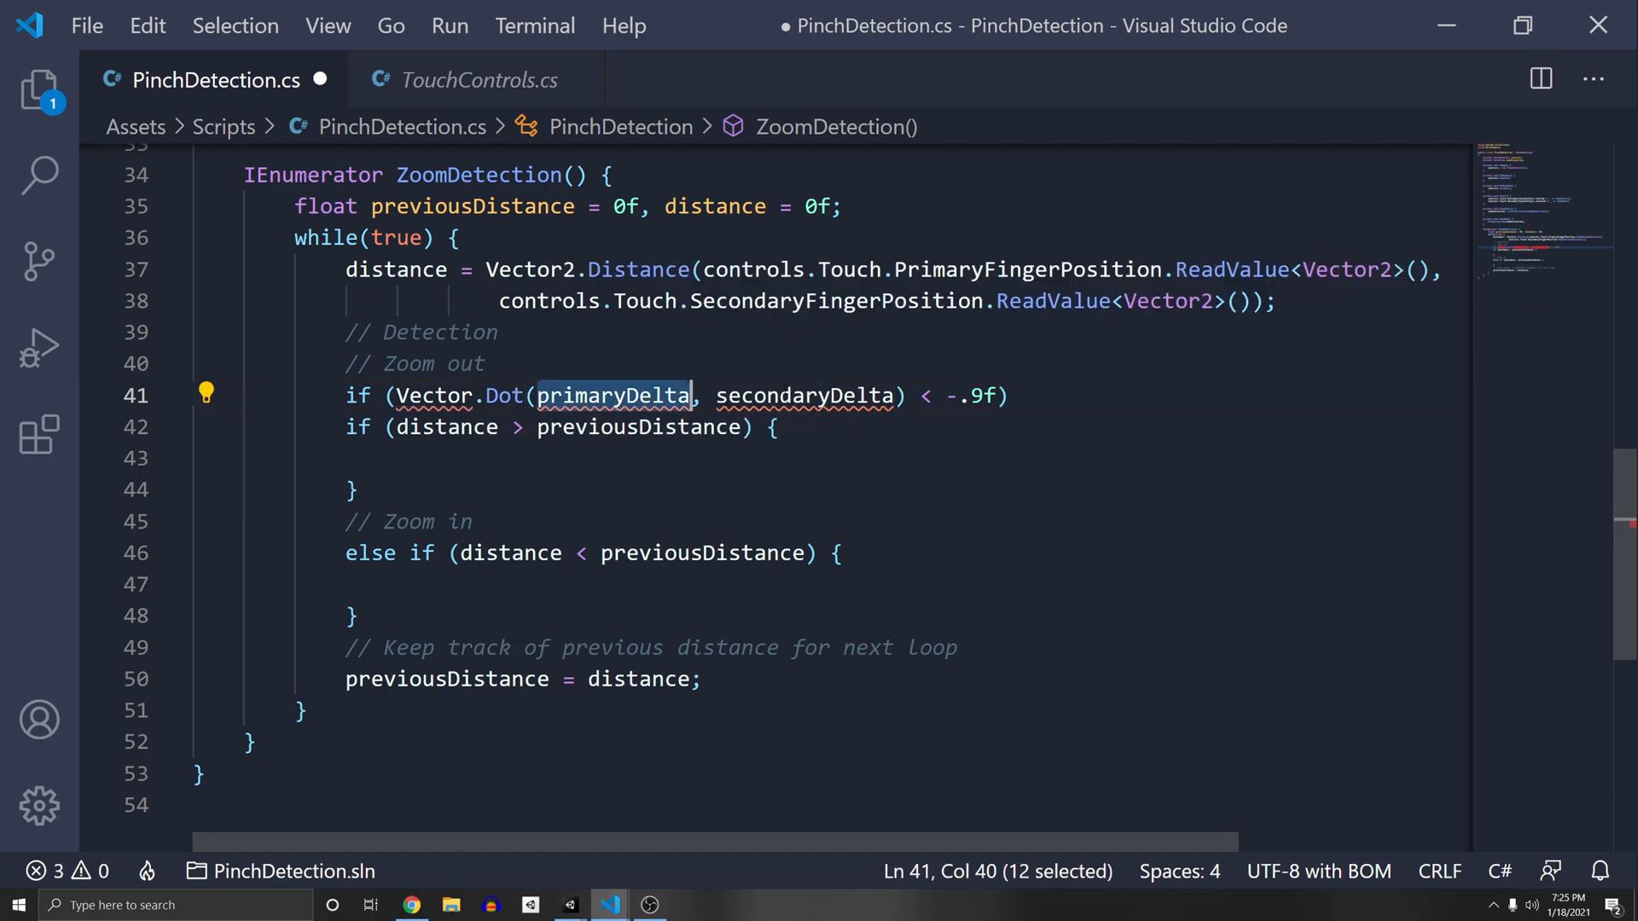
{"action": "double_click", "coordinate": [805, 395]}
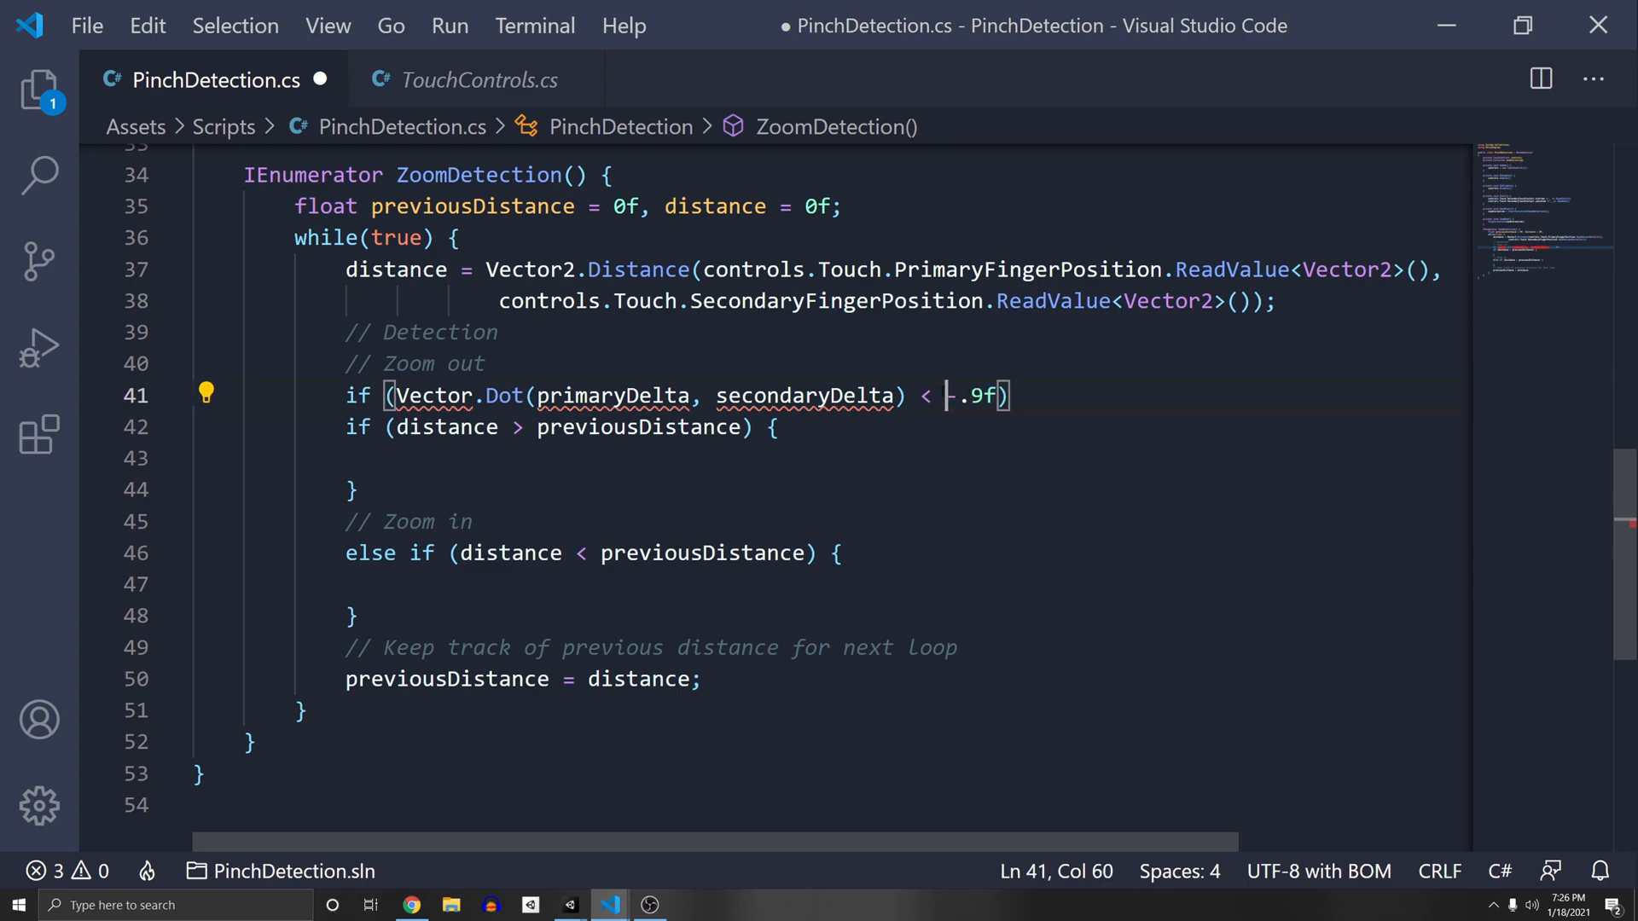
{"action": "left_click_drag", "start_coordinate": [948, 397], "coordinate": [1008, 396]}
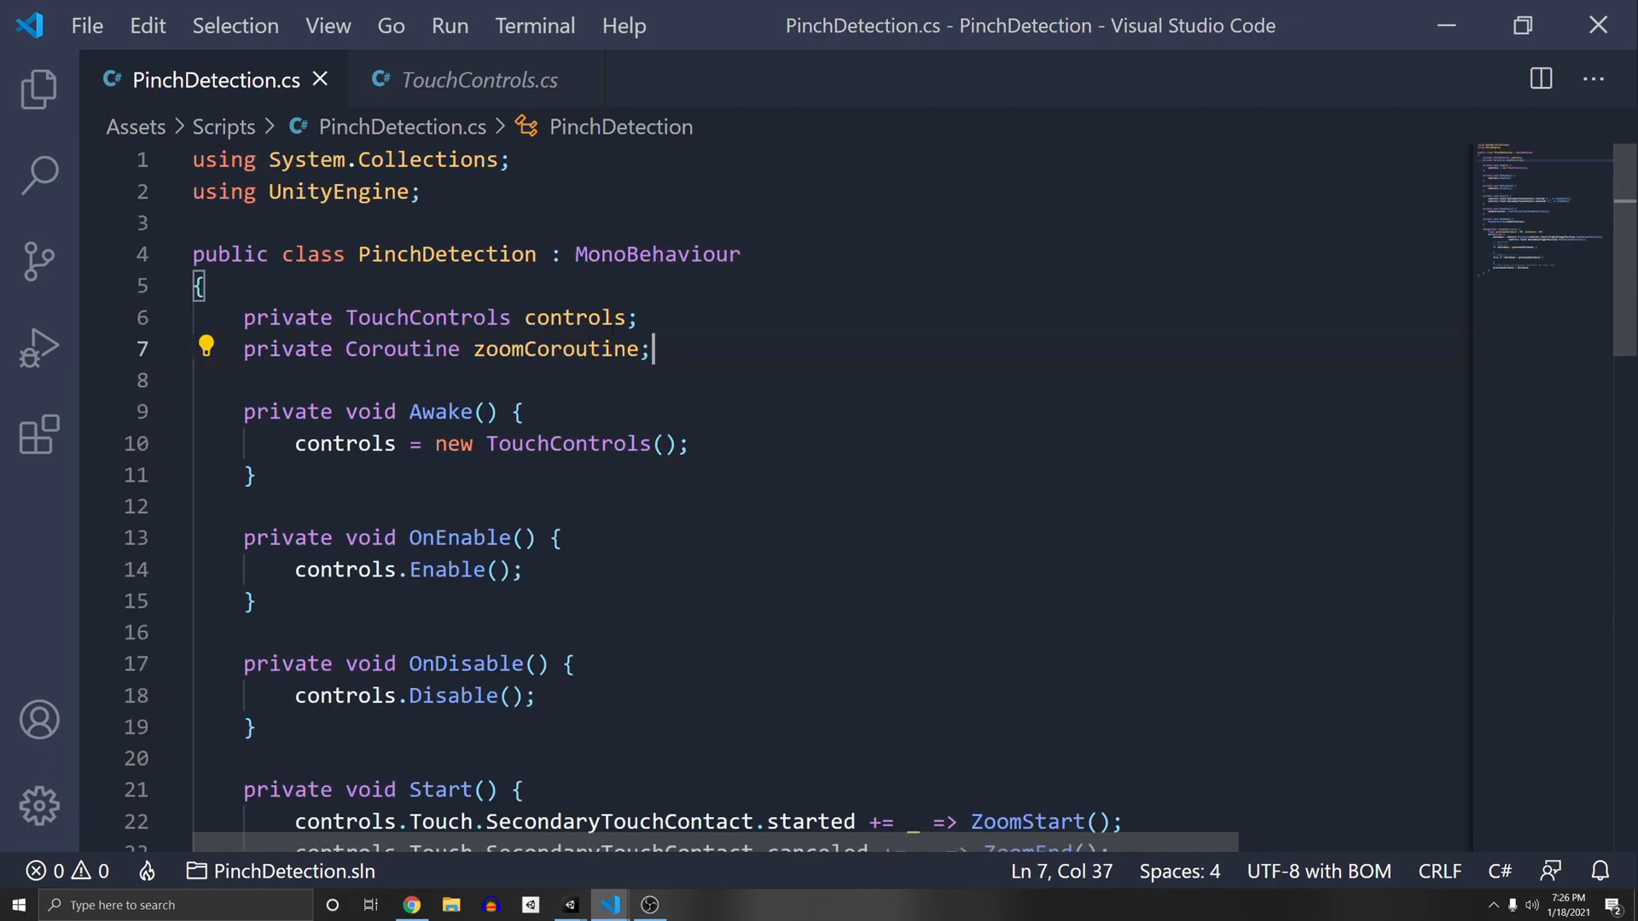
- Add a private cameraTransform field and set it to Camera.main.transform in Awake
{"action": "type", "text": "private Cam"}
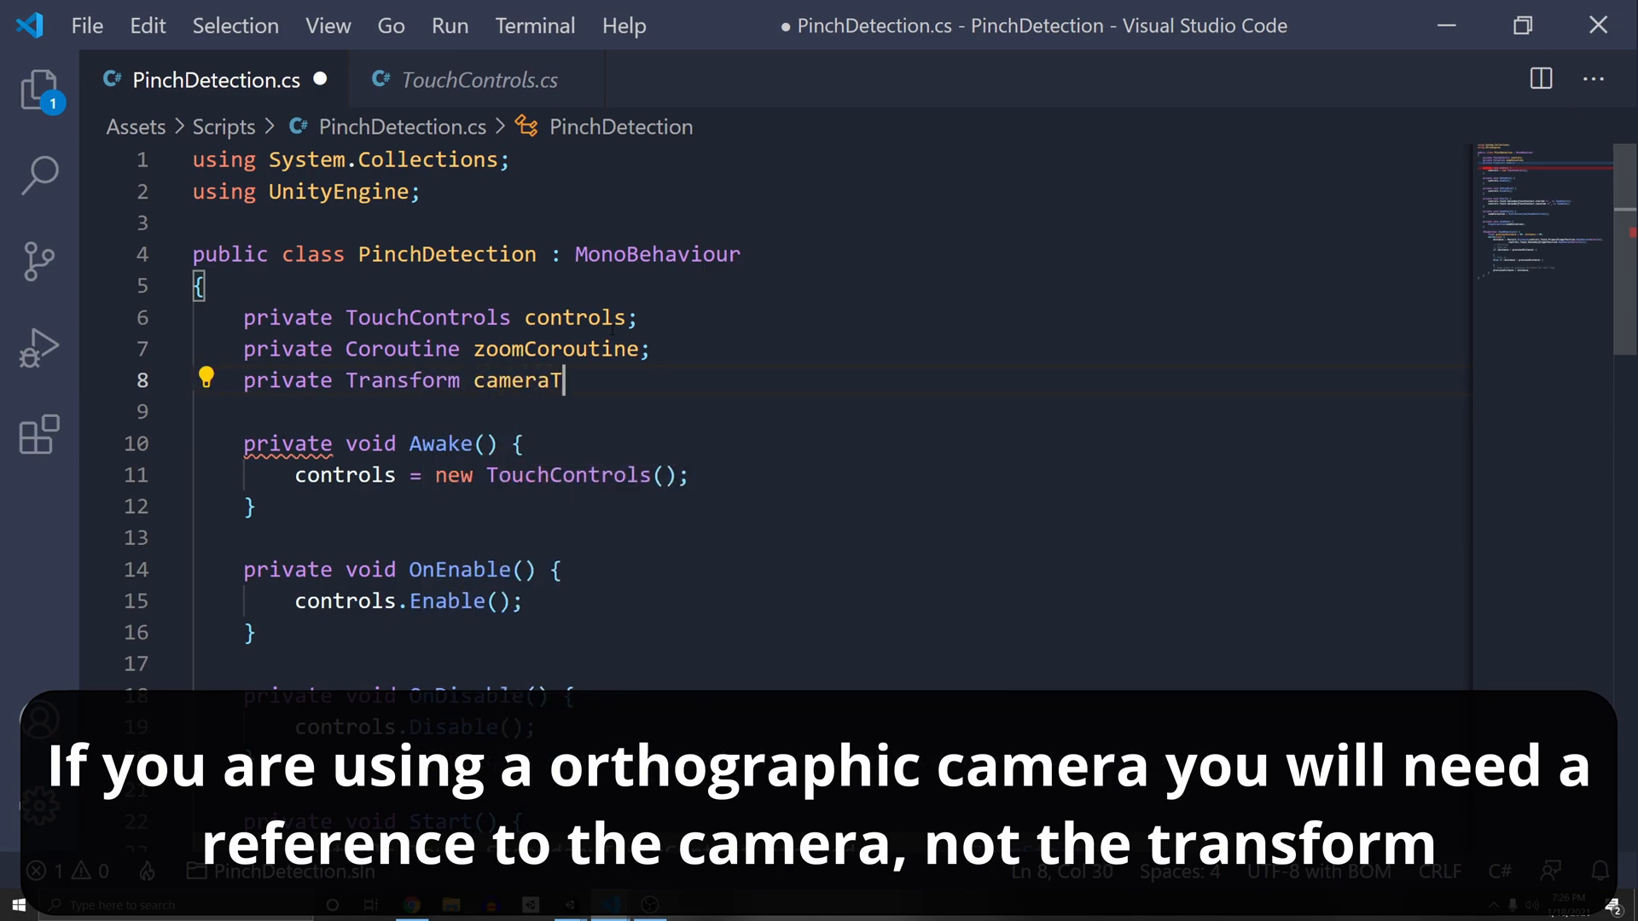
{"action": "type", "text": "ransform;"}
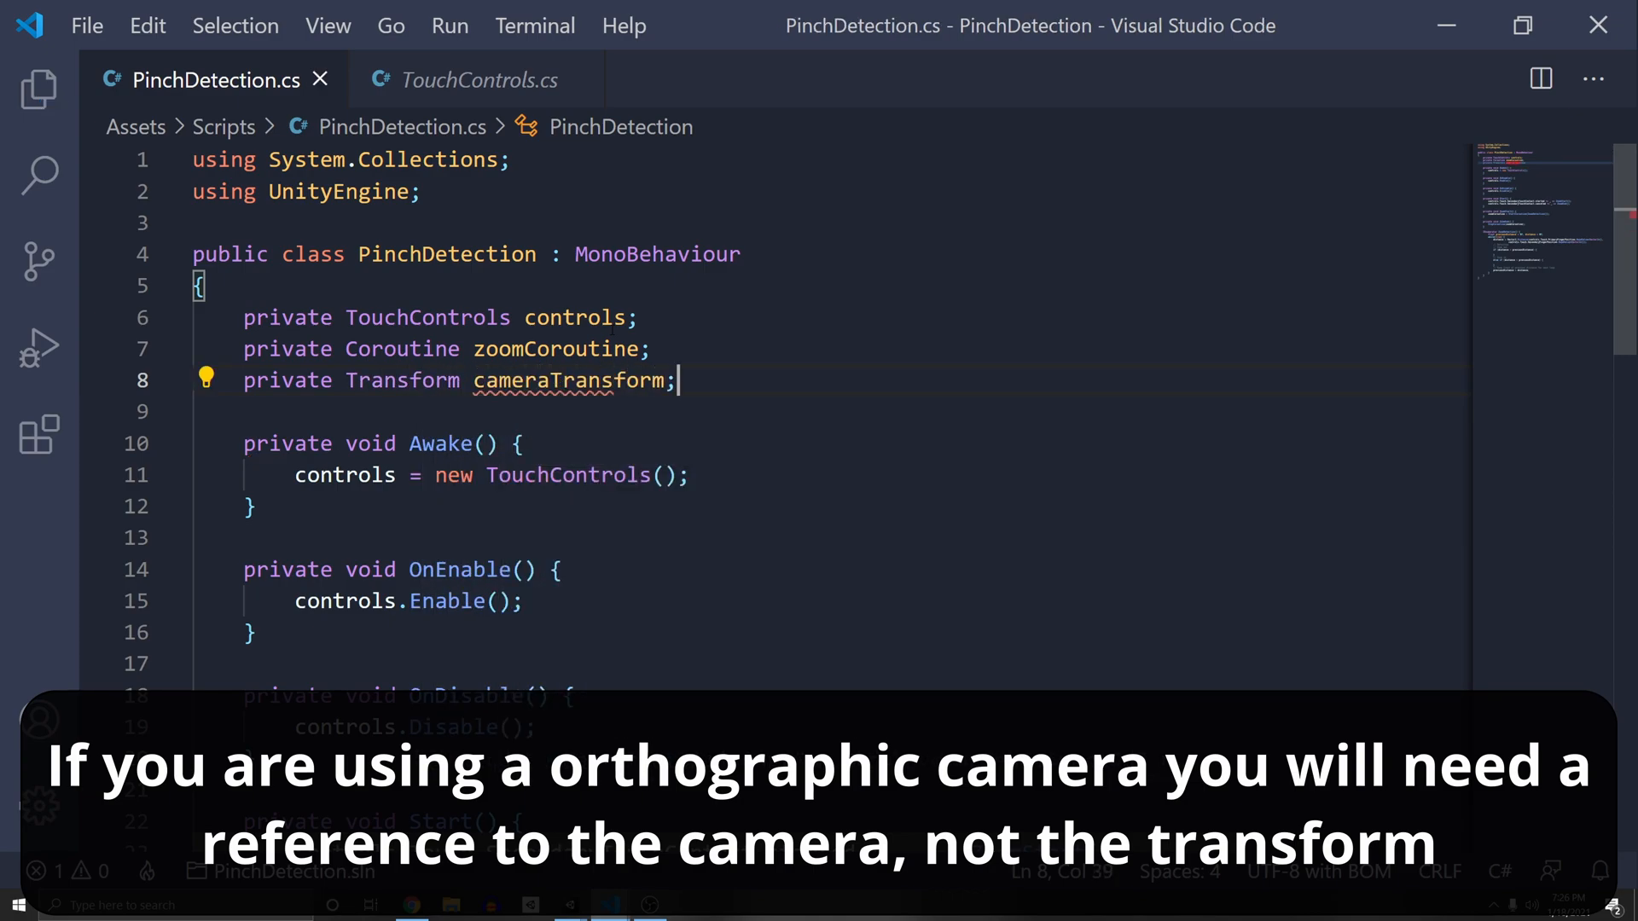
{"action": "type", "text": "cameraTransform = Camera"}
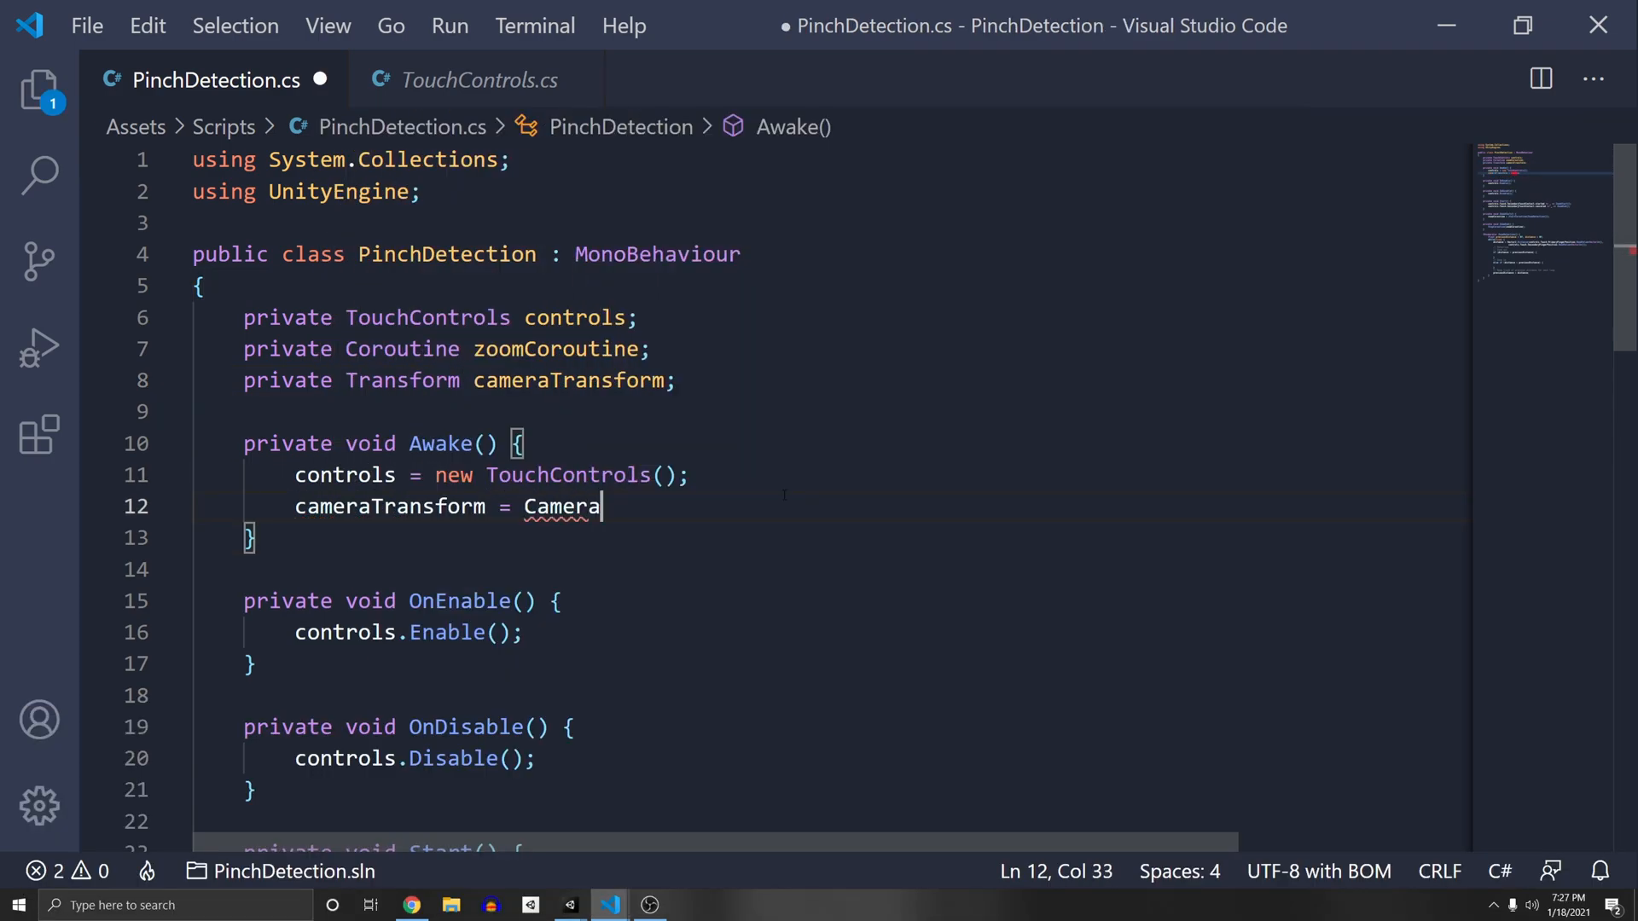
{"action": "type", "text": ".main.transform;"}
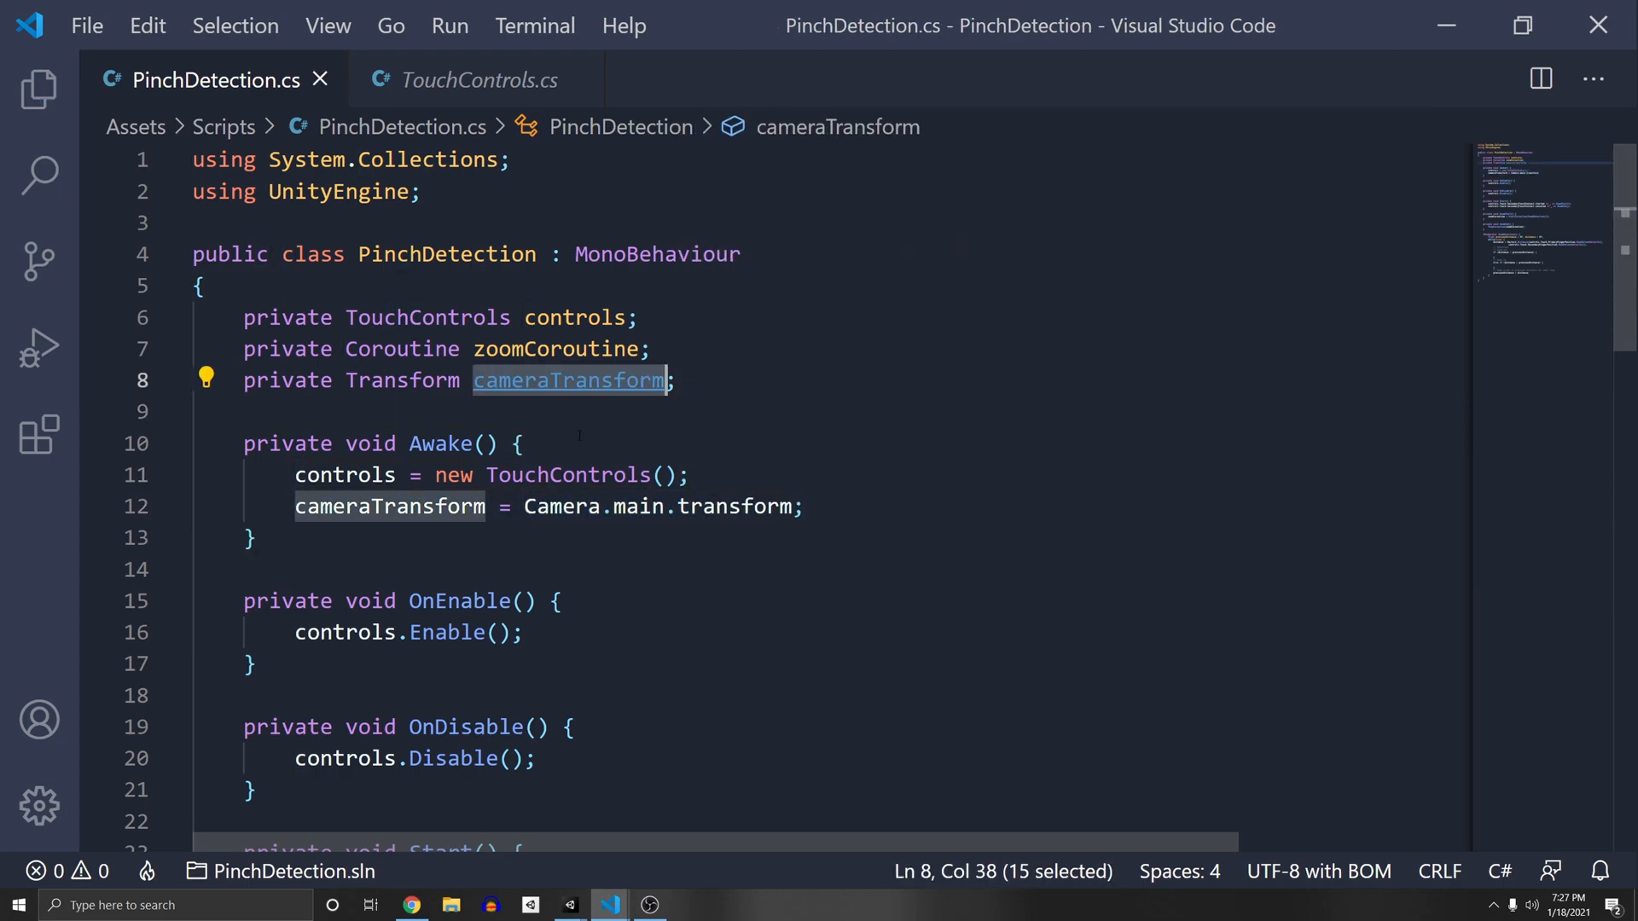
- Add a [SerializeField] private float cameraSpeed field
{"action": "scroll", "scroll_direction": "down", "scroll_amount": 3}
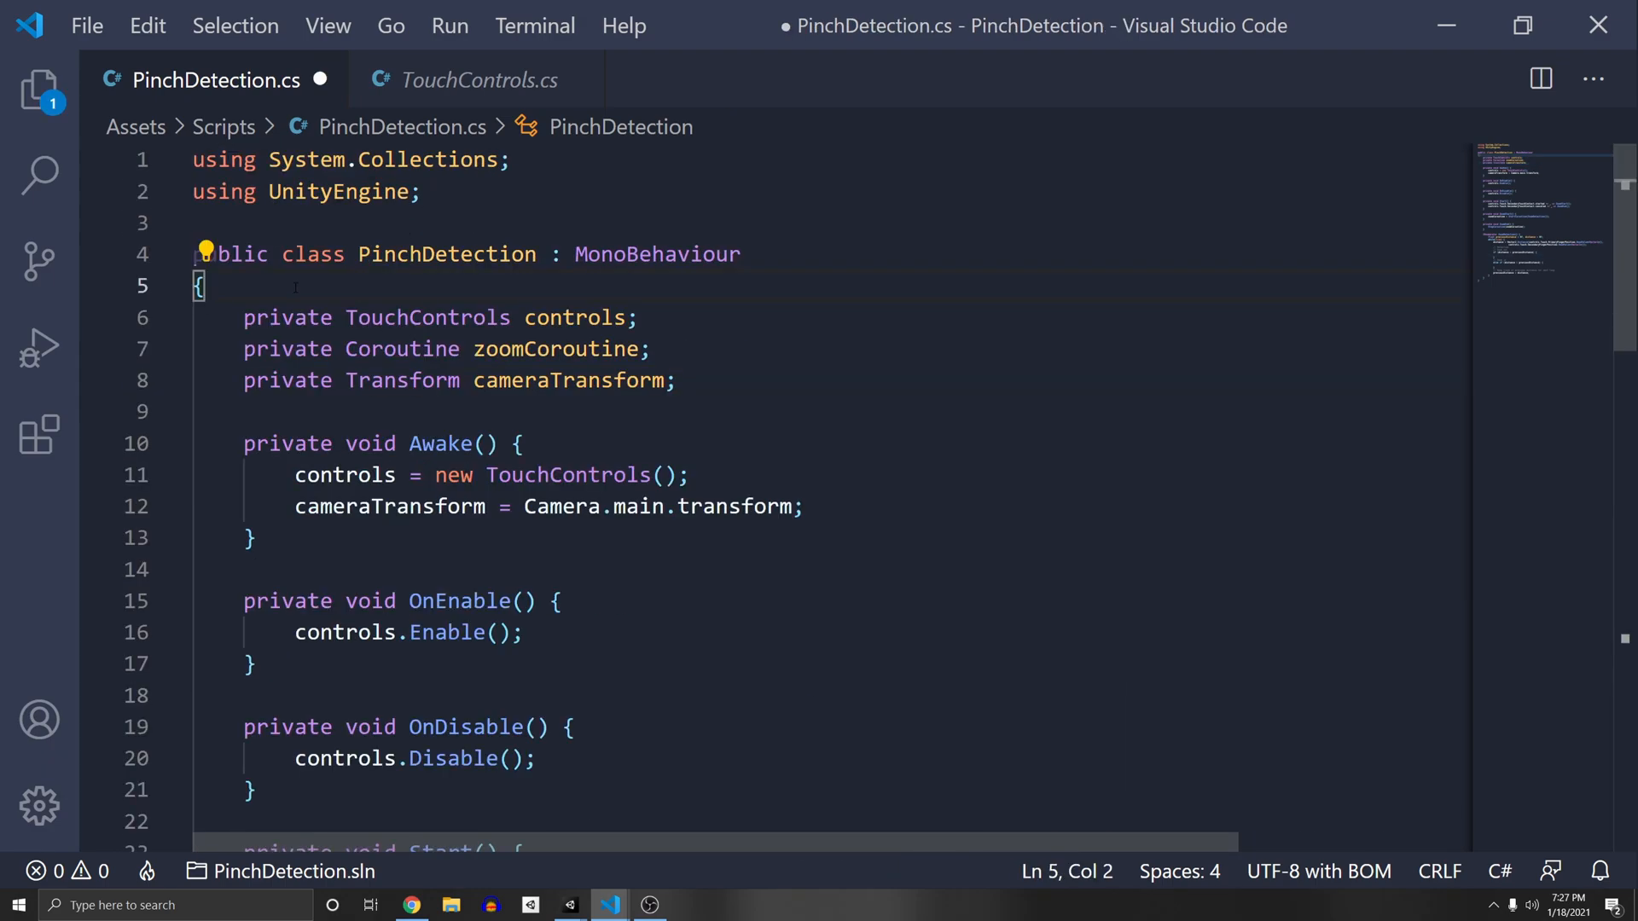
{"action": "type", "text": "private"}
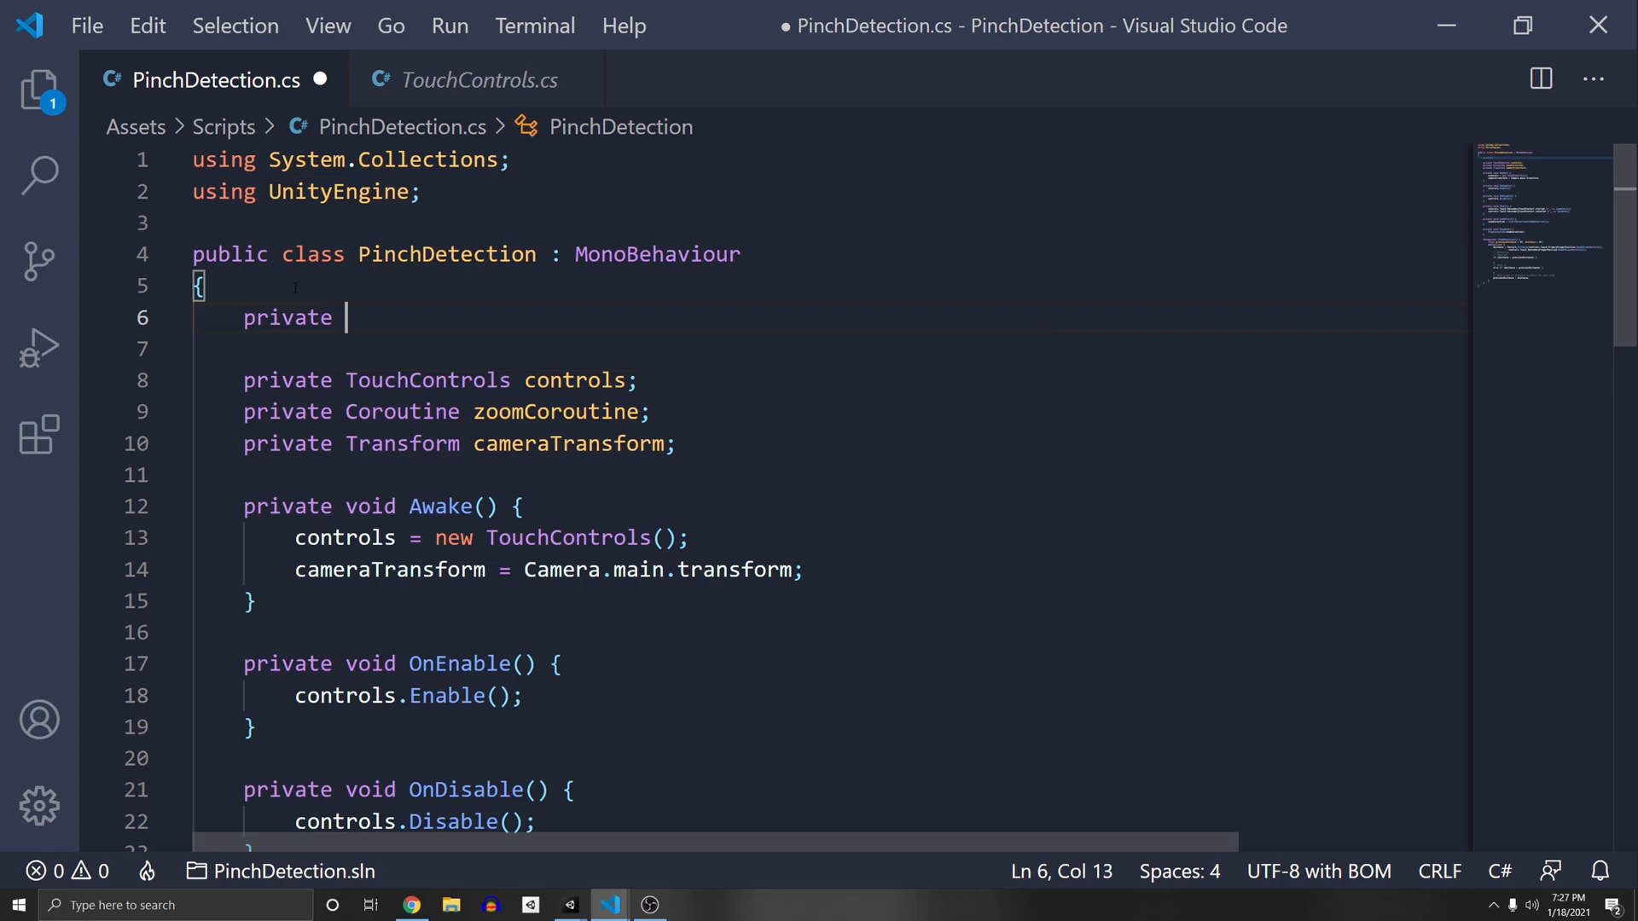
{"action": "type", "text": "float speed = 4f;"}
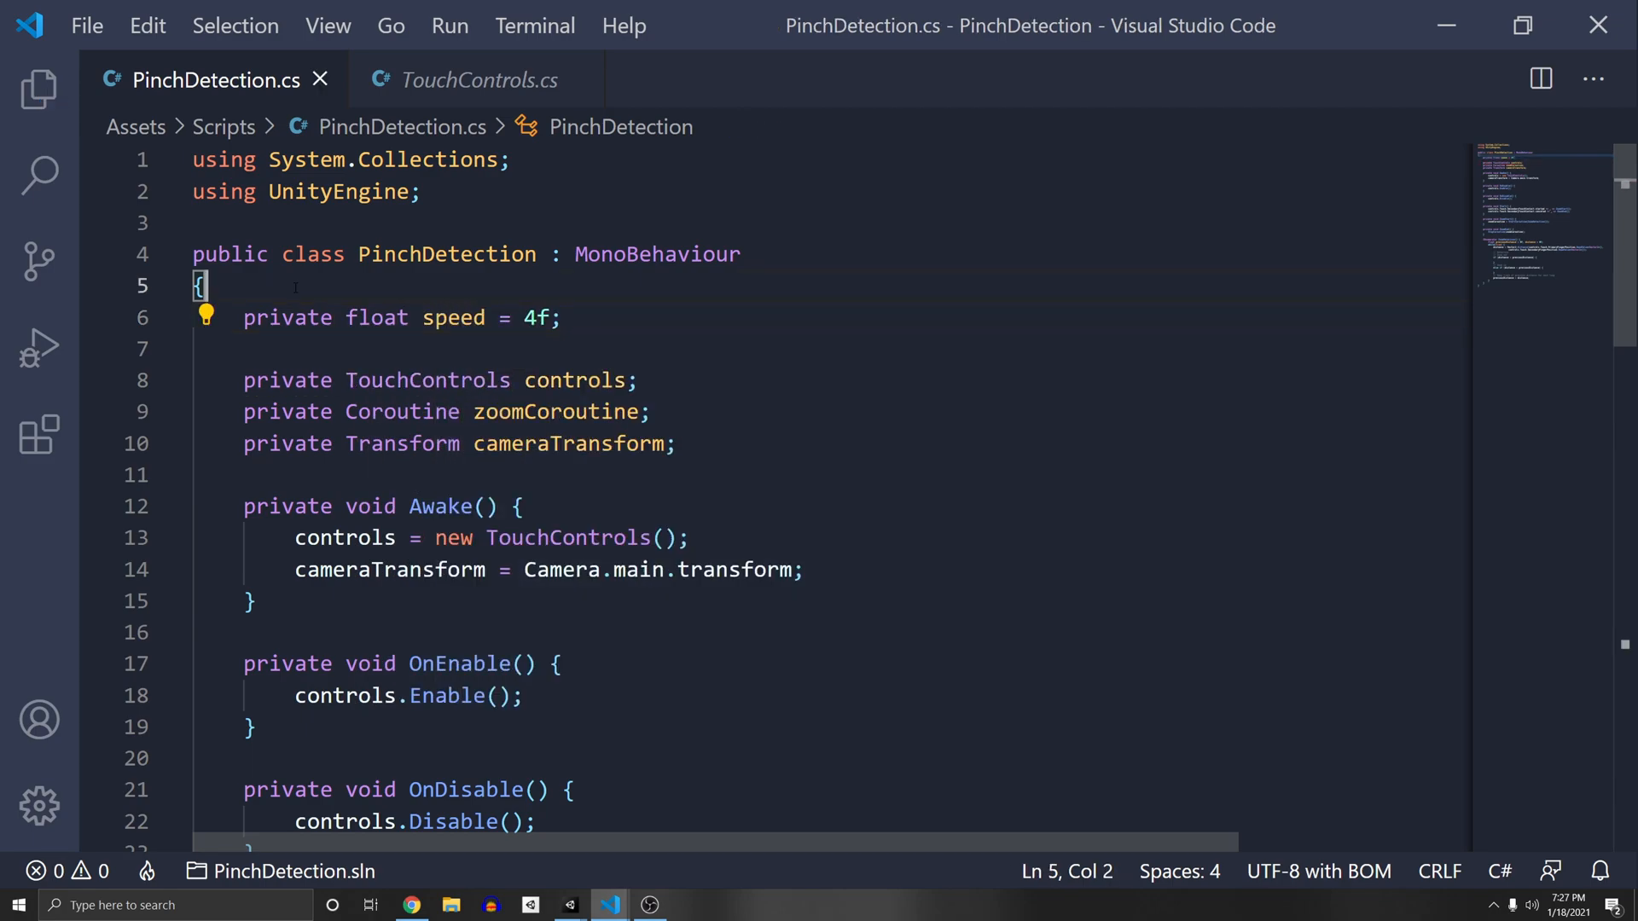
{"action": "type", "text": "[SerializeField"}
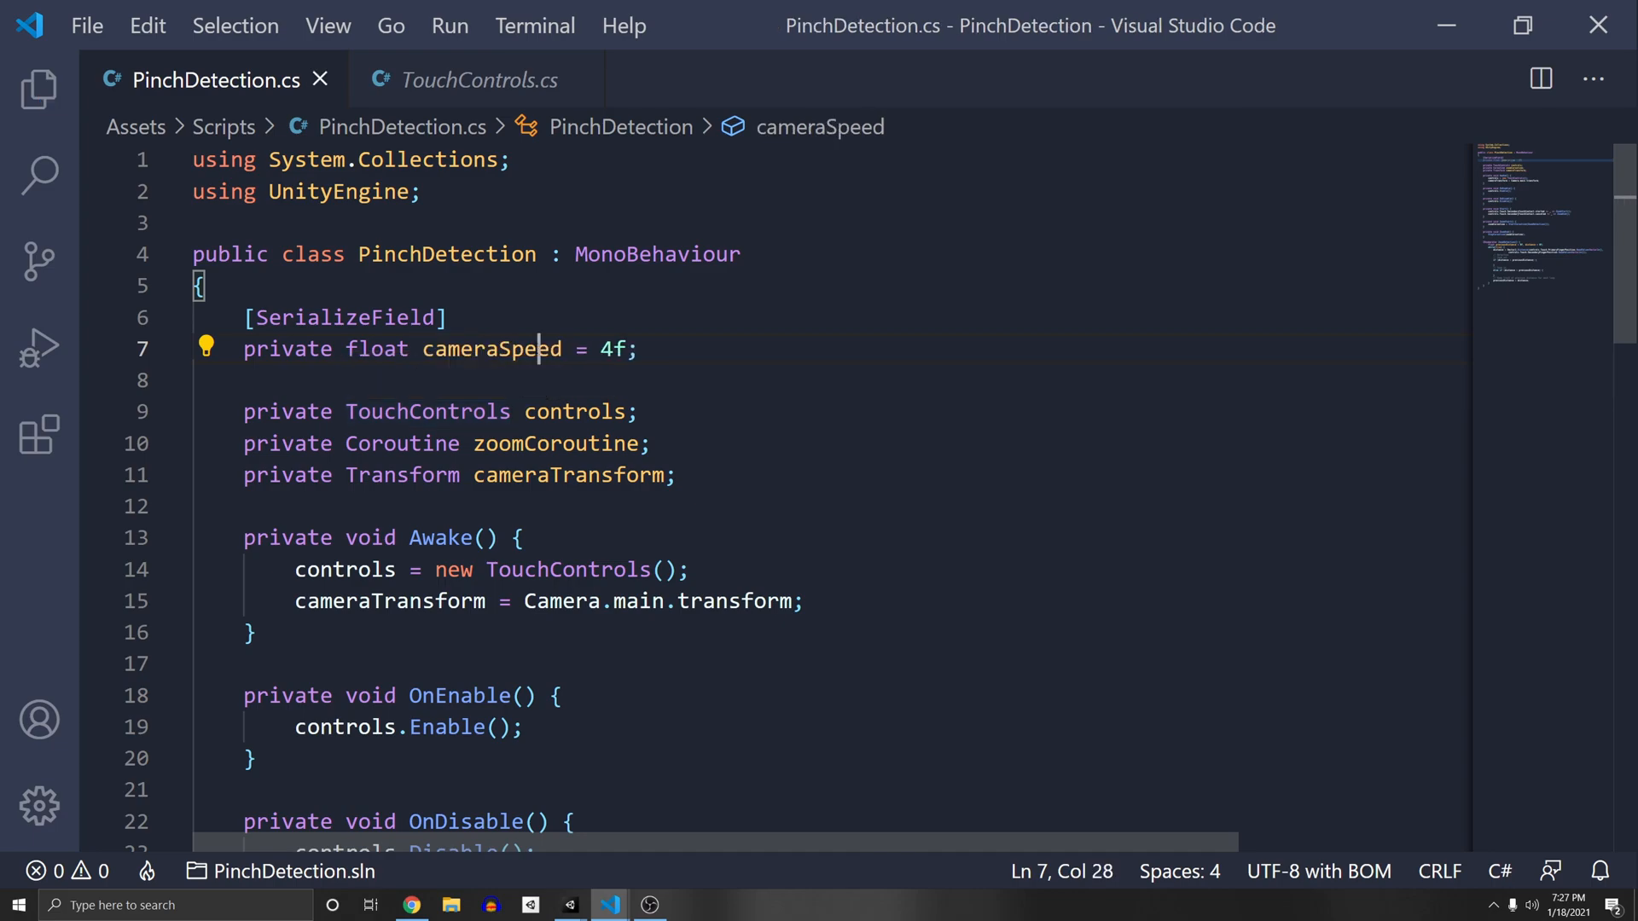
{"action": "scroll", "scroll_direction": "down", "scroll_amount": 3}
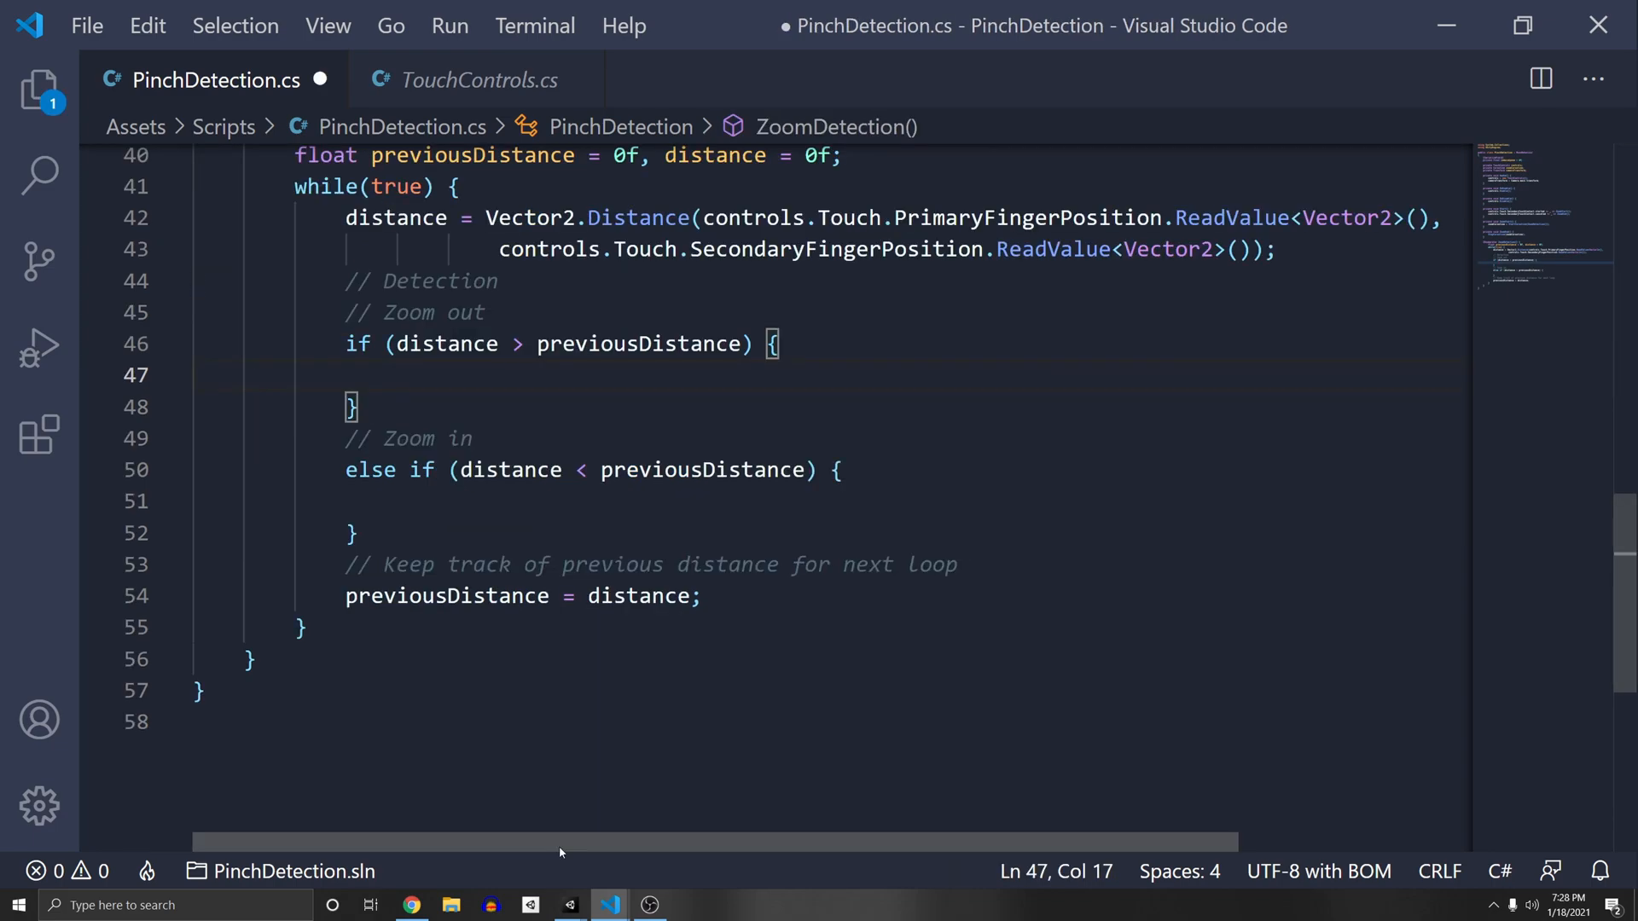
- Start cameraTransform.position = Vector3.Slerp(cameraTransform.position, ...) in the zoom-out branch
{"action": "type", "text": "cameraTransform"}
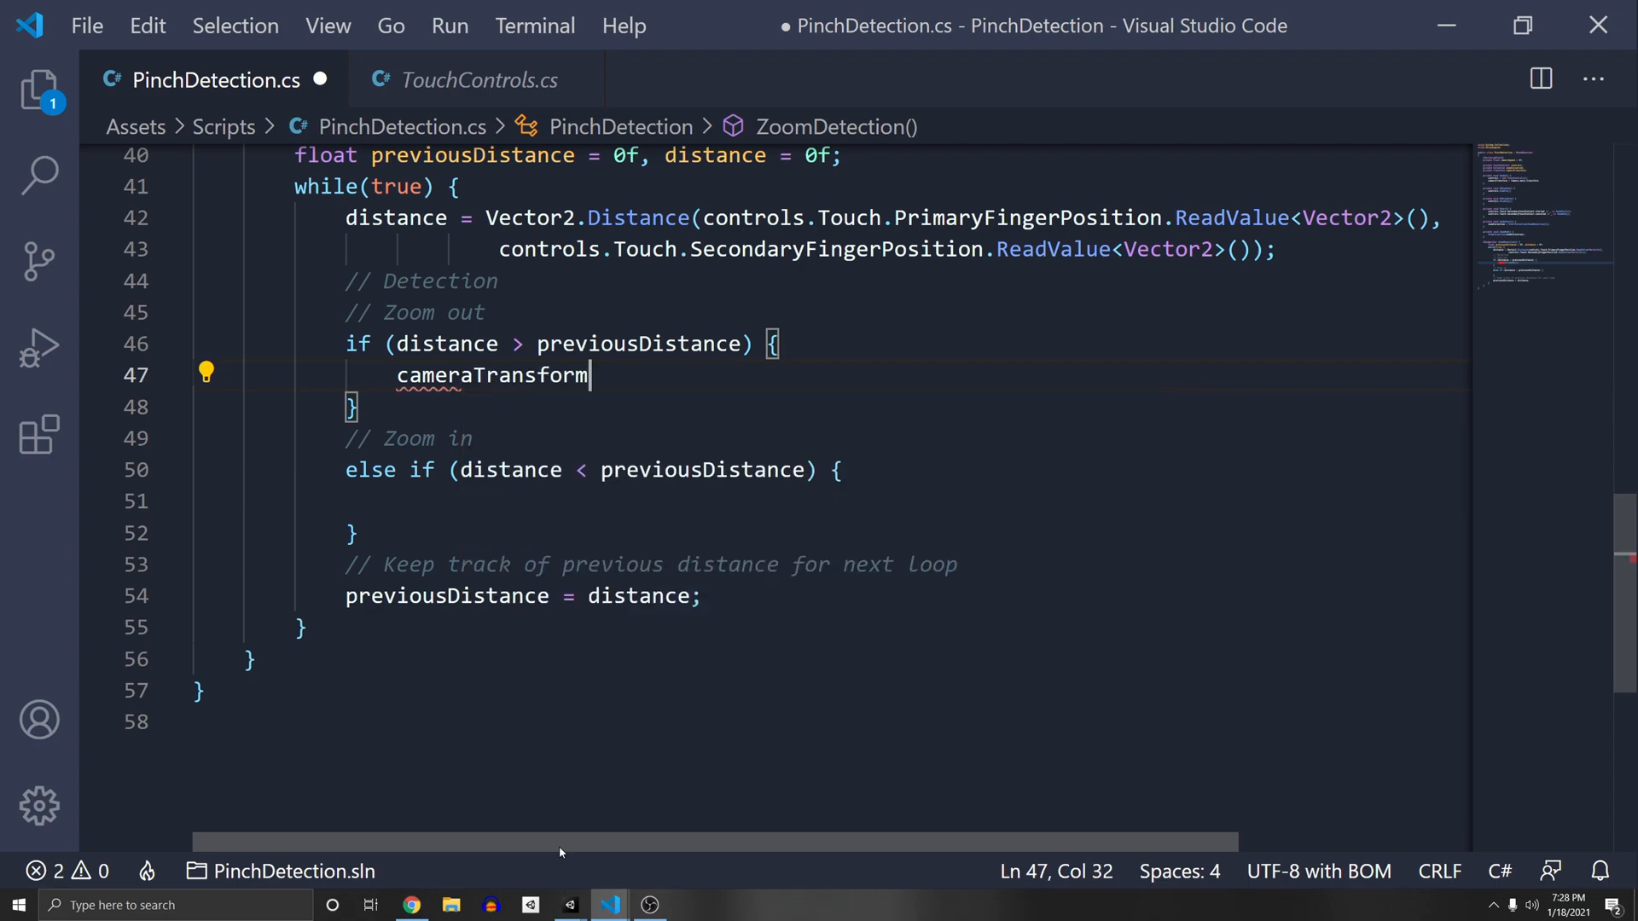
{"action": "type", "text": ".position ="}
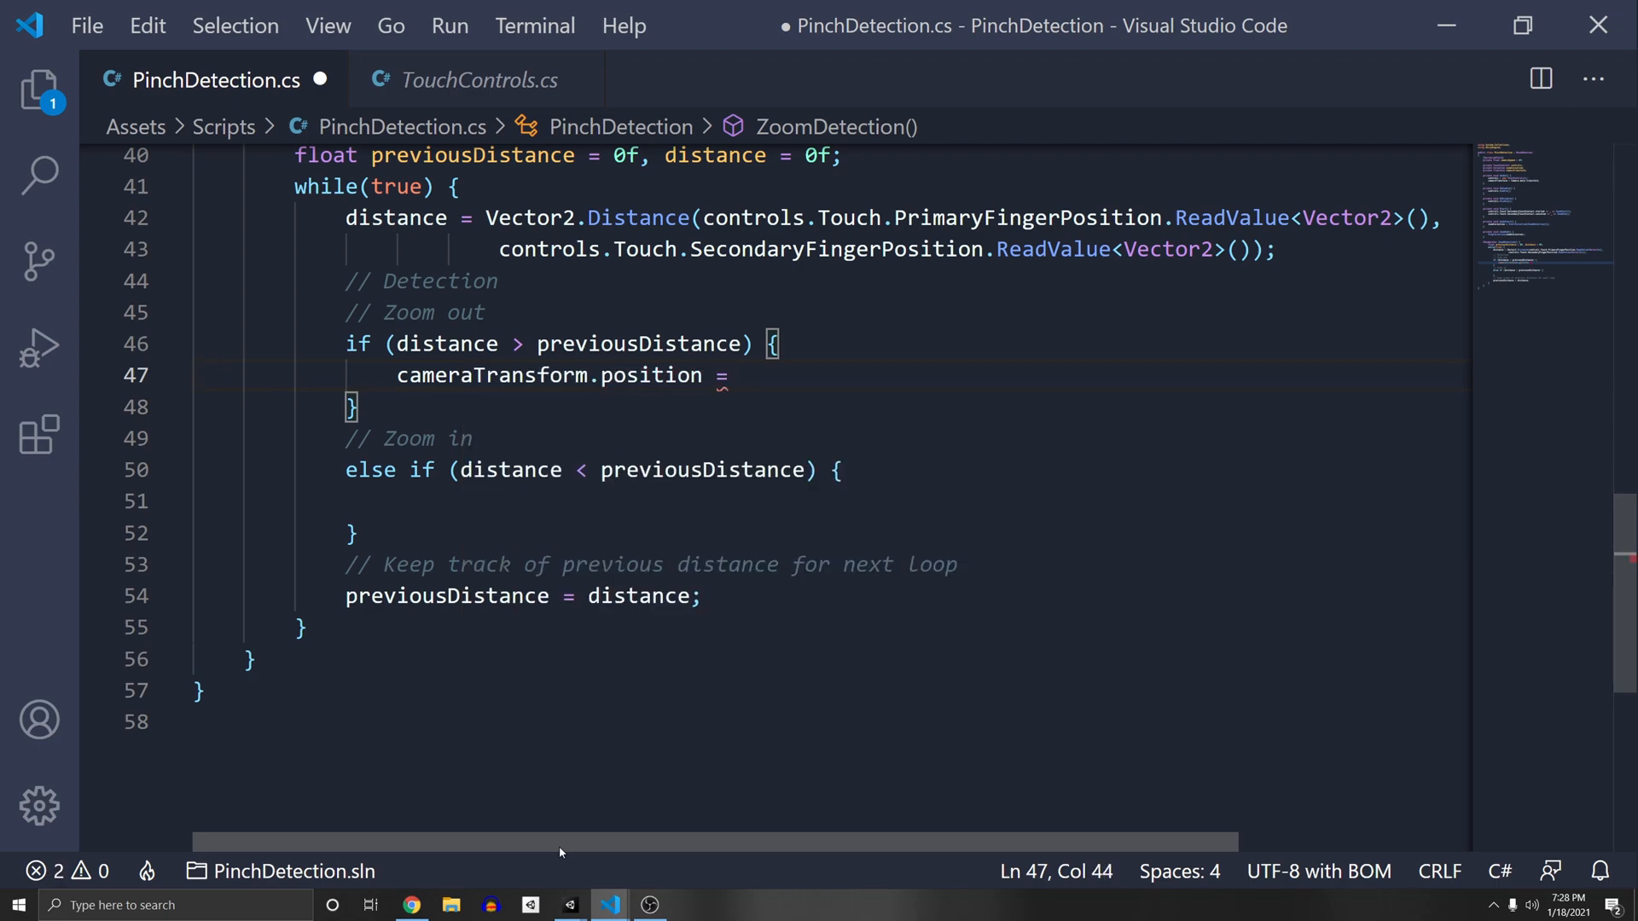
{"action": "type", "text": "Vector2"}
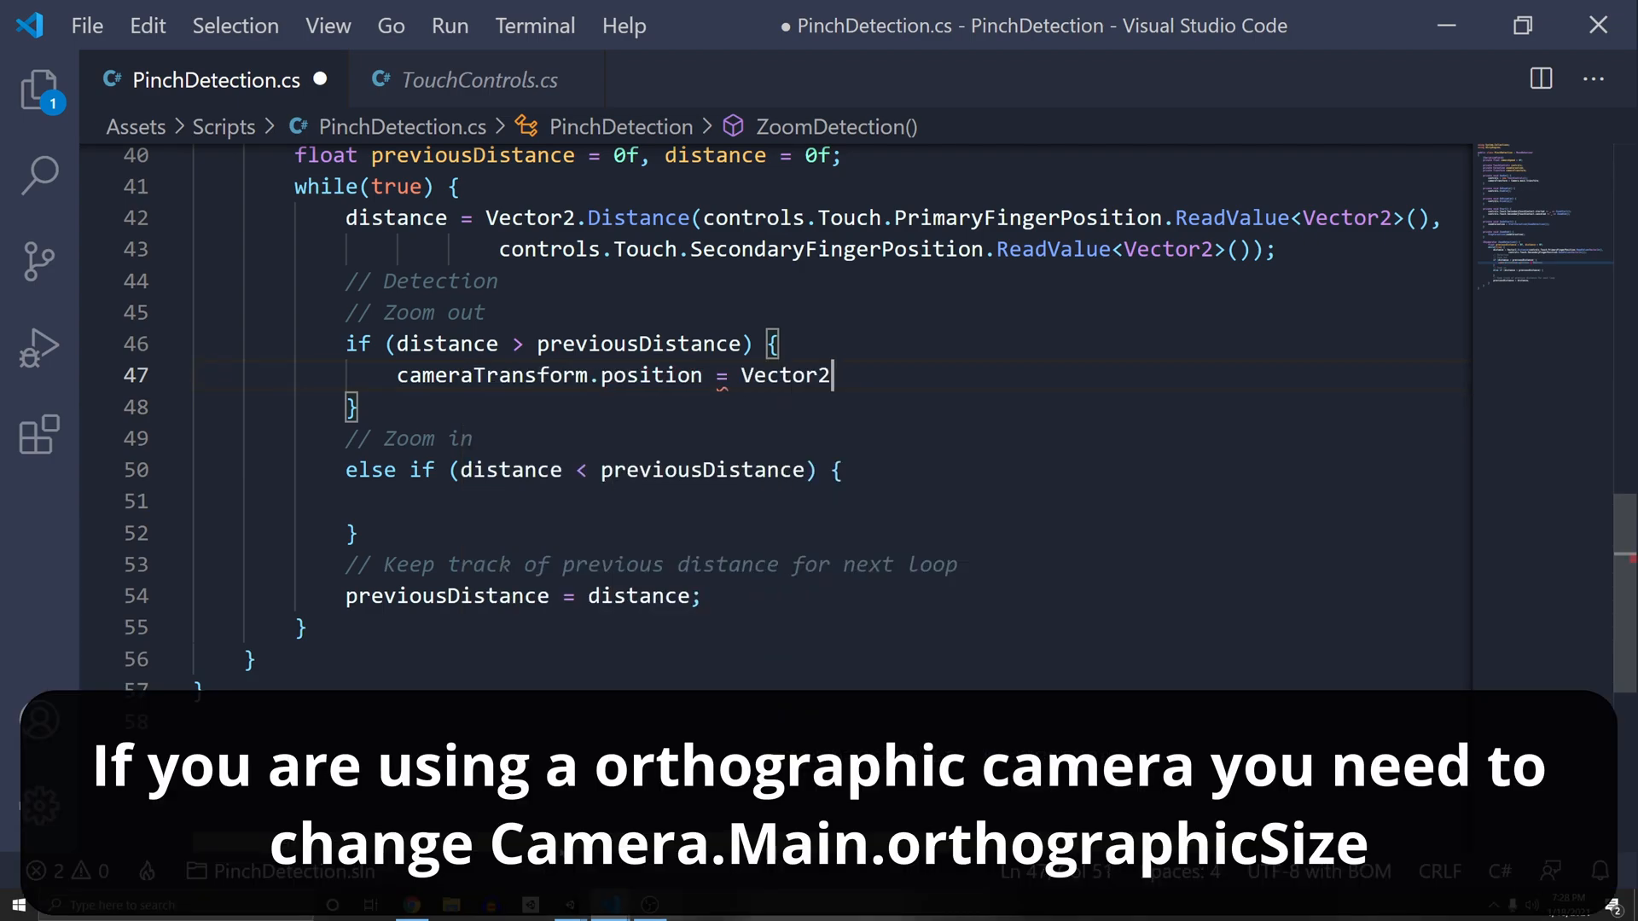
{"action": "type", "text": "3.Slerp();"}
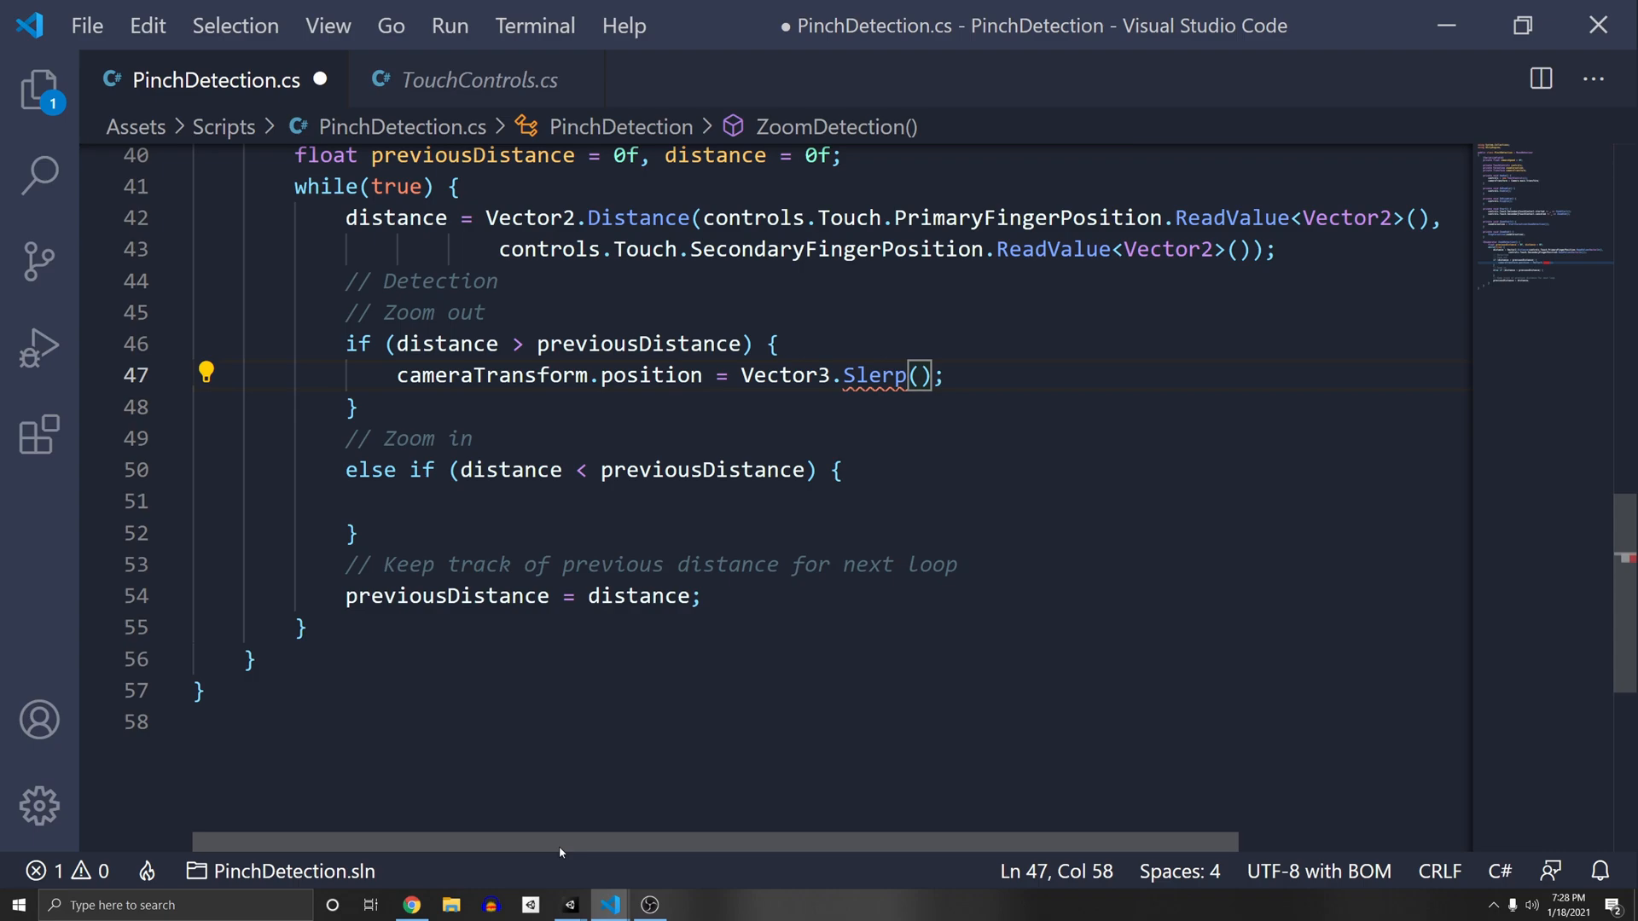
{"action": "type", "text": "camer"}
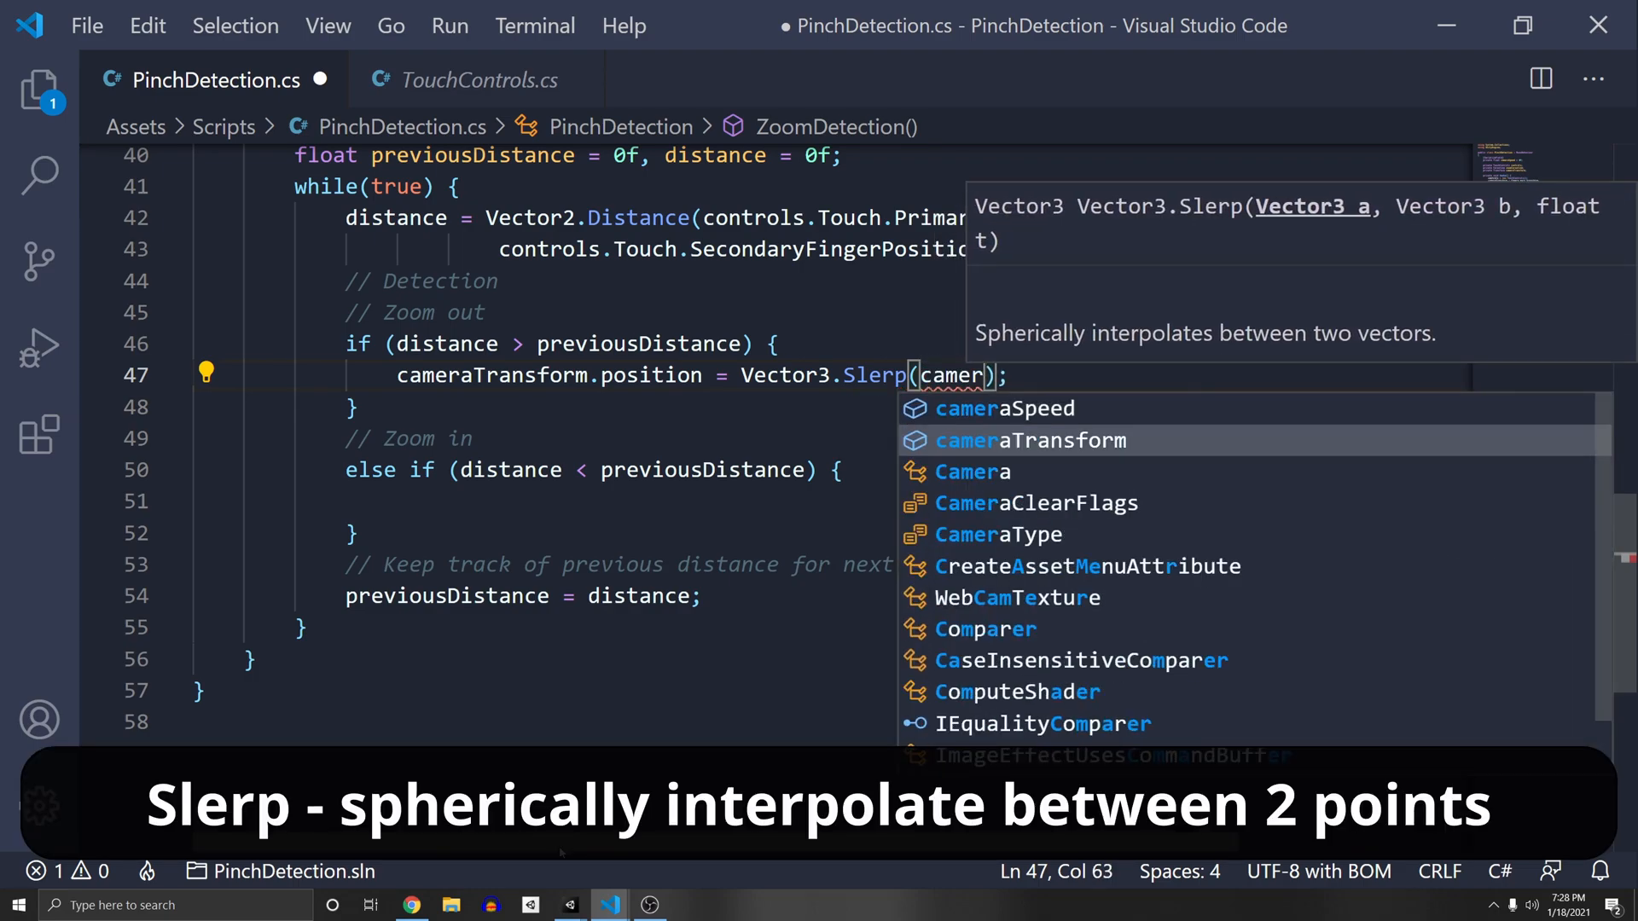
{"action": "type", "text": "cameraTransform.position,"}
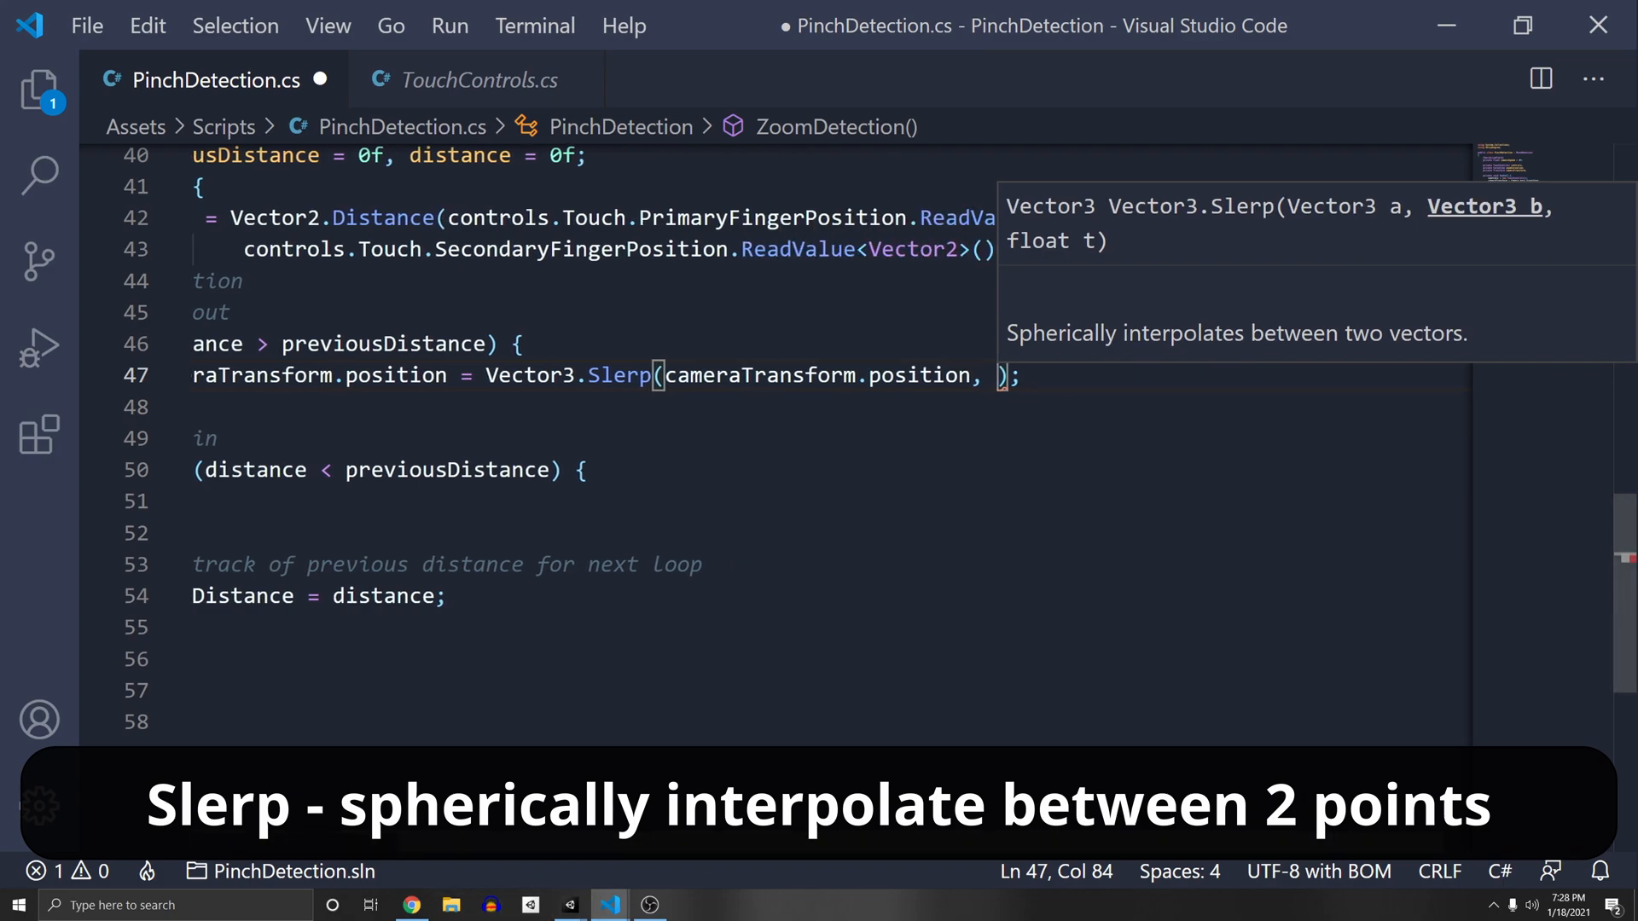
- Add a targetPosition taken from cameraTransform.position, selecting its Vector2 type for replacement
{"action": "type", "text": "Vector2"}
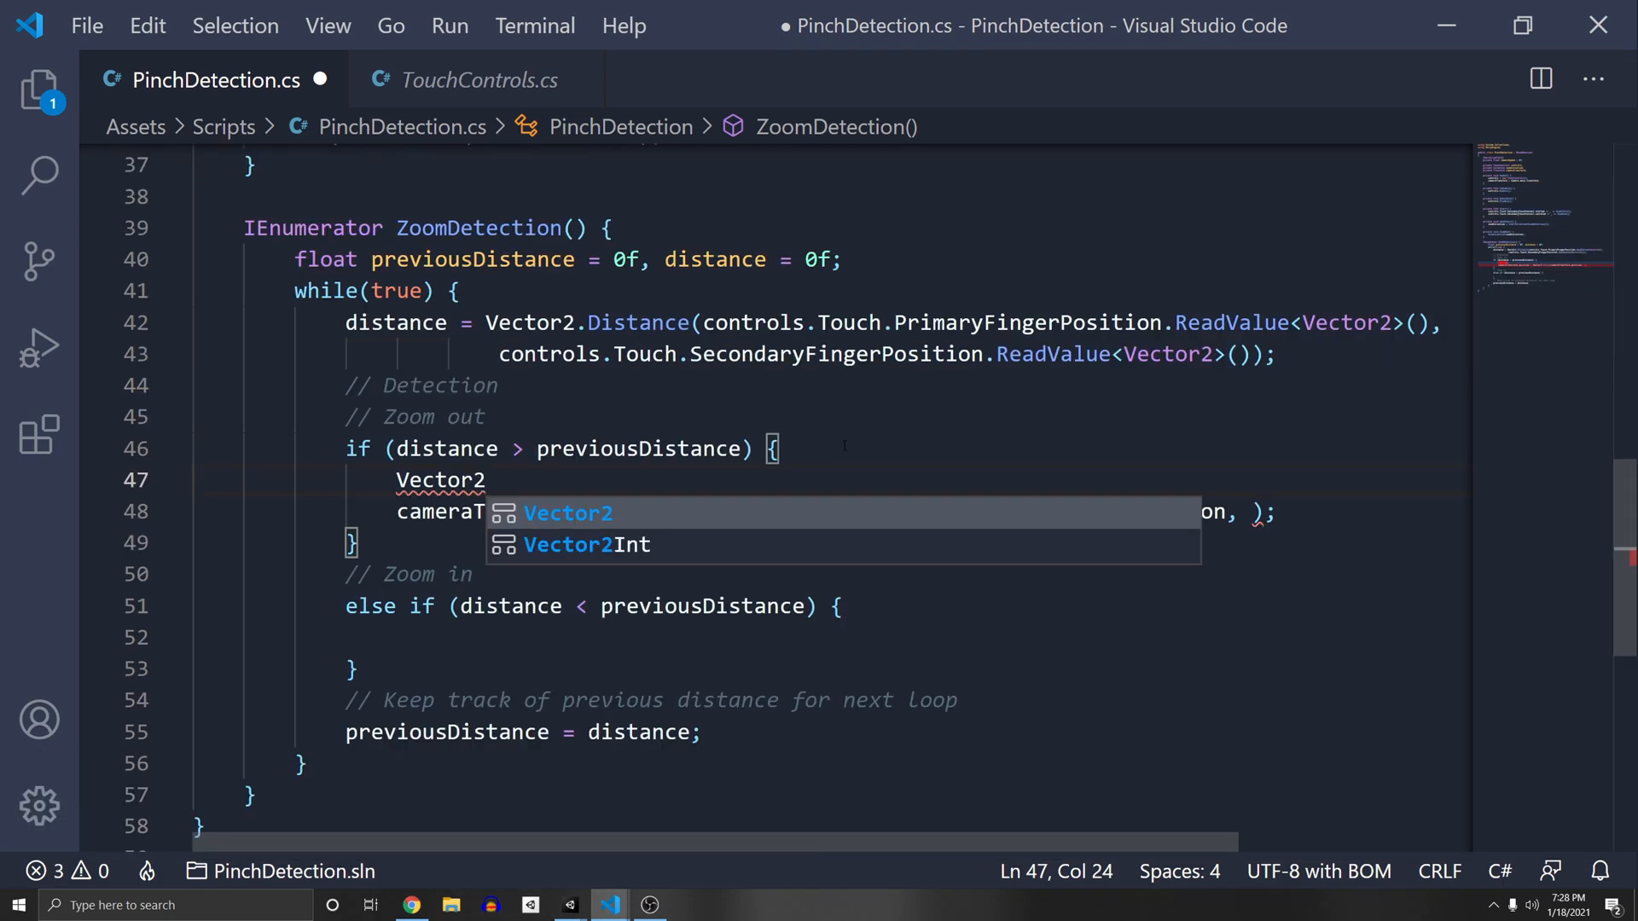
{"action": "type", "text": "targetPosition"}
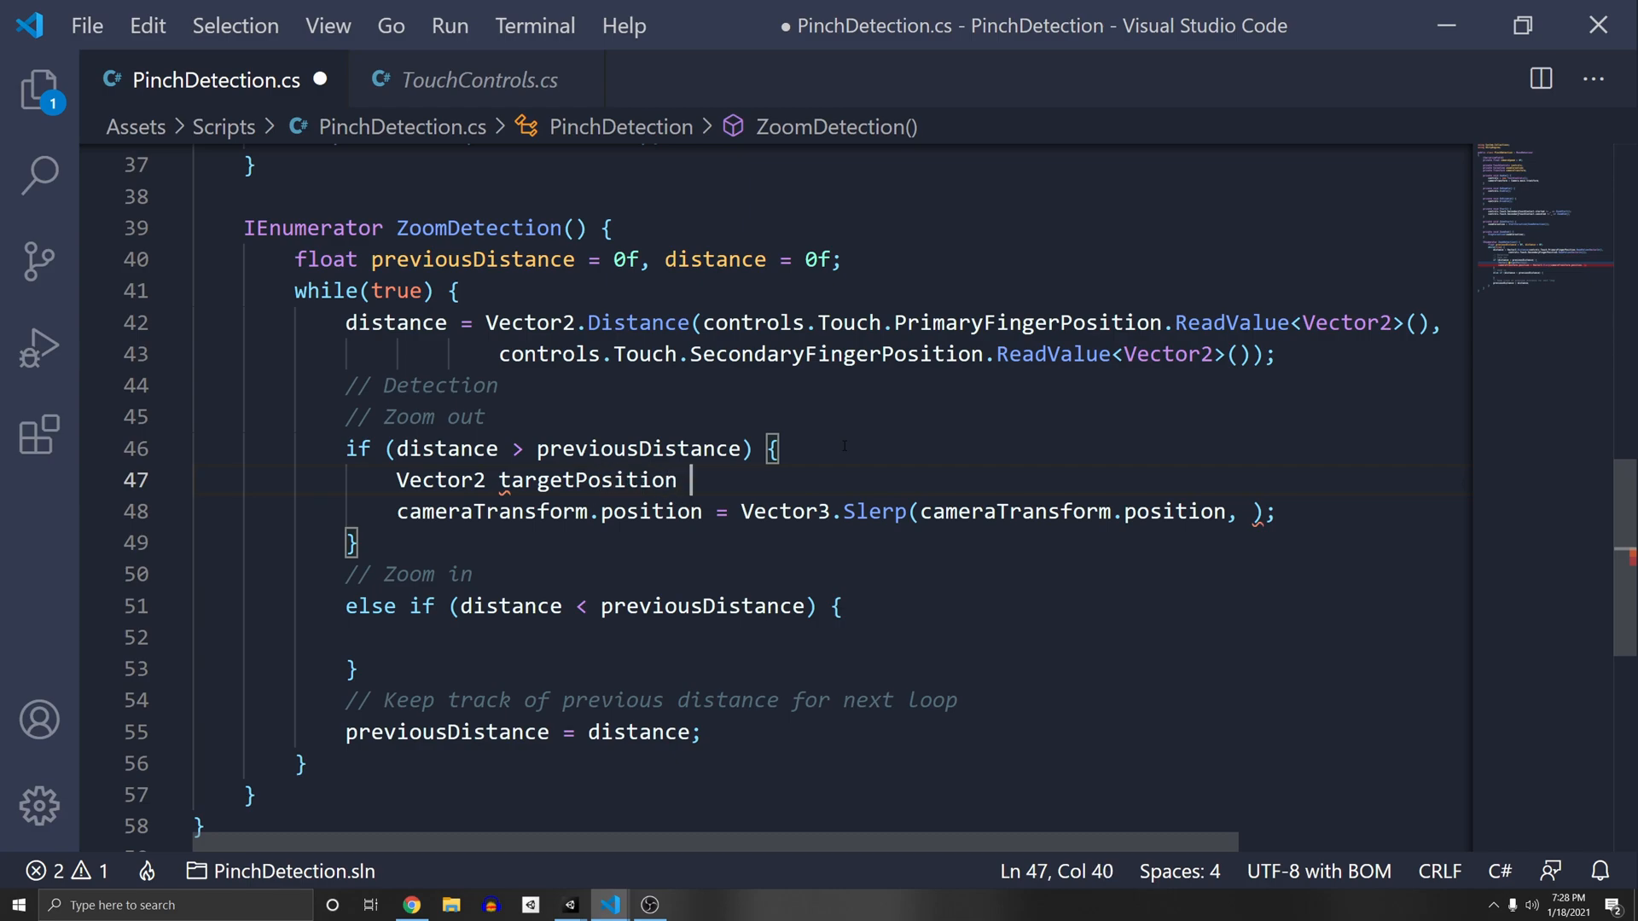
{"action": "type", "text": "= cameraSpeed"}
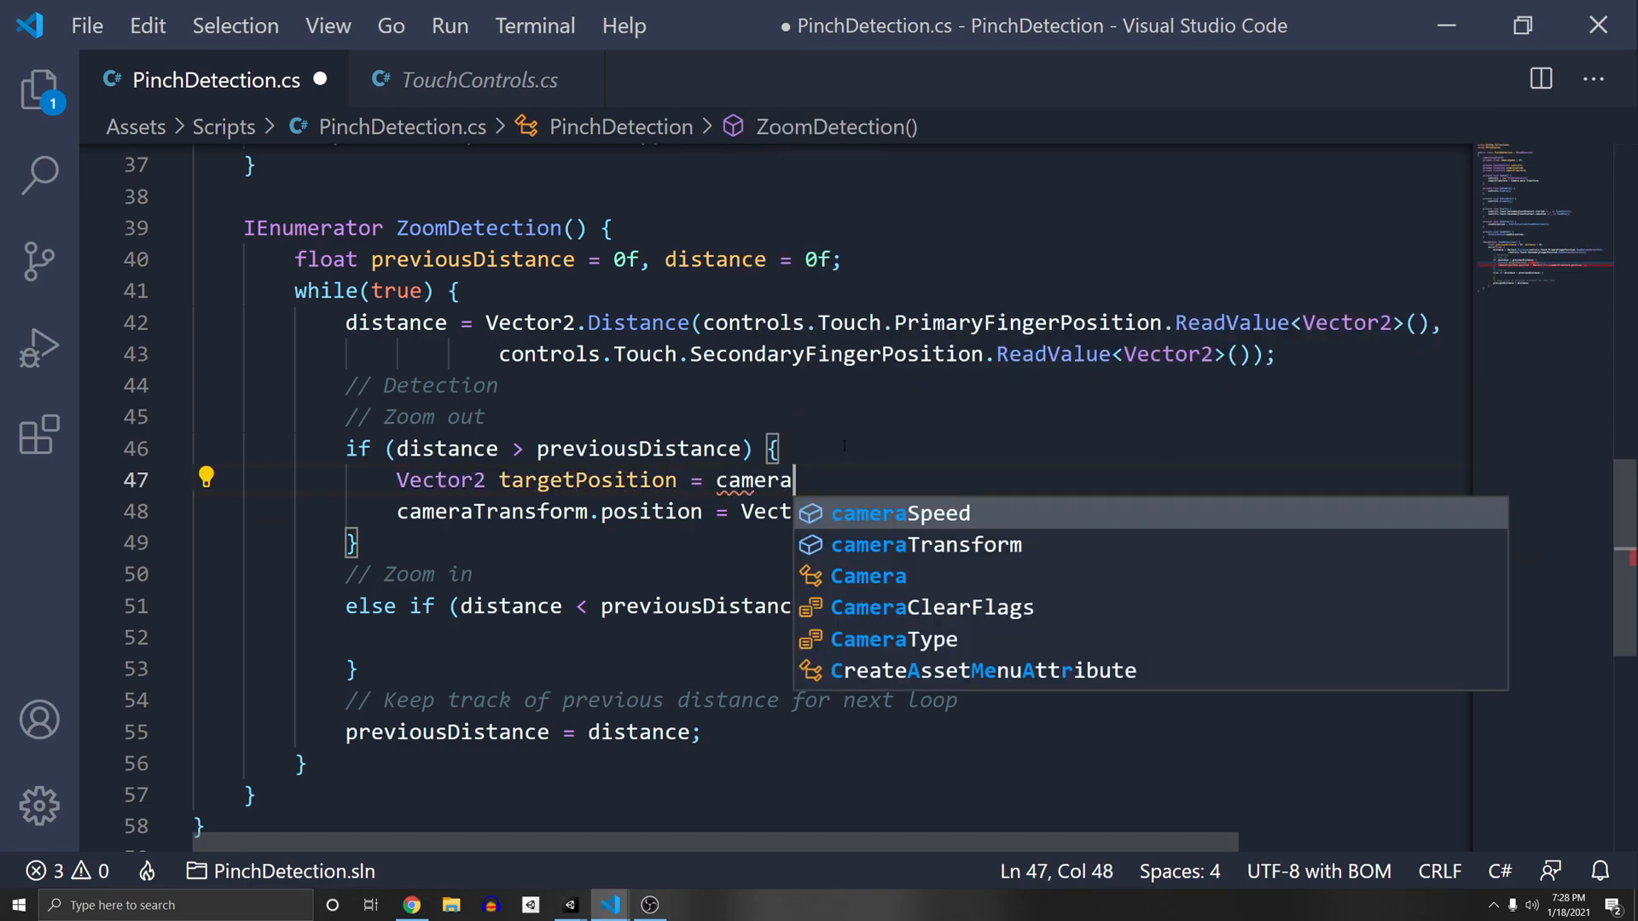
{"action": "type", "text": "Transform.position;"}
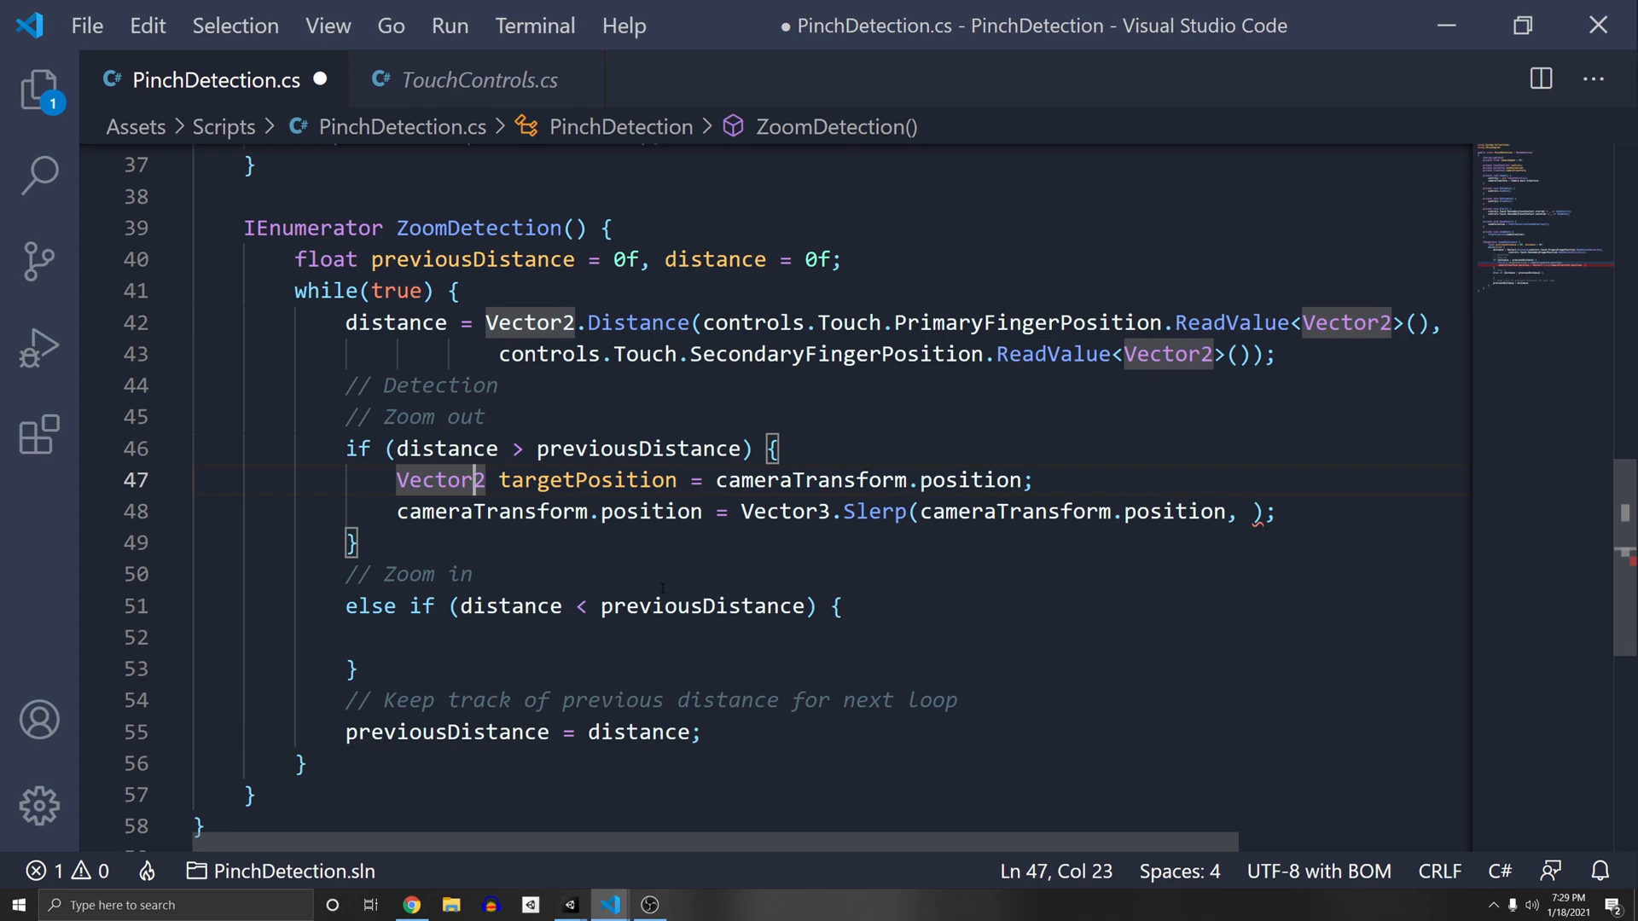
{"action": "left_click_drag", "start_coordinate": [395, 481], "coordinate": [641, 512]}
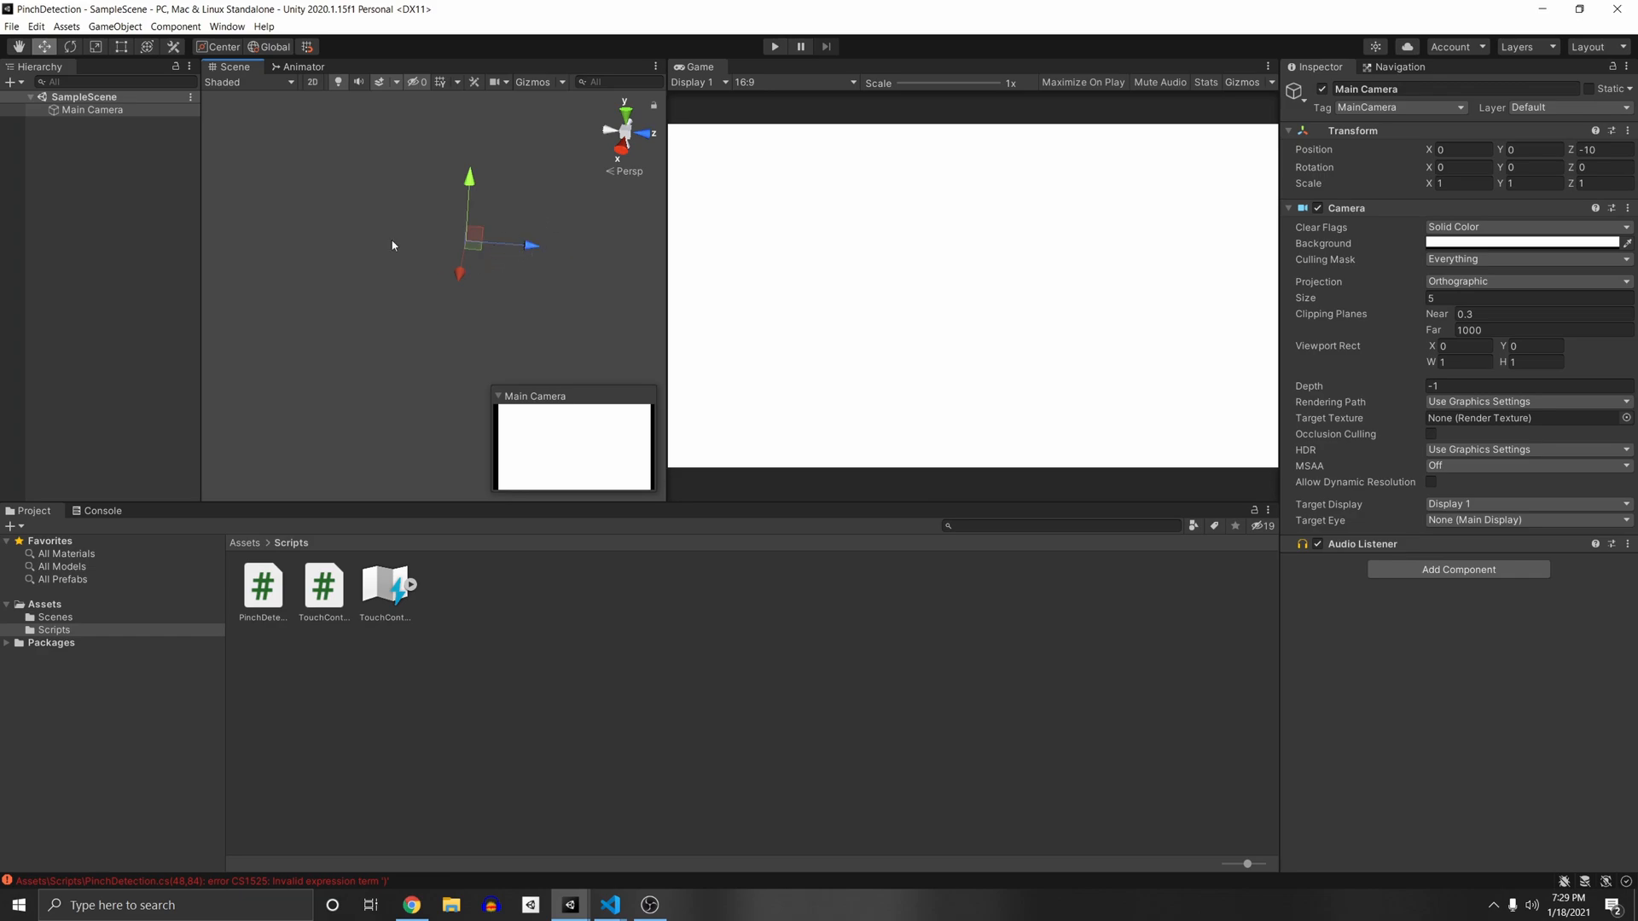
{"action": "mouse_move", "coordinate": [664, 251]}
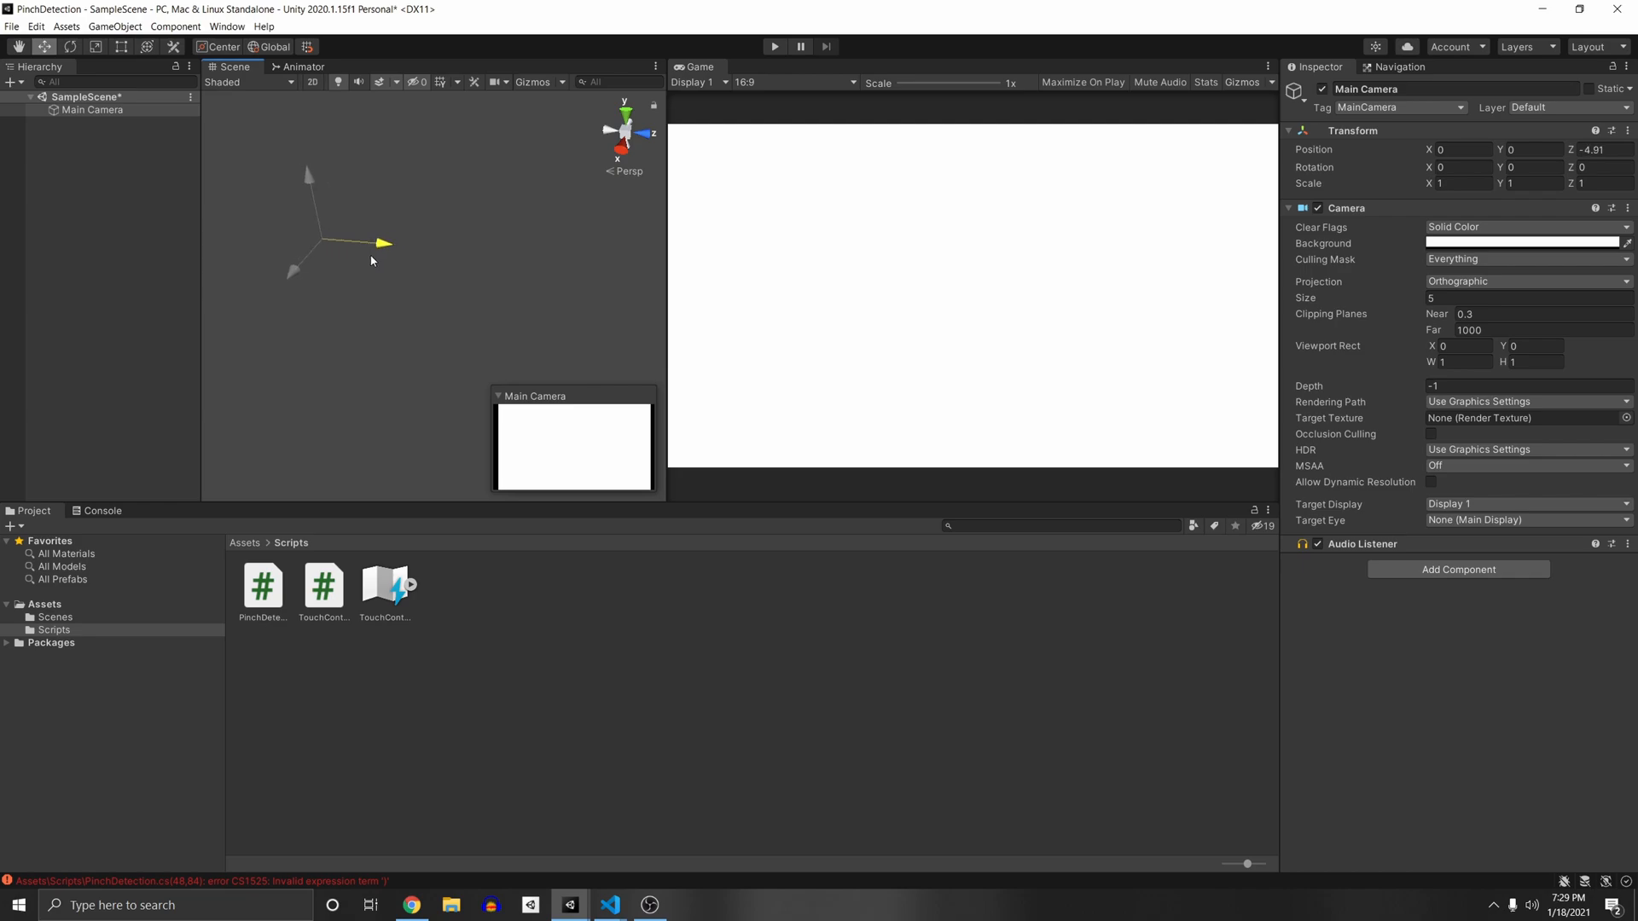
- Switch to Unity to move Main Camera forward, Z from -10 to -4.91
{"action": "left_click", "coordinate": [609, 904]}
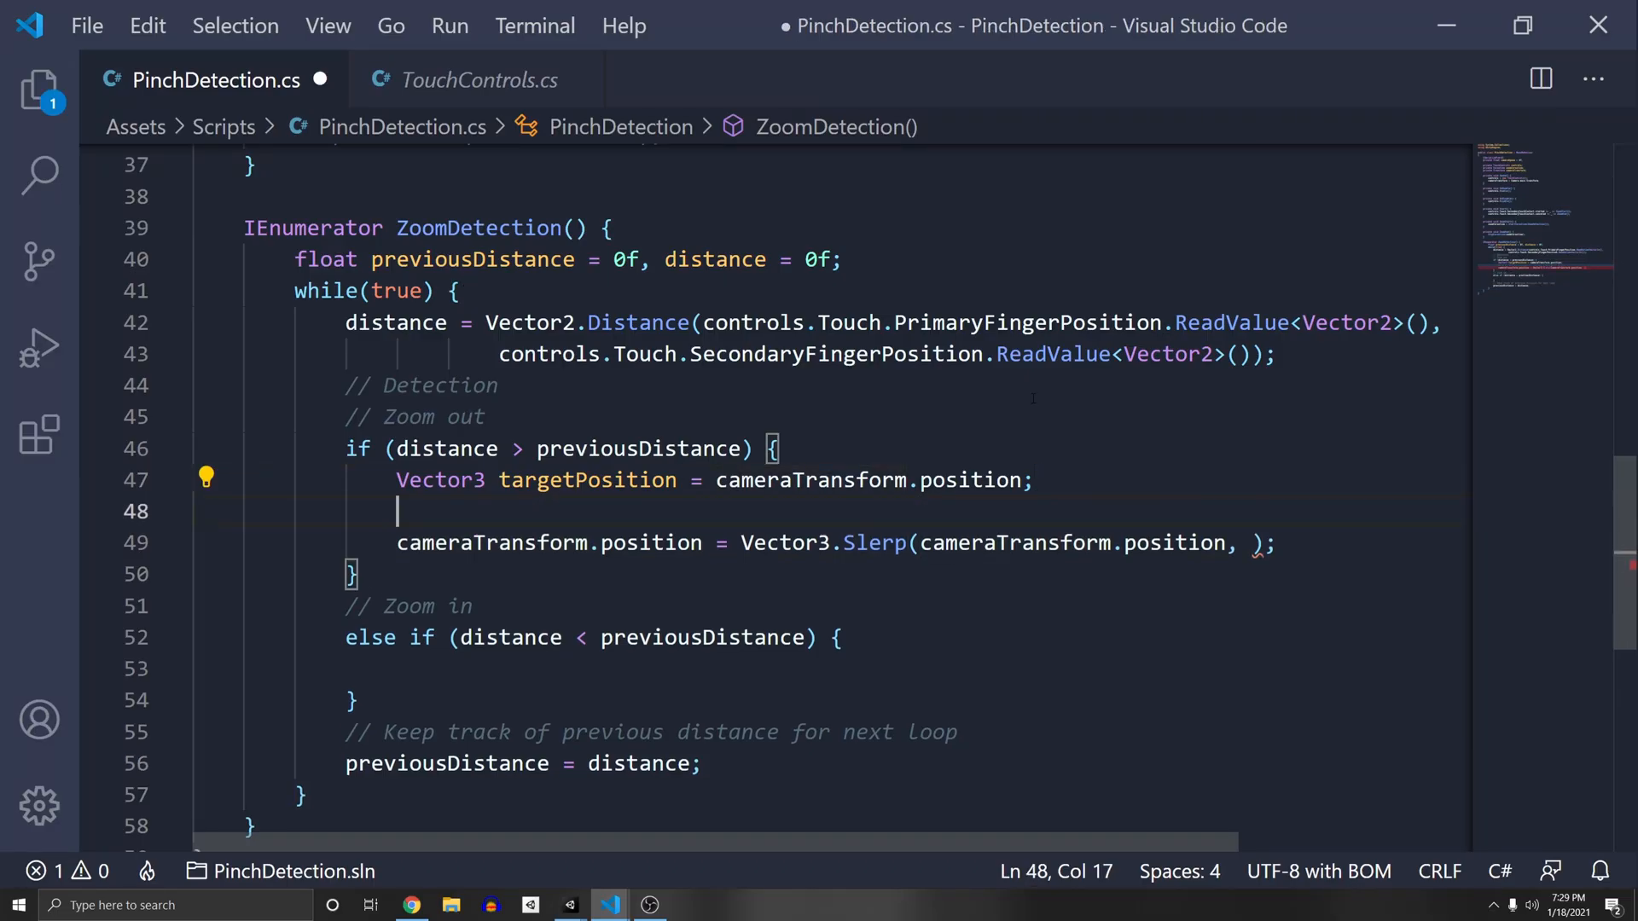
- Subtract 1 from targetPosition.z and Slerp toward targetPosition by Time.deltaTime * cameraSpeed
{"action": "type", "text": "targetPosition"}
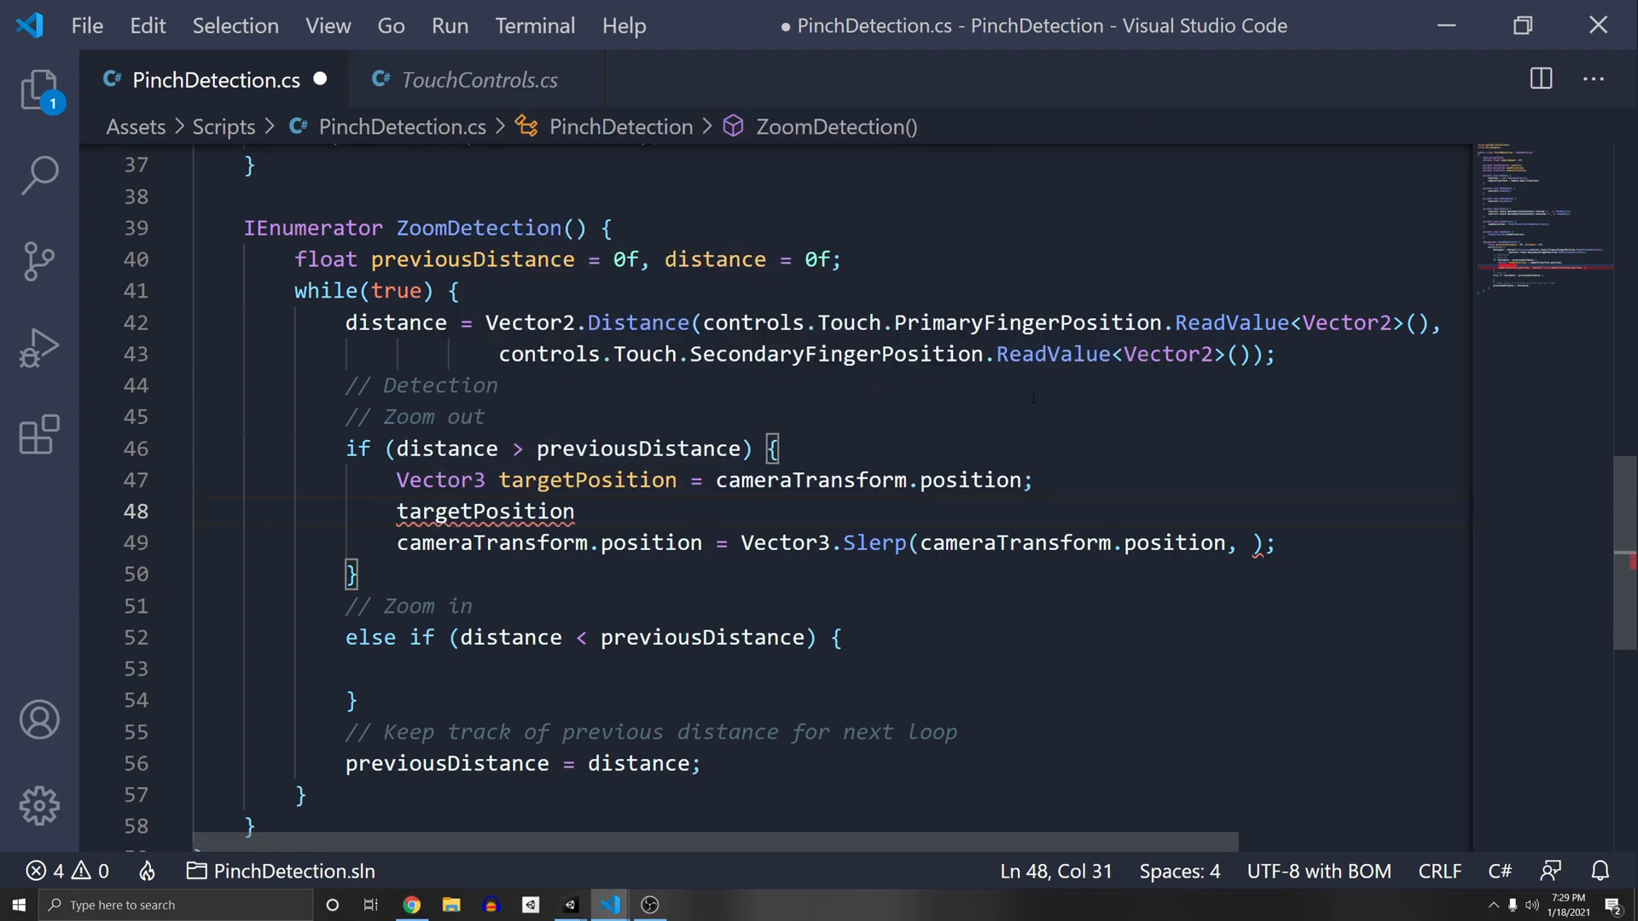
{"action": "type", "text": ".z  -=1"}
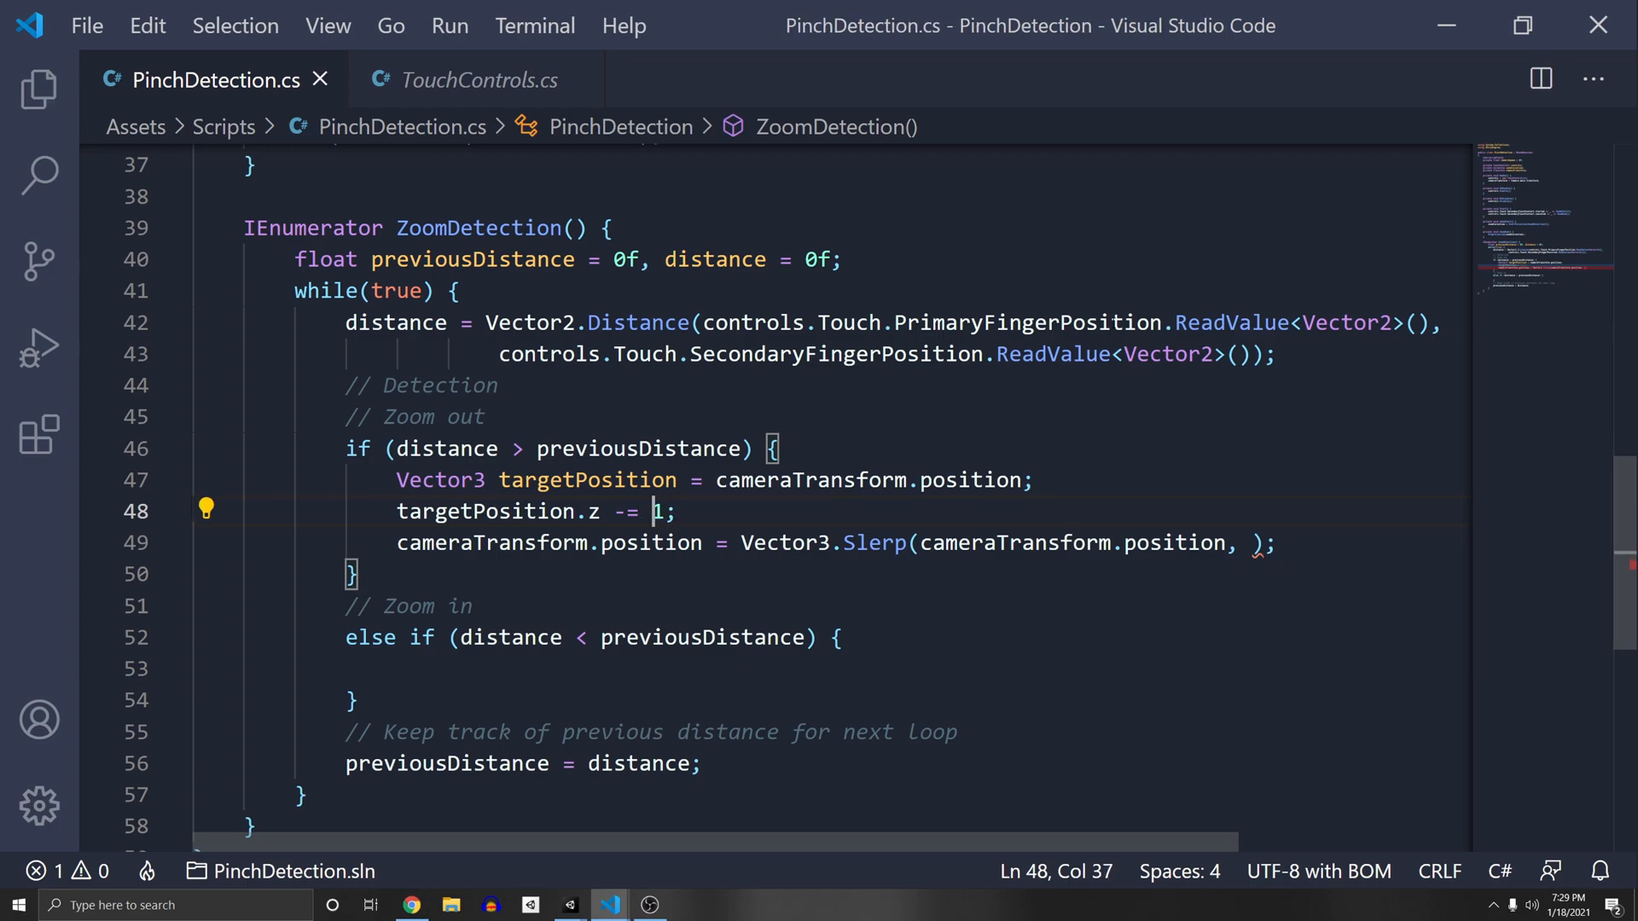
{"action": "type", "text": "targetPosition,"}
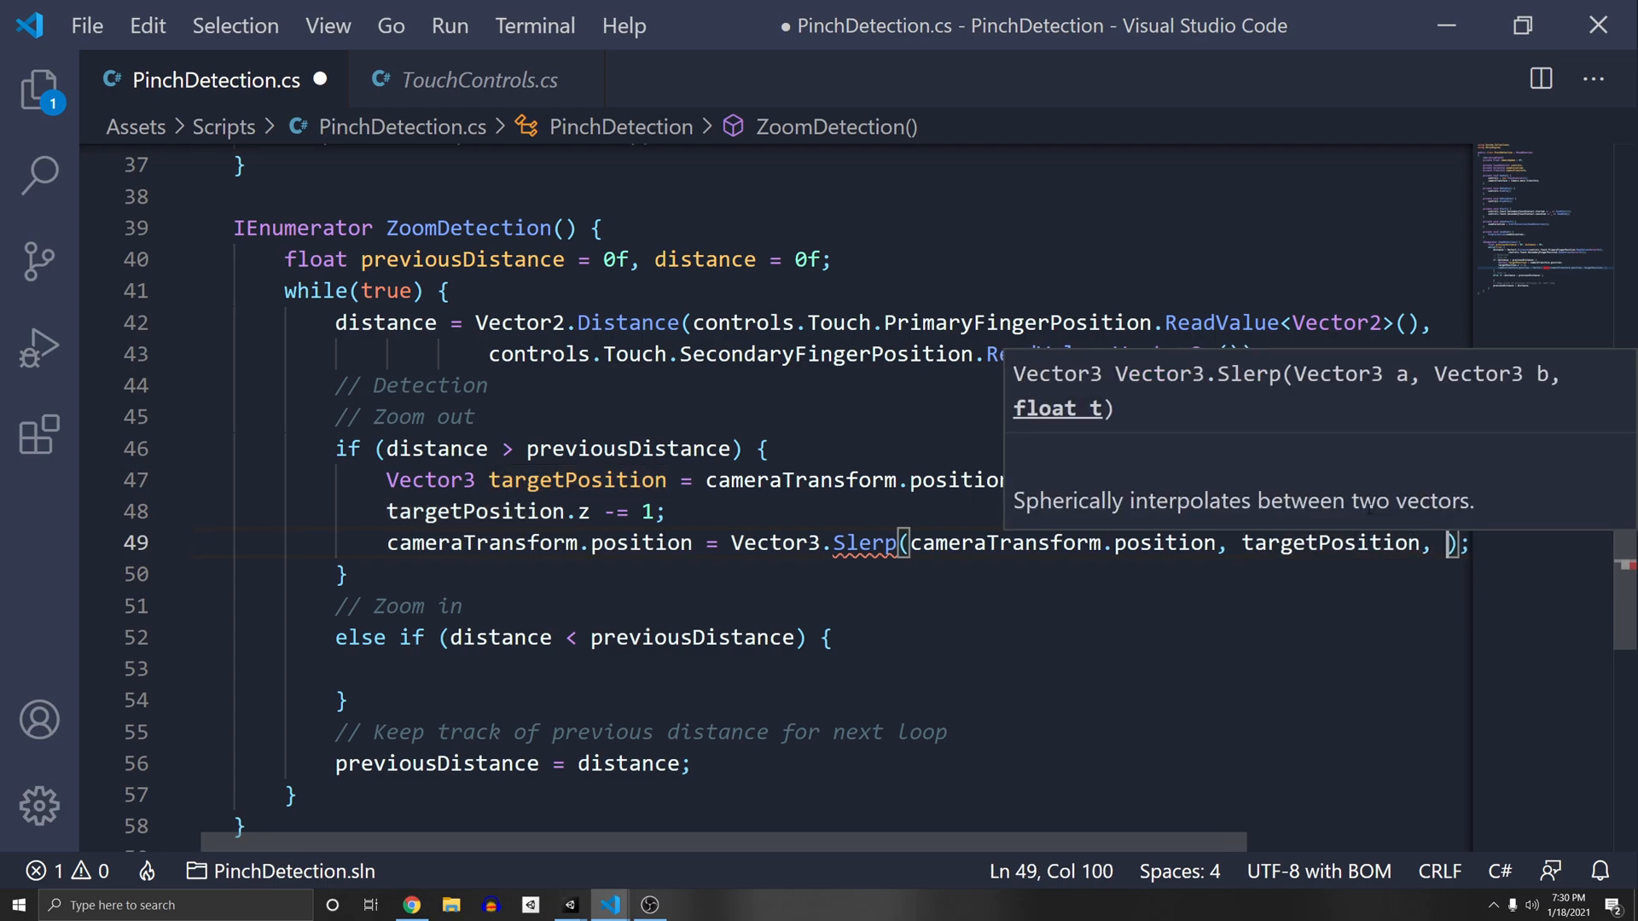
{"action": "type", "text": "Time."}
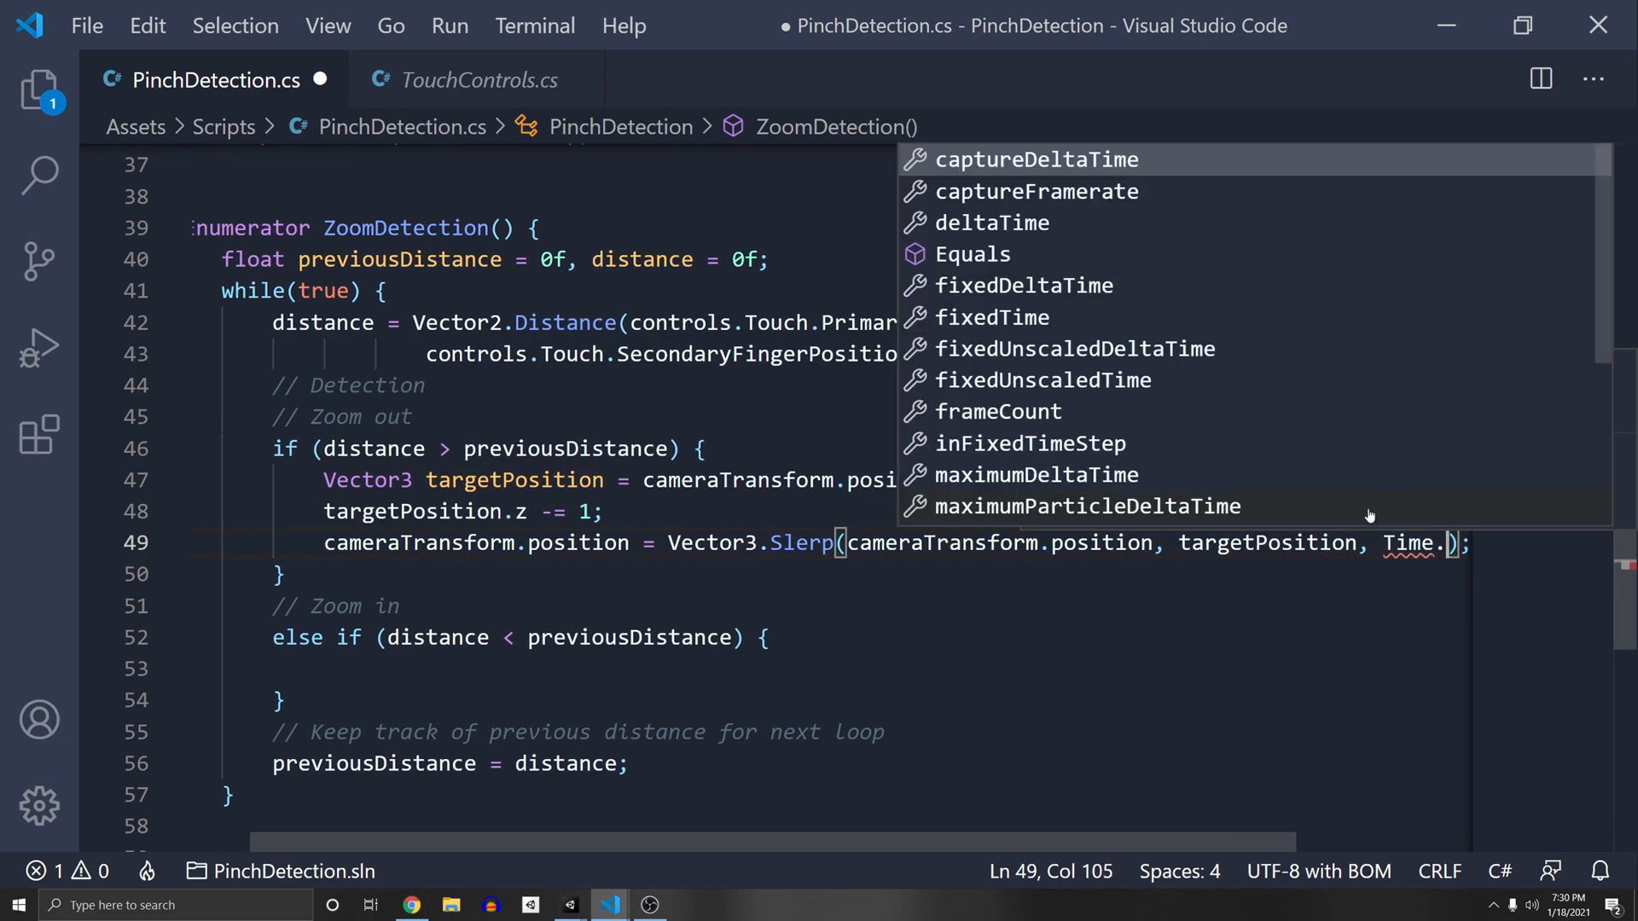
{"action": "type", "text": "deltaTime * cameraSpeed);"}
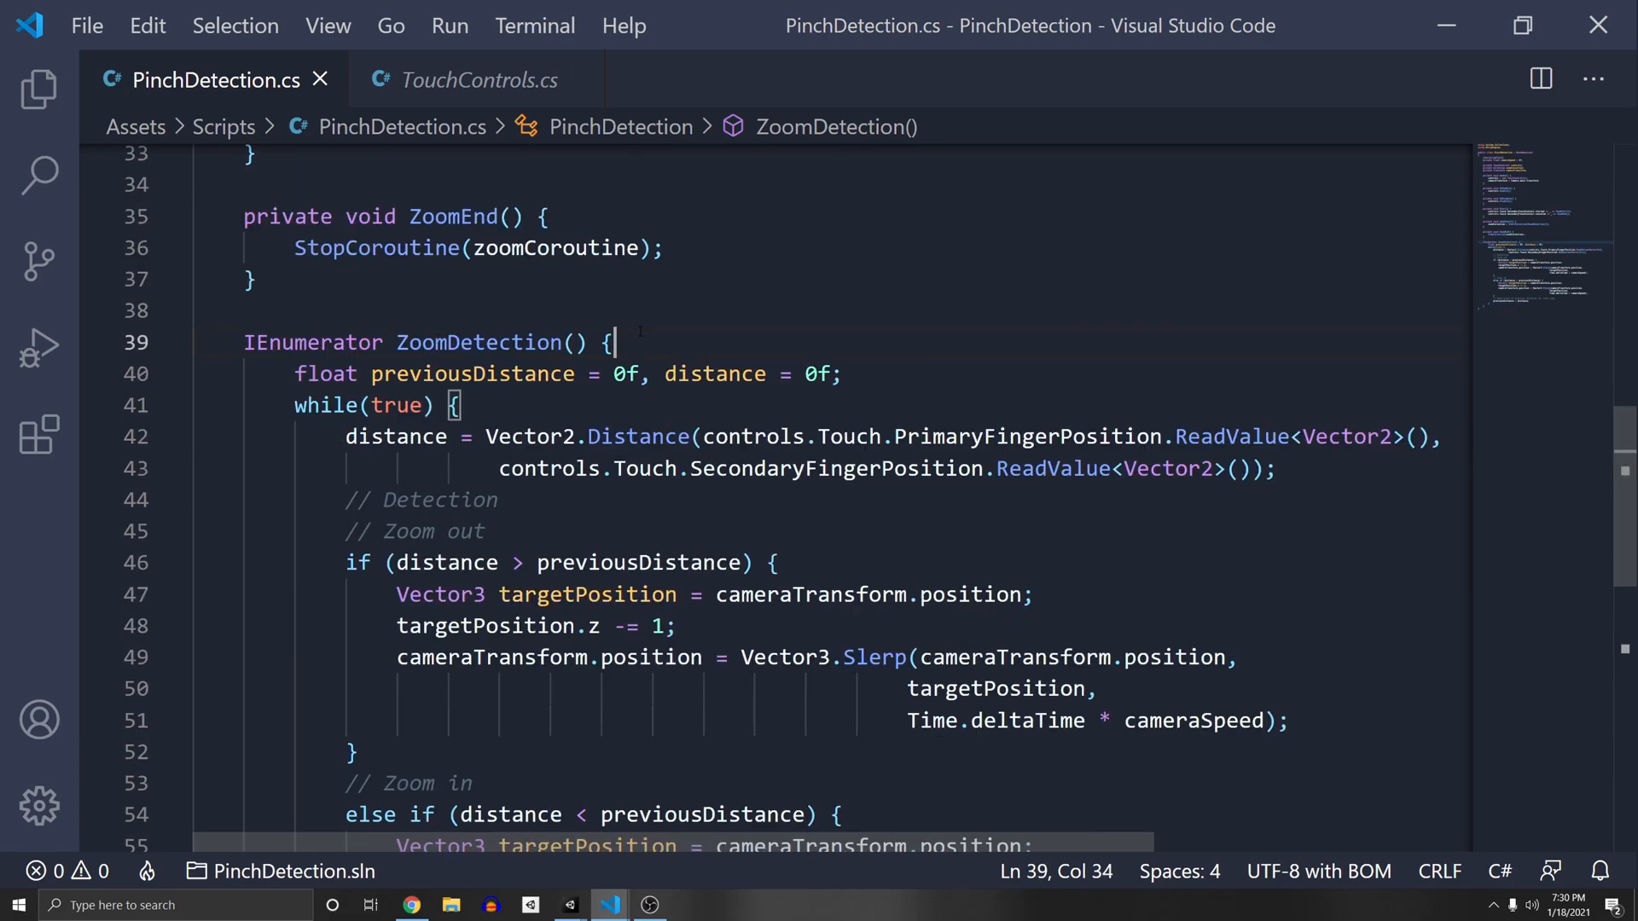
- Add 'yield return null;' after previousDistance = distance at the end of the while loop
{"action": "scroll", "scroll_direction": "down", "scroll_amount": 3}
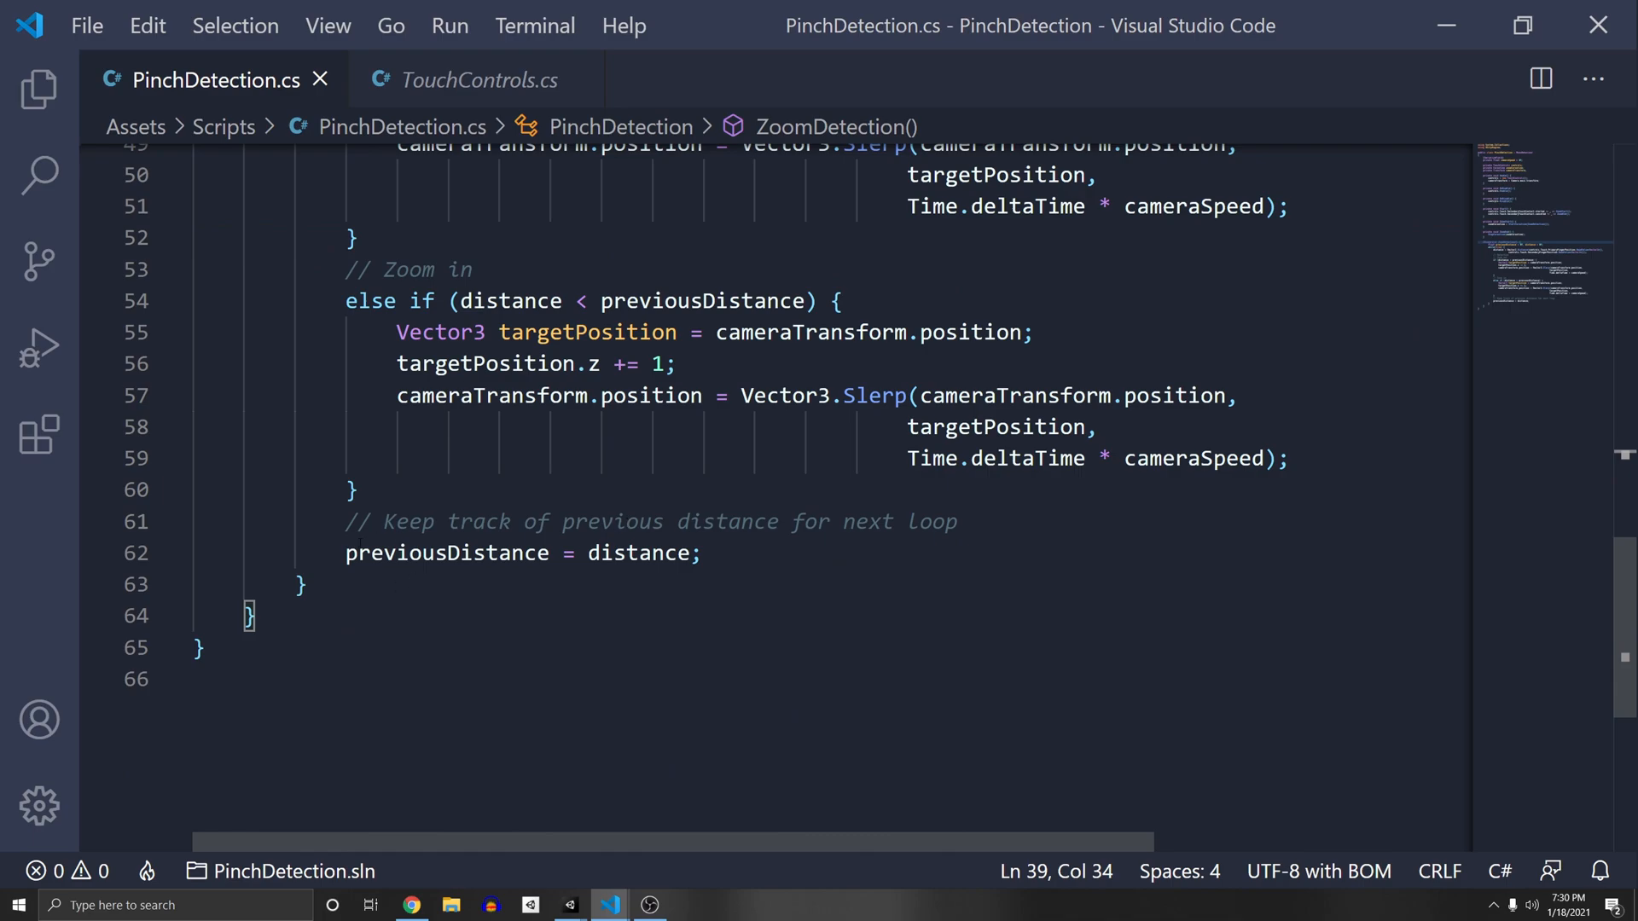
{"action": "type", "text": "yi"}
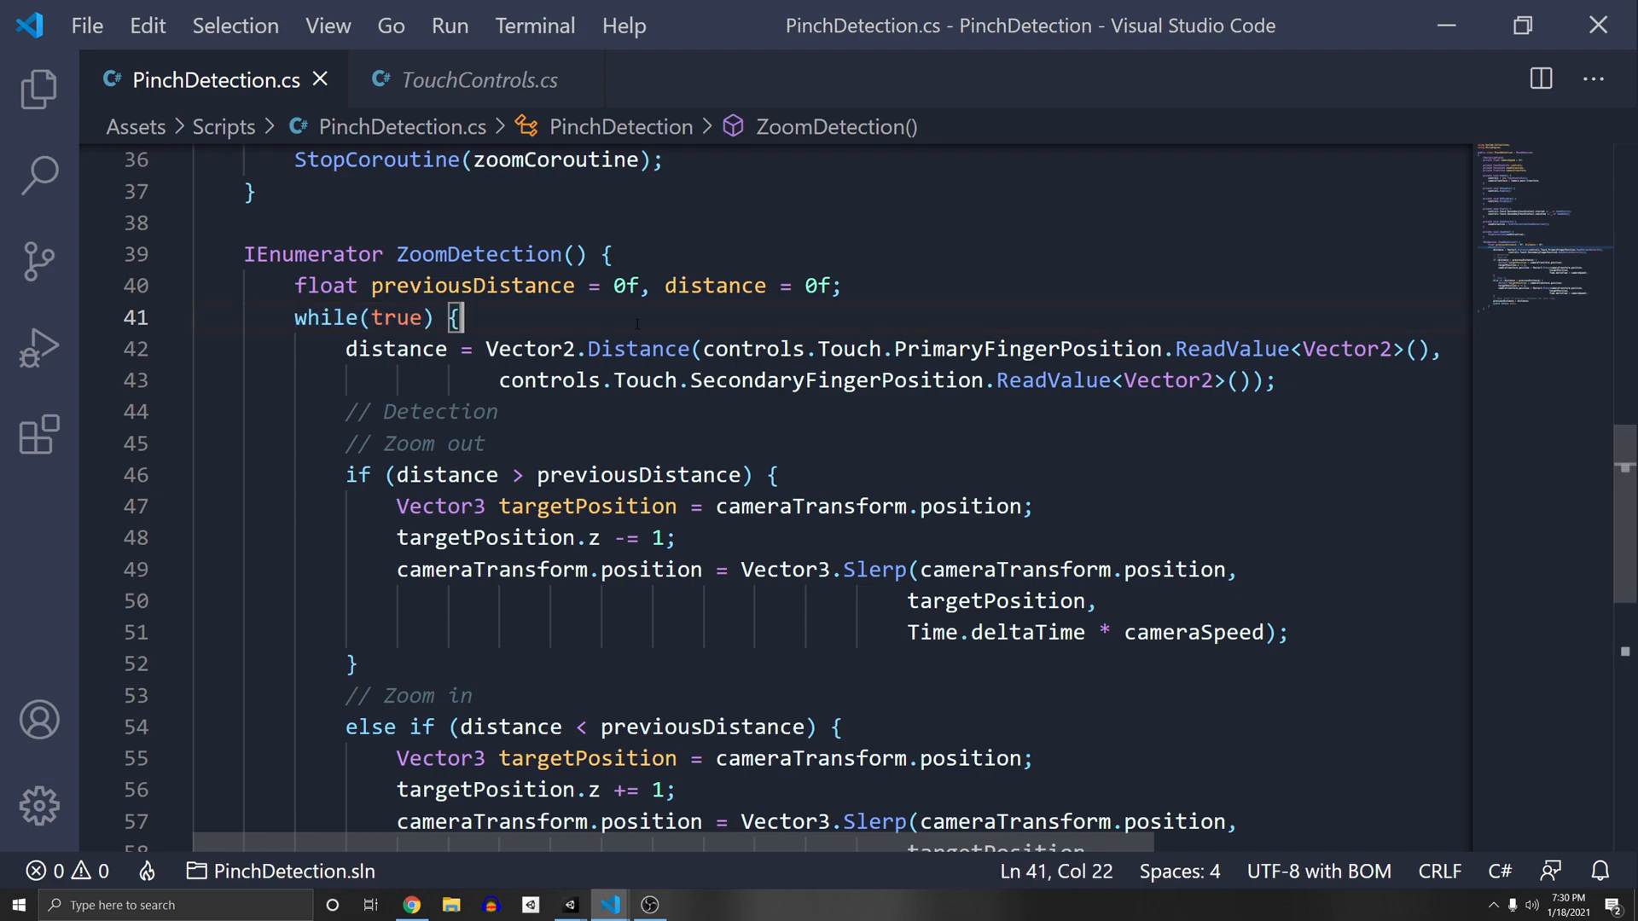
{"action": "scroll", "scroll_direction": "down", "scroll_amount": 3}
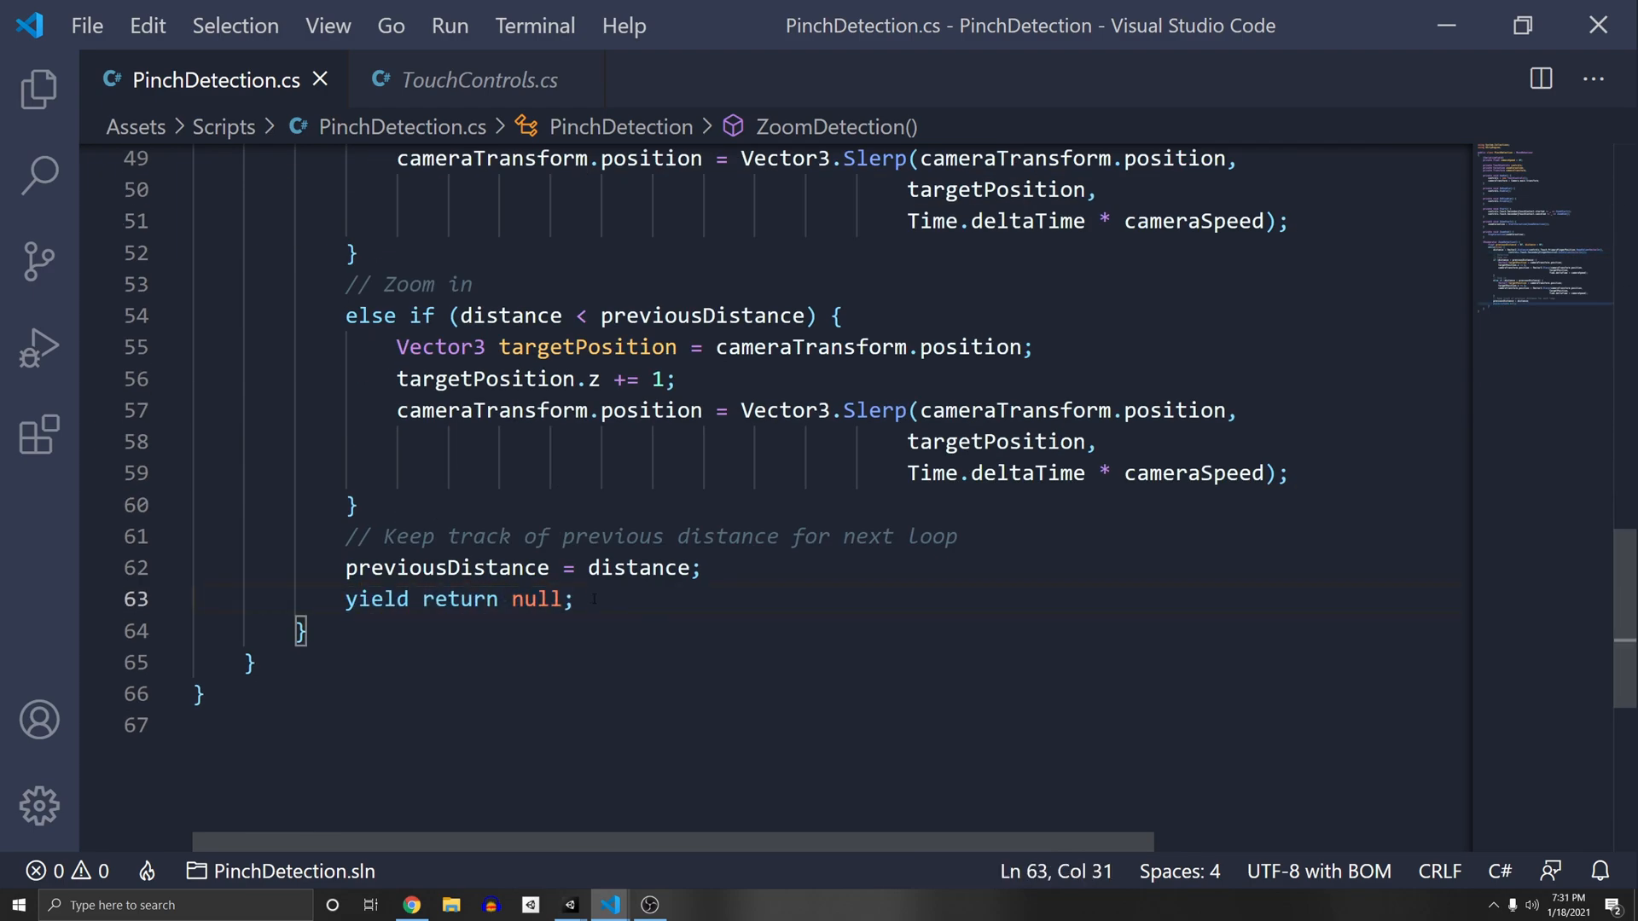
{"action": "left_click", "coordinate": [568, 904]}
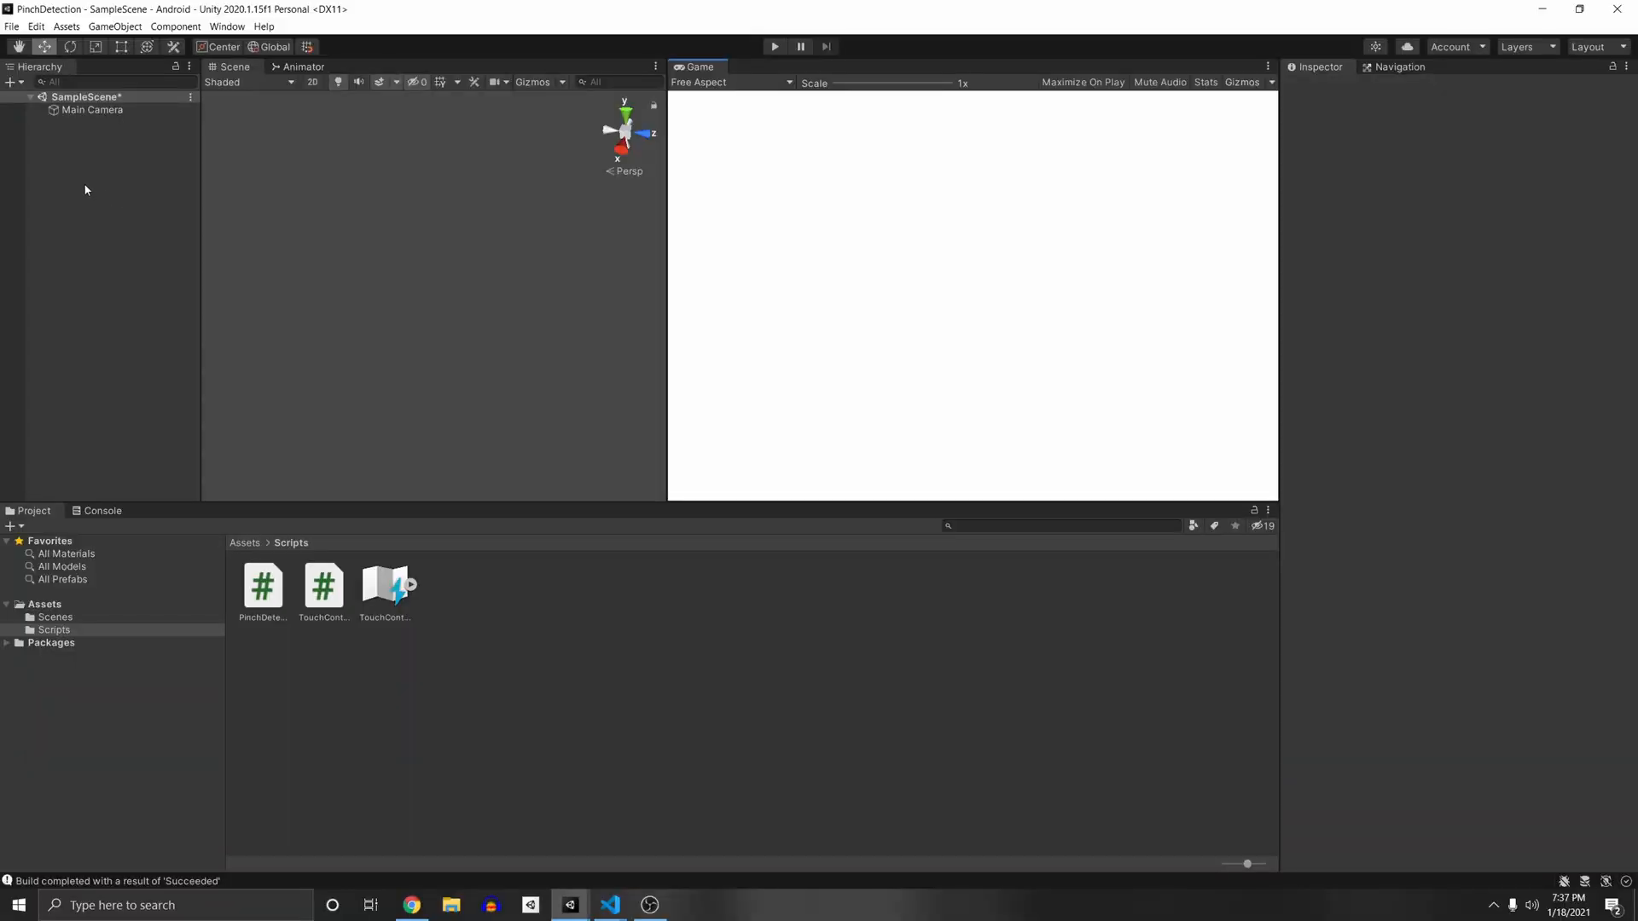
- Add a 3D Cube from the Hierarchy menu and drag Main Camera until the cube is visible
{"action": "right_click", "coordinate": [85, 190]}
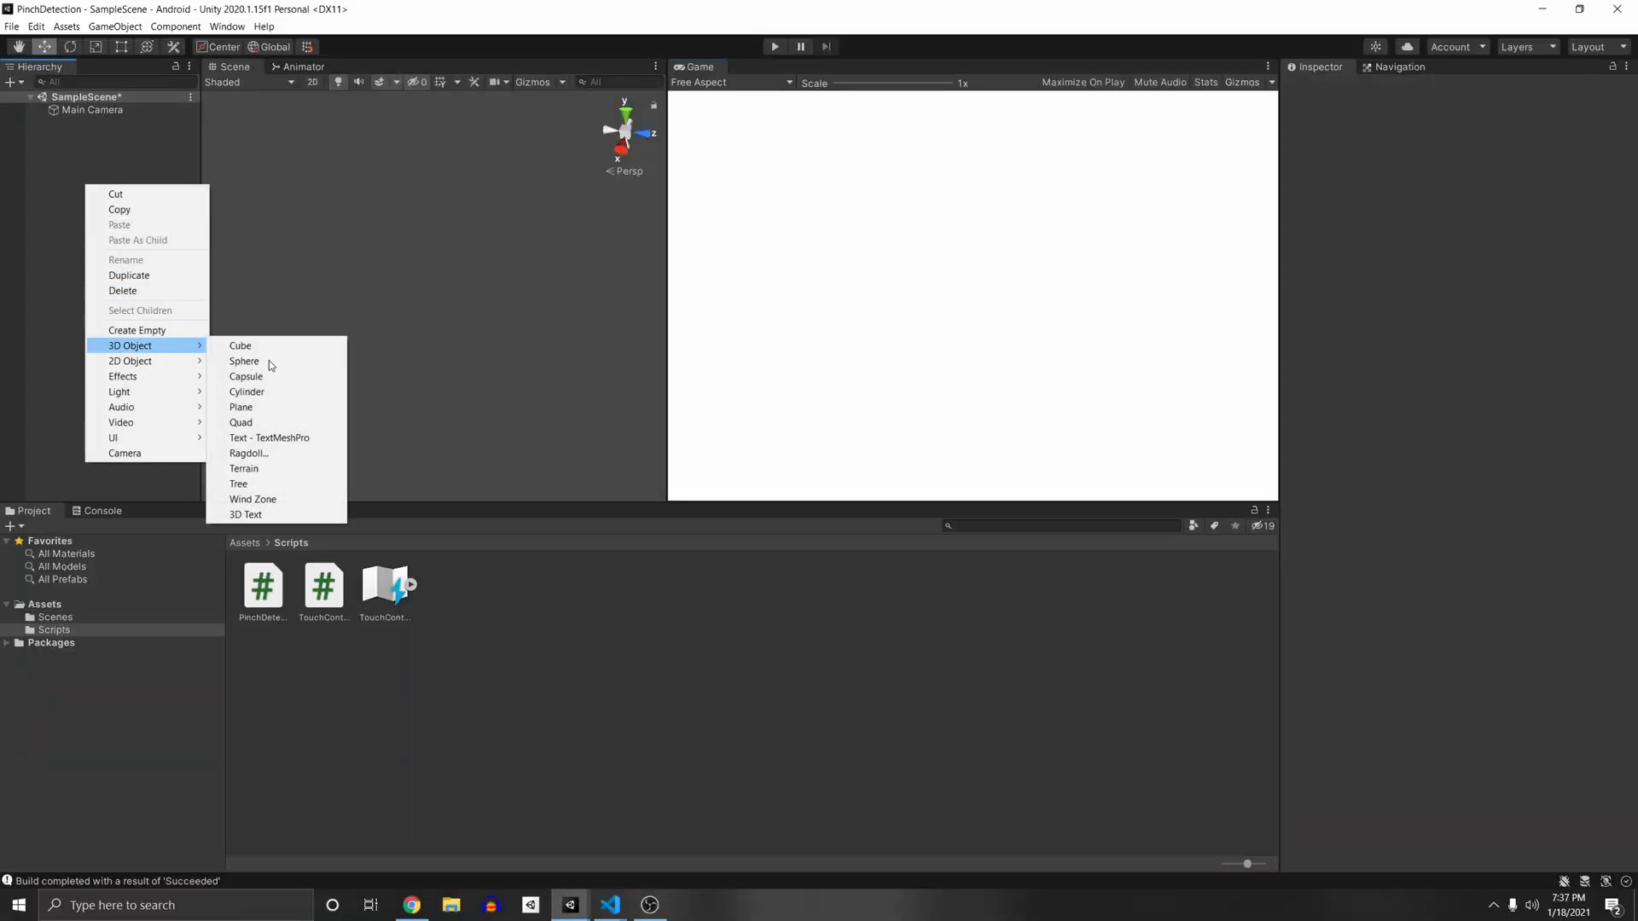
{"action": "left_click", "coordinate": [240, 344]}
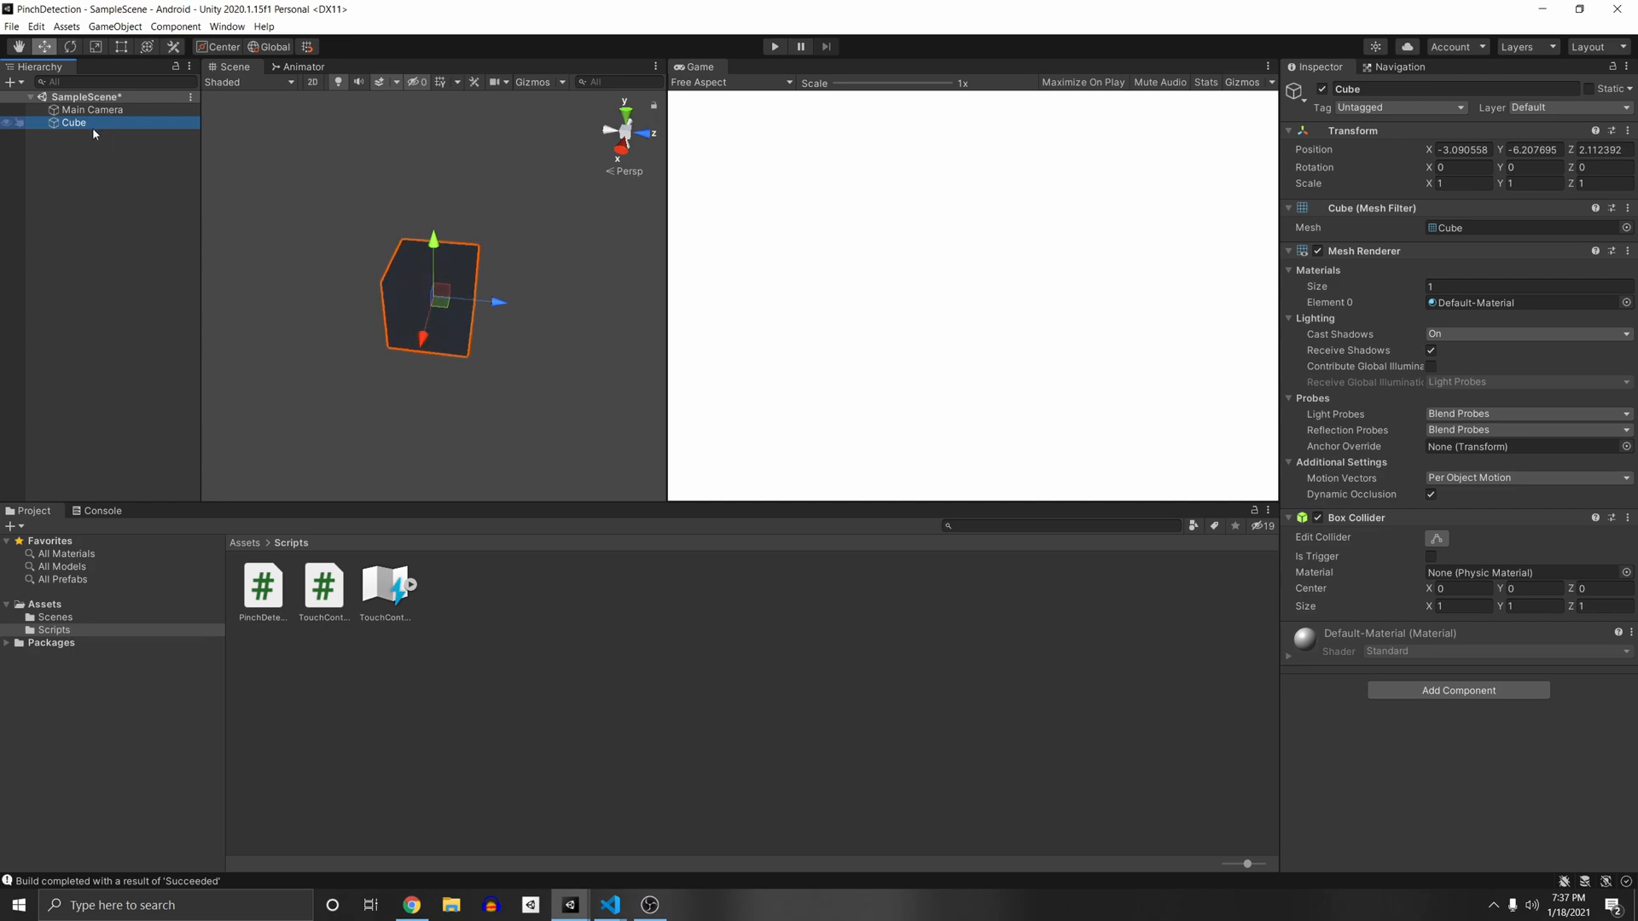
{"action": "left_click", "coordinate": [93, 110]}
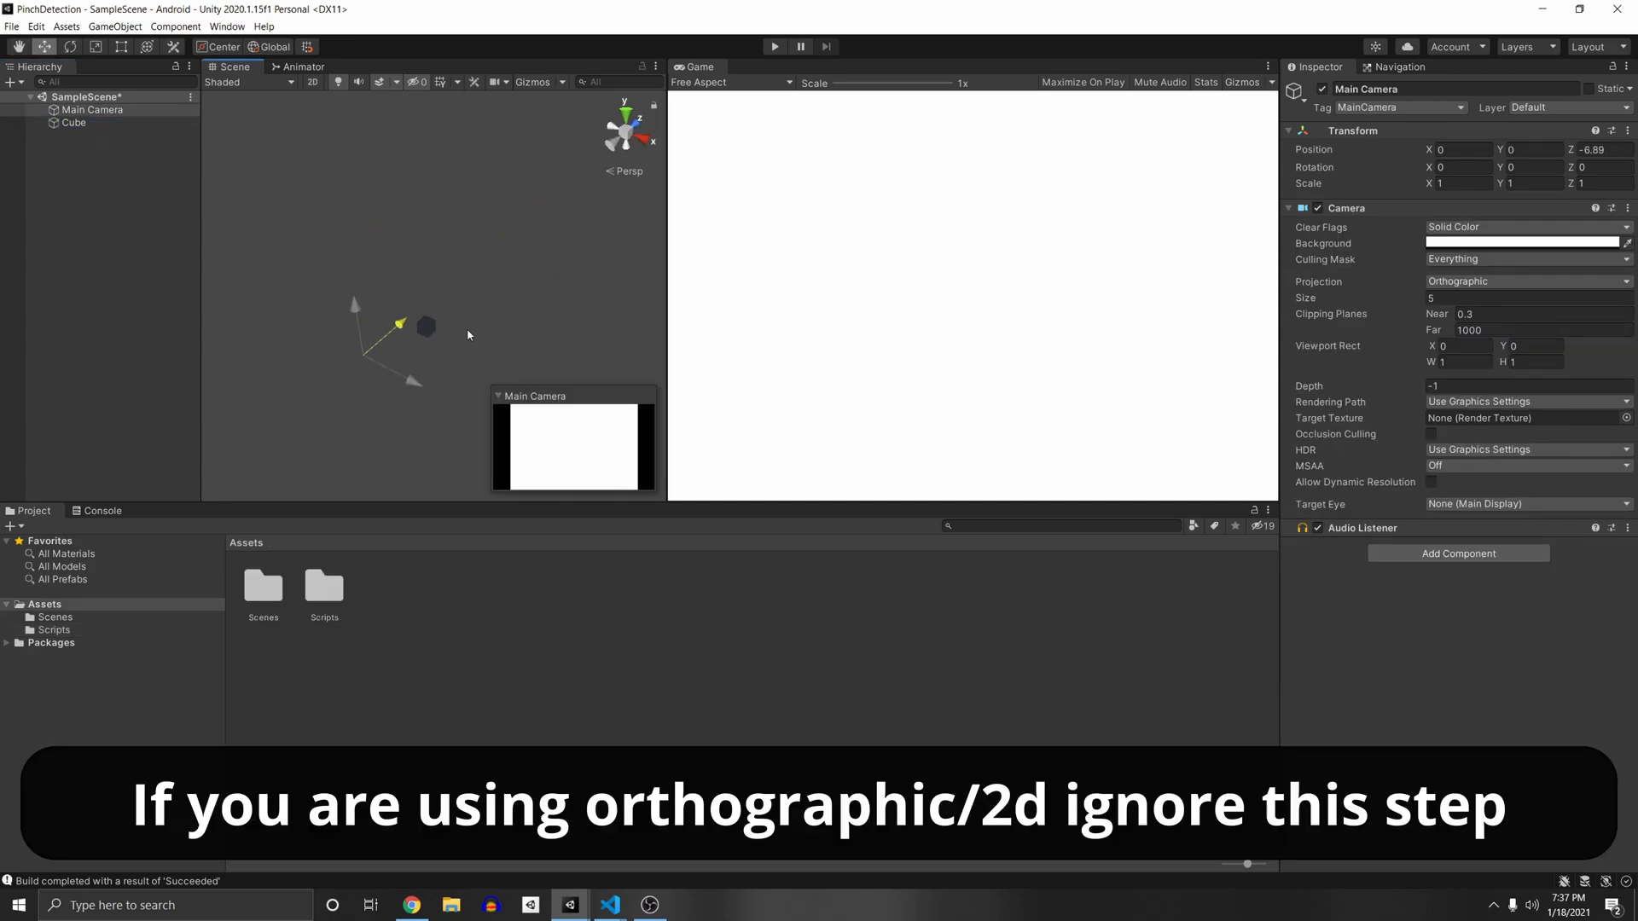
{"action": "left_click_drag", "start_coordinate": [402, 324], "coordinate": [342, 405]}
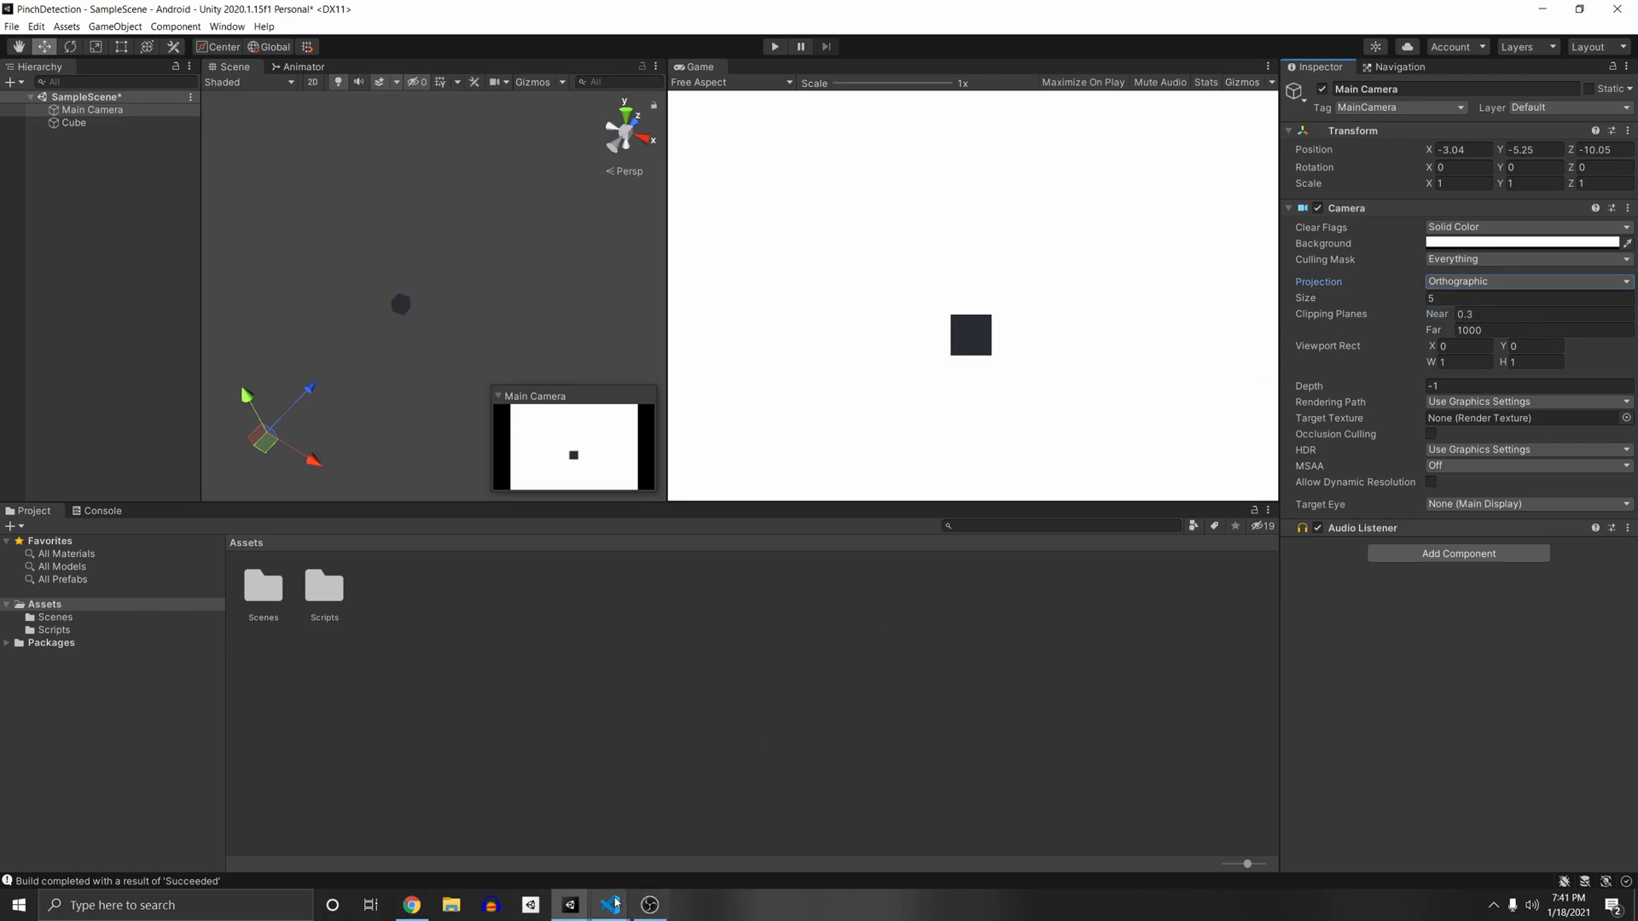
{"action": "left_click", "coordinate": [609, 904]}
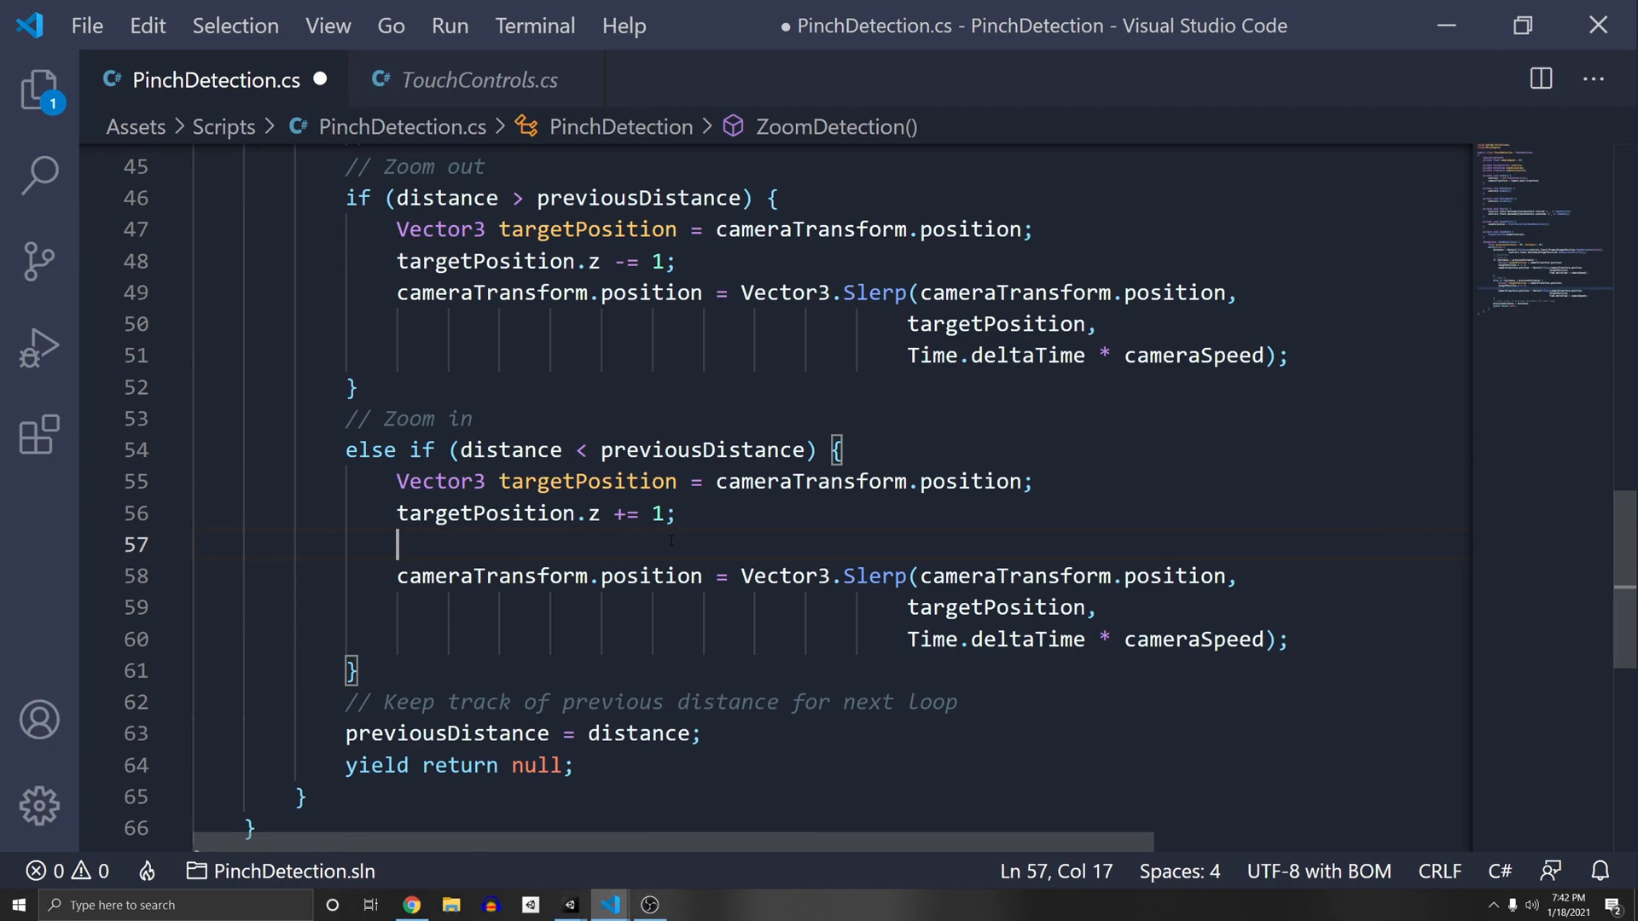
- Write Camera.main.orthographicSize with the value 1.04 in ZoomDetection's zoom-in branch
{"action": "type", "text": "Camera"}
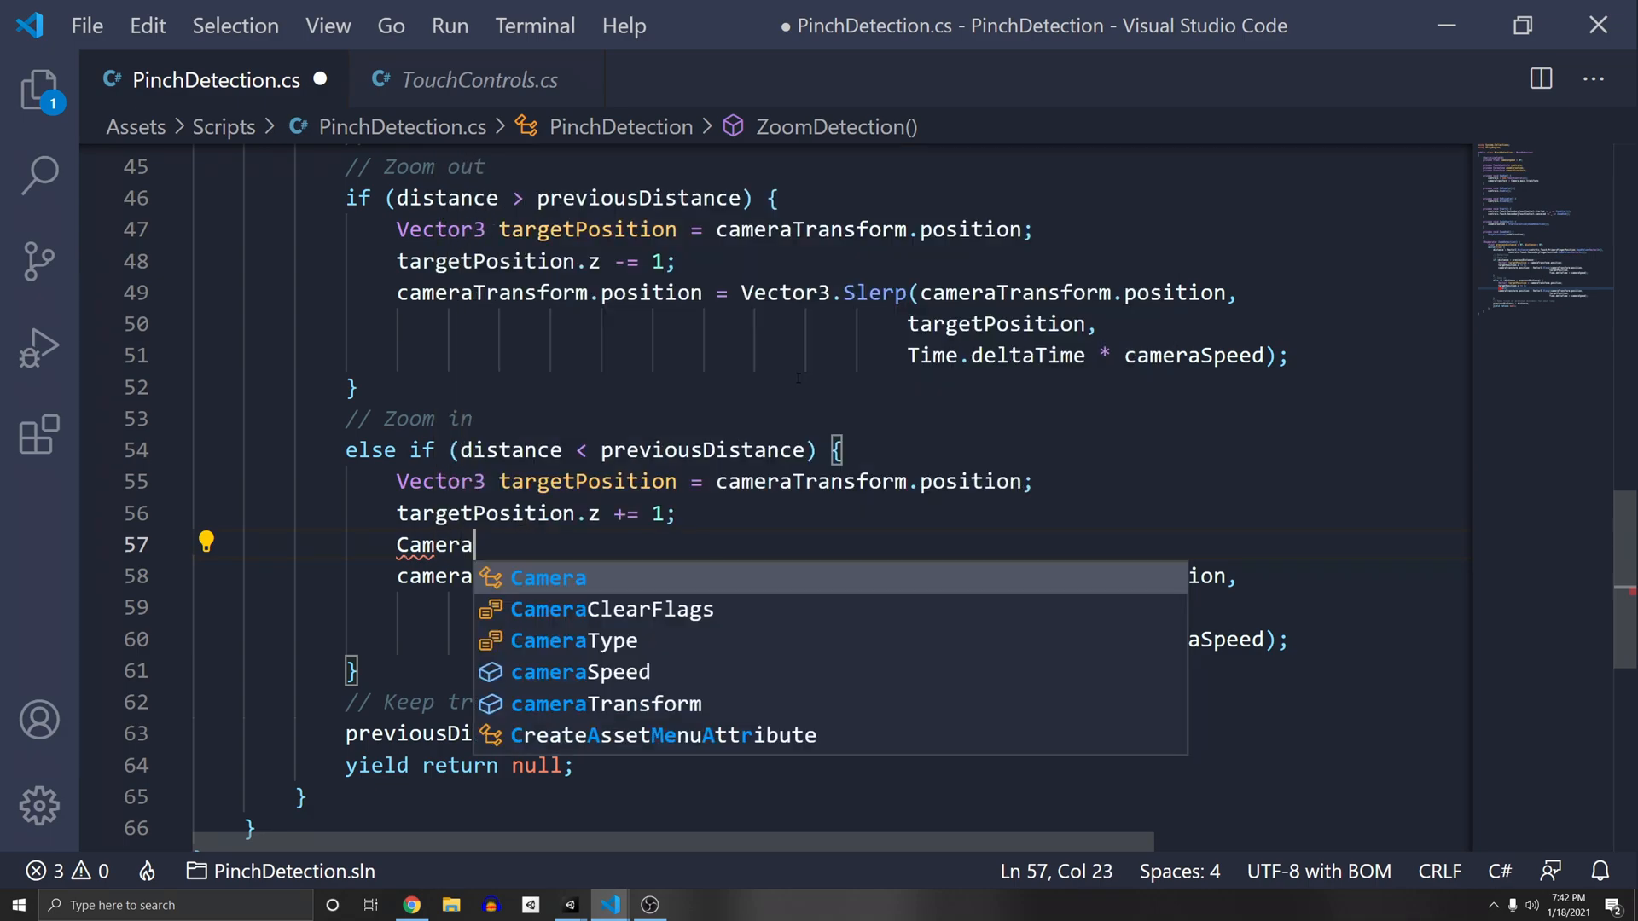
{"action": "type", "text": ".main.o"}
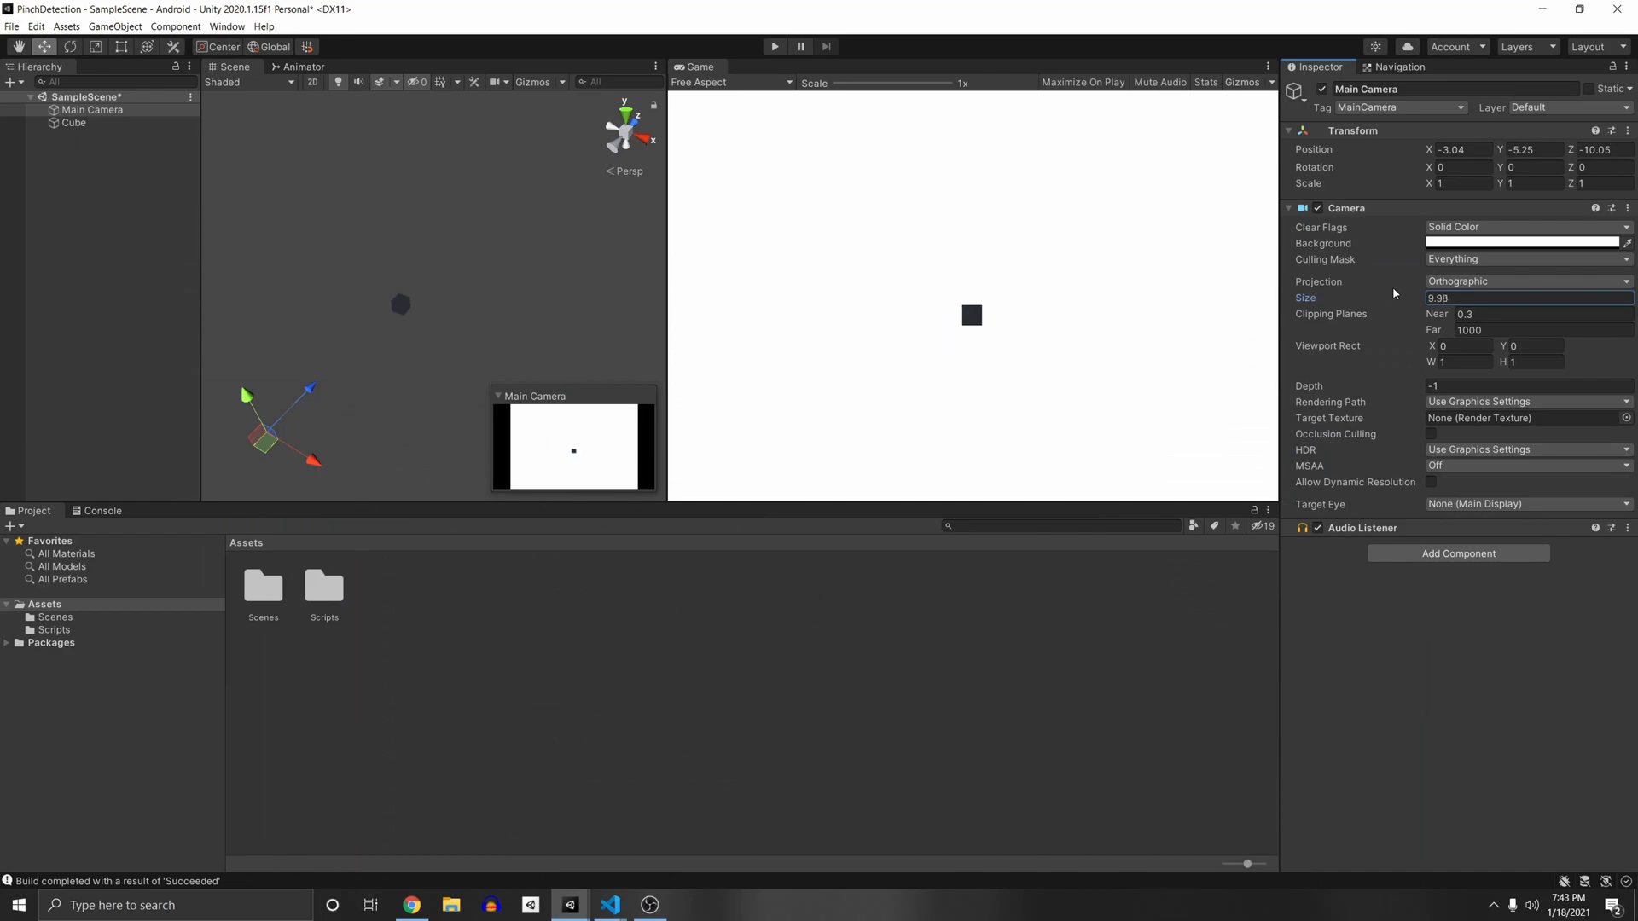
{"action": "type", "text": "1.04"}
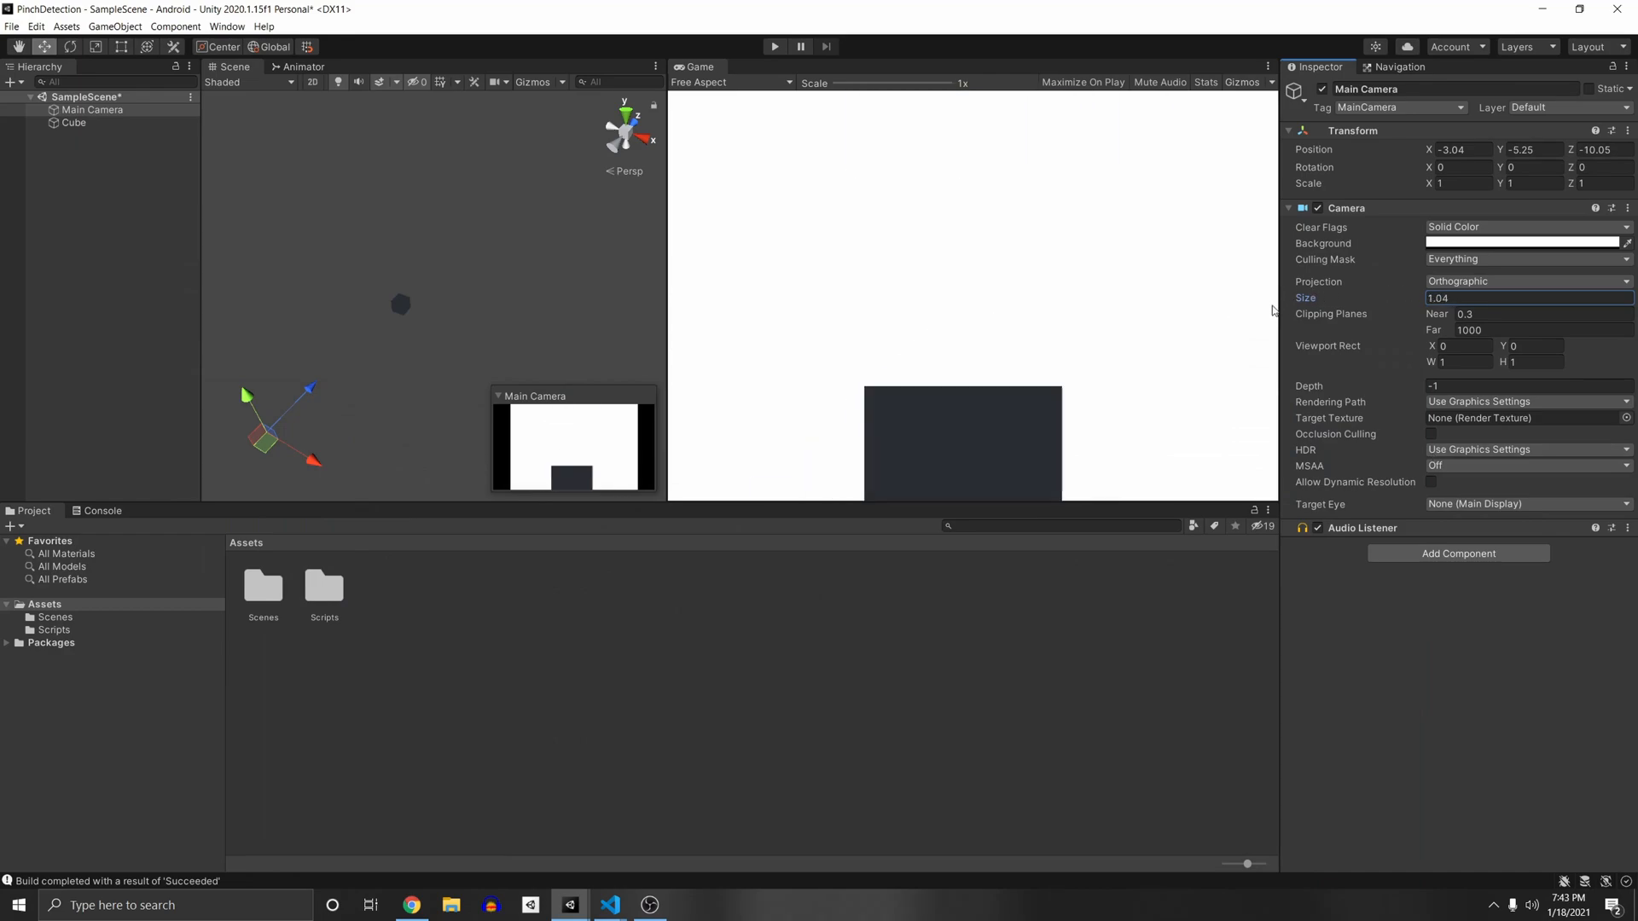
{"action": "left_click", "coordinate": [609, 904]}
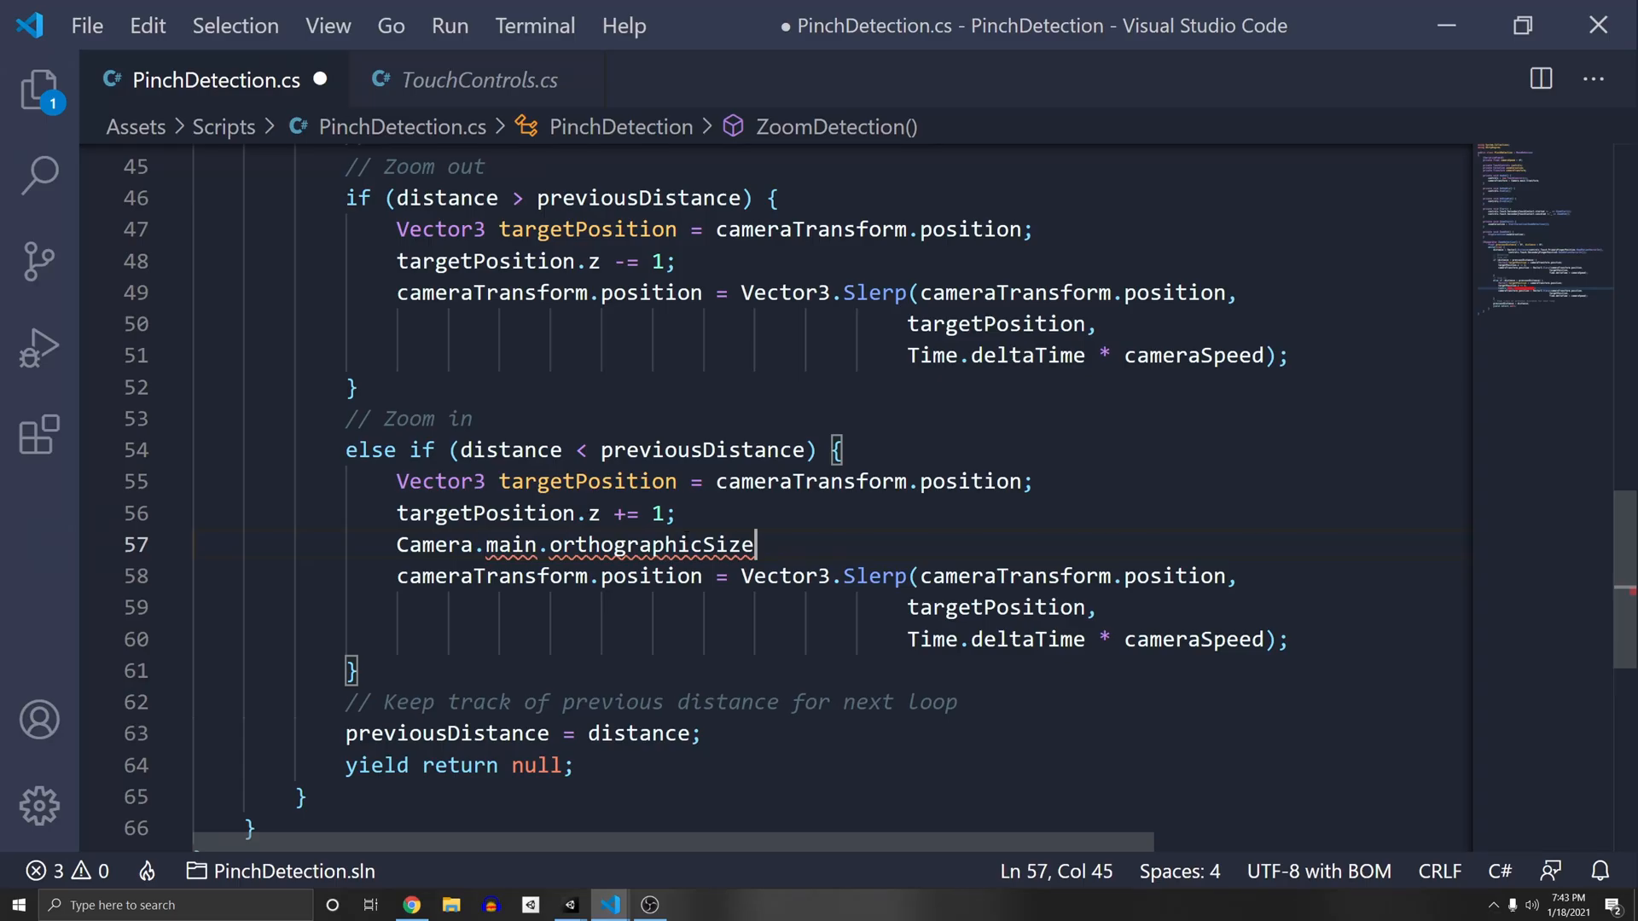
{"action": "type", "text": "--l"}
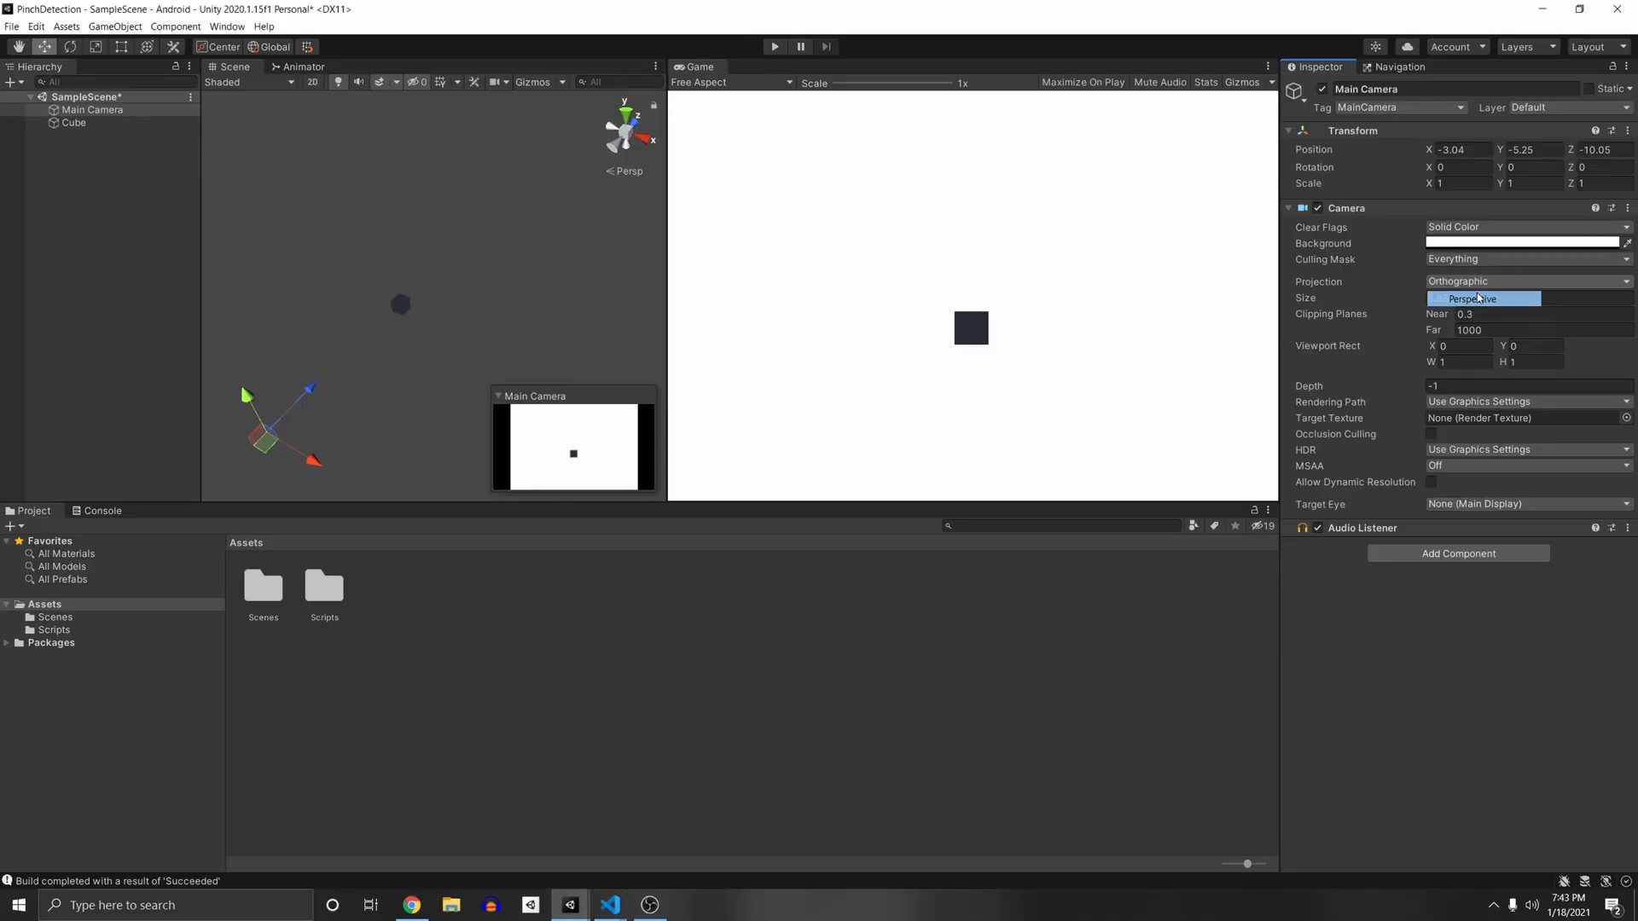
{"action": "left_click", "coordinate": [11, 26]}
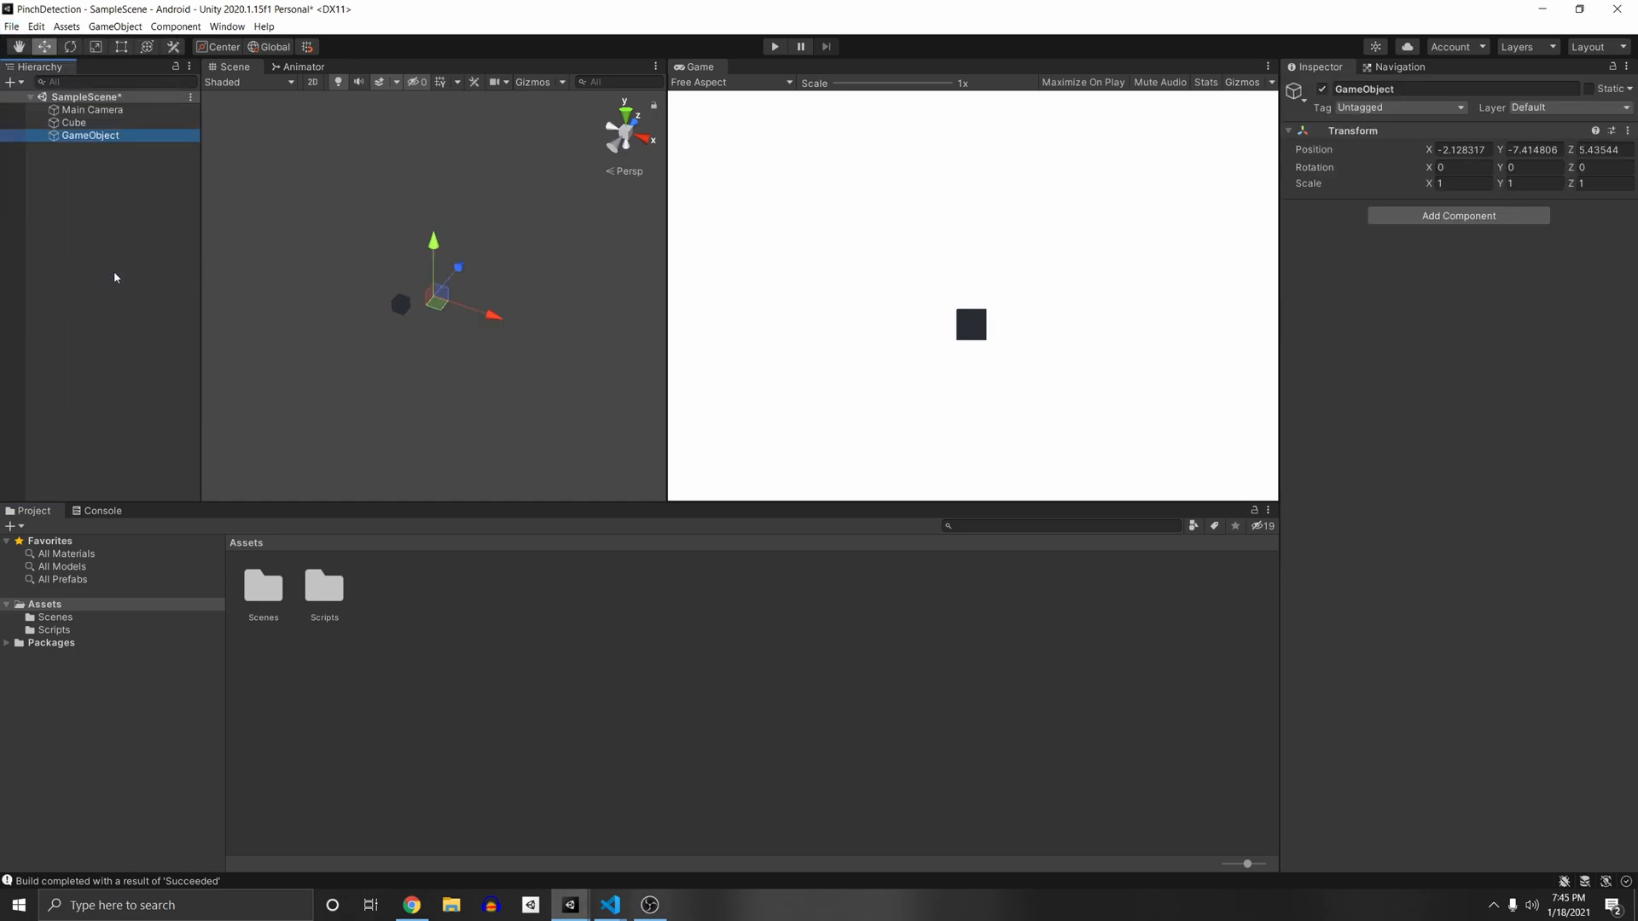
- Search for 'Pinch' in Unity and select the matching entry
{"action": "type", "text": "Pinch"}
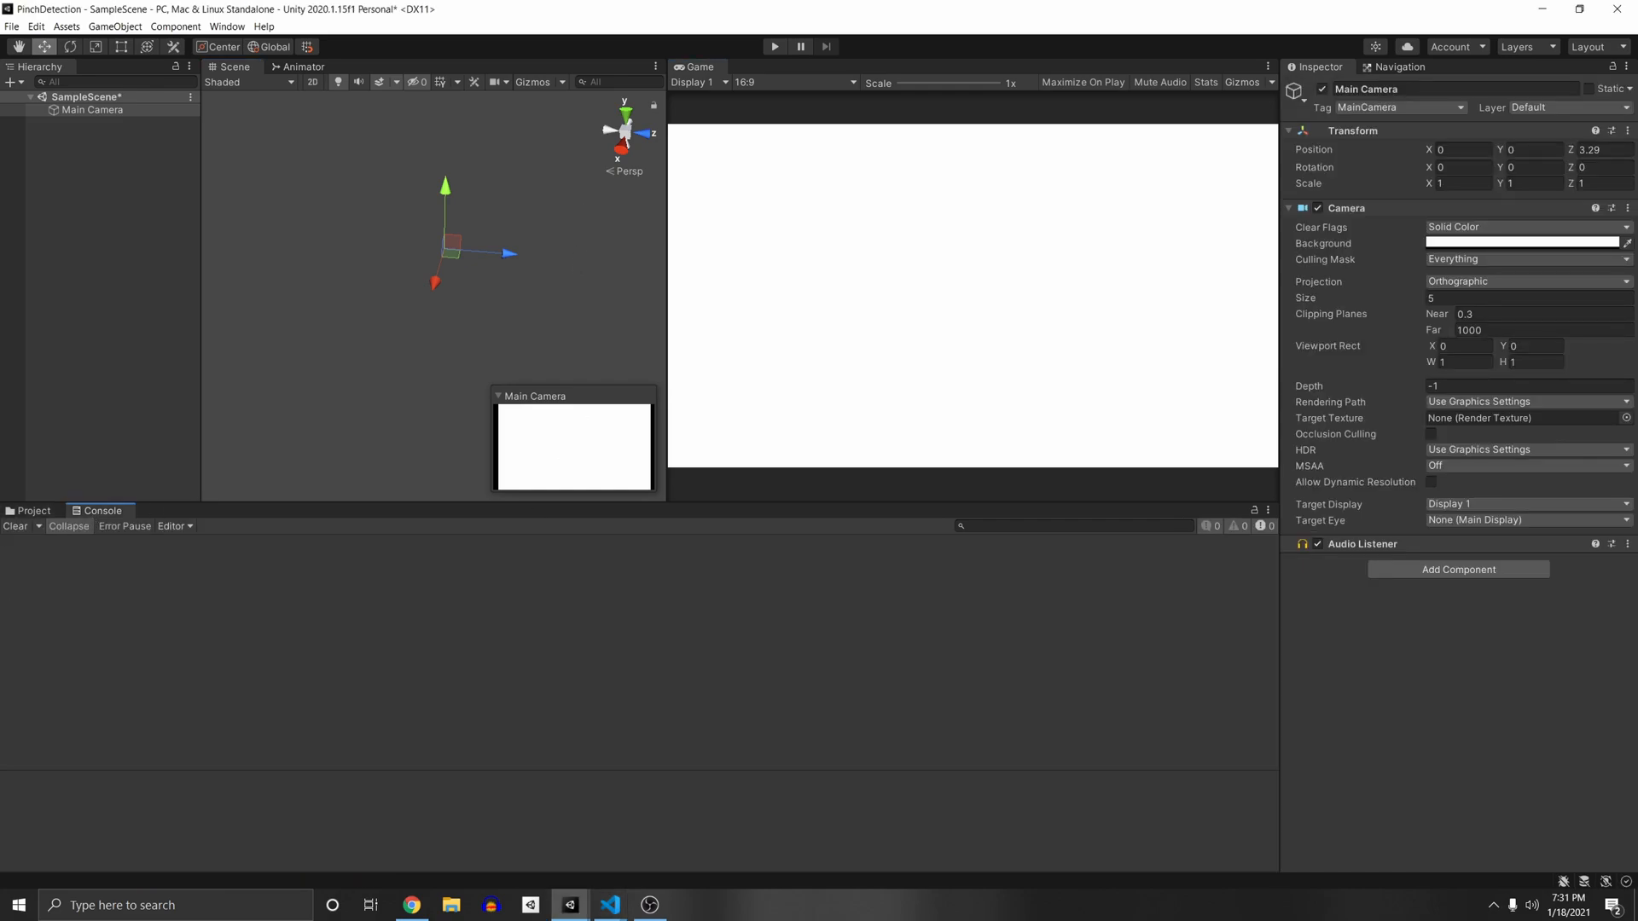
{"action": "left_click", "coordinate": [33, 511]}
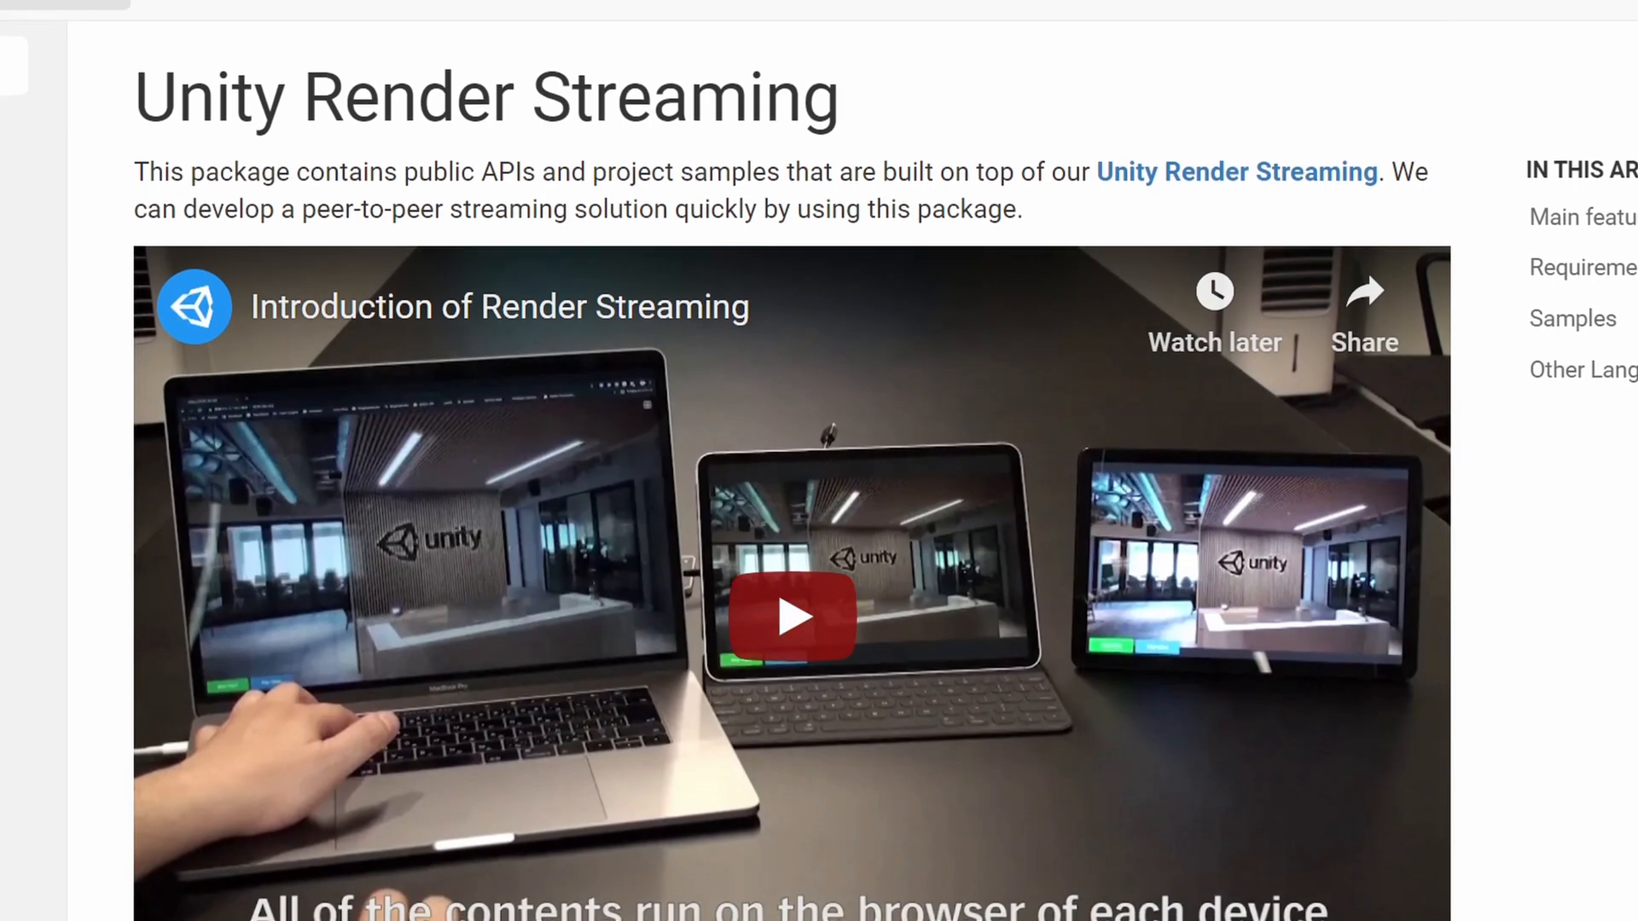
- Scroll down through the Unity Render Streaming documentation page
{"action": "scroll", "scroll_direction": "down", "scroll_amount": 3}
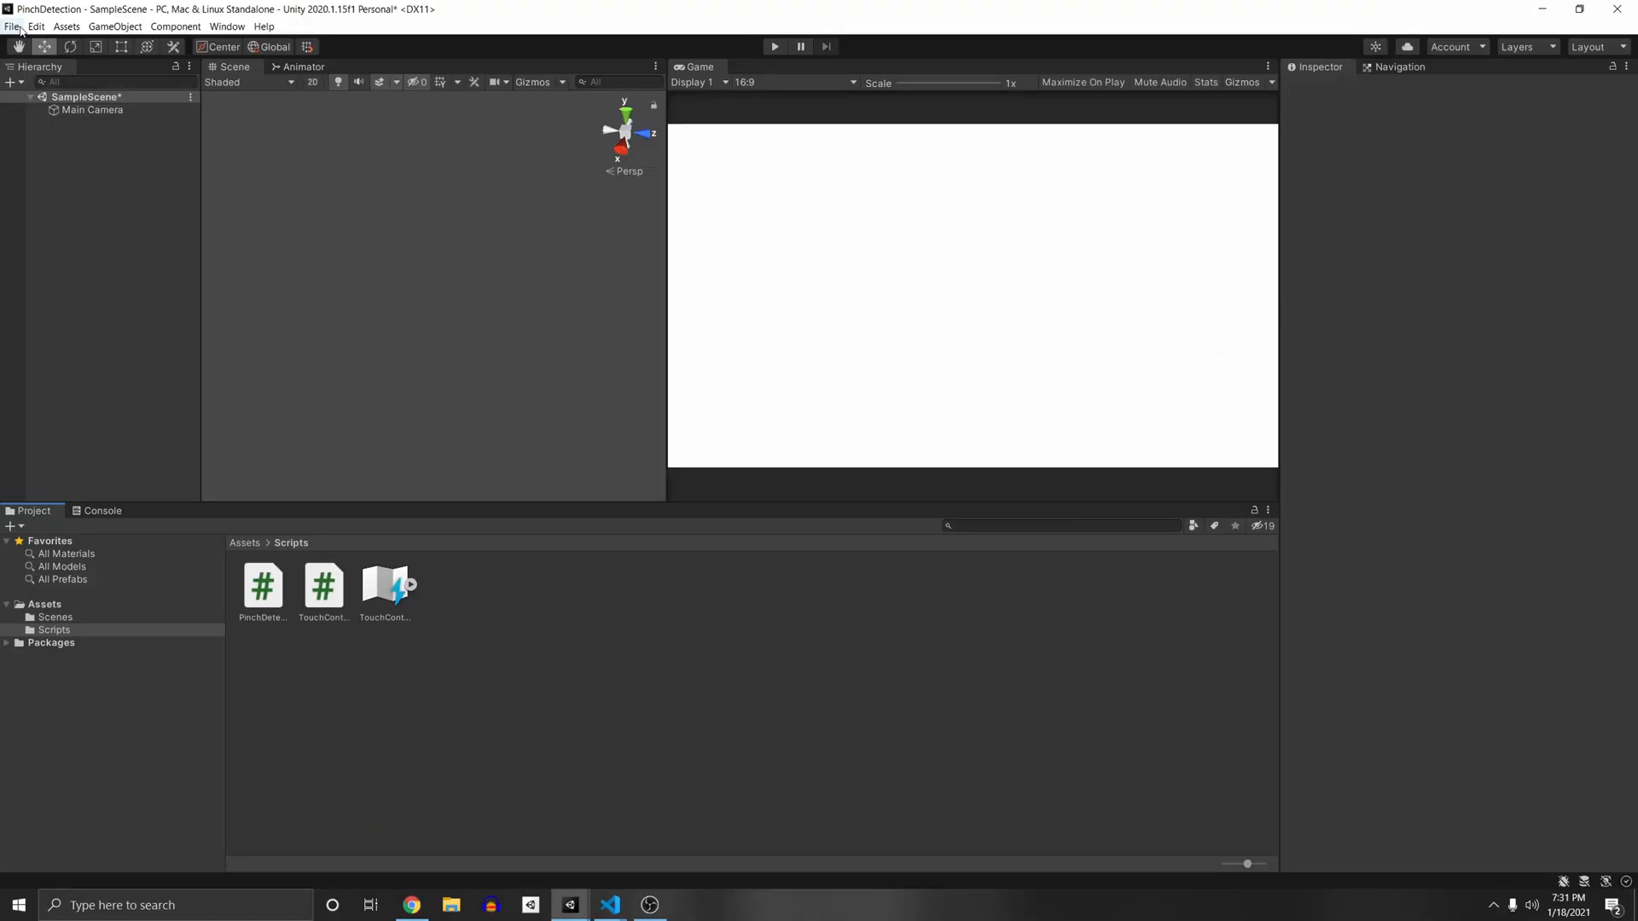
- Switch the build platform to Android, targeting the LG phone with Development Build enabled
{"action": "left_click", "coordinate": [11, 26]}
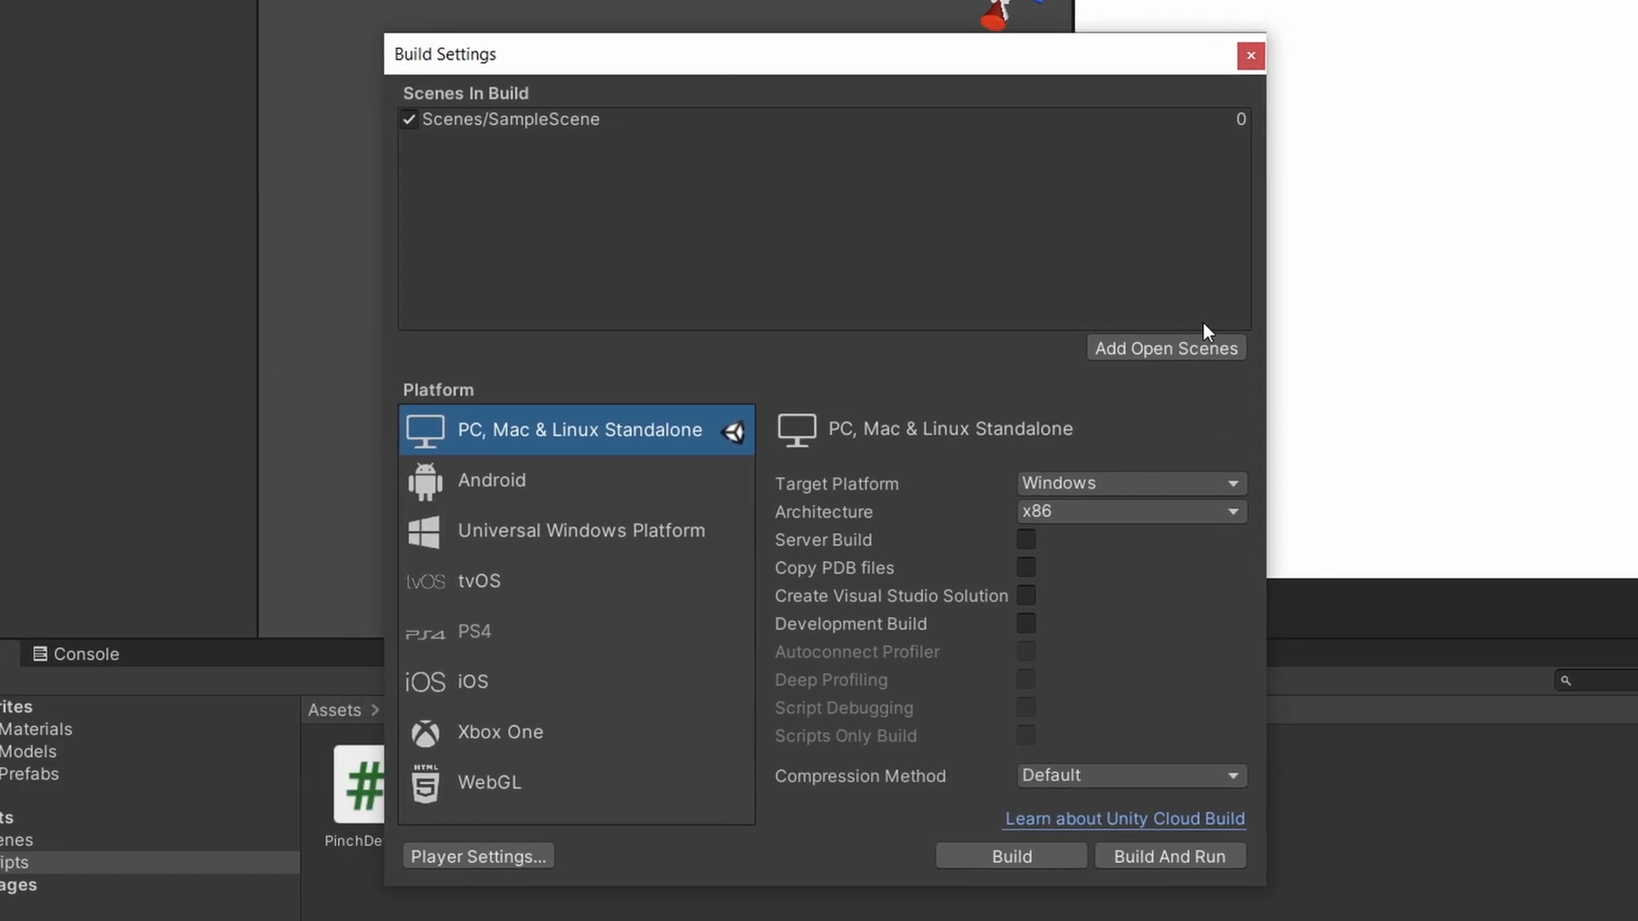
{"action": "left_click", "coordinate": [491, 480]}
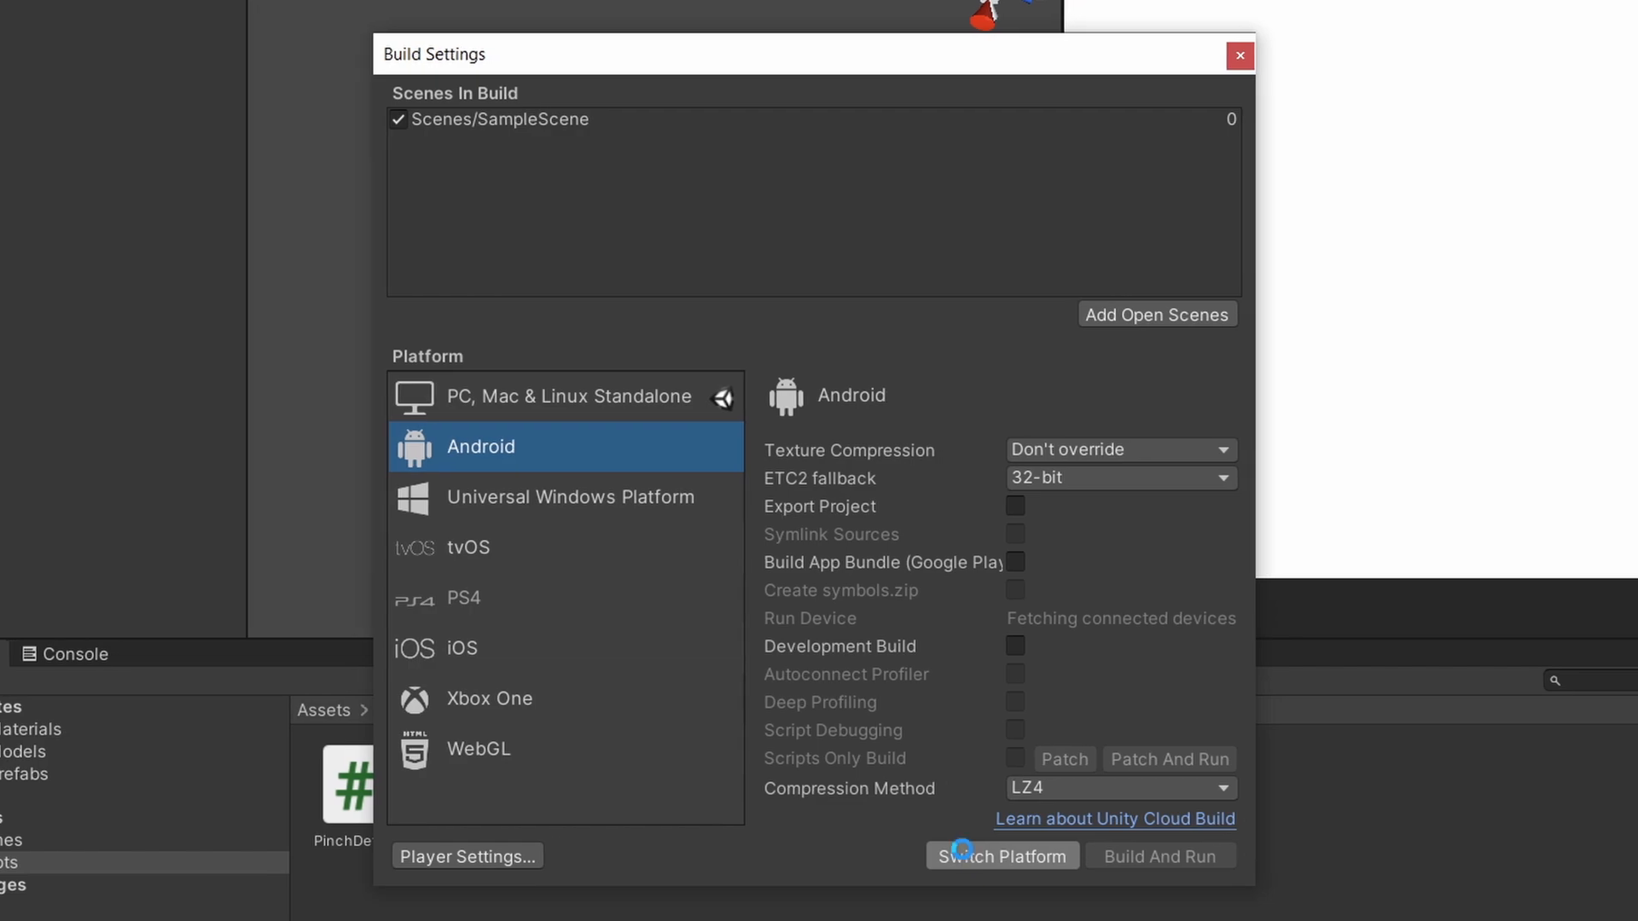
{"action": "left_click", "coordinate": [1001, 856]}
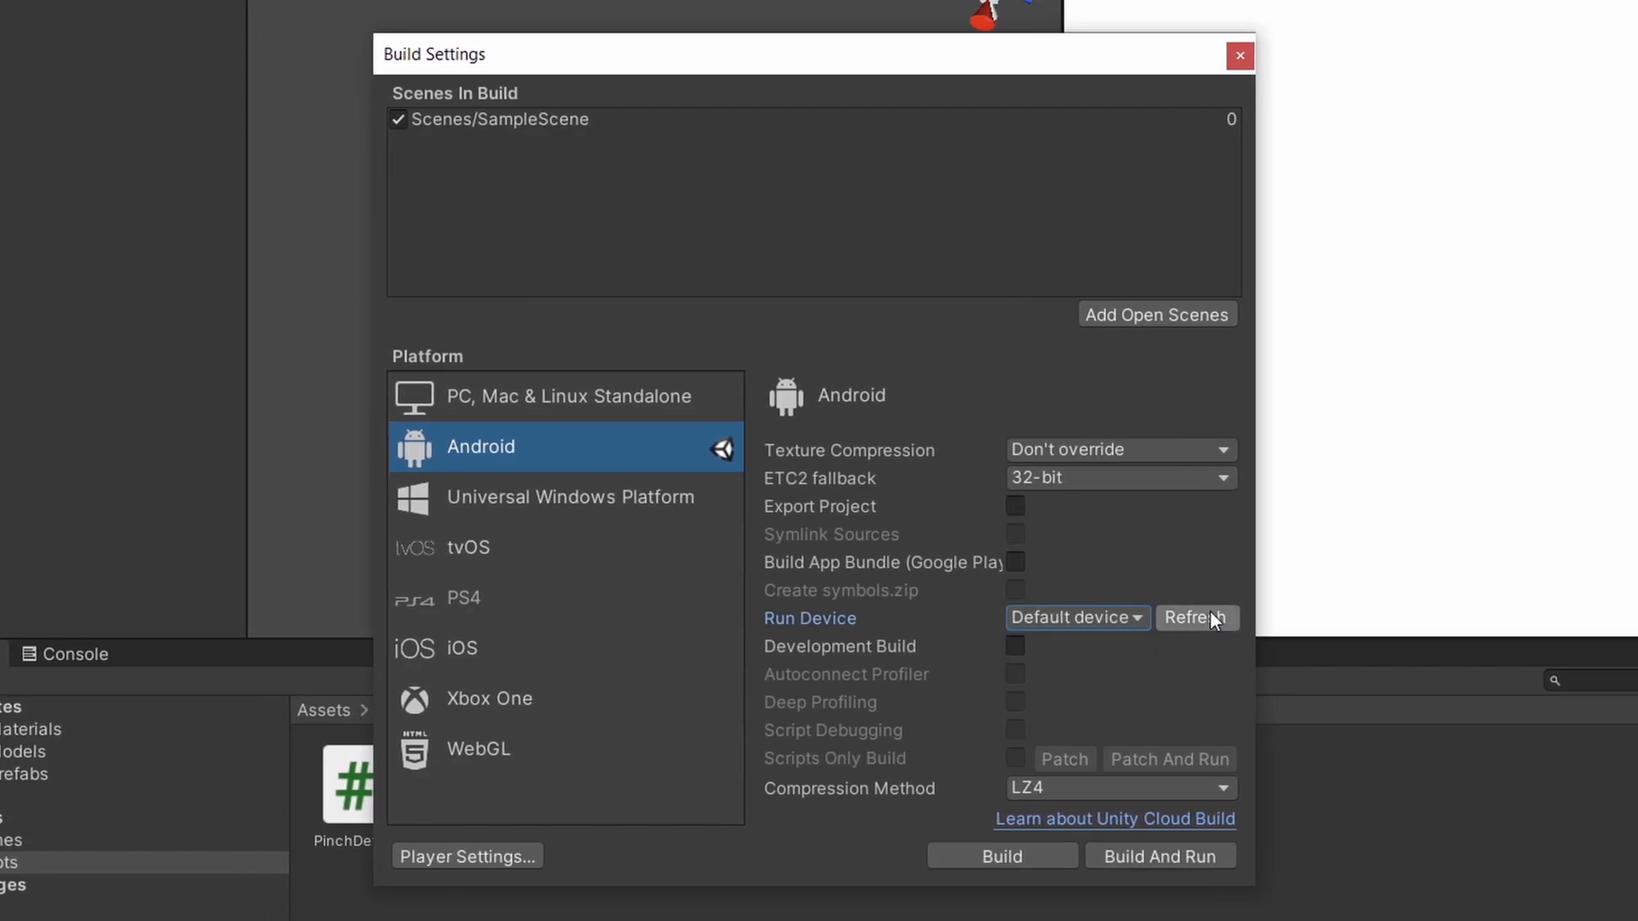
{"action": "left_click", "coordinate": [1196, 618]}
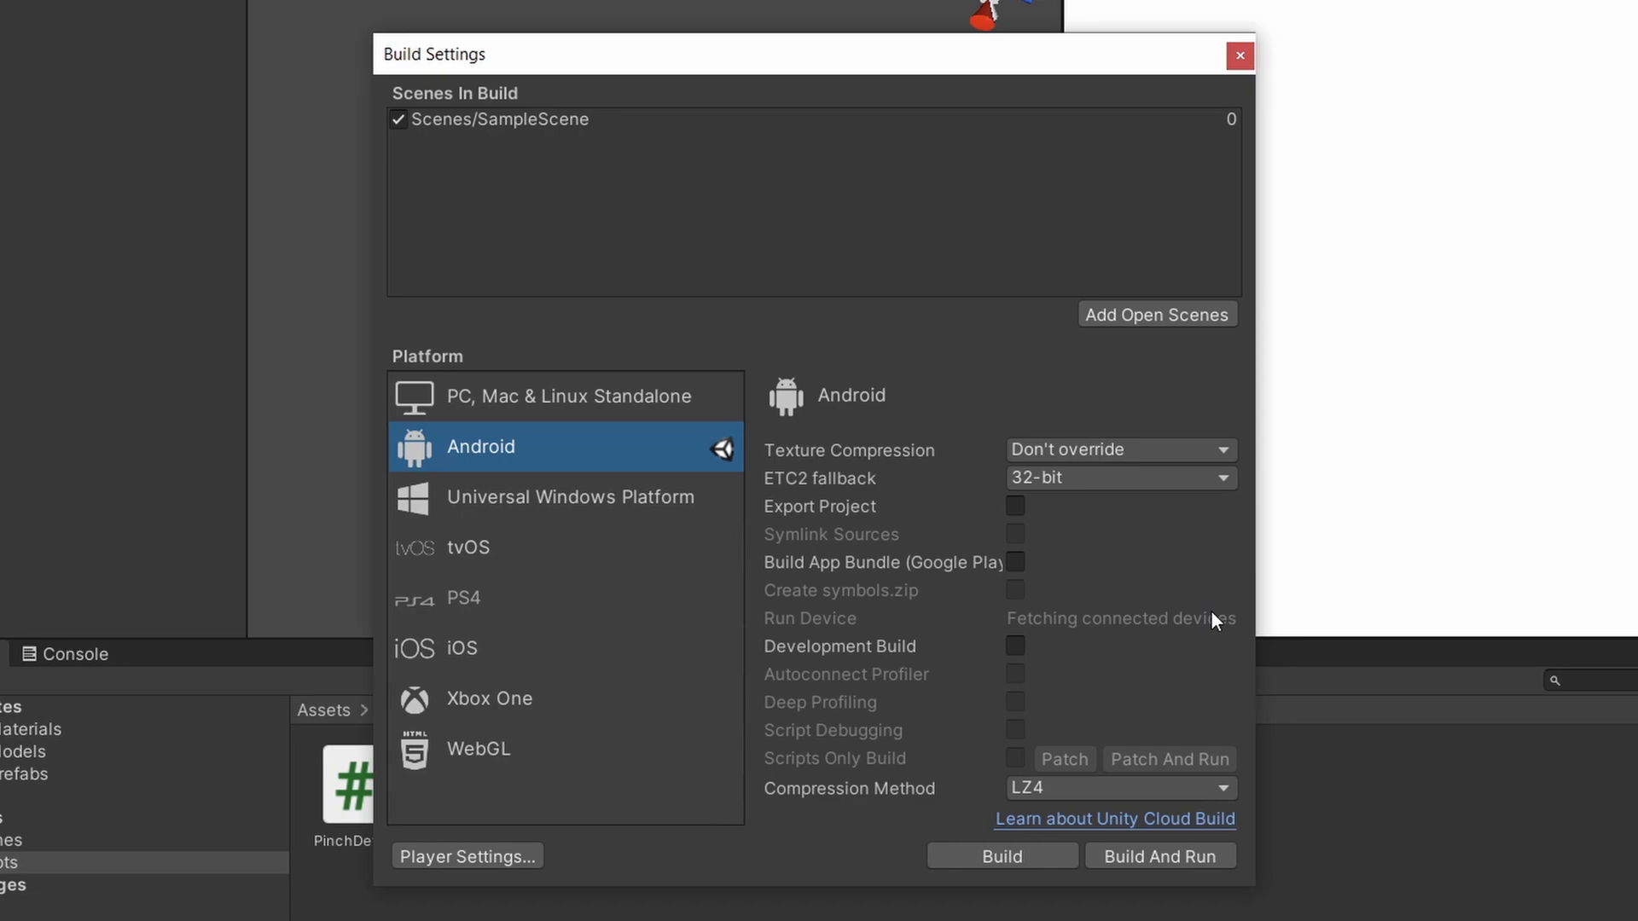
{"action": "left_click", "coordinate": [1075, 618]}
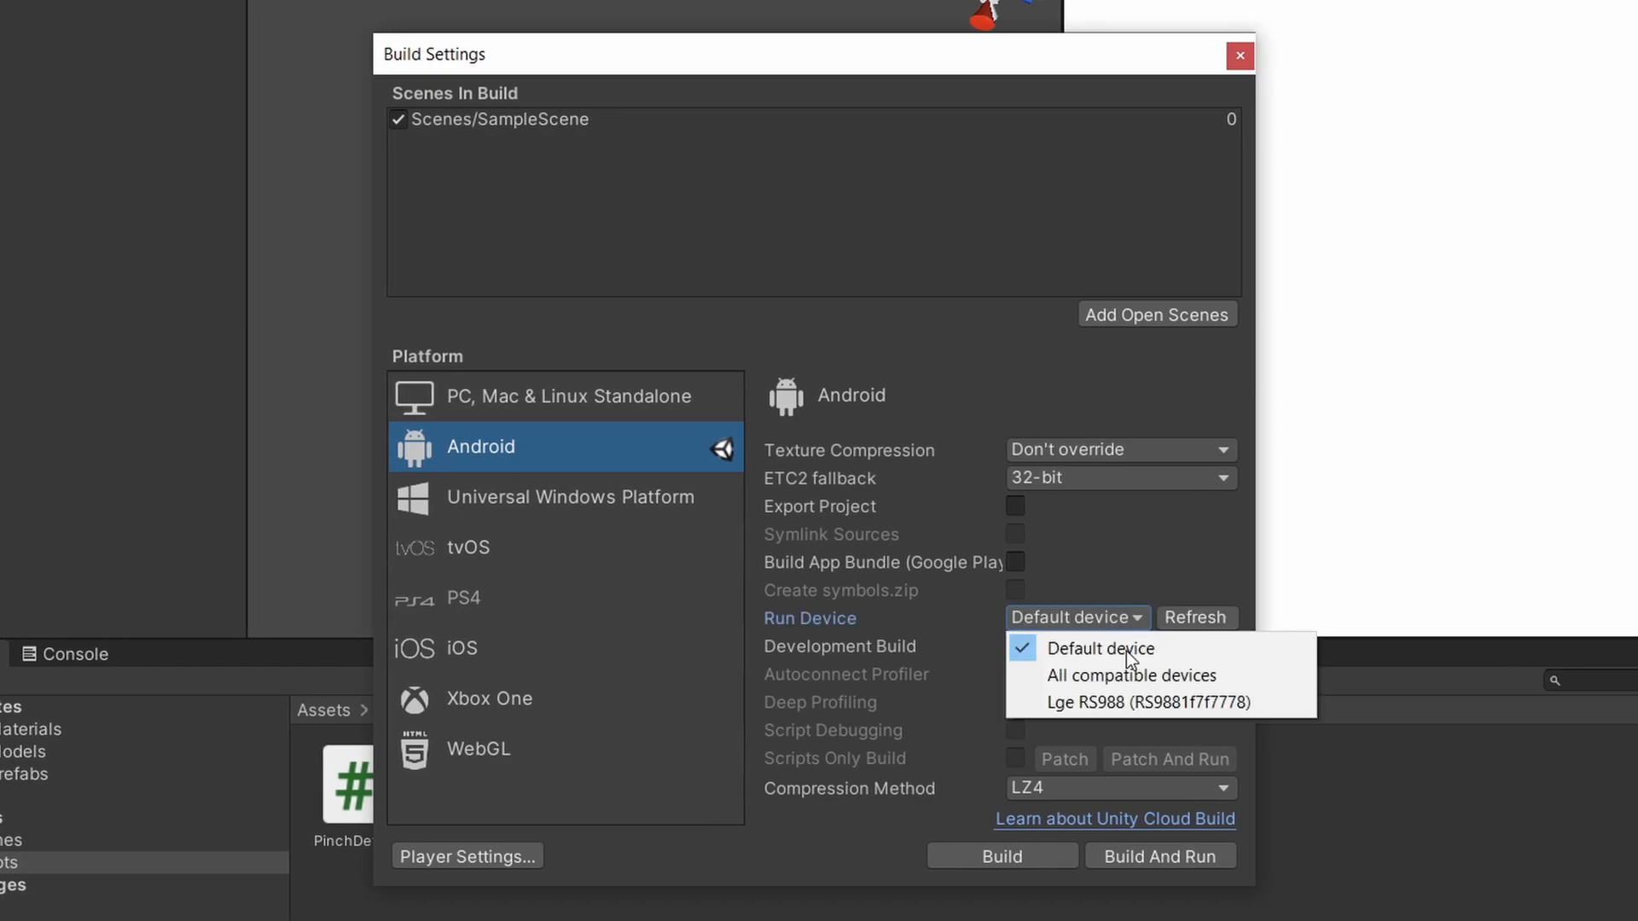
{"action": "left_click", "coordinate": [1116, 702]}
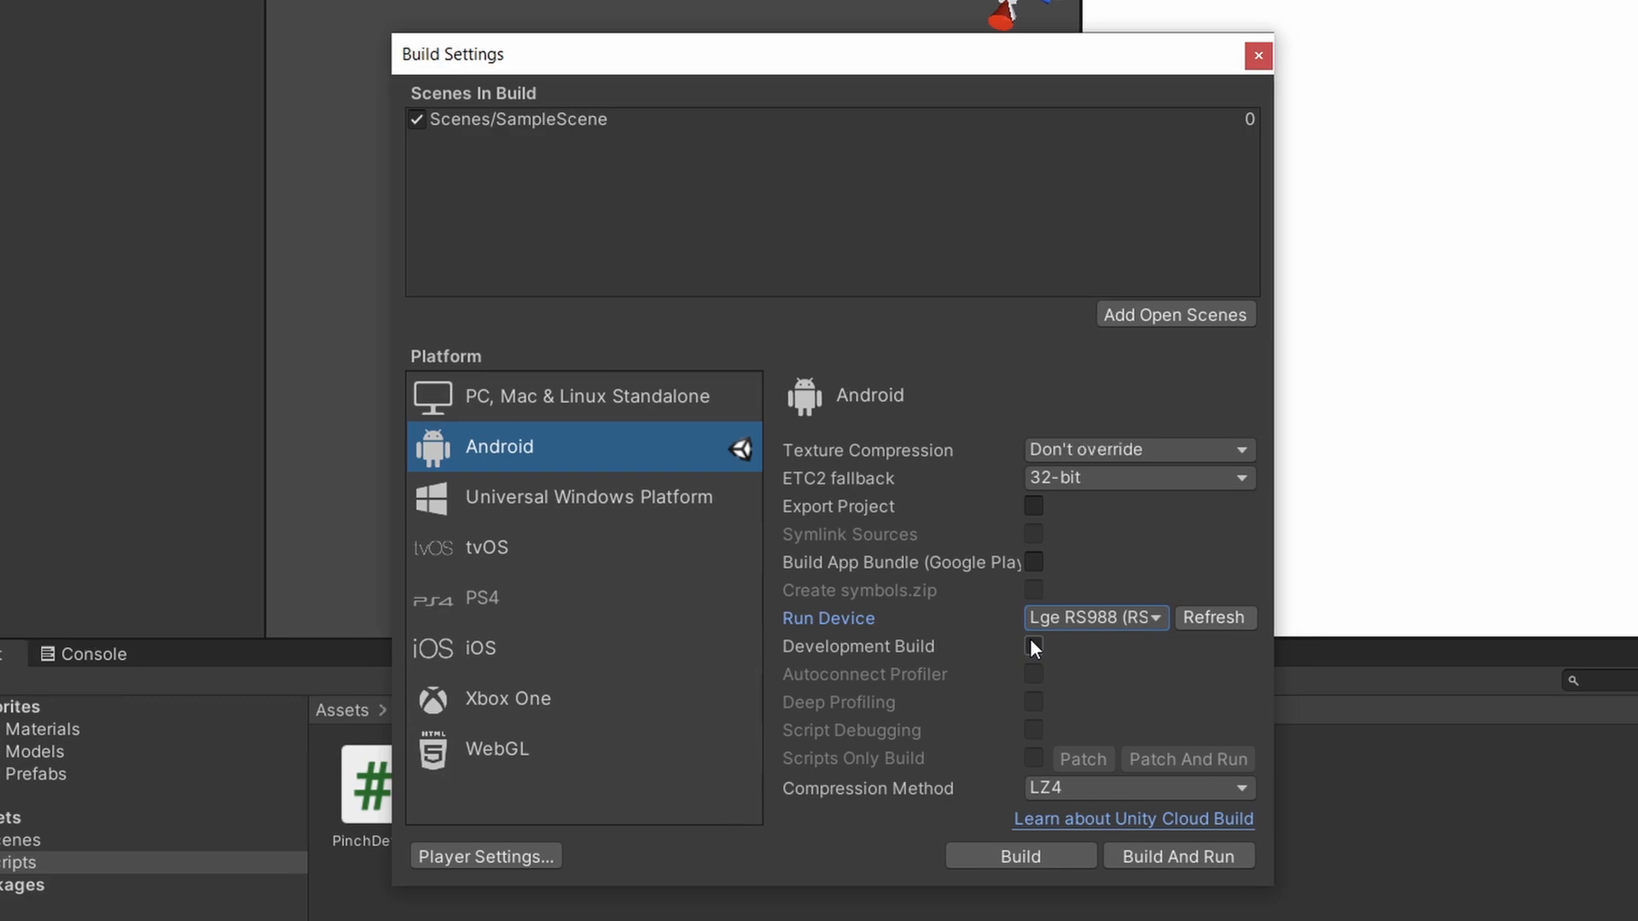
{"action": "left_click", "coordinate": [1032, 646]}
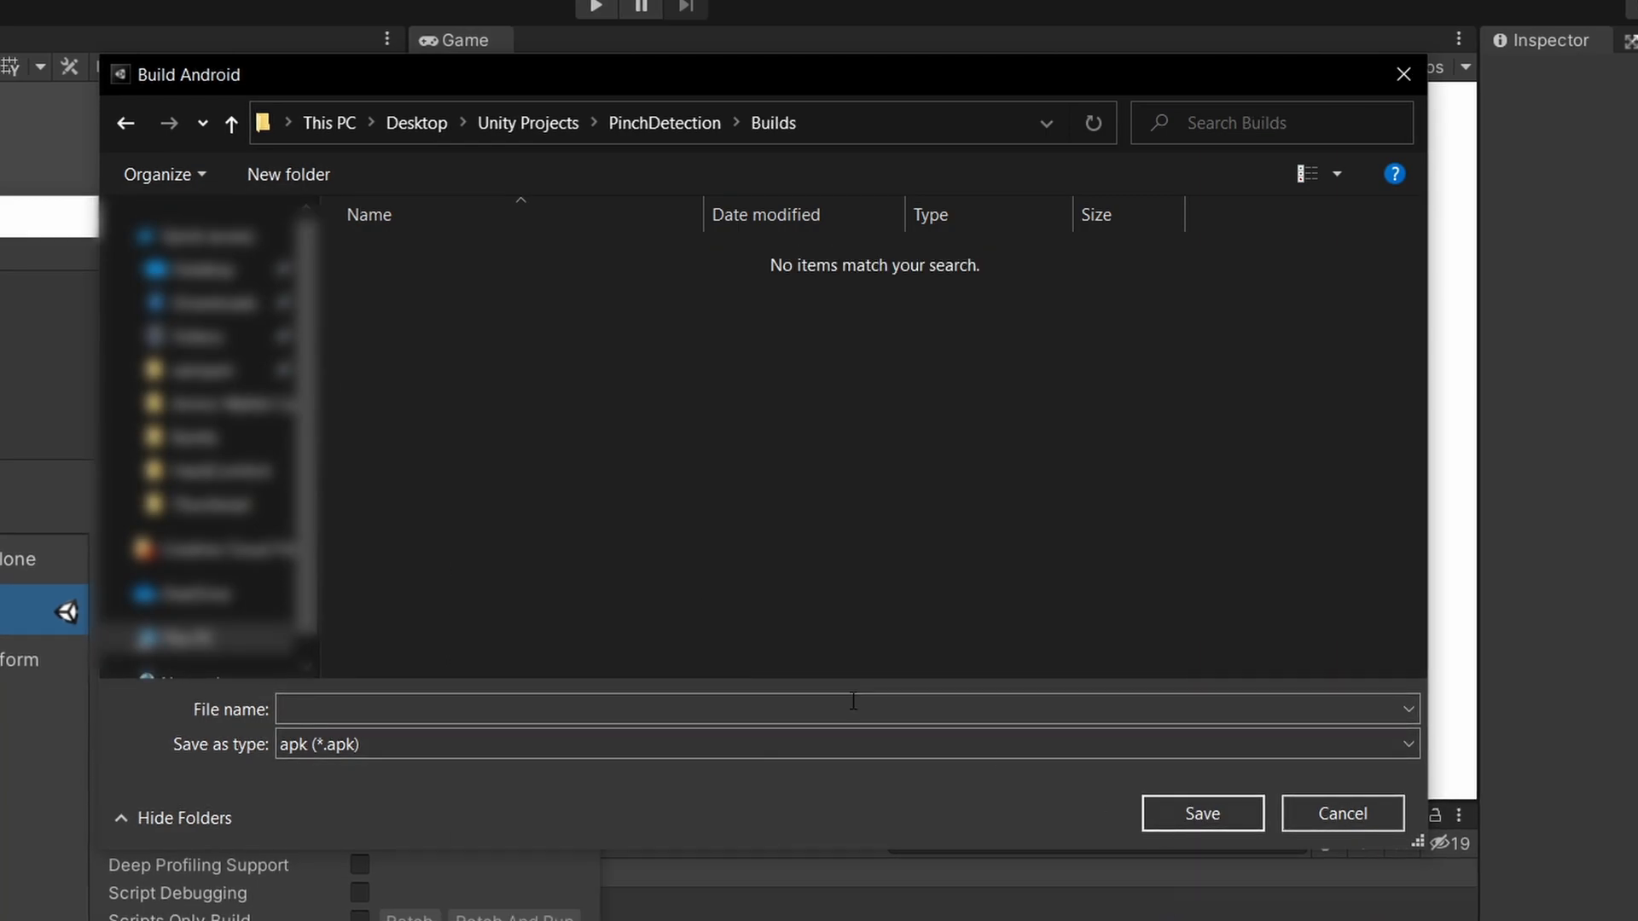
- Save the APK as 'ZoomDe' in Builds to start the Android build
{"action": "type", "text": "ZoomDe"}
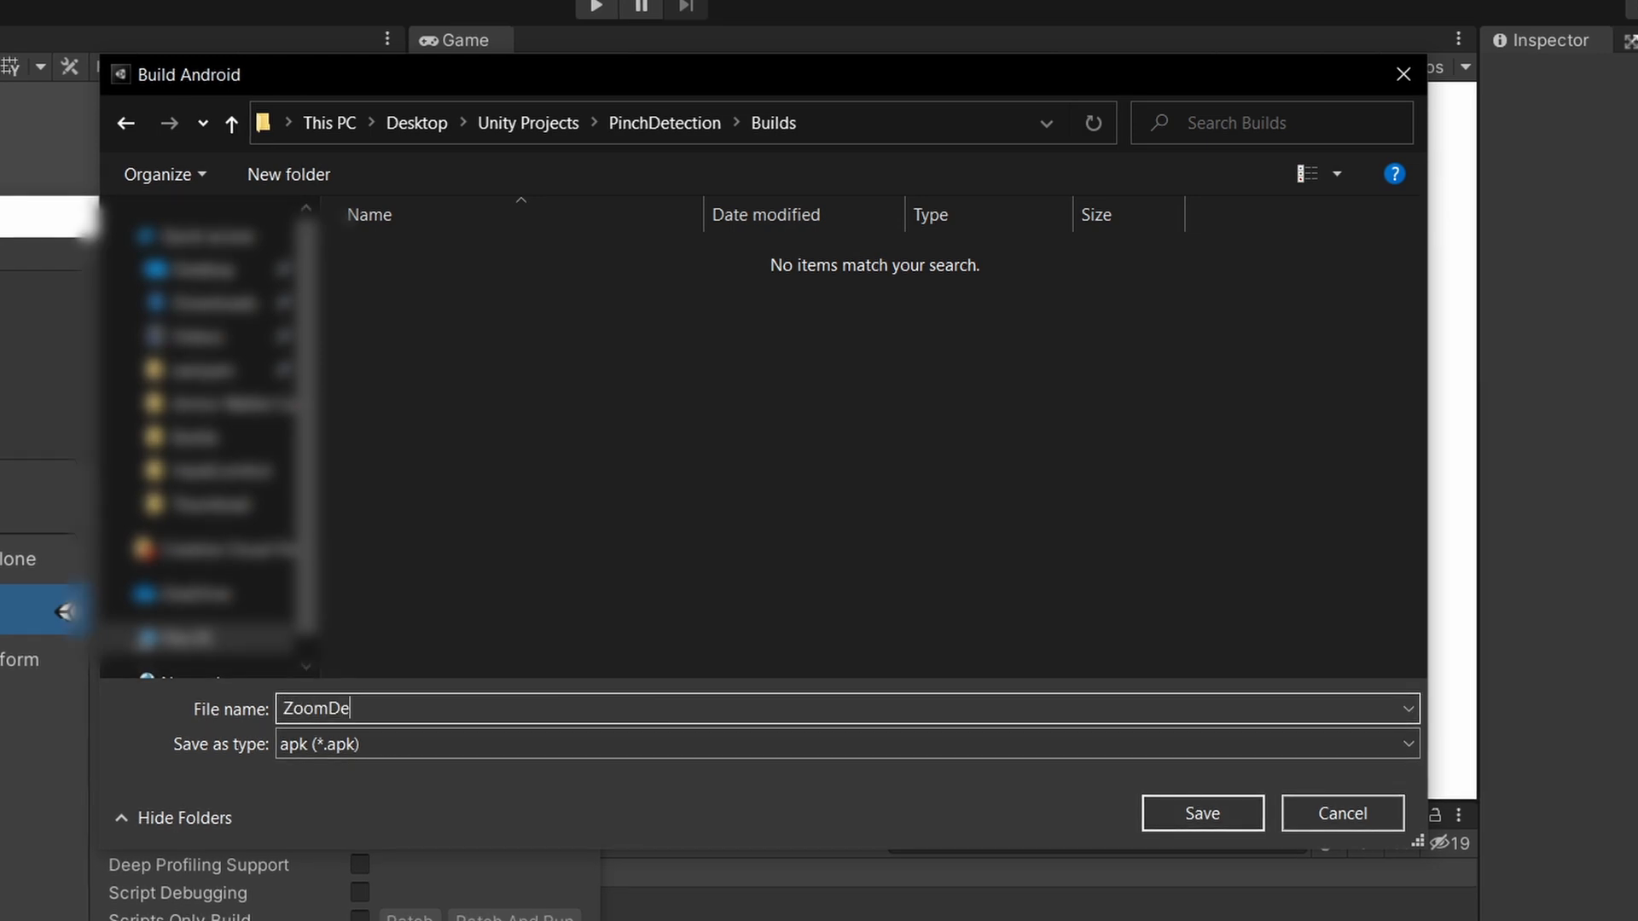
{"action": "left_click", "coordinate": [1201, 813]}
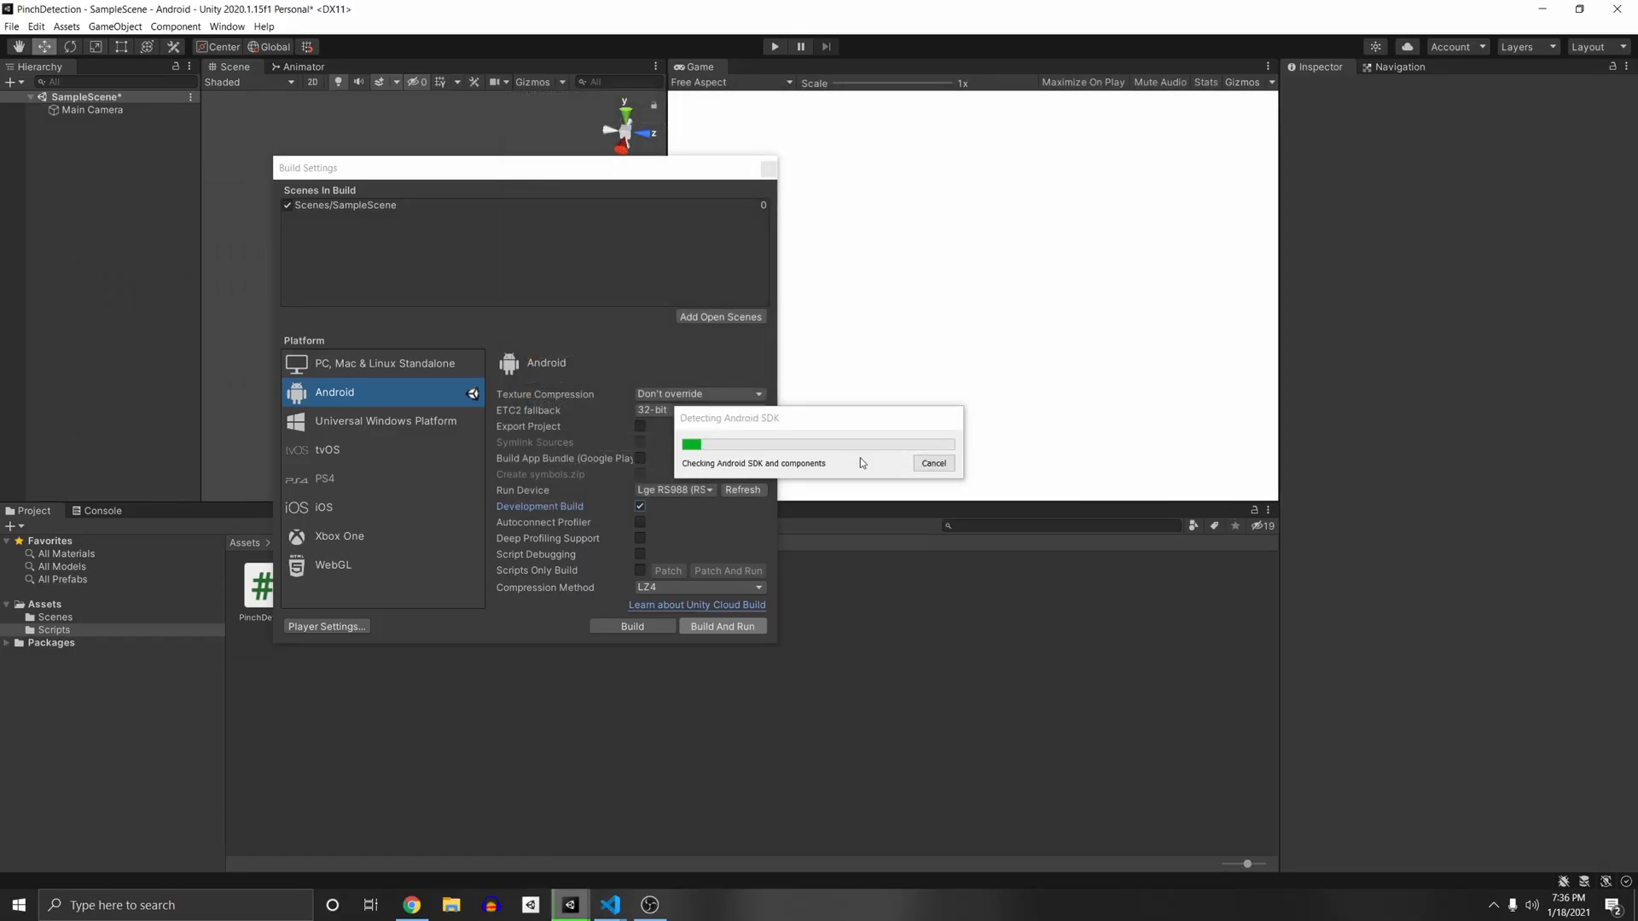